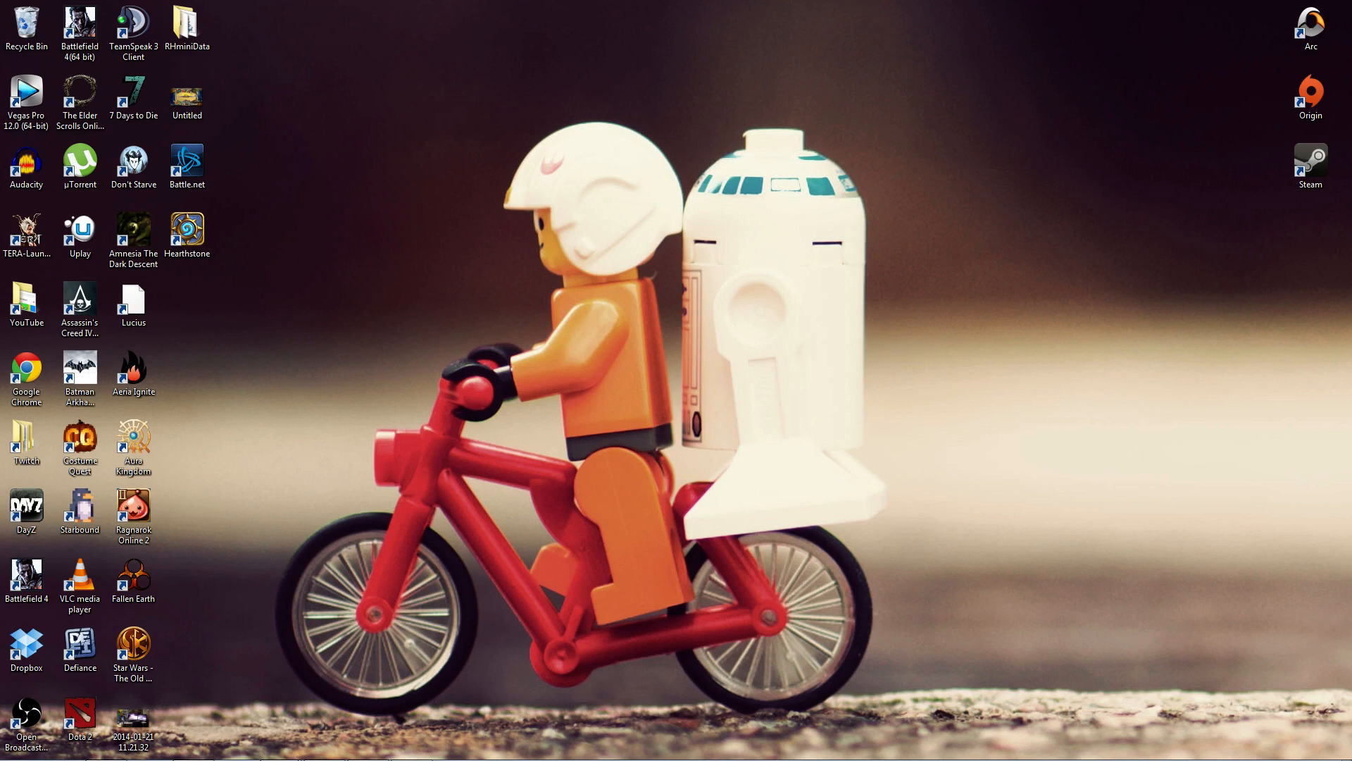
mouse_move(573, 491)
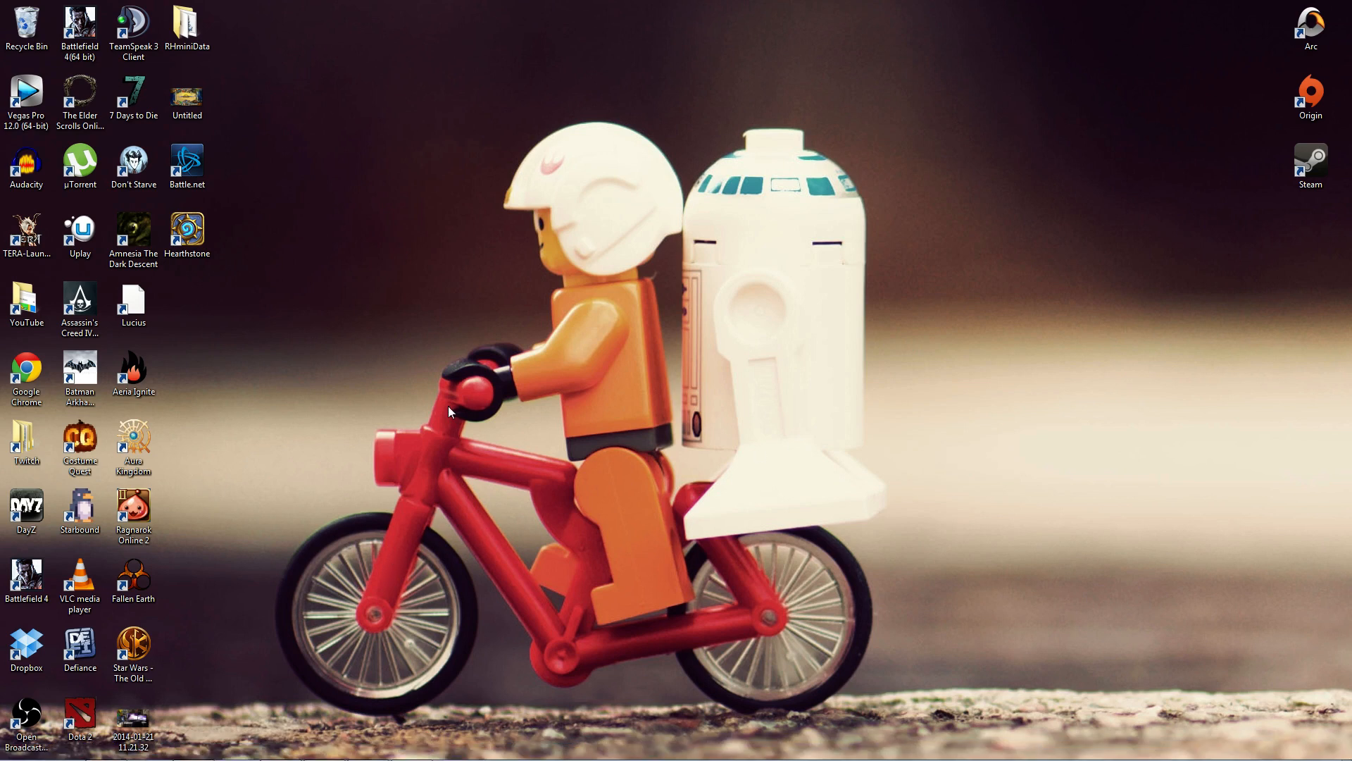
mouse_move(479, 349)
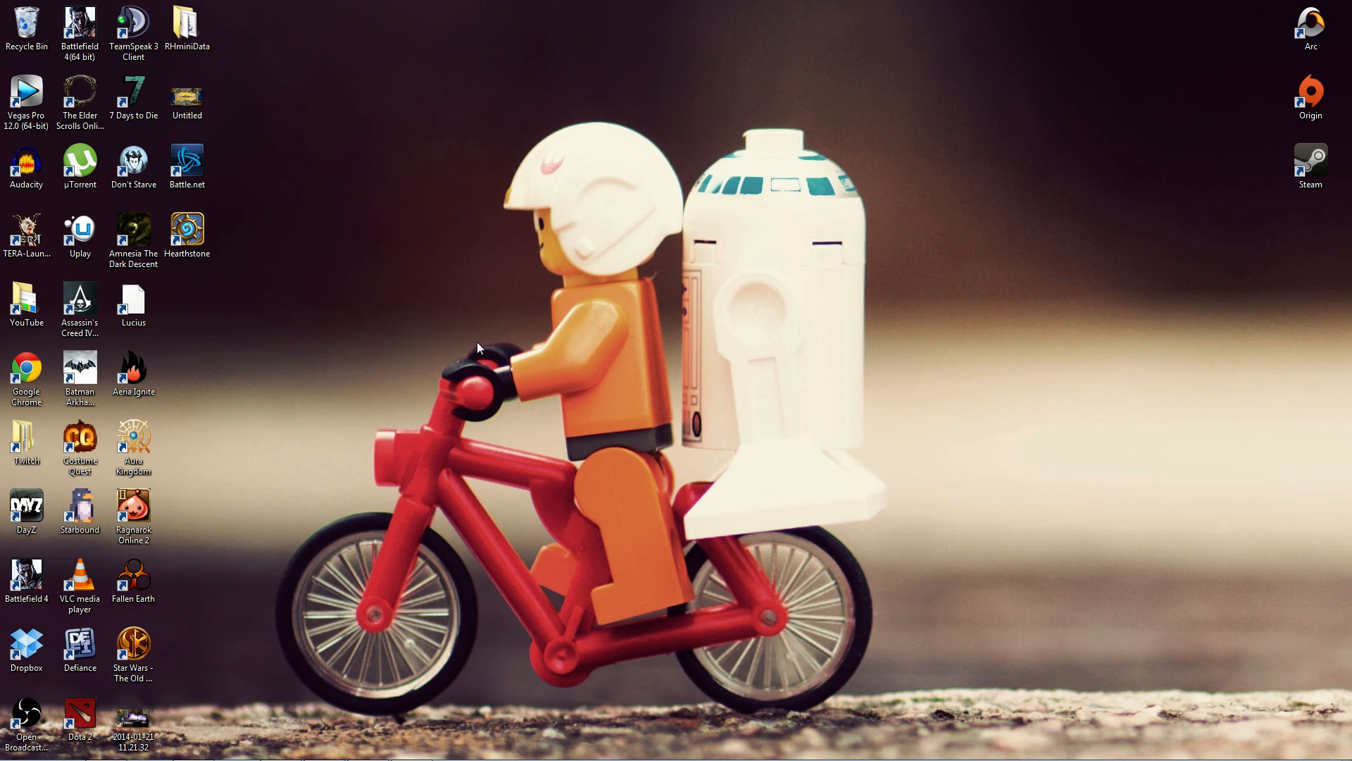
mouse_move(382, 340)
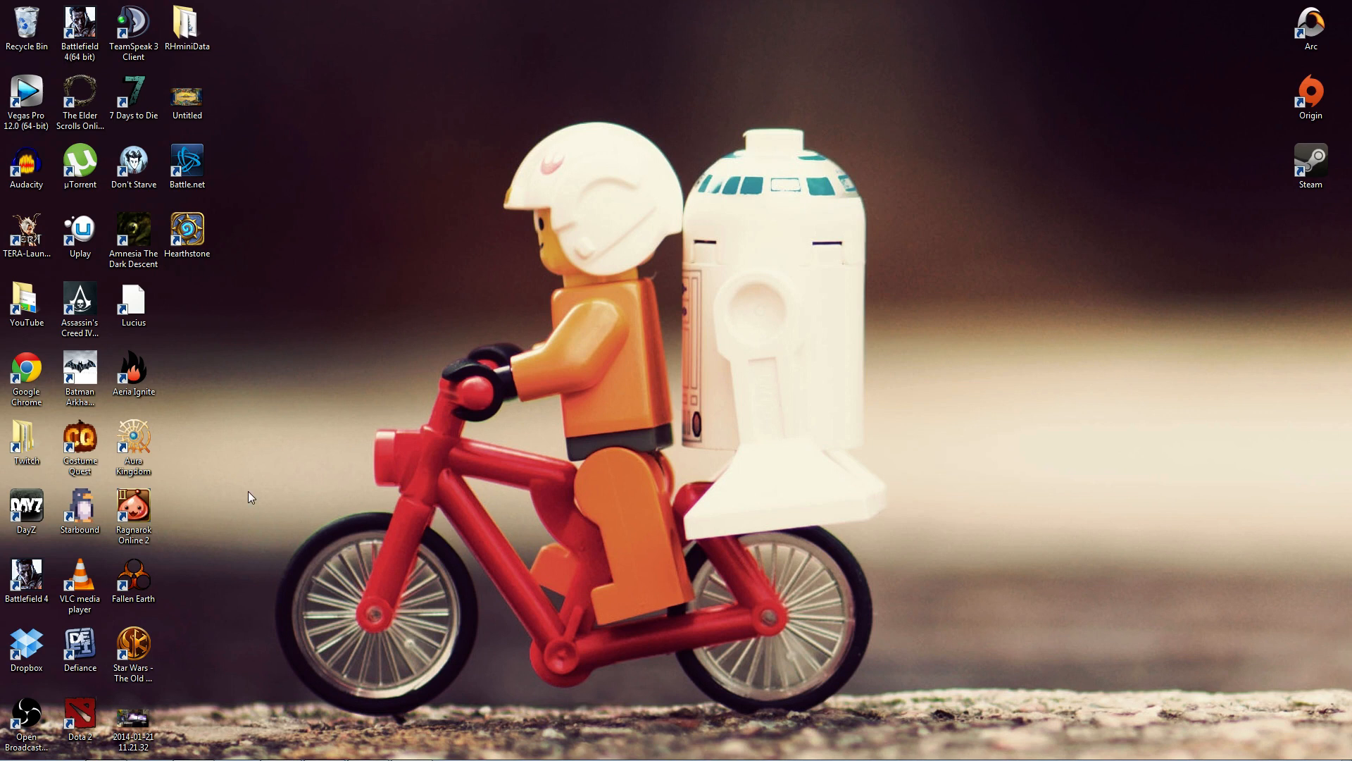
mouse_move(210, 692)
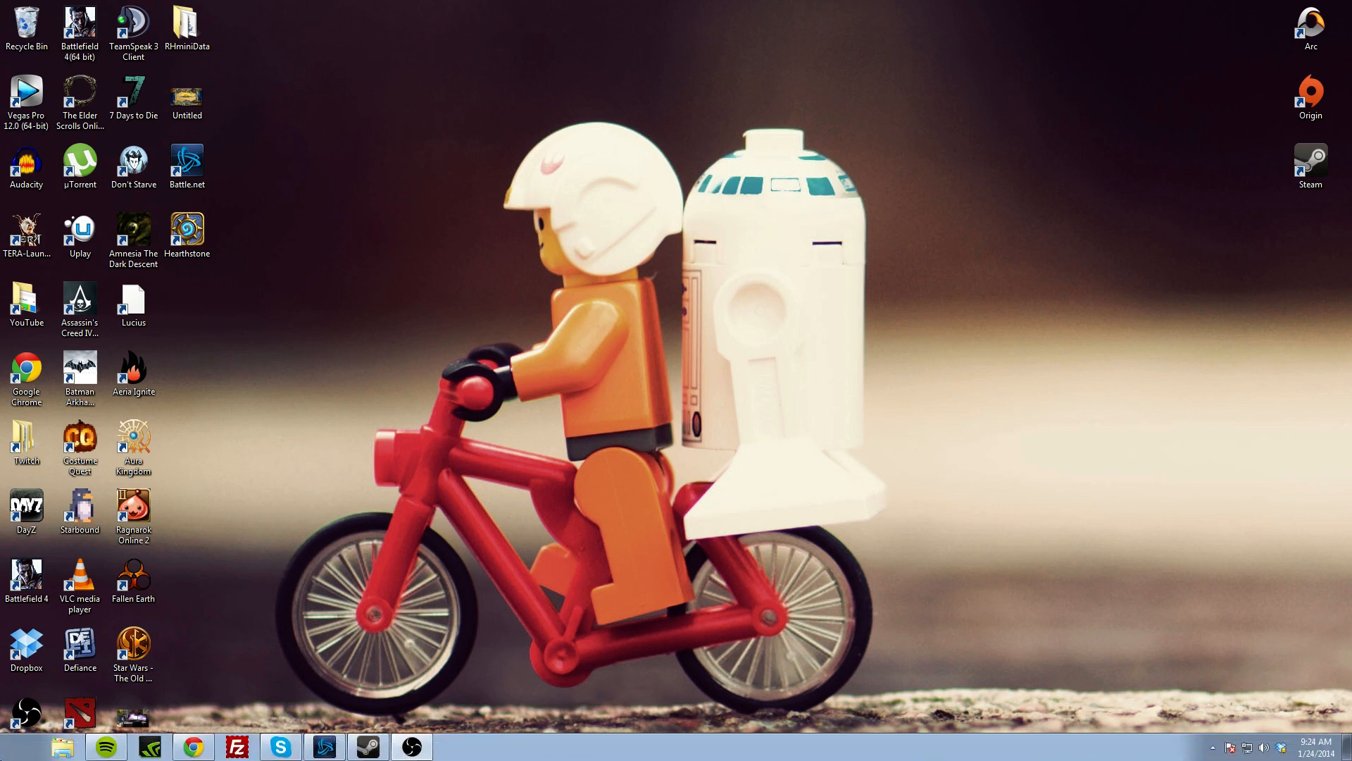
mouse_move(493, 356)
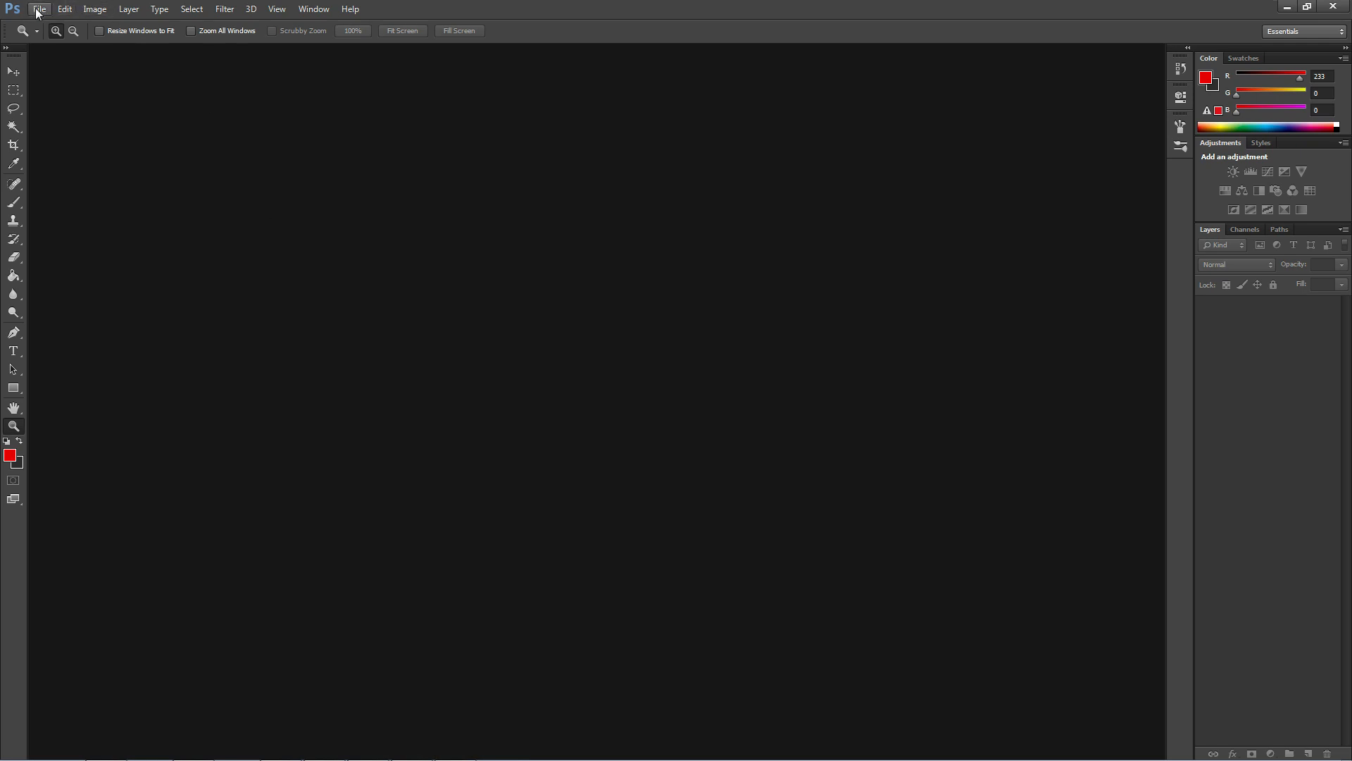
Step: Create a new white document 400 pixels wide by 150 pixels high
left_click(43, 7)
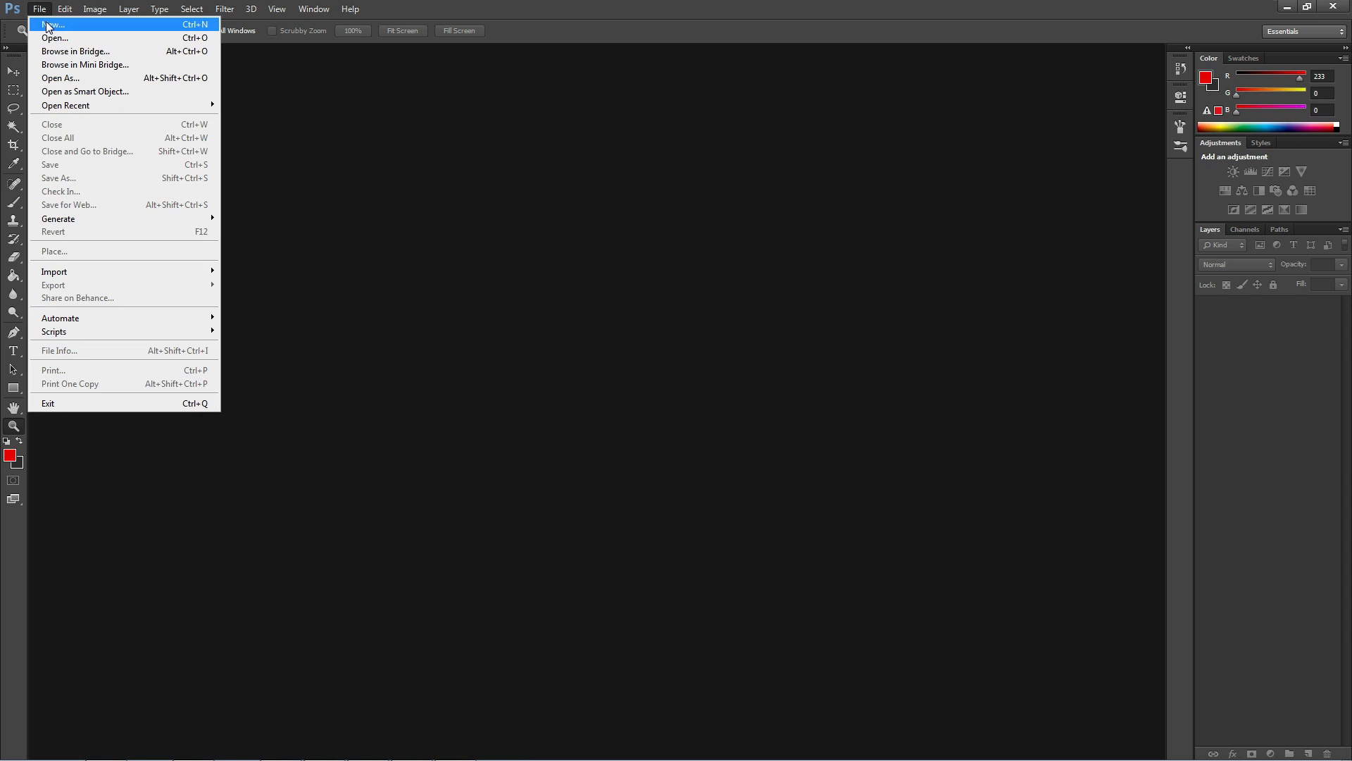
mouse_move(450, 180)
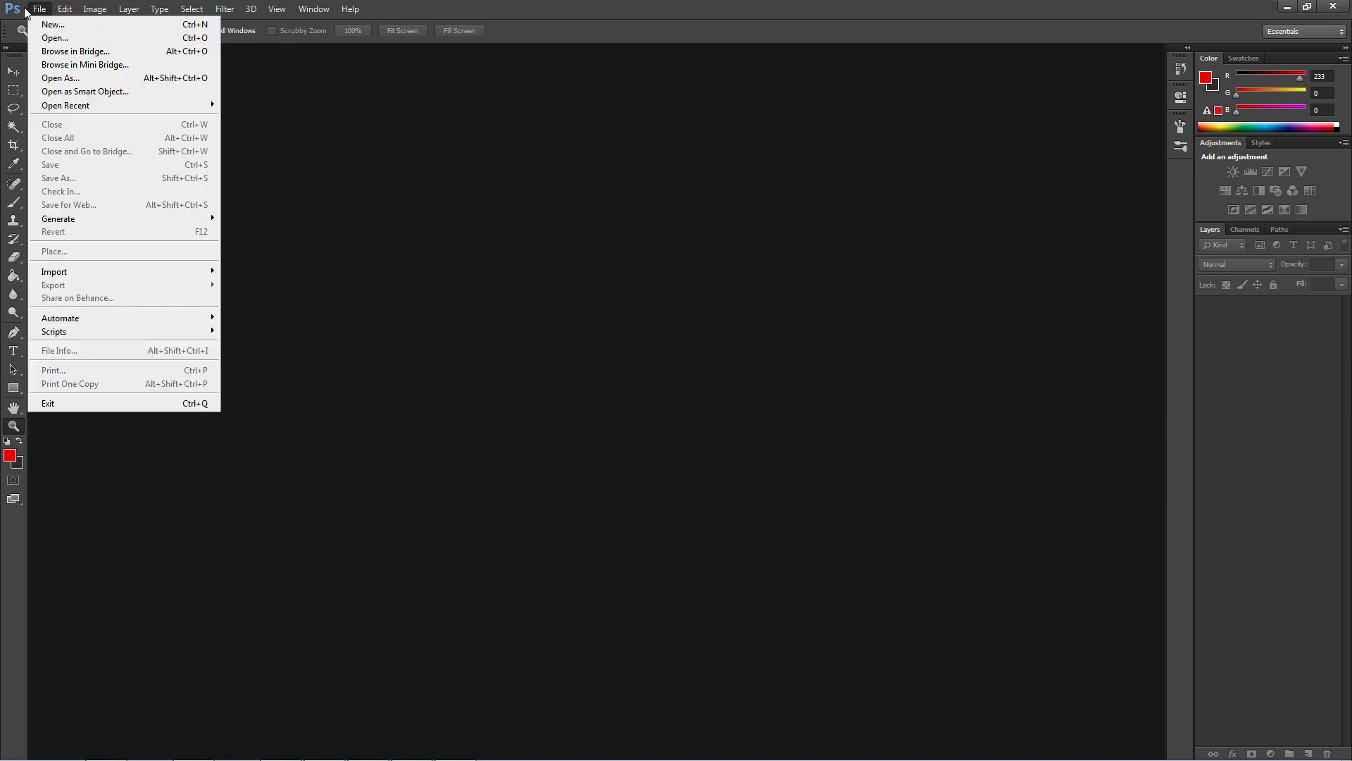
left_click(46, 26)
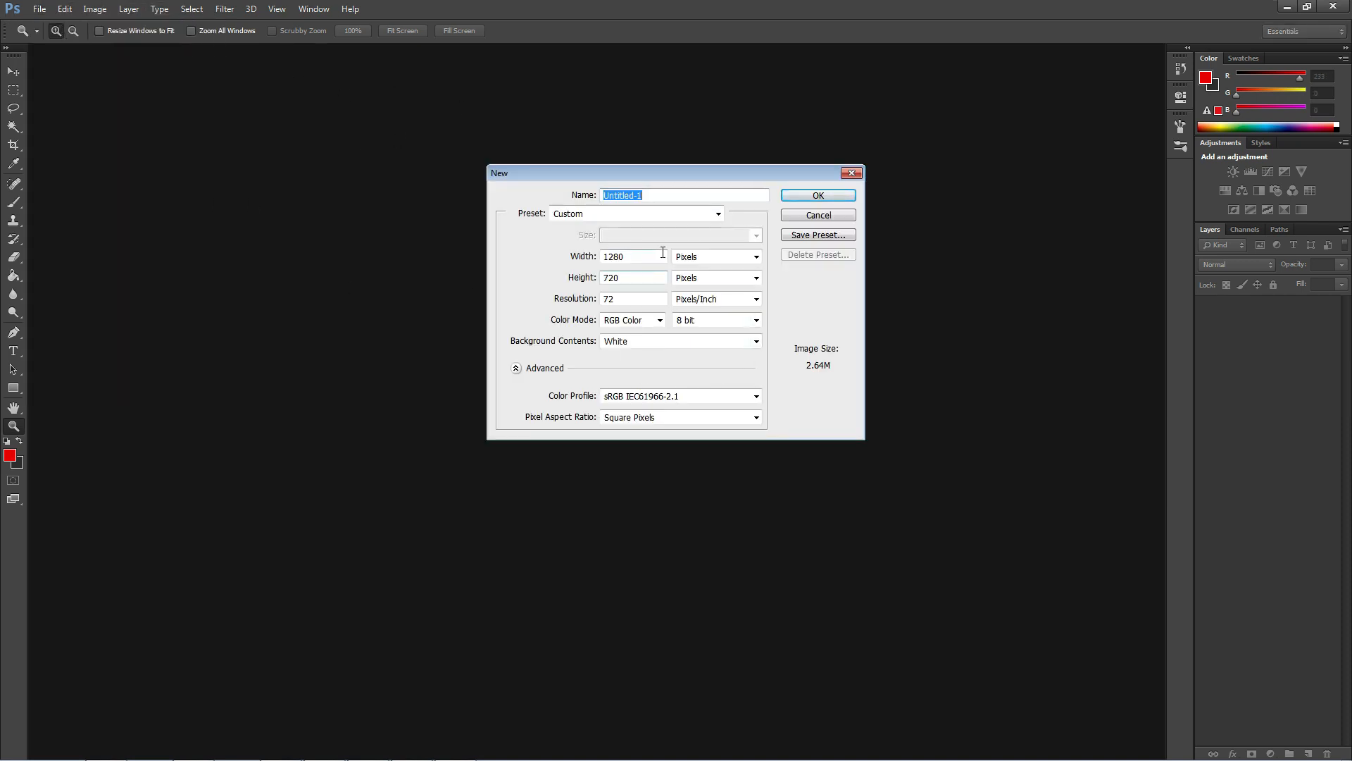
left_click(629, 256)
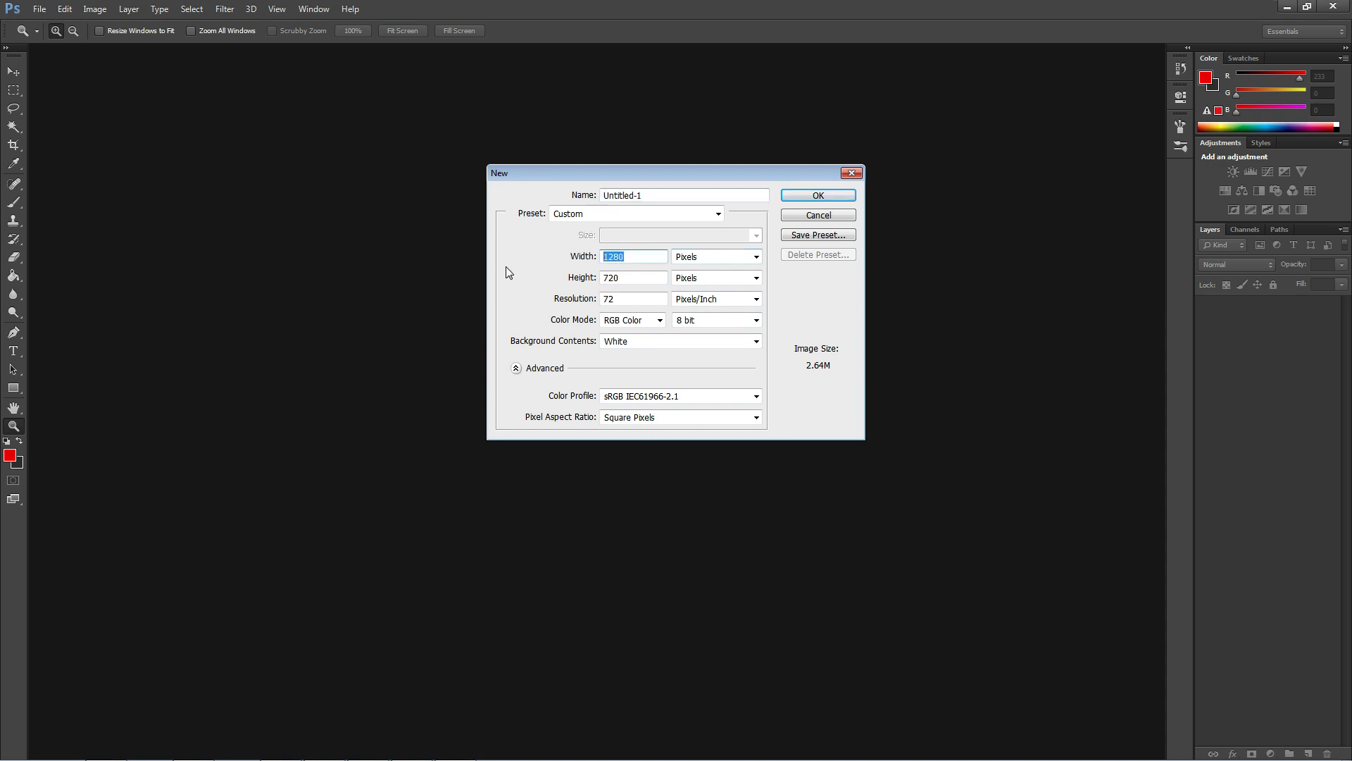
type("450")
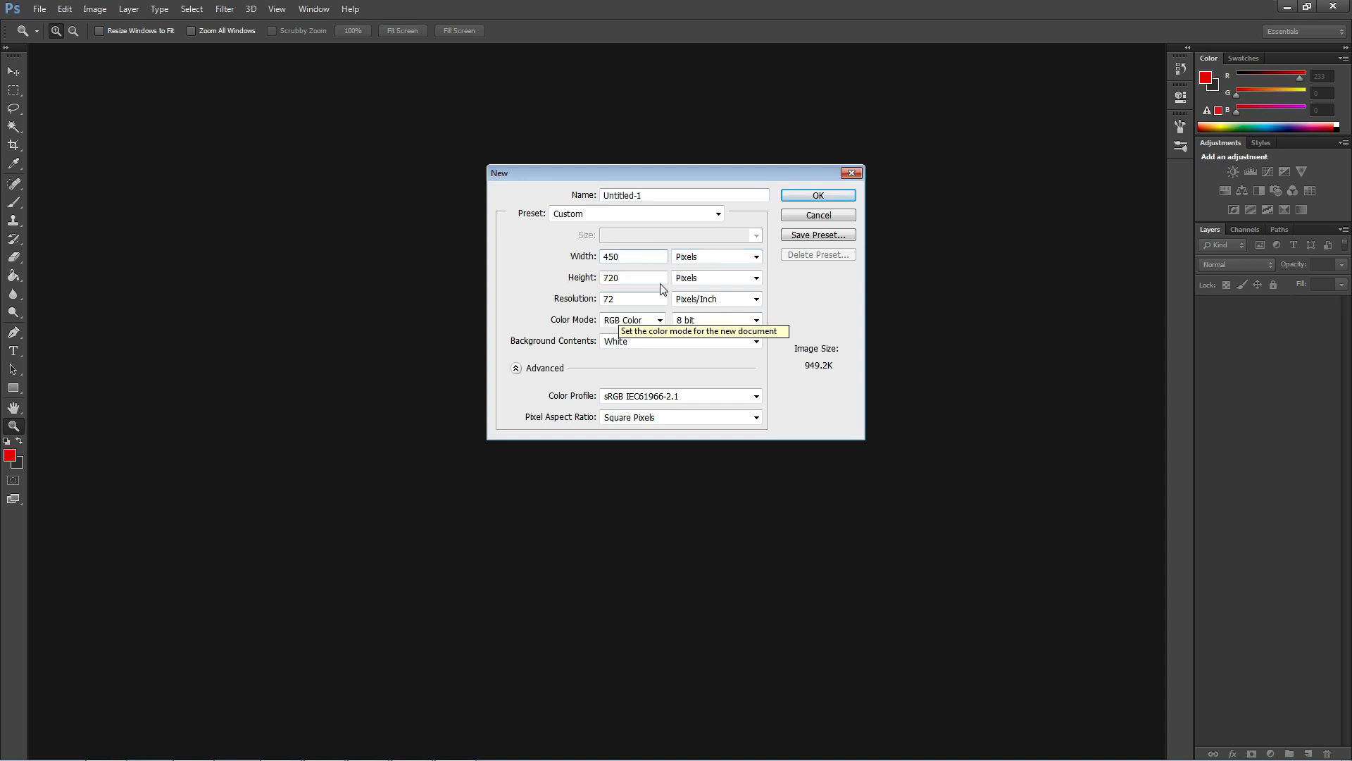
type("400")
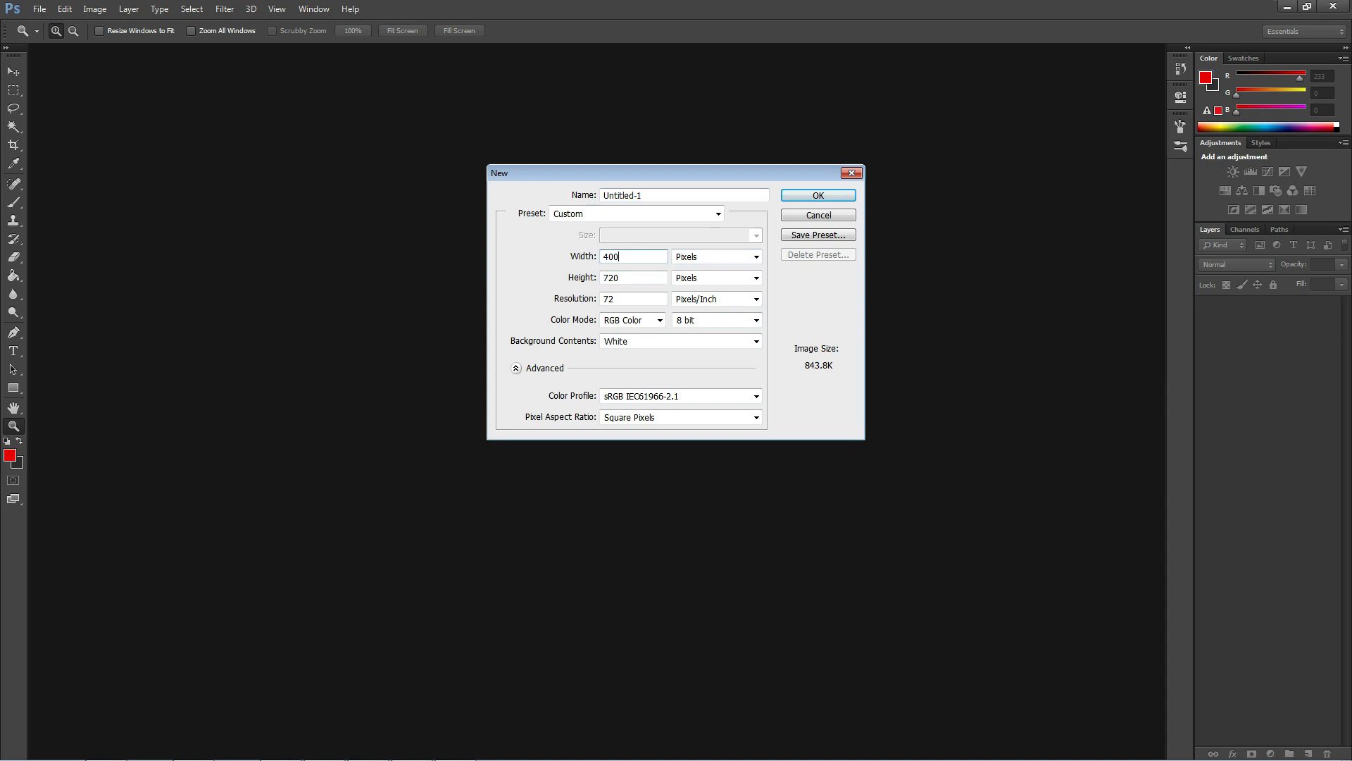
type("150")
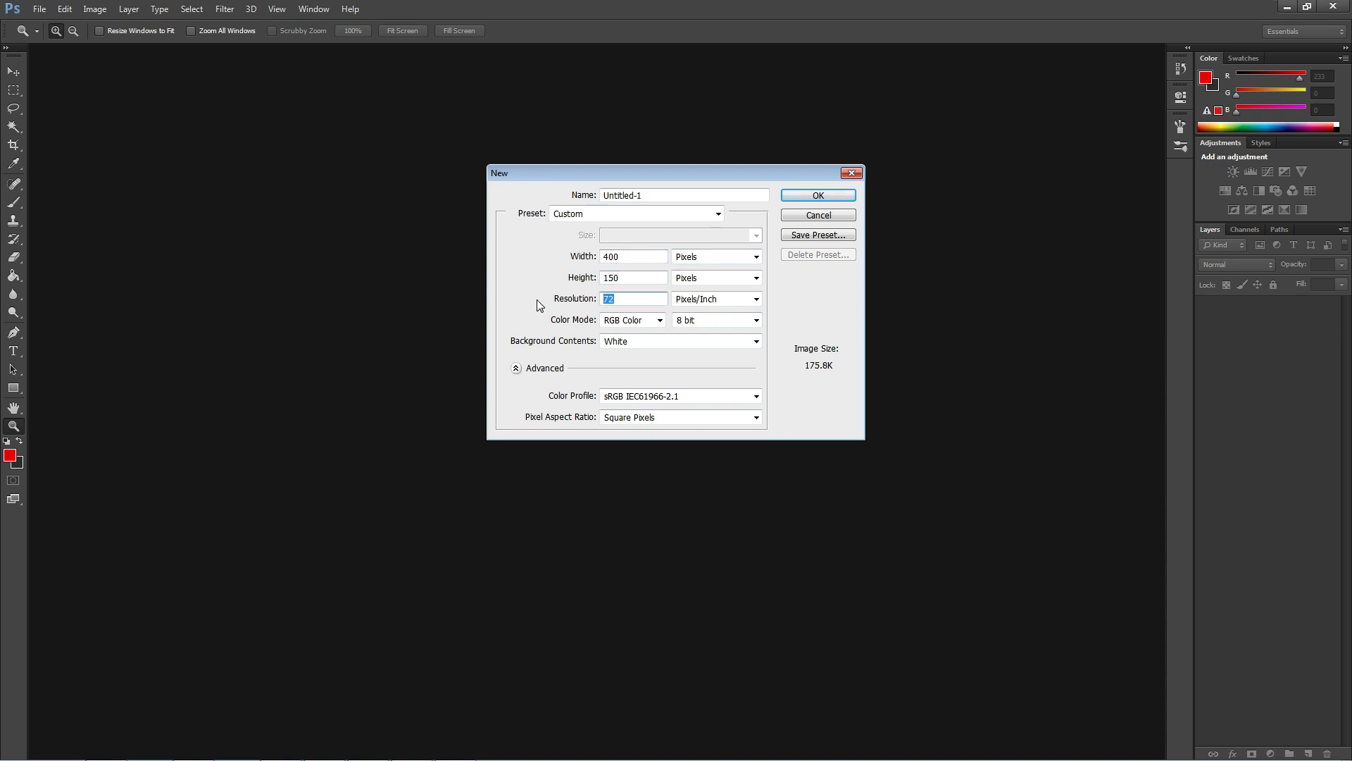
left_click(817, 196)
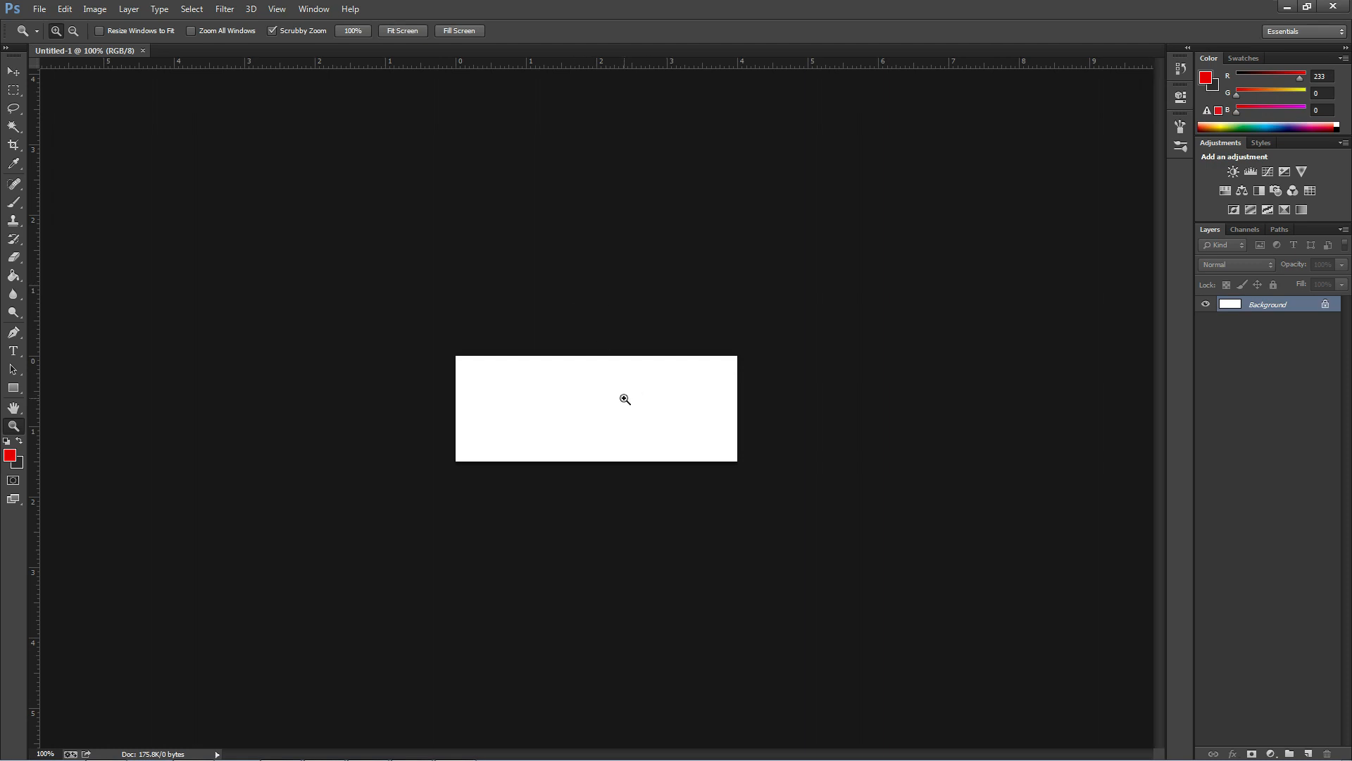
Step: Zoom in and brush a red wavy line, a dark grey wave and a red zigzag across the banner
left_click(623, 398)
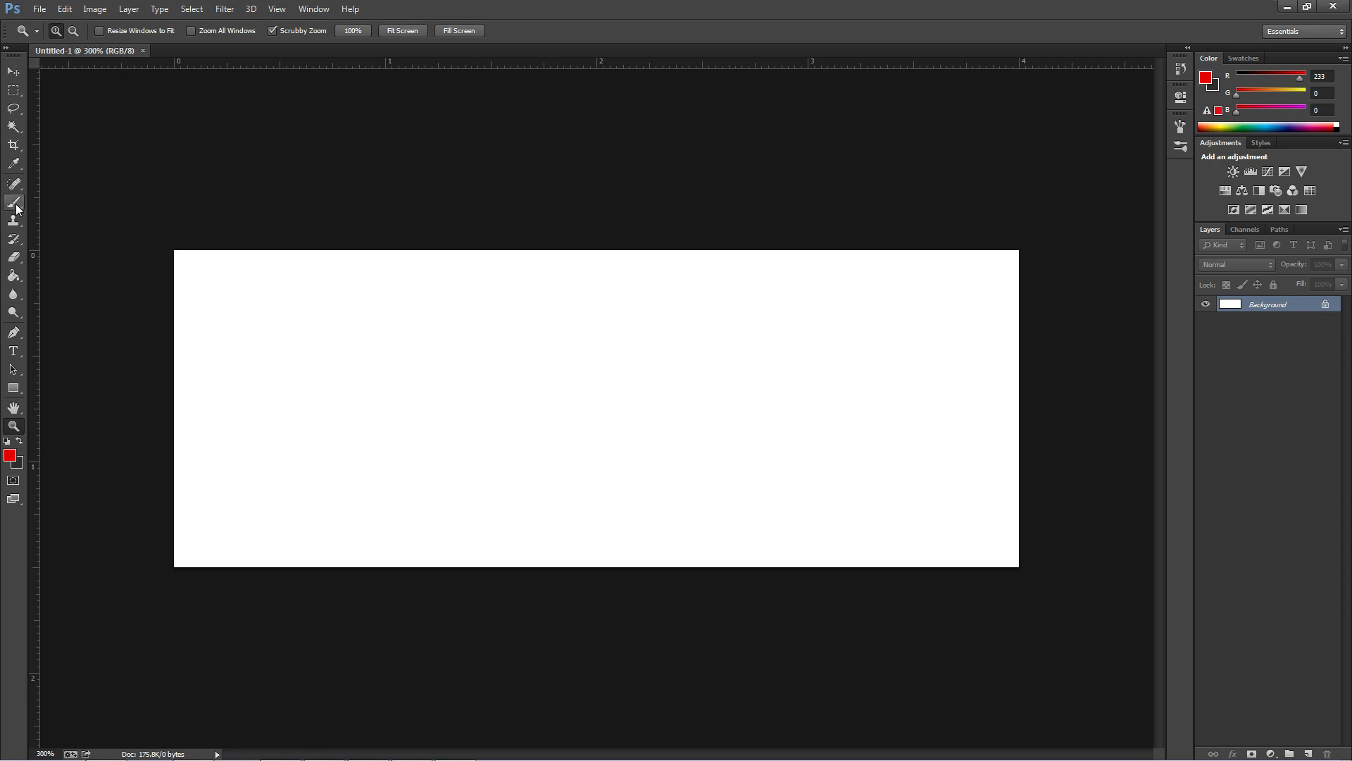
left_click(13, 203)
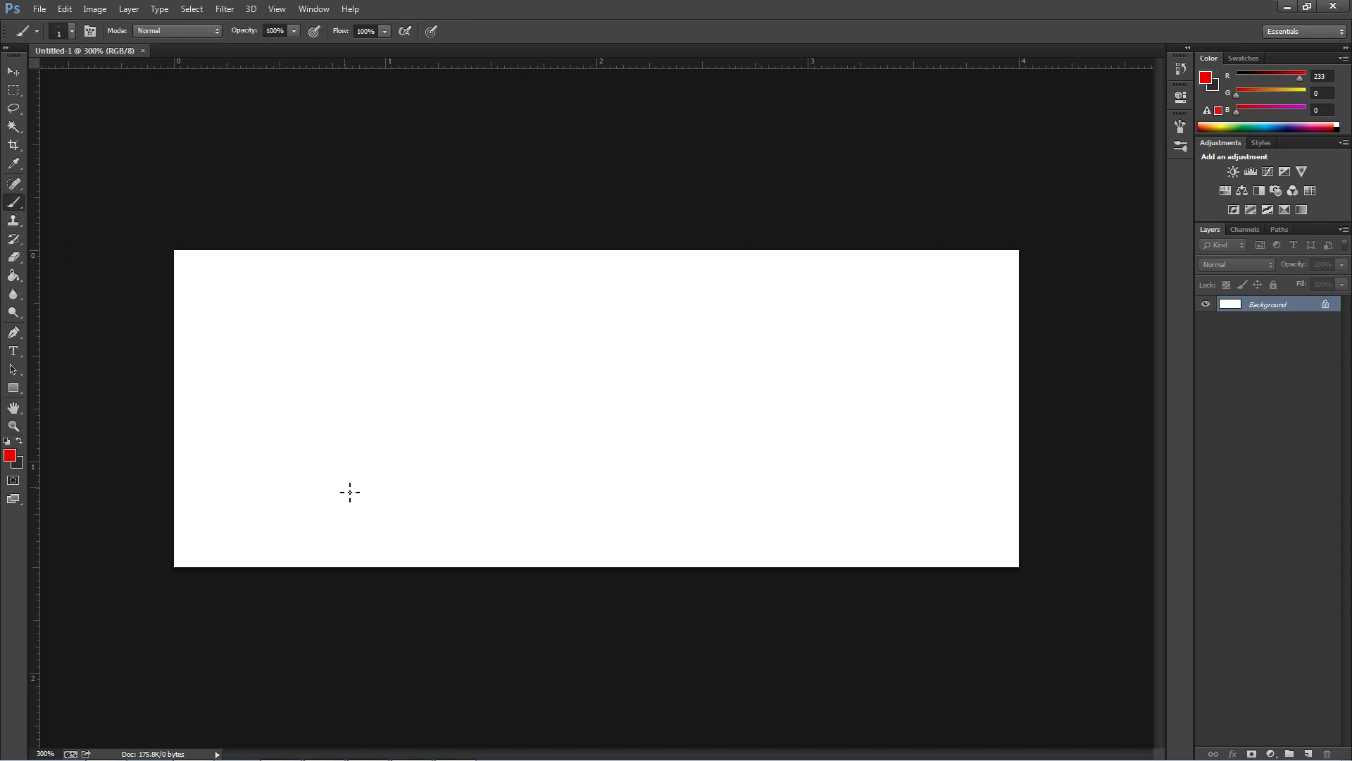
mouse_move(407, 458)
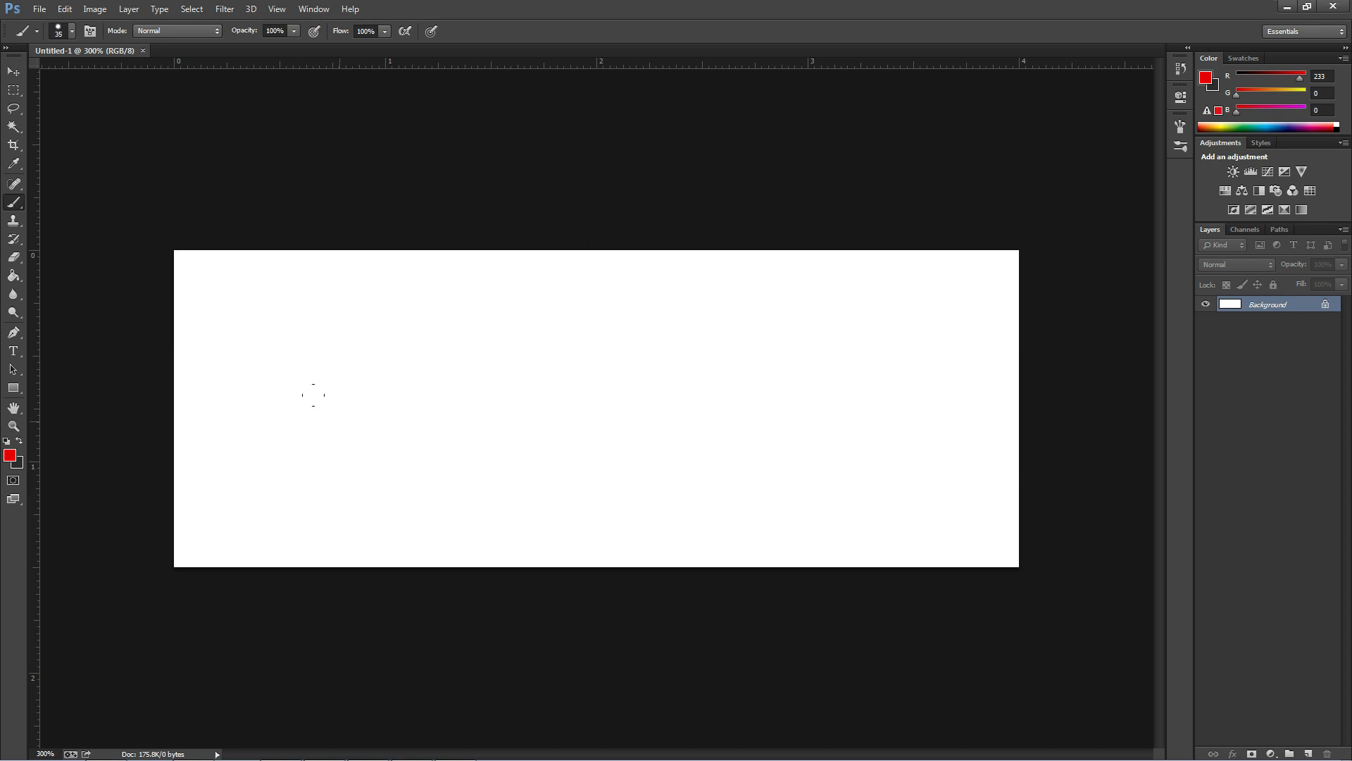
left_click(158, 425)
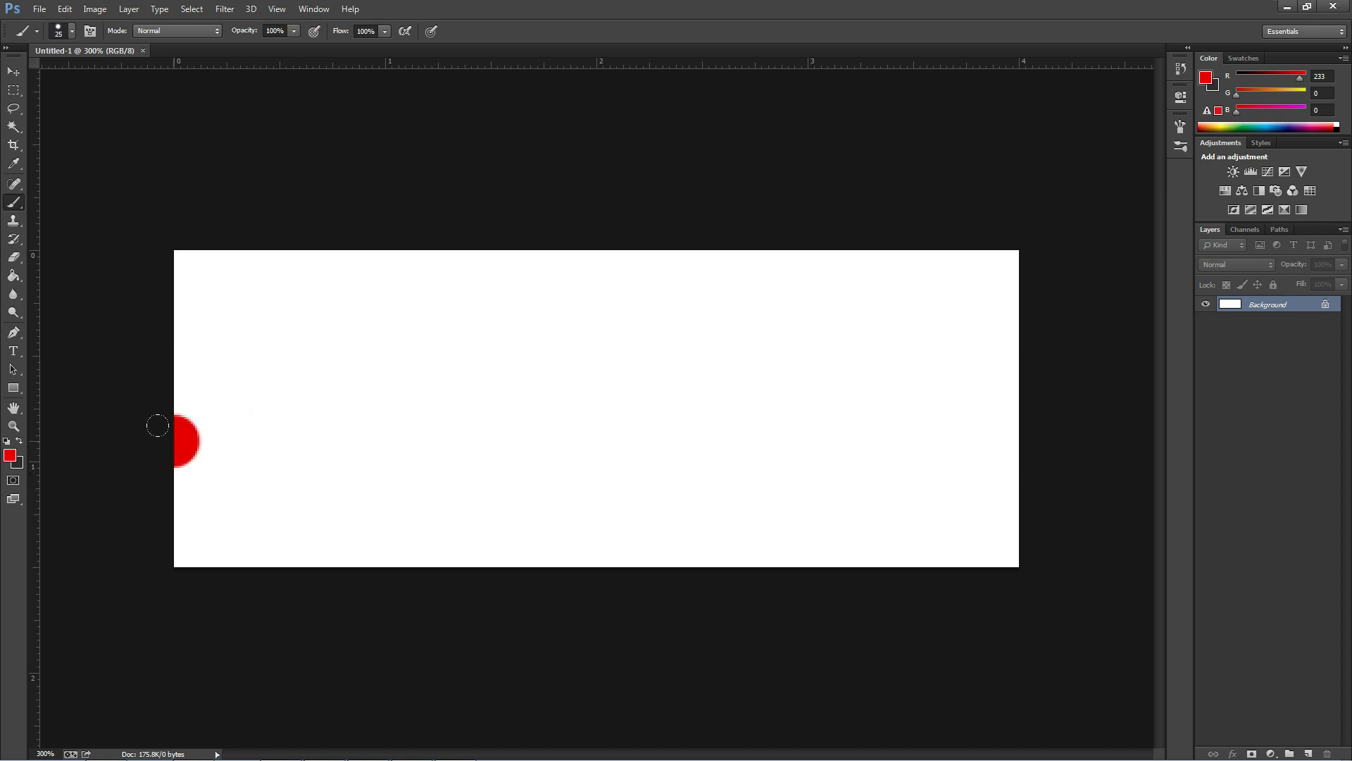
left_click_drag(181, 440, 1009, 423)
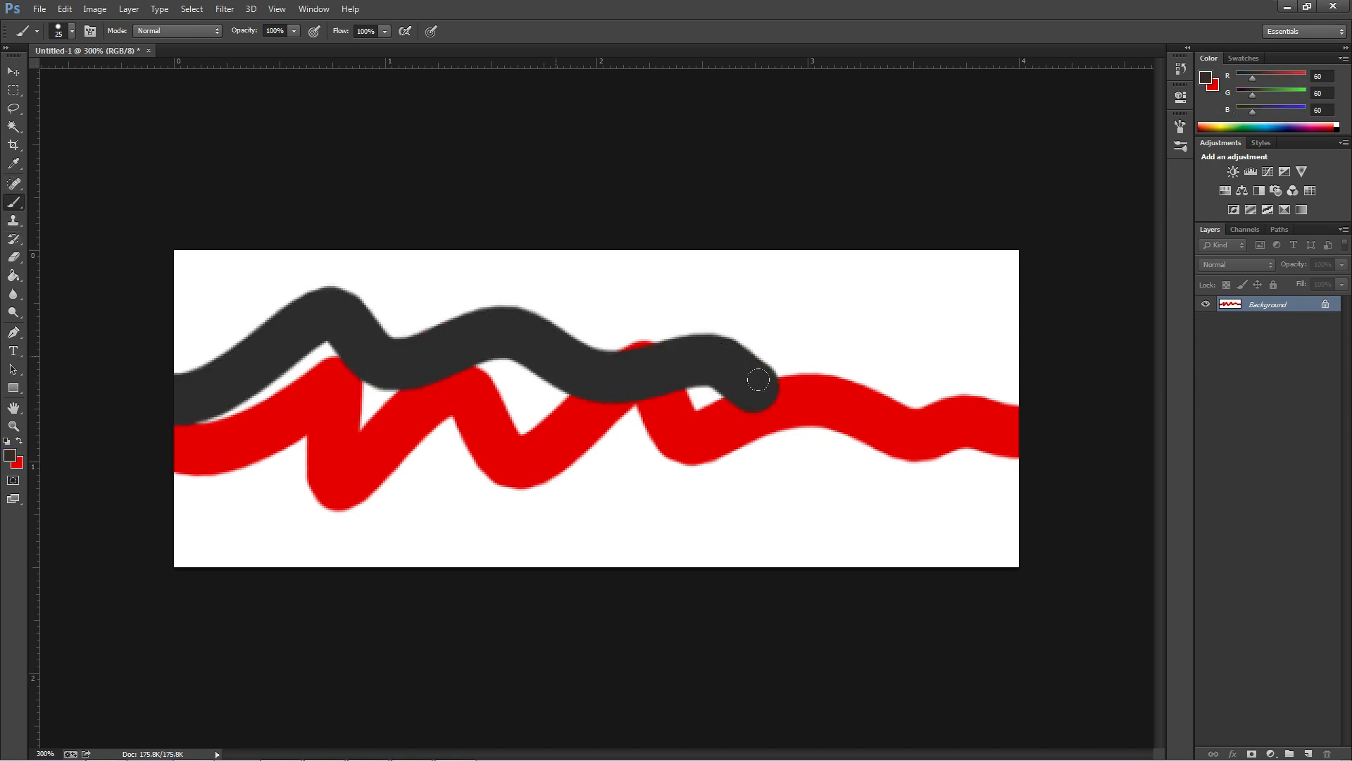
left_click_drag(757, 379, 853, 401)
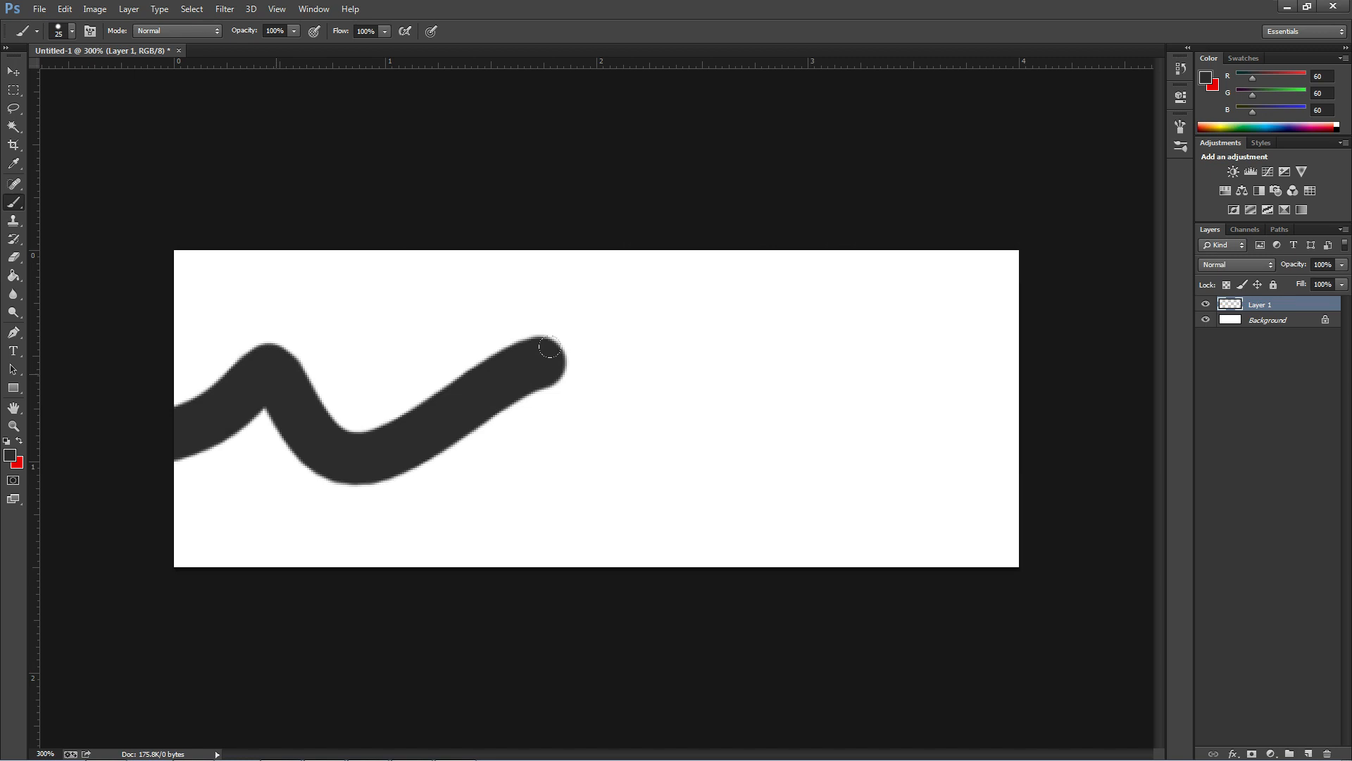
left_click_drag(552, 353, 1018, 439)
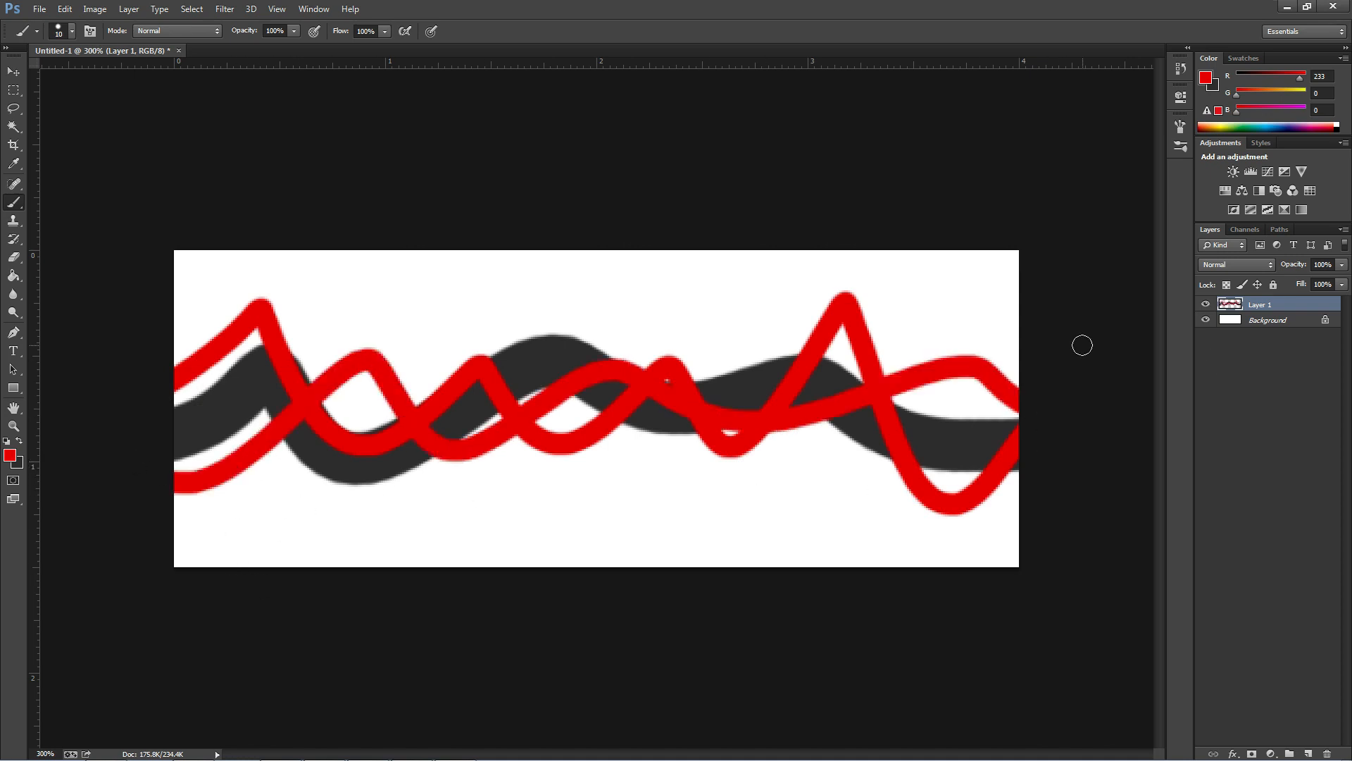
Step: Apply a Radial Blur with a raised Amount, Zoom method and Best quality
left_click(288, 8)
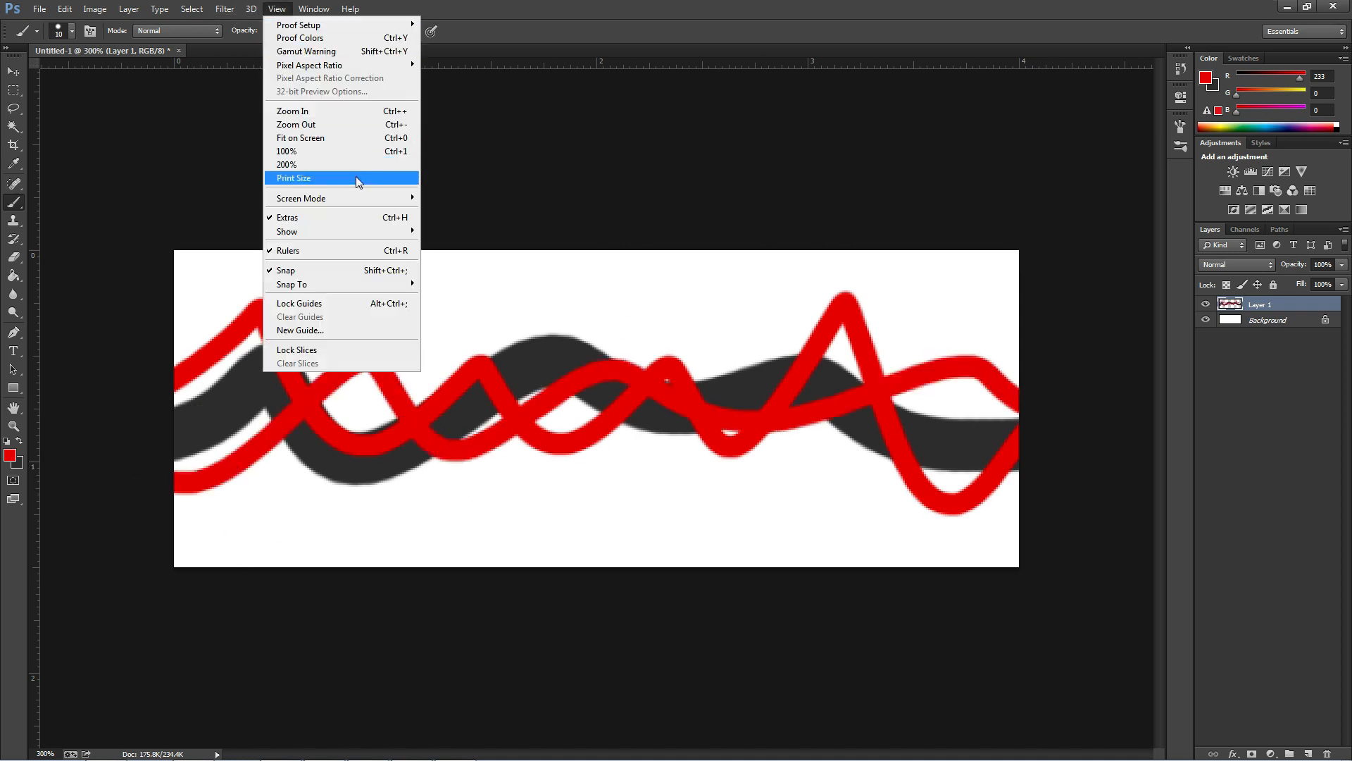
left_click(224, 9)
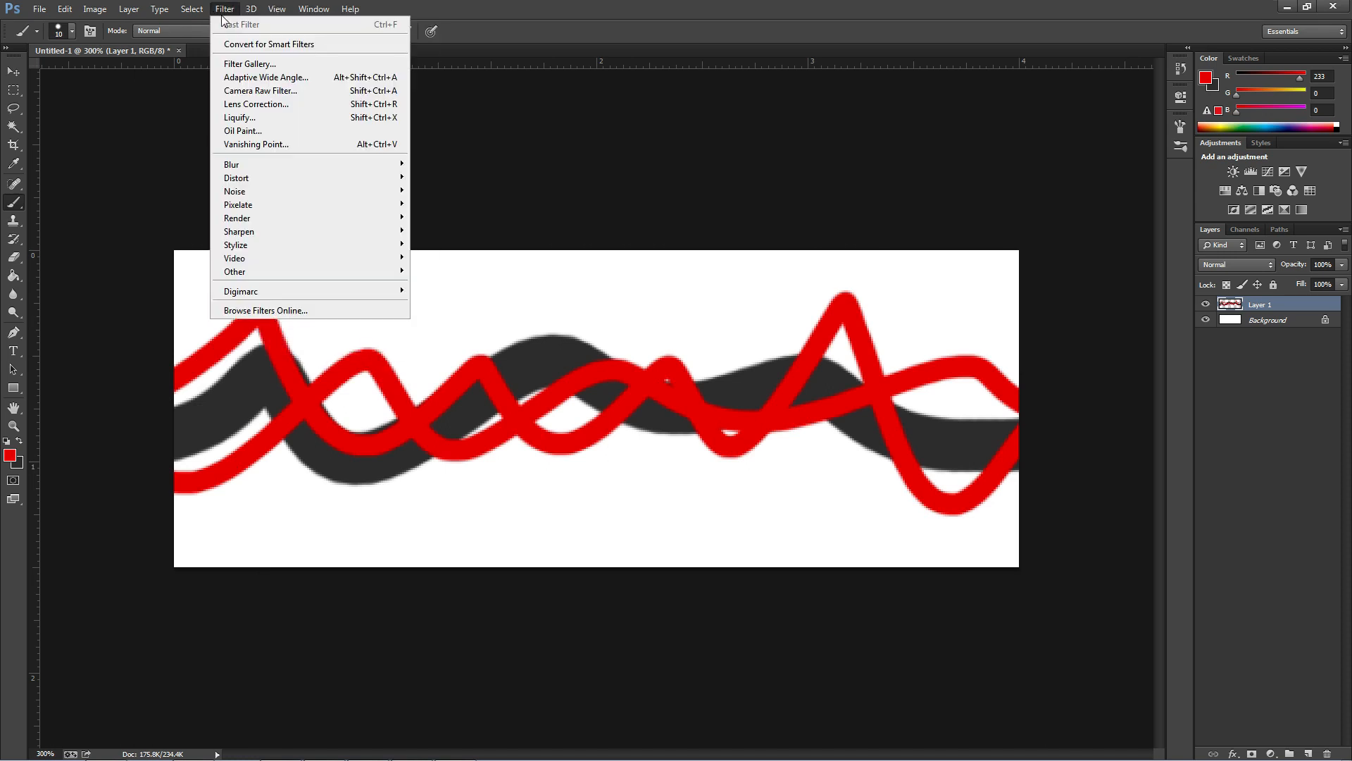
mouse_move(233, 164)
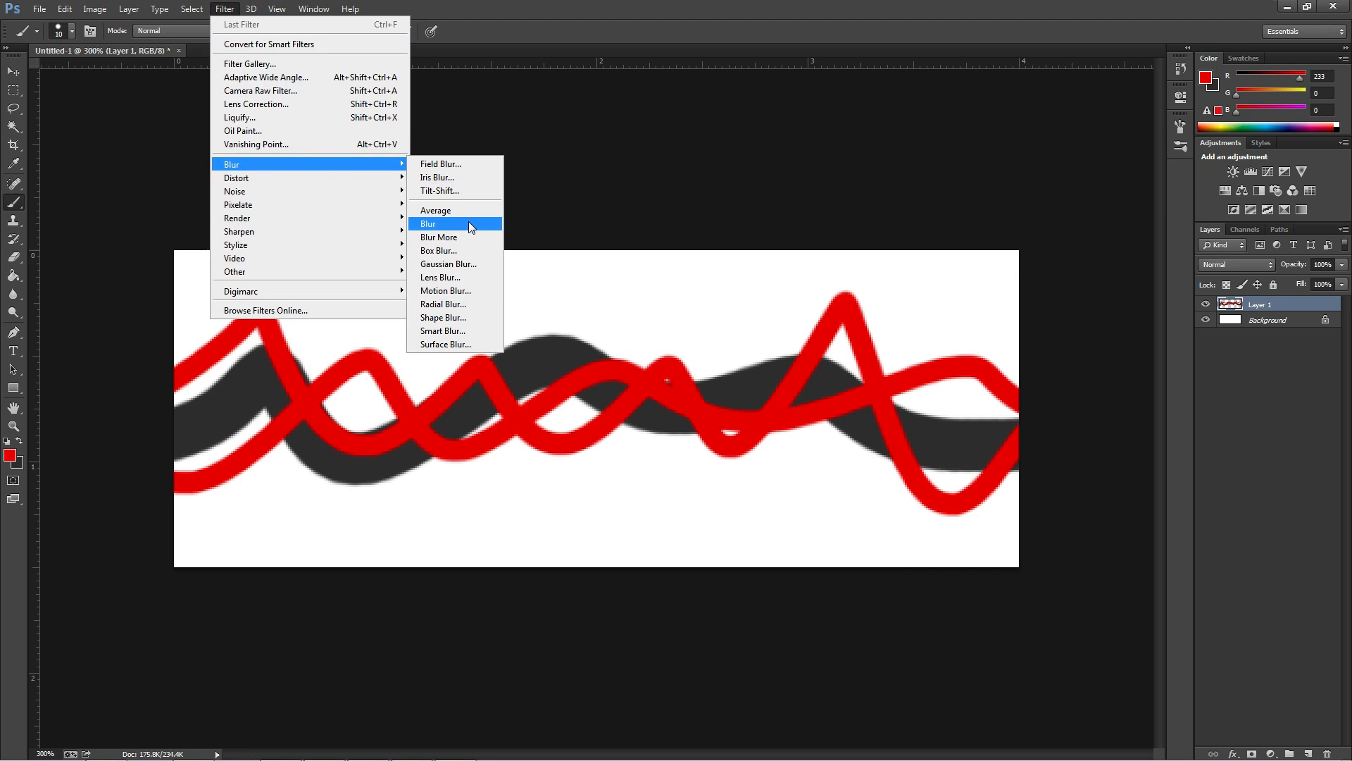
mouse_move(471, 242)
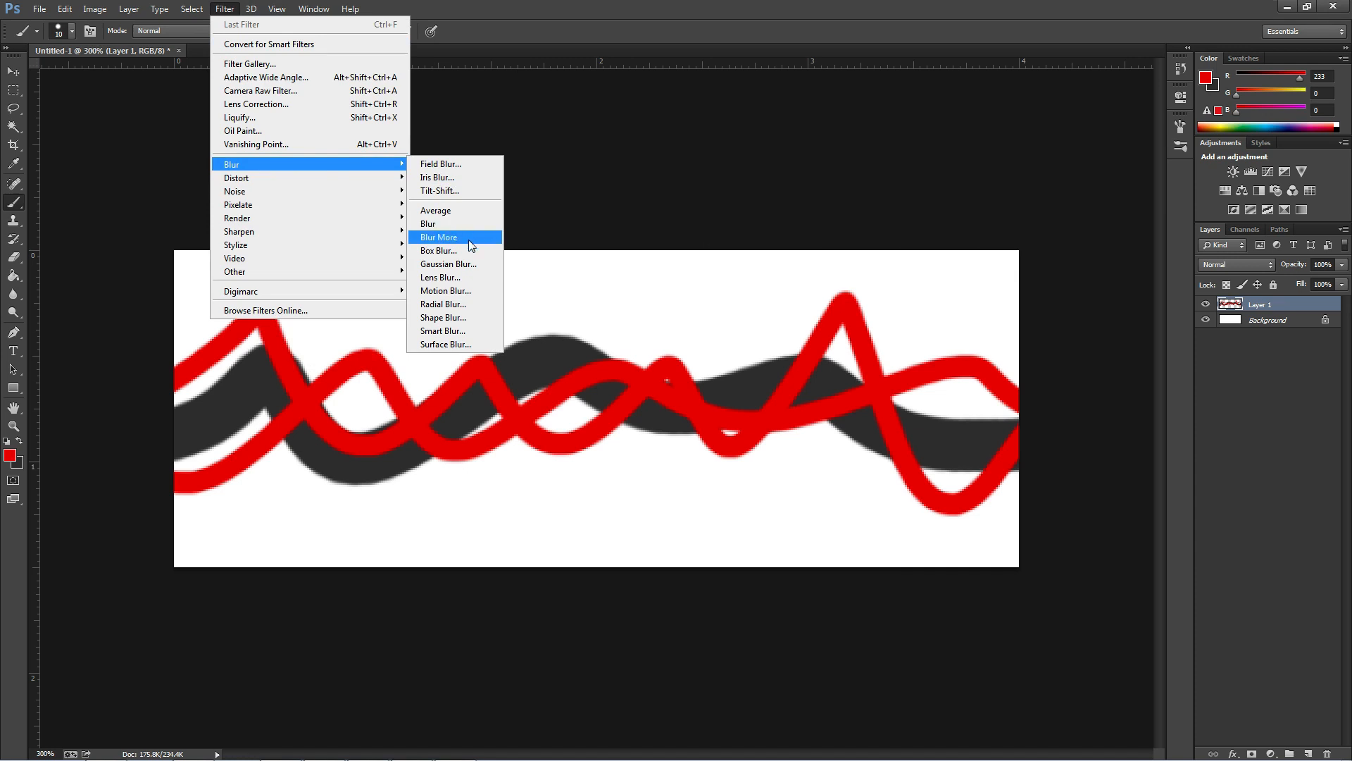
left_click(443, 304)
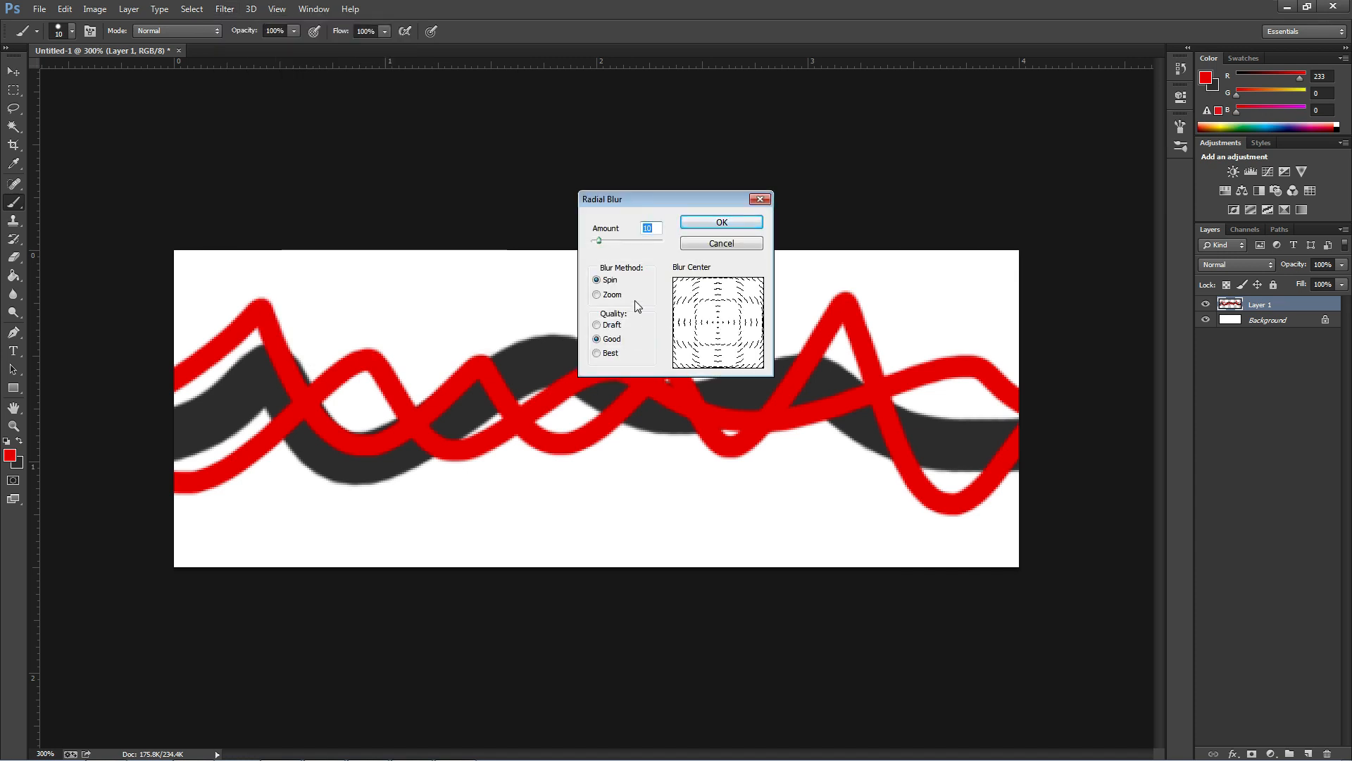
left_click_drag(595, 241, 612, 241)
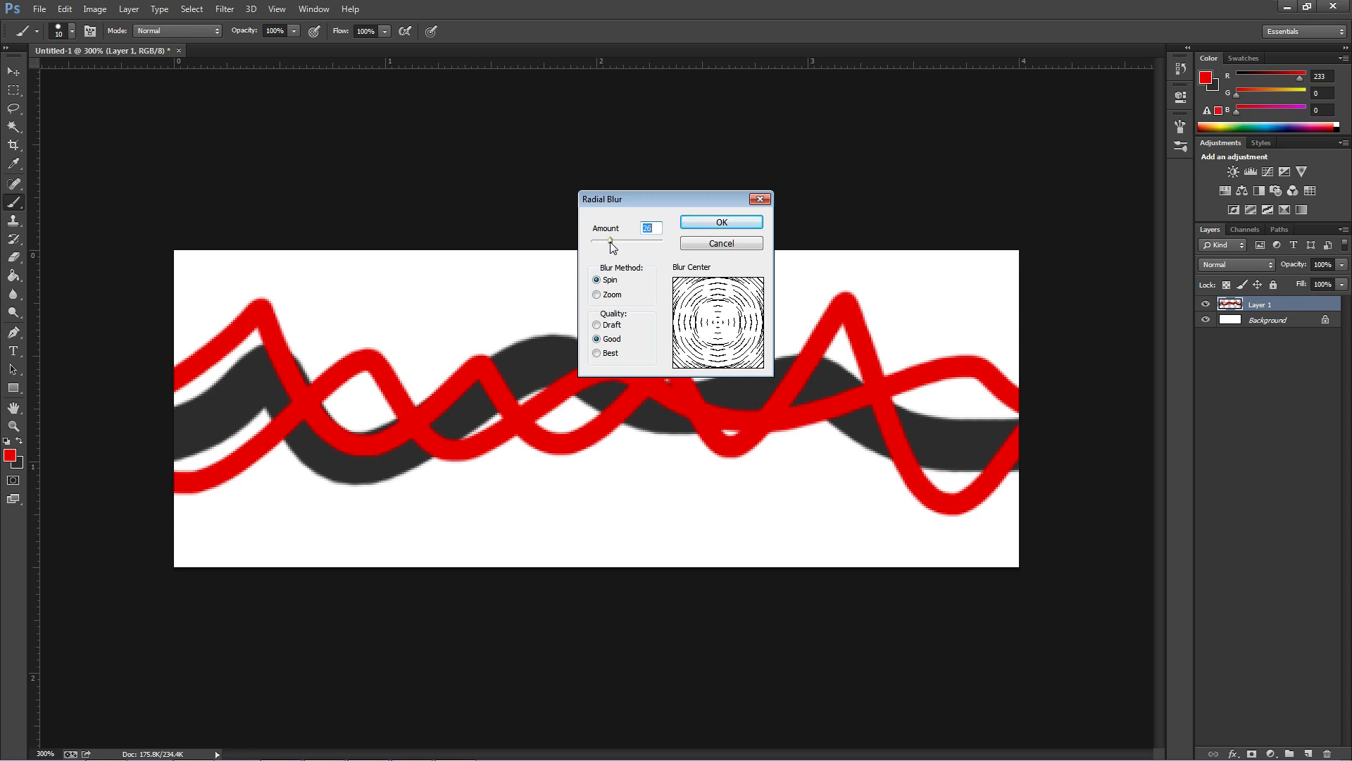
left_click_drag(606, 241, 624, 241)
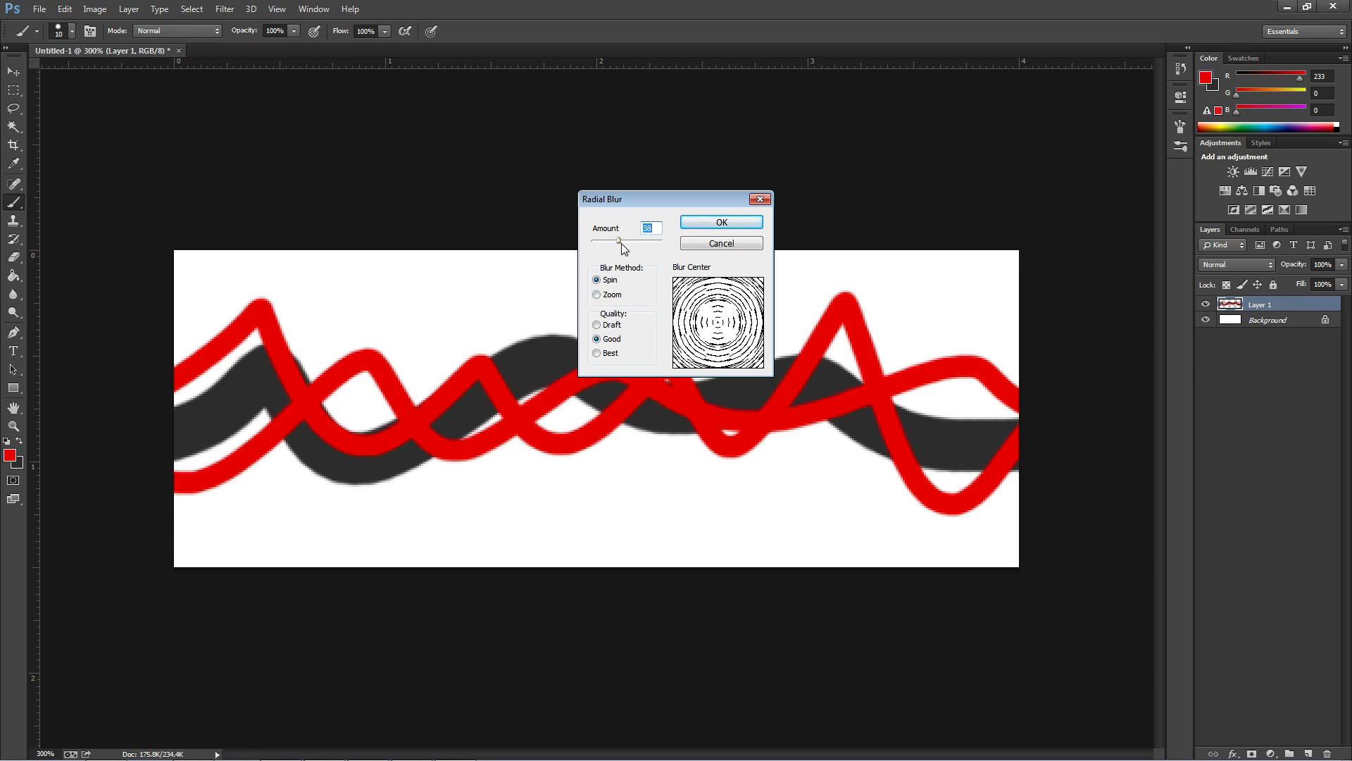
left_click(597, 294)
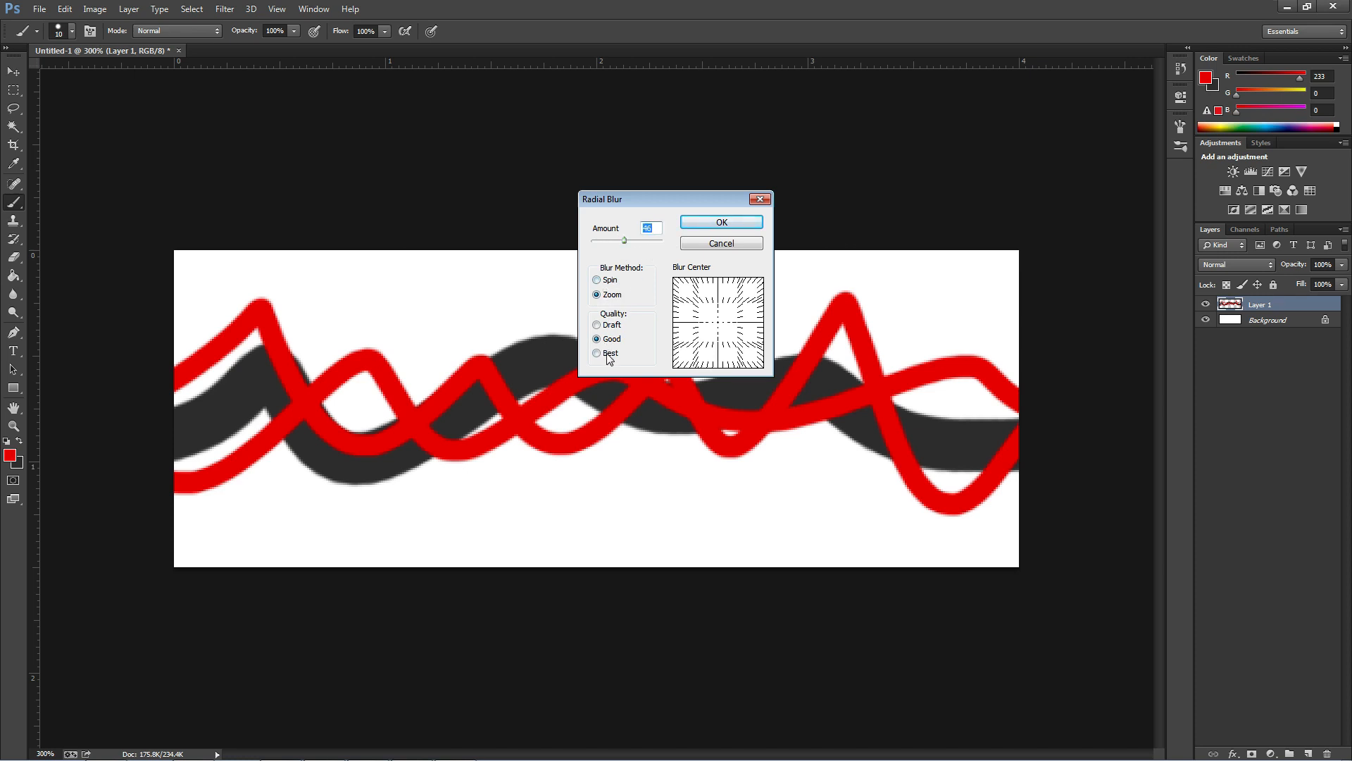
left_click(721, 221)
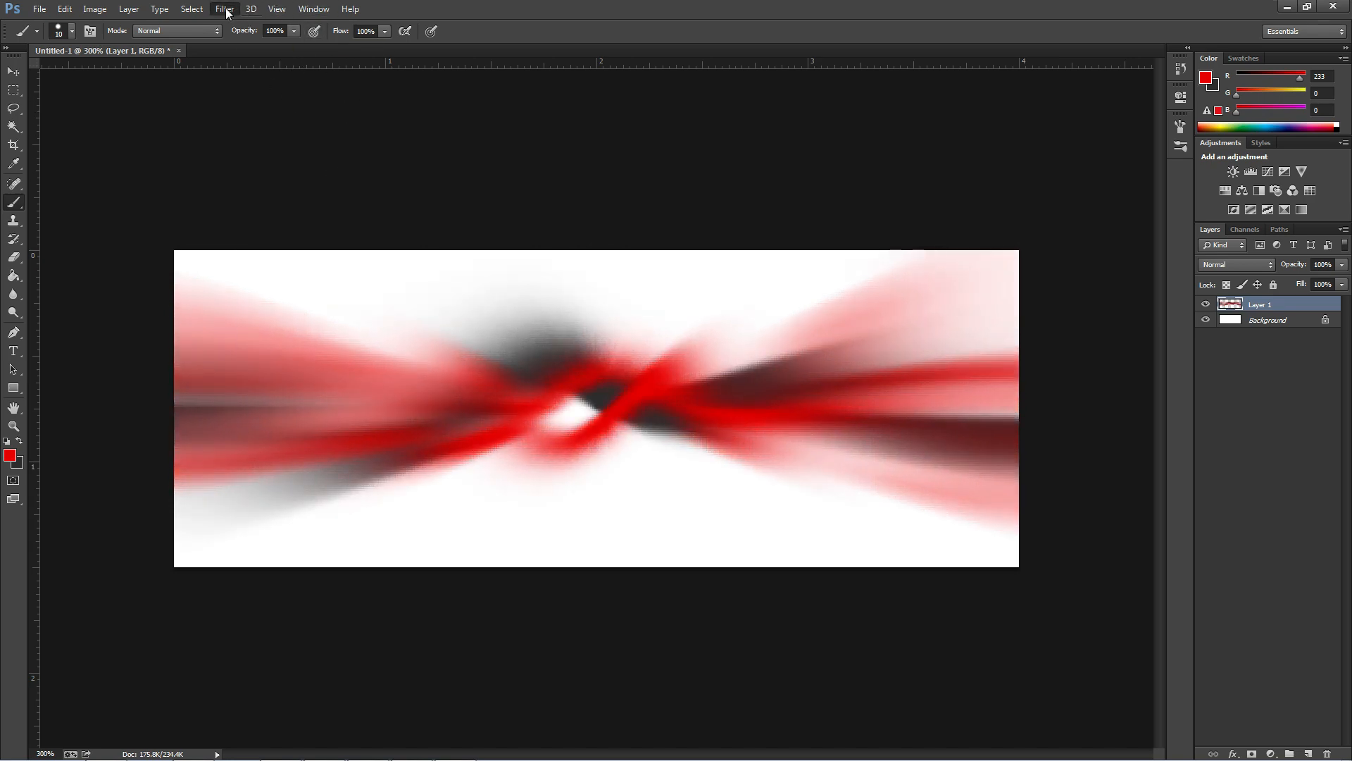
Step: Apply a Motion Blur at angle -86 with a distance of about 21 pixels
left_click(224, 9)
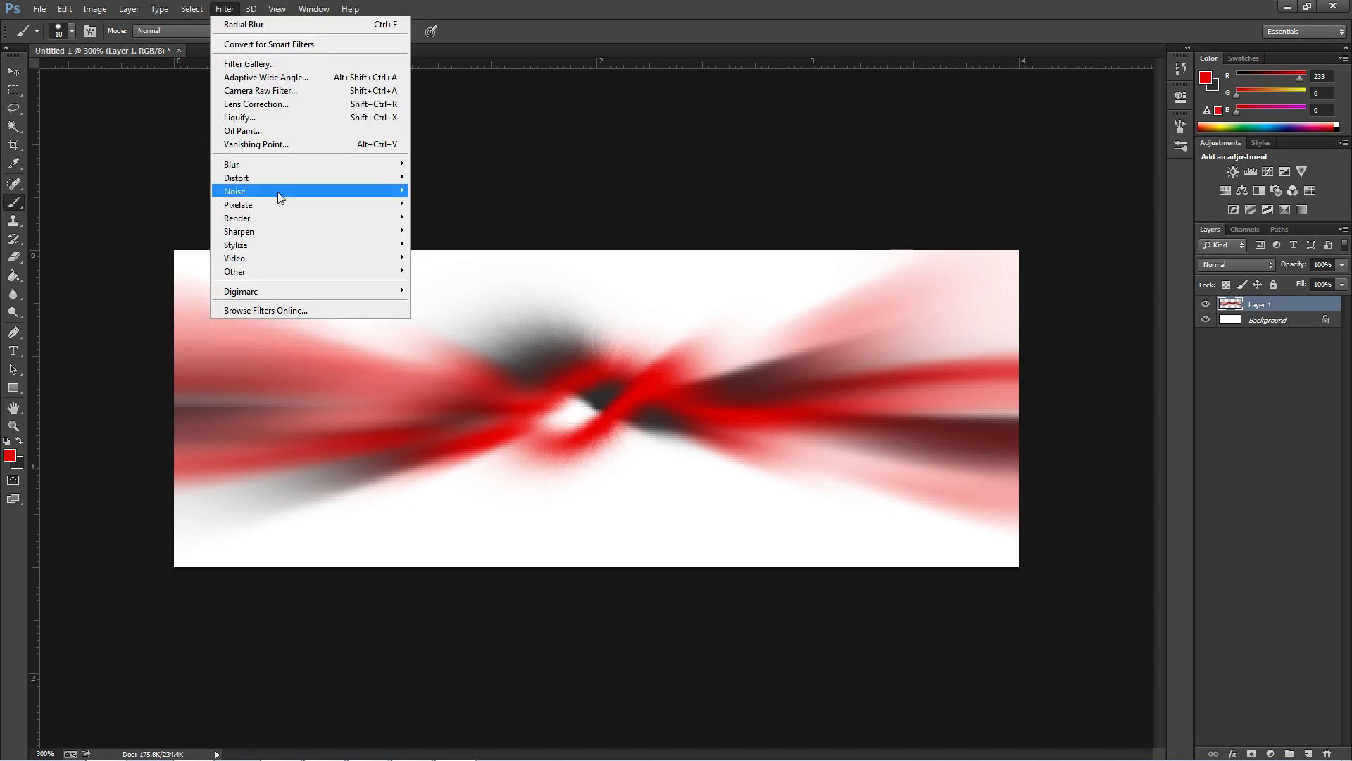
mouse_move(231, 164)
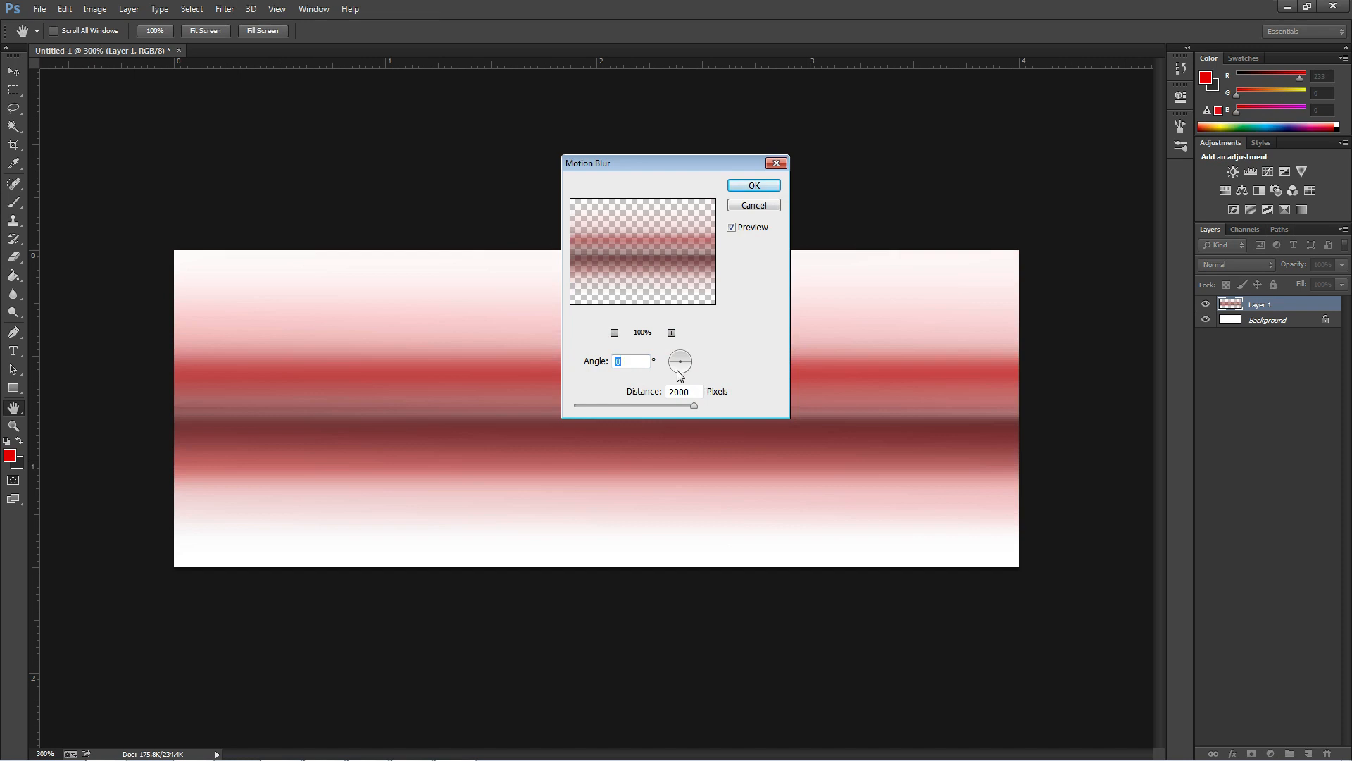
left_click_drag(683, 353, 683, 371)
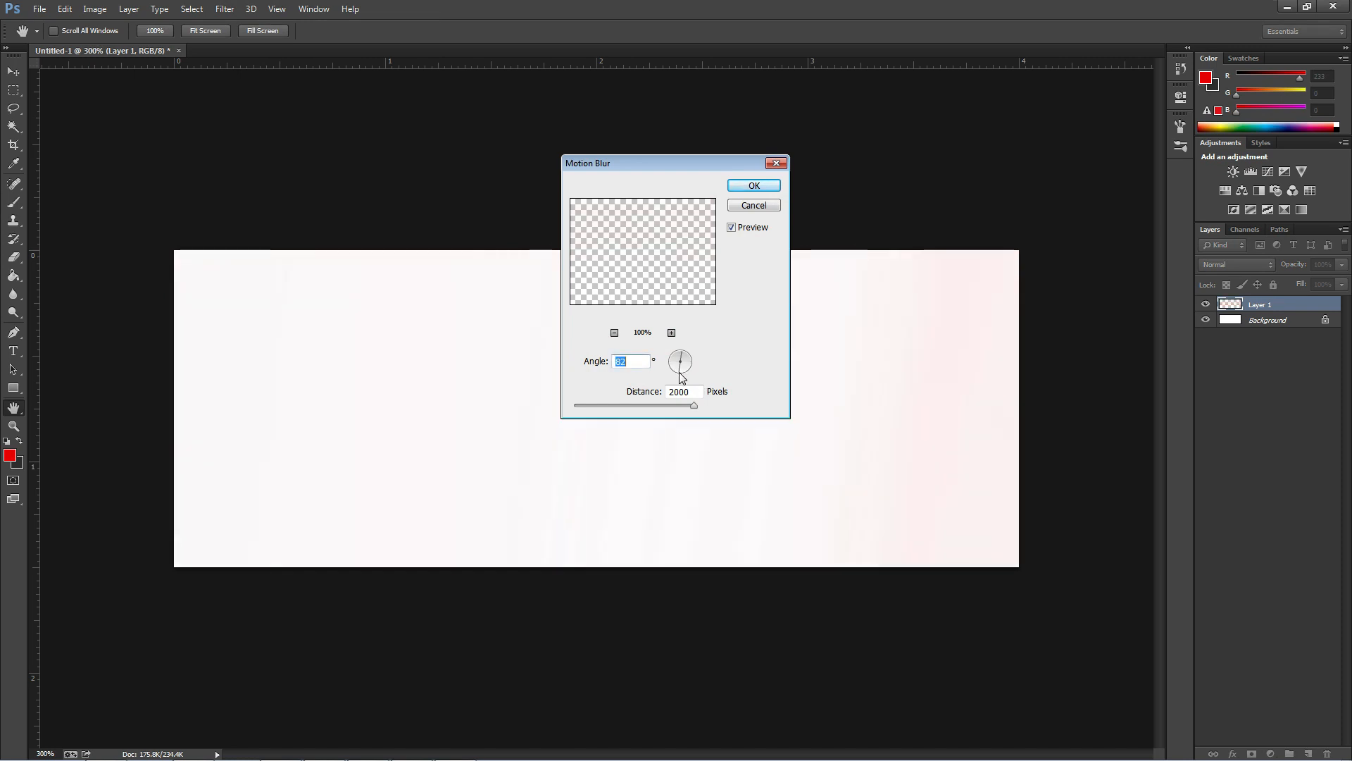
left_click_drag(694, 405, 619, 404)
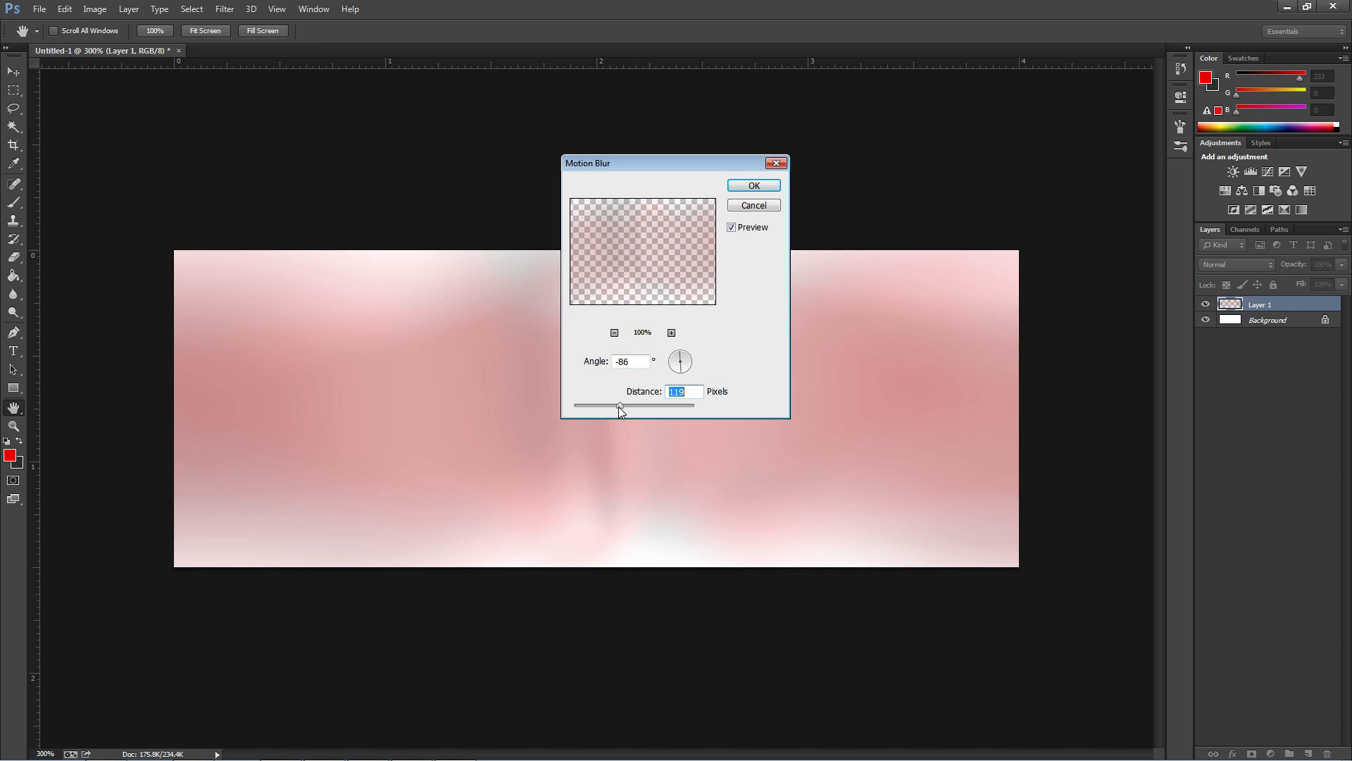
left_click_drag(618, 405, 587, 405)
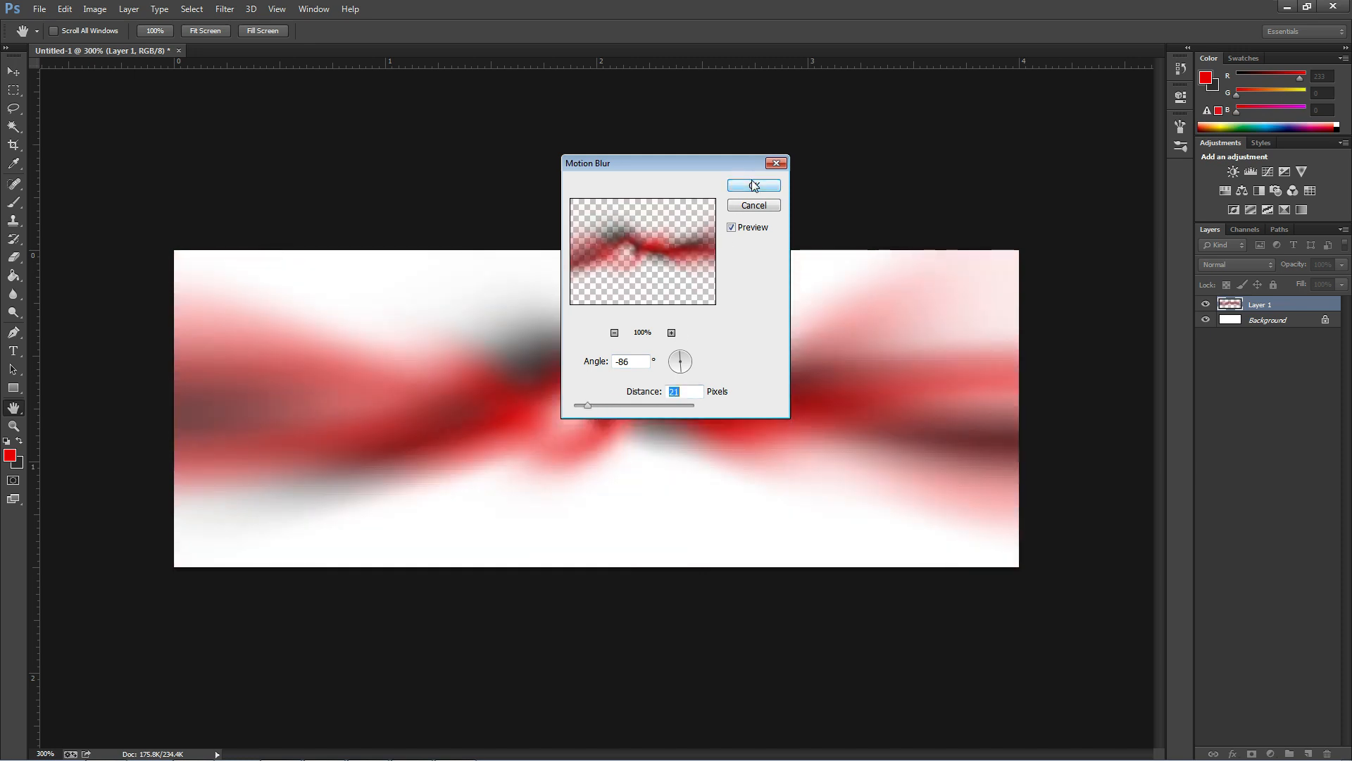
left_click(753, 185)
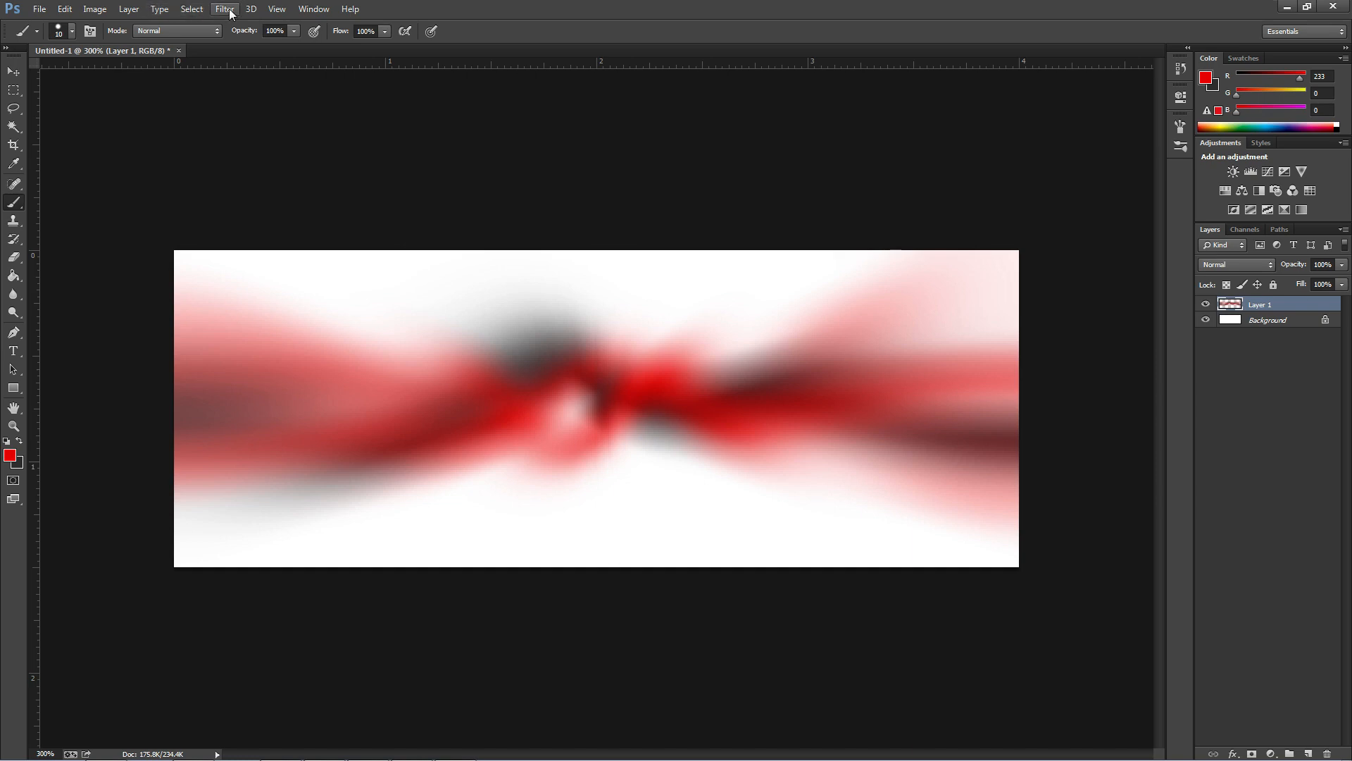
Step: Apply a Spin radial blur with a lower Amount, then add a new layer
left_click(223, 9)
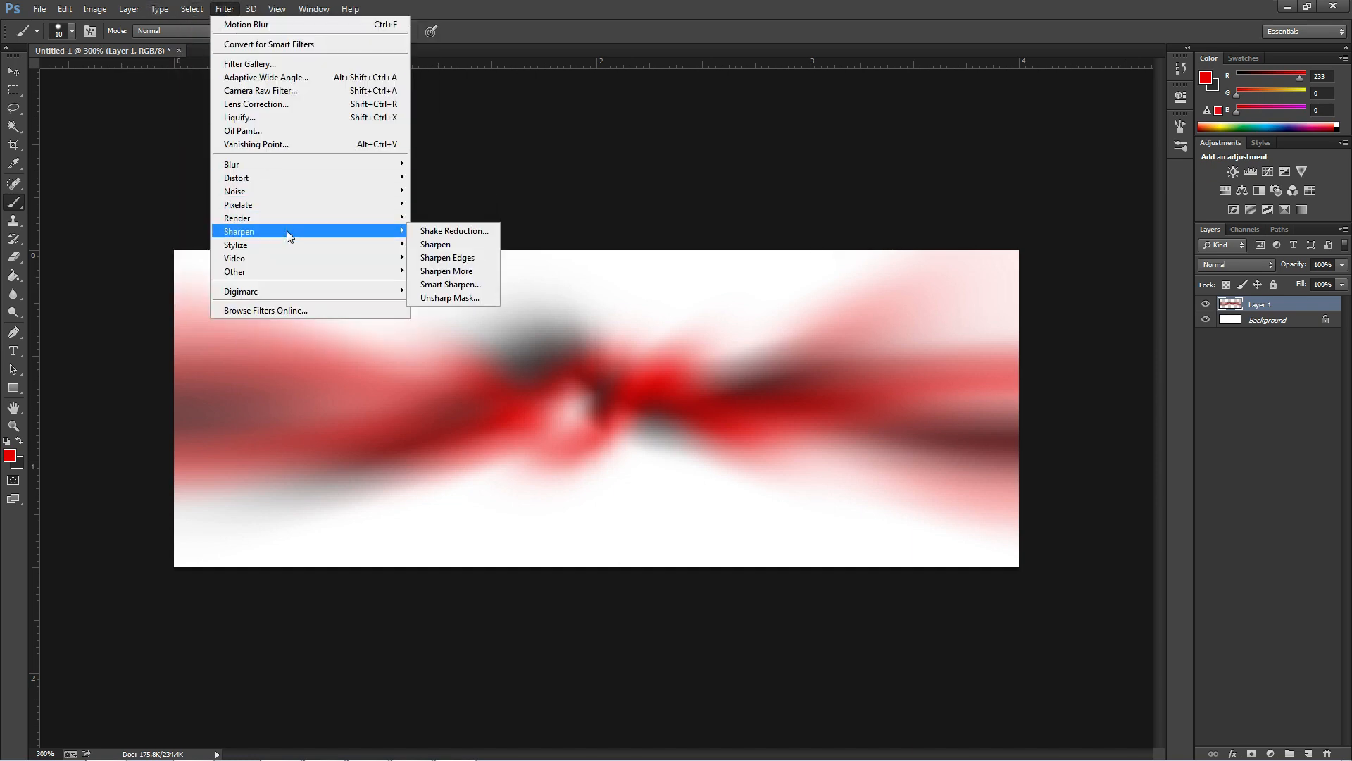
mouse_move(233, 163)
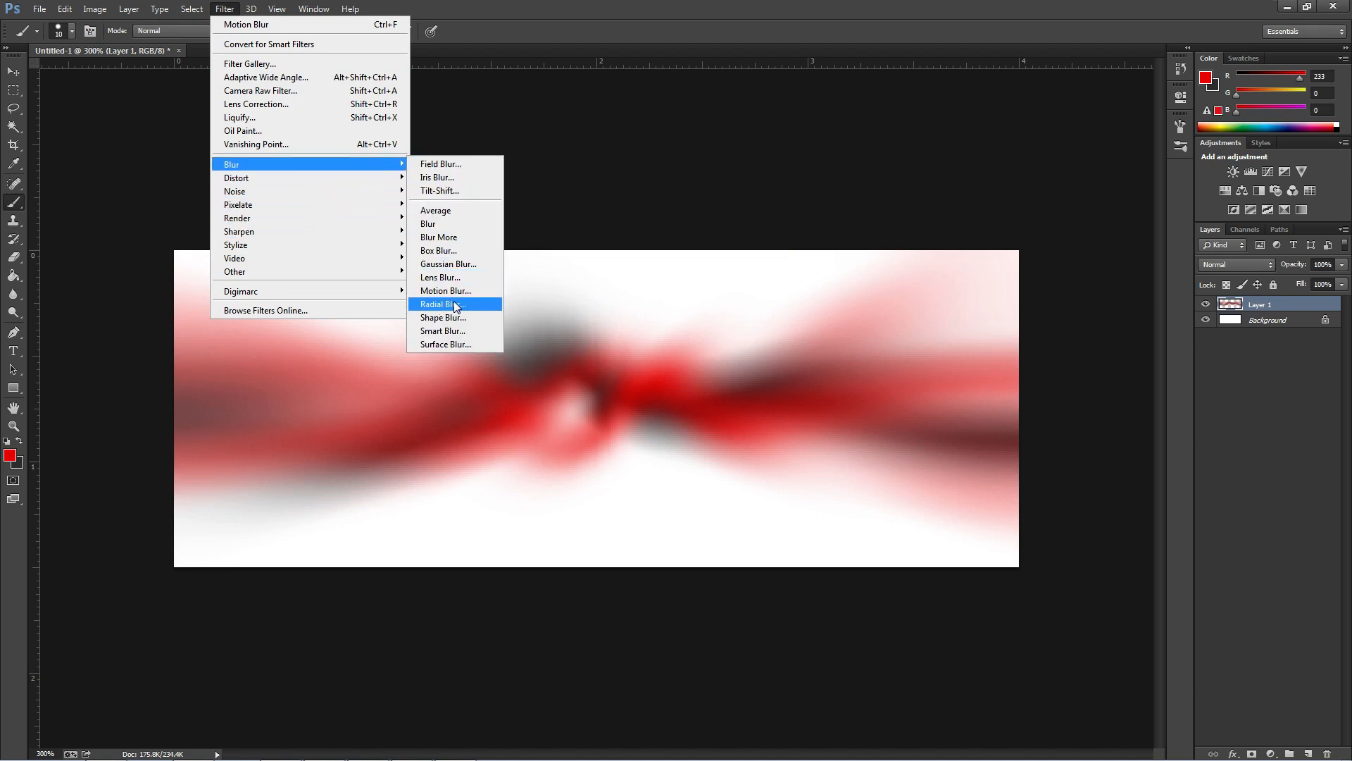
left_click(442, 303)
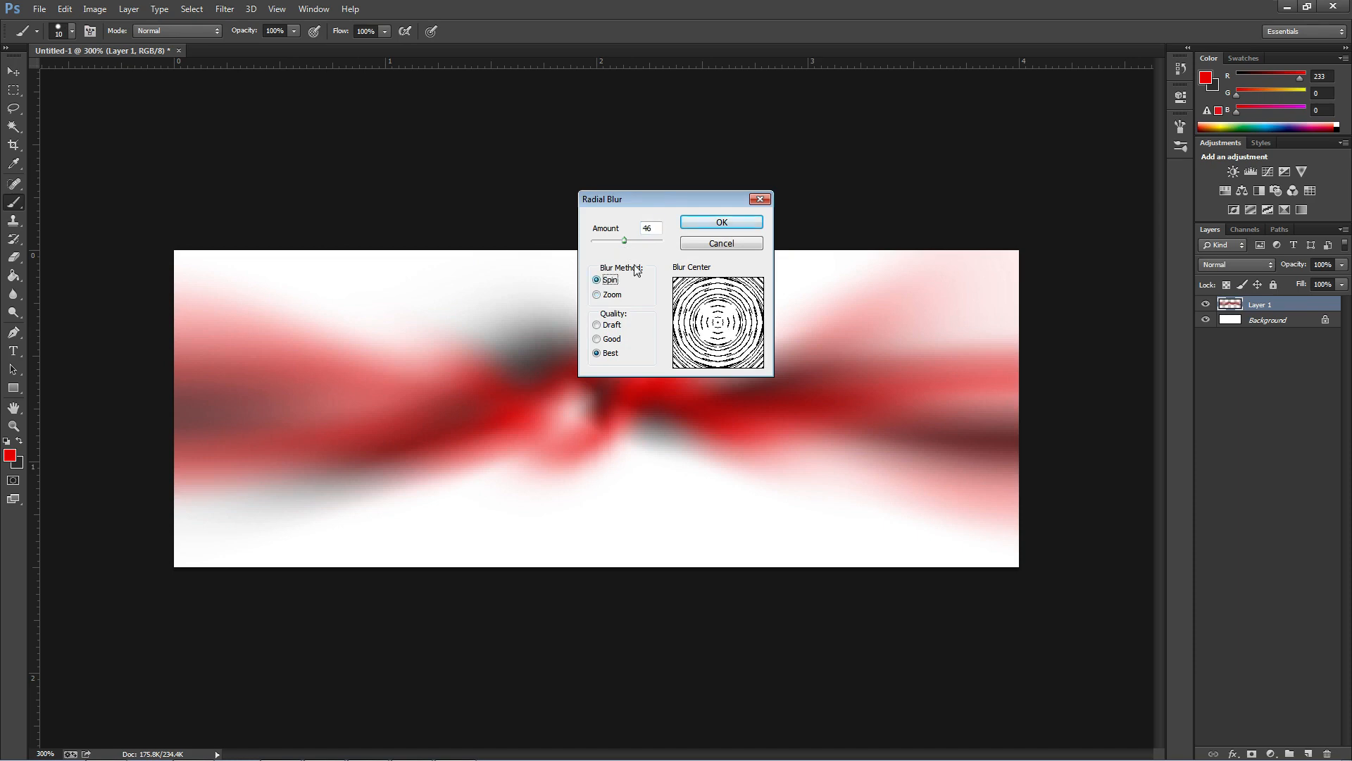
left_click_drag(624, 239, 604, 240)
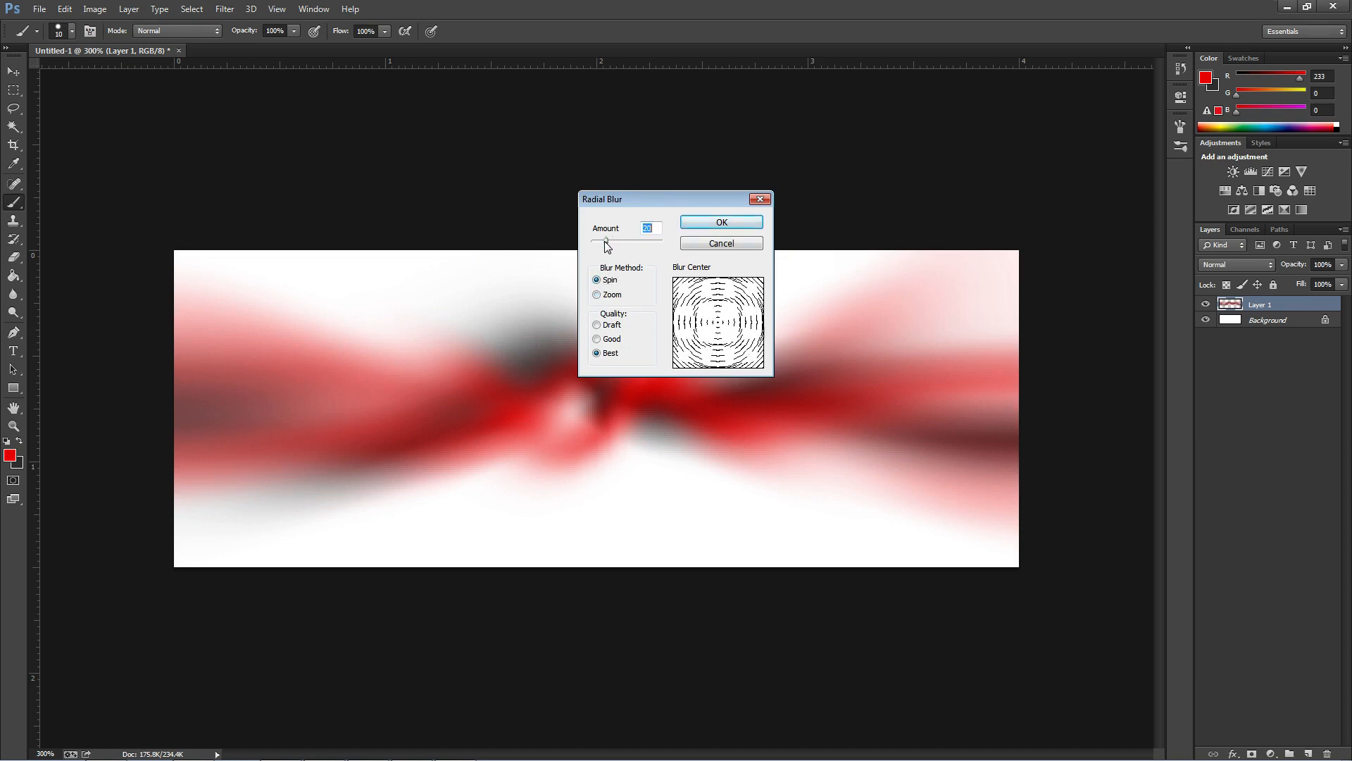
left_click(720, 222)
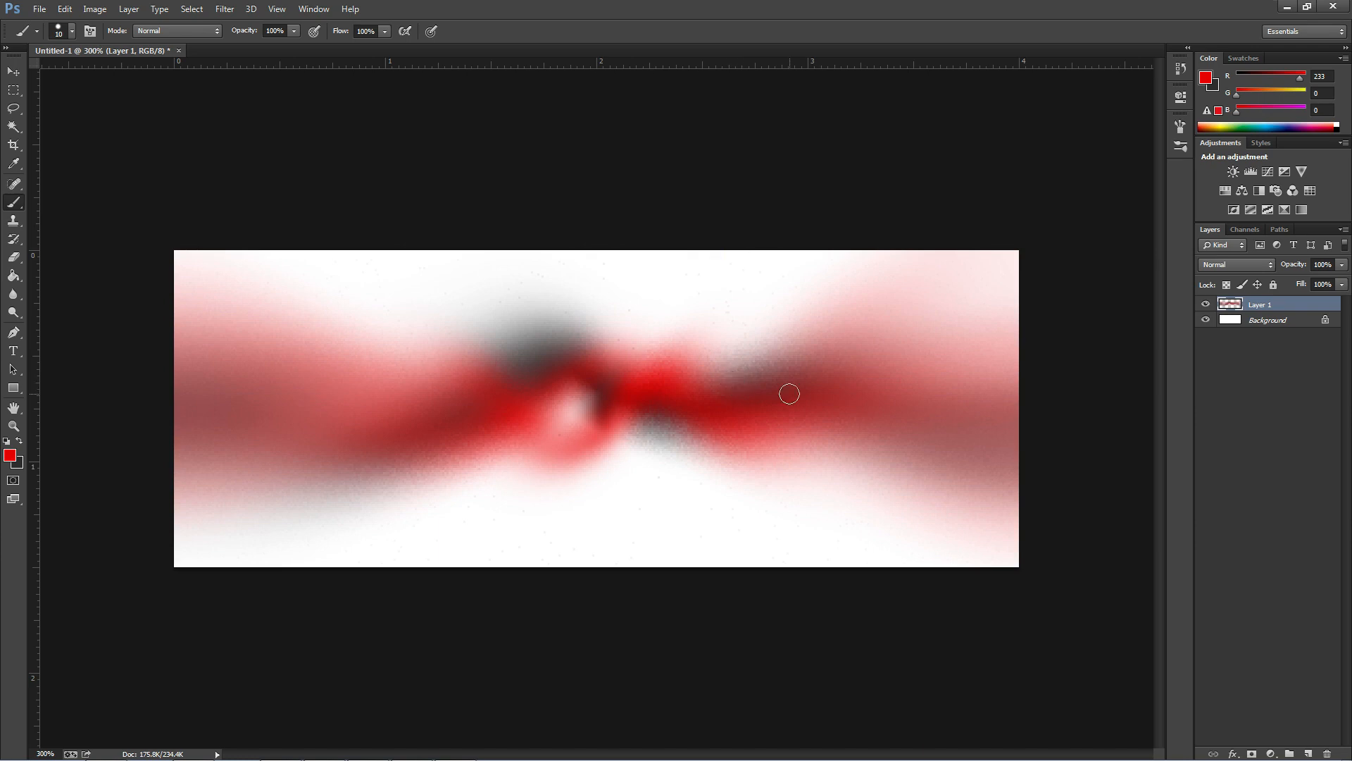
left_click(1205, 319)
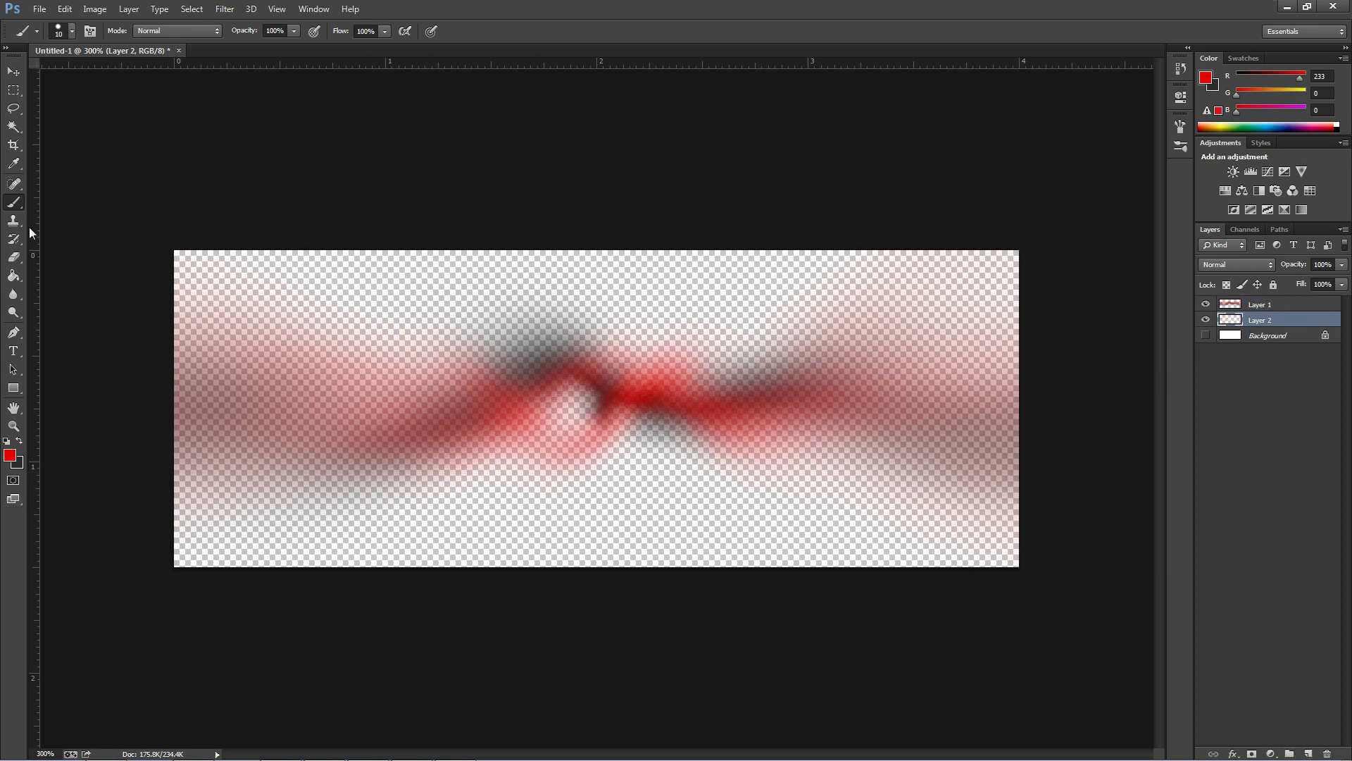
Step: Select the whole banner and fill the new backdrop layer with black
left_click(12, 88)
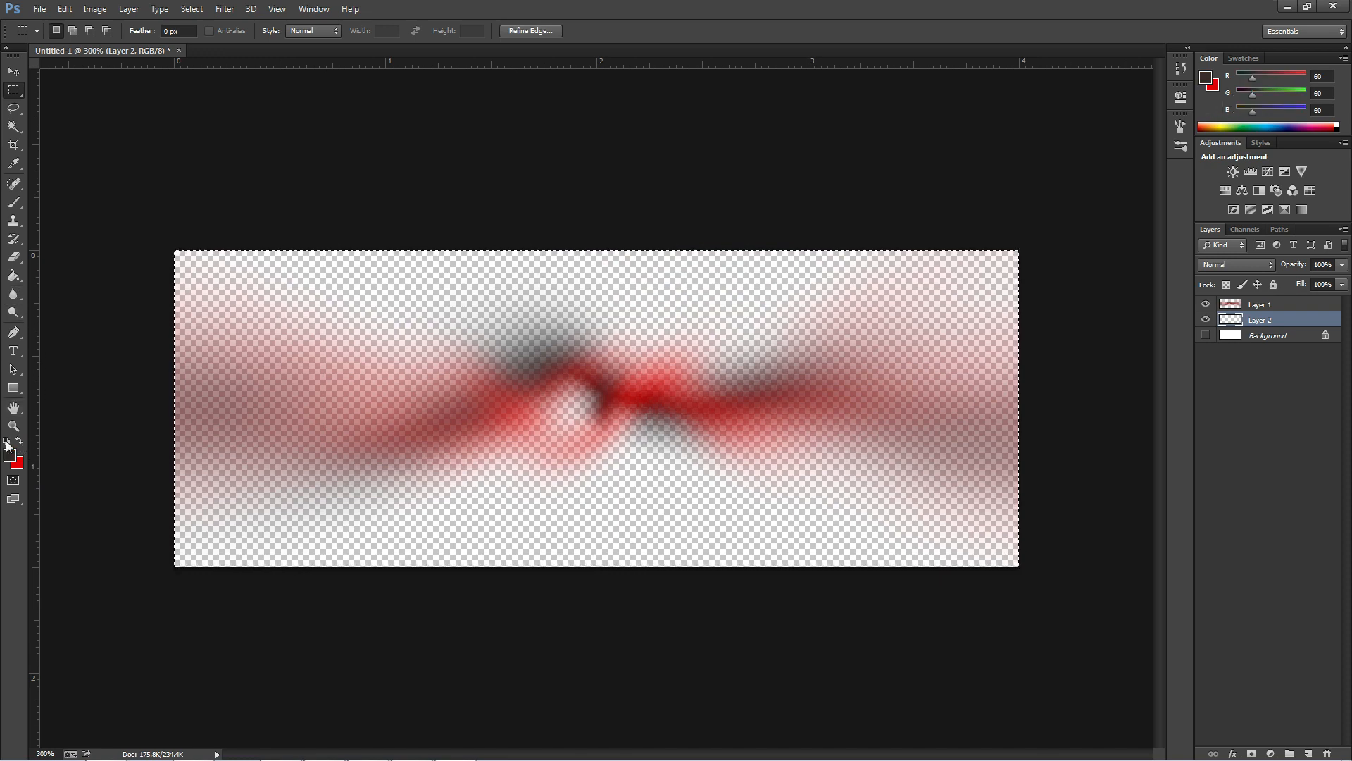
left_click(11, 458)
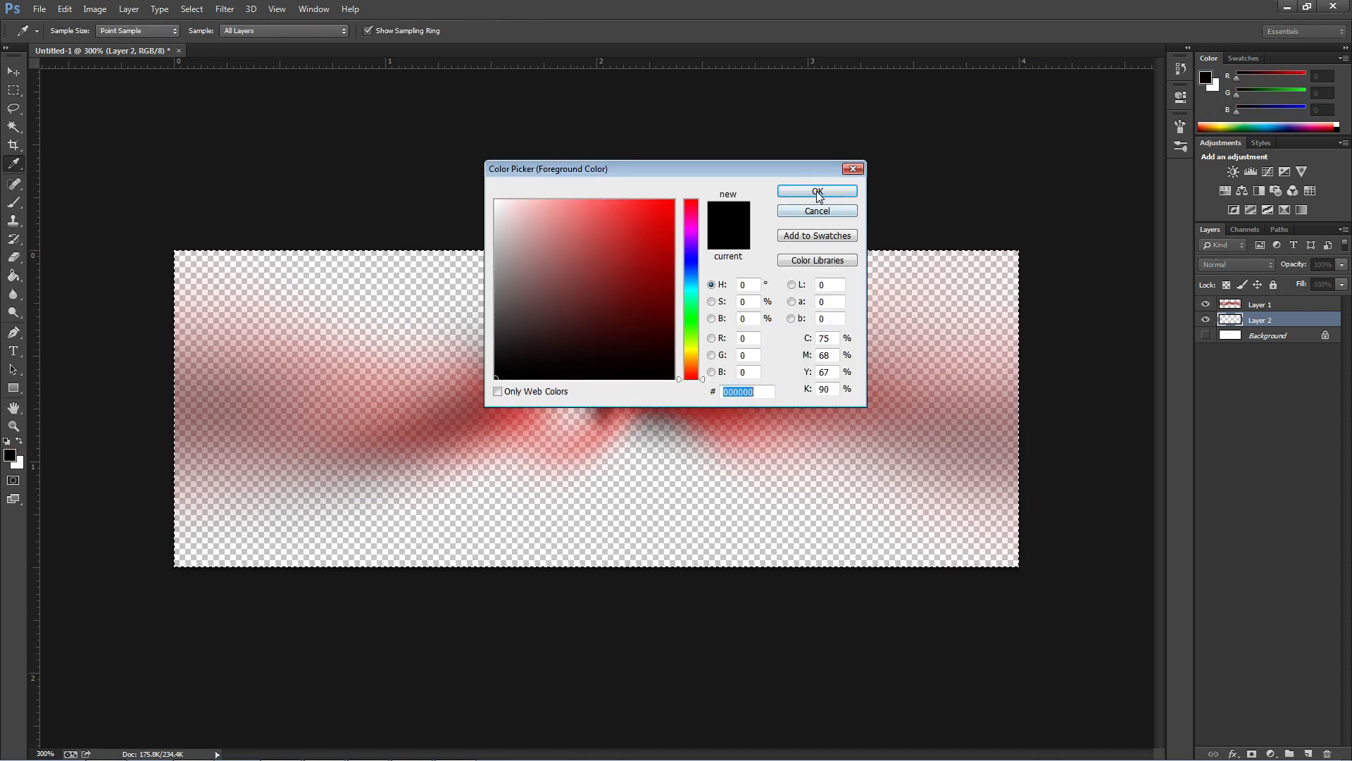
left_click(817, 191)
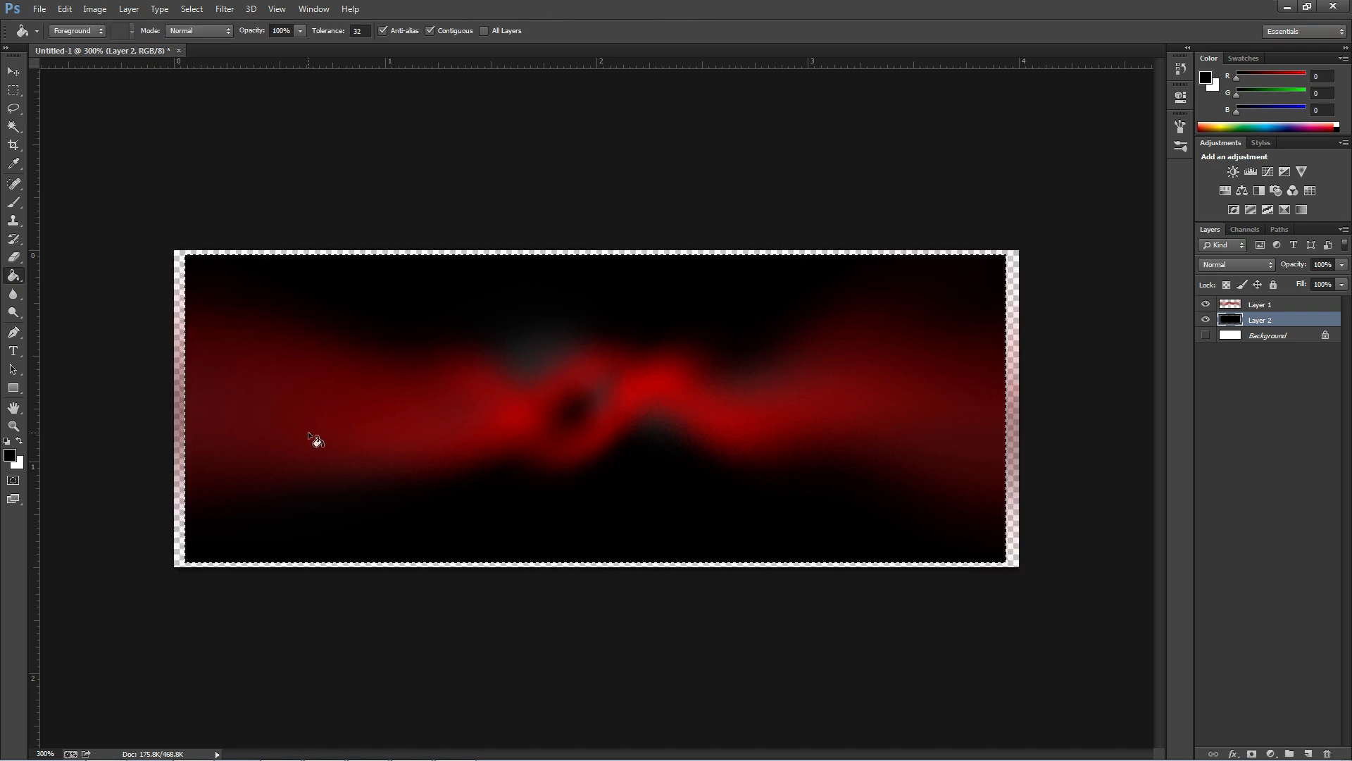
mouse_move(41, 246)
type("Itzteajay")
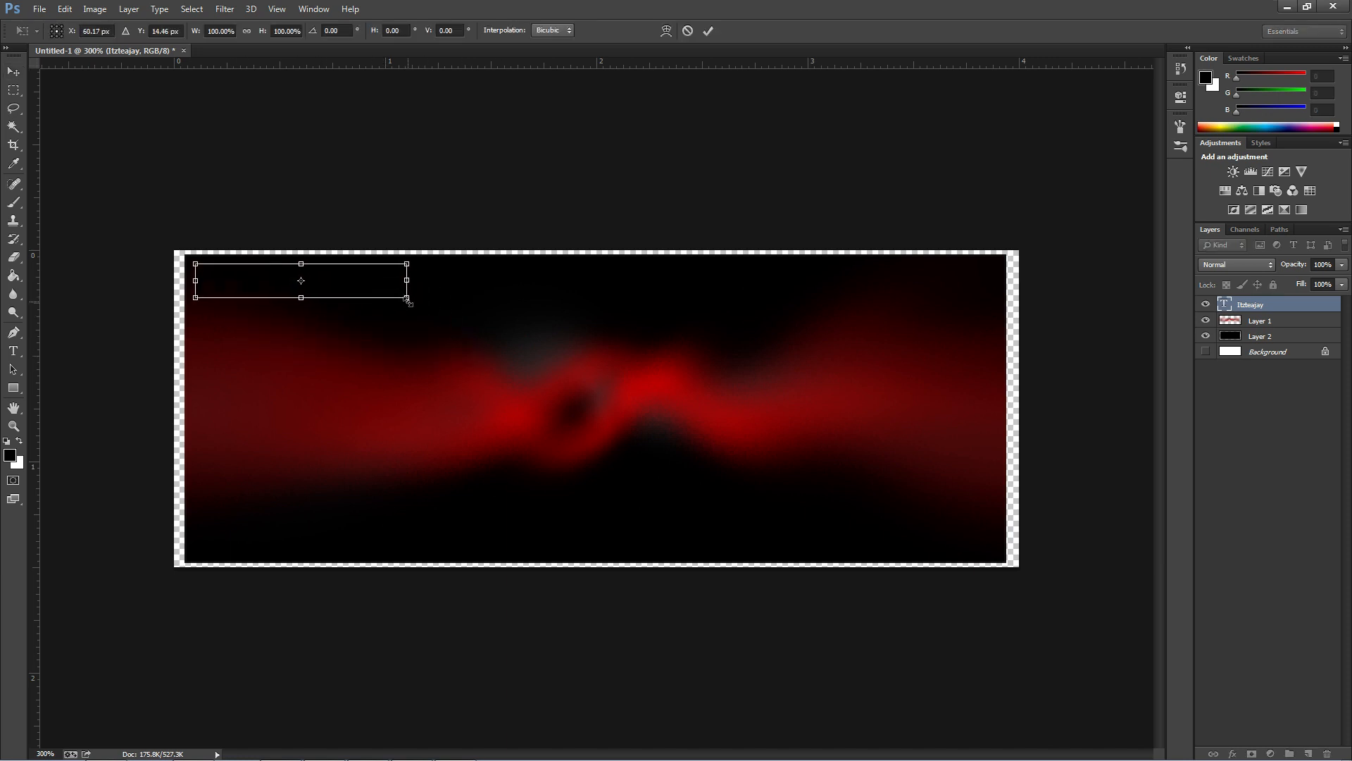
Step: Scale the Itzteajay text across the banner's top-left with Free Transform
left_click_drag(407, 301, 635, 335)
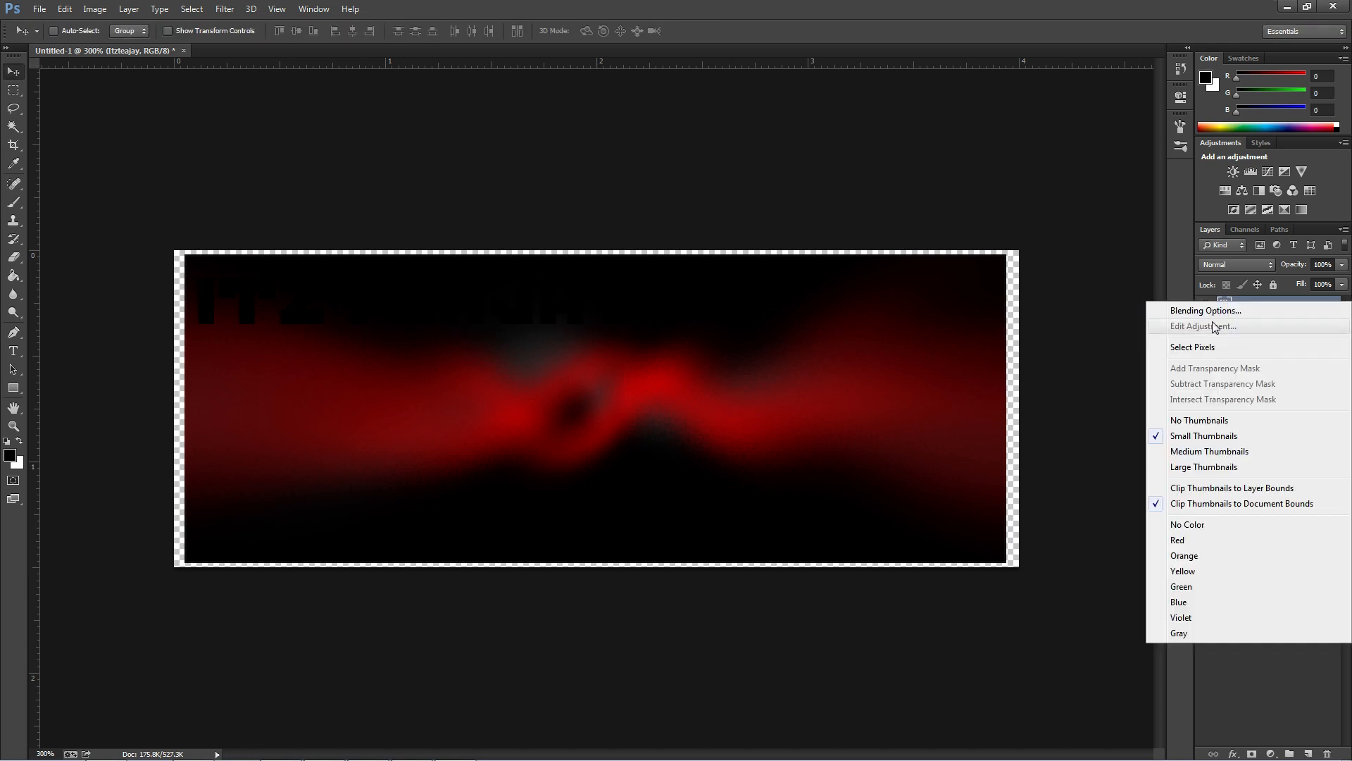
Step: Enable a red, Normal-blend drop shadow on the Itzteajay text layer
left_click(1206, 310)
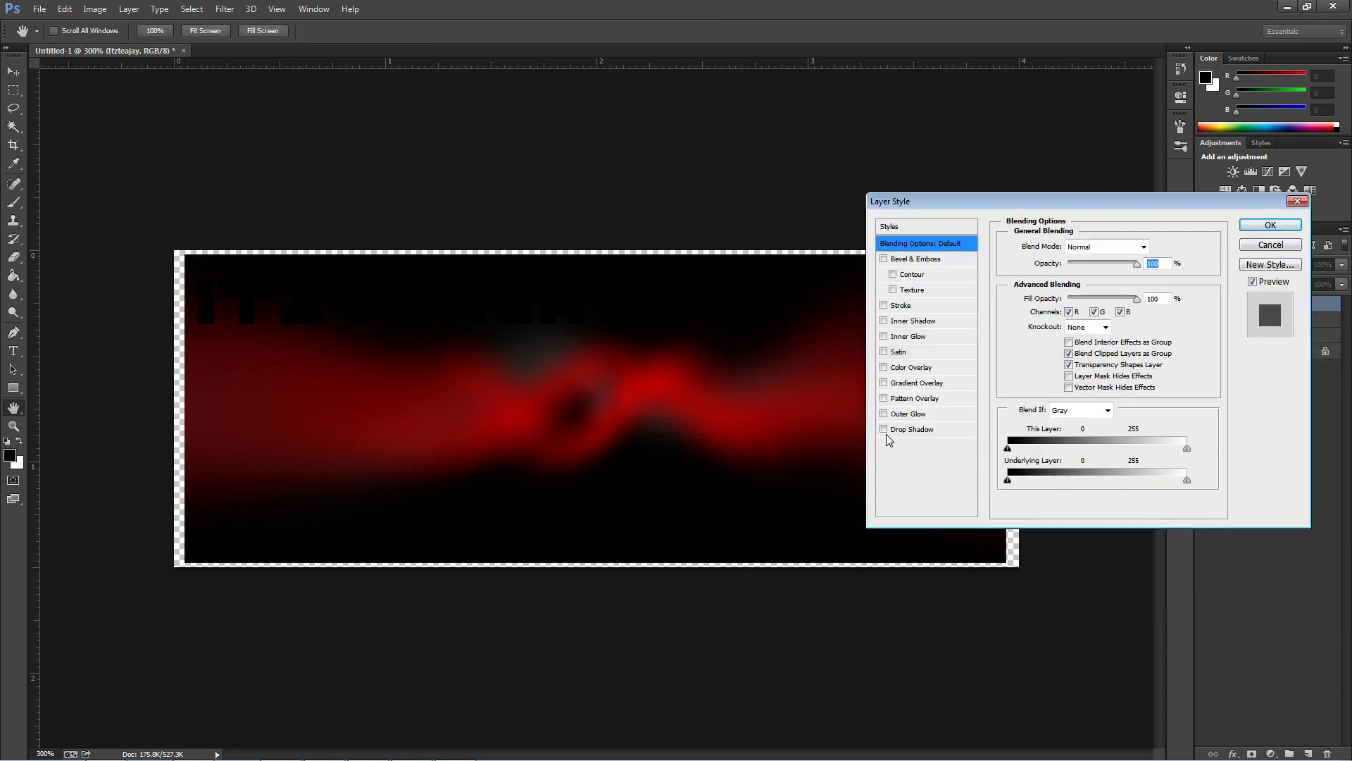
left_click(912, 429)
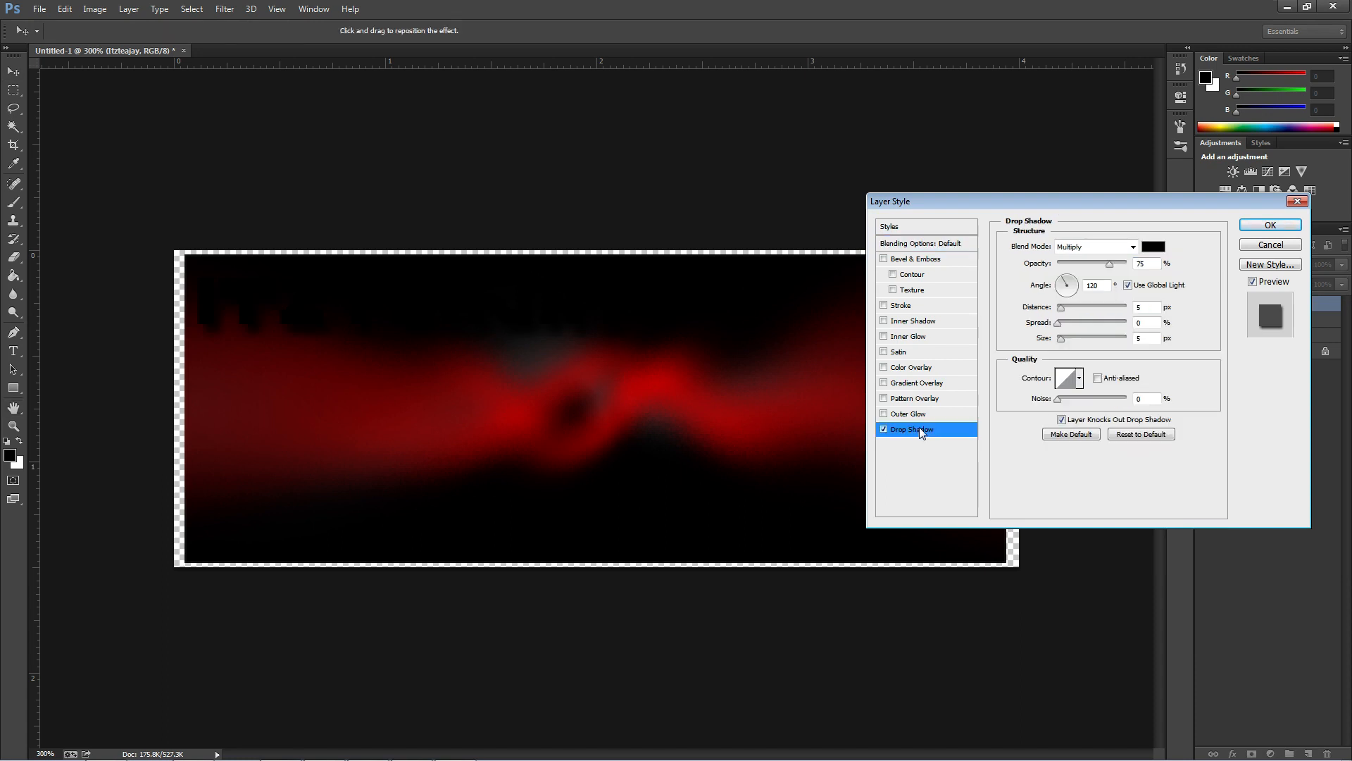
left_click(1152, 246)
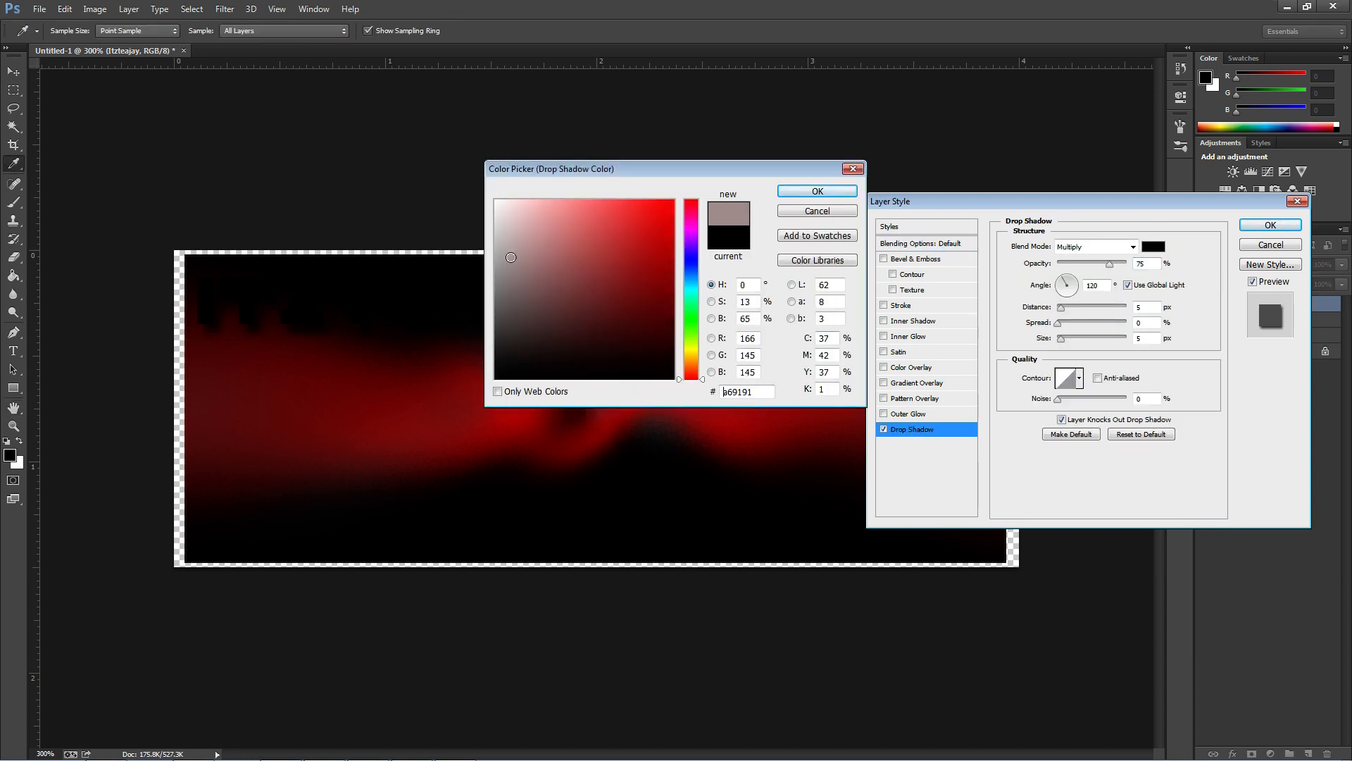
left_click(816, 191)
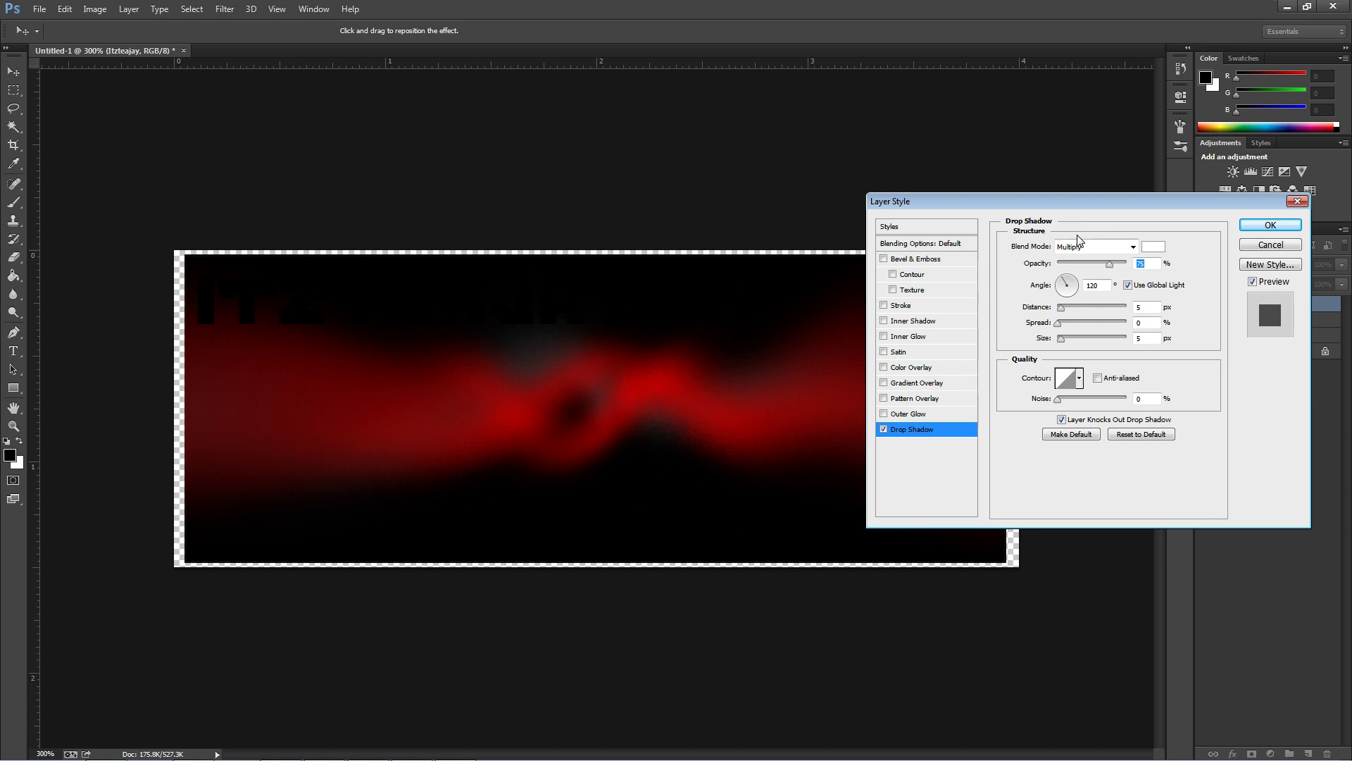
left_click(1094, 246)
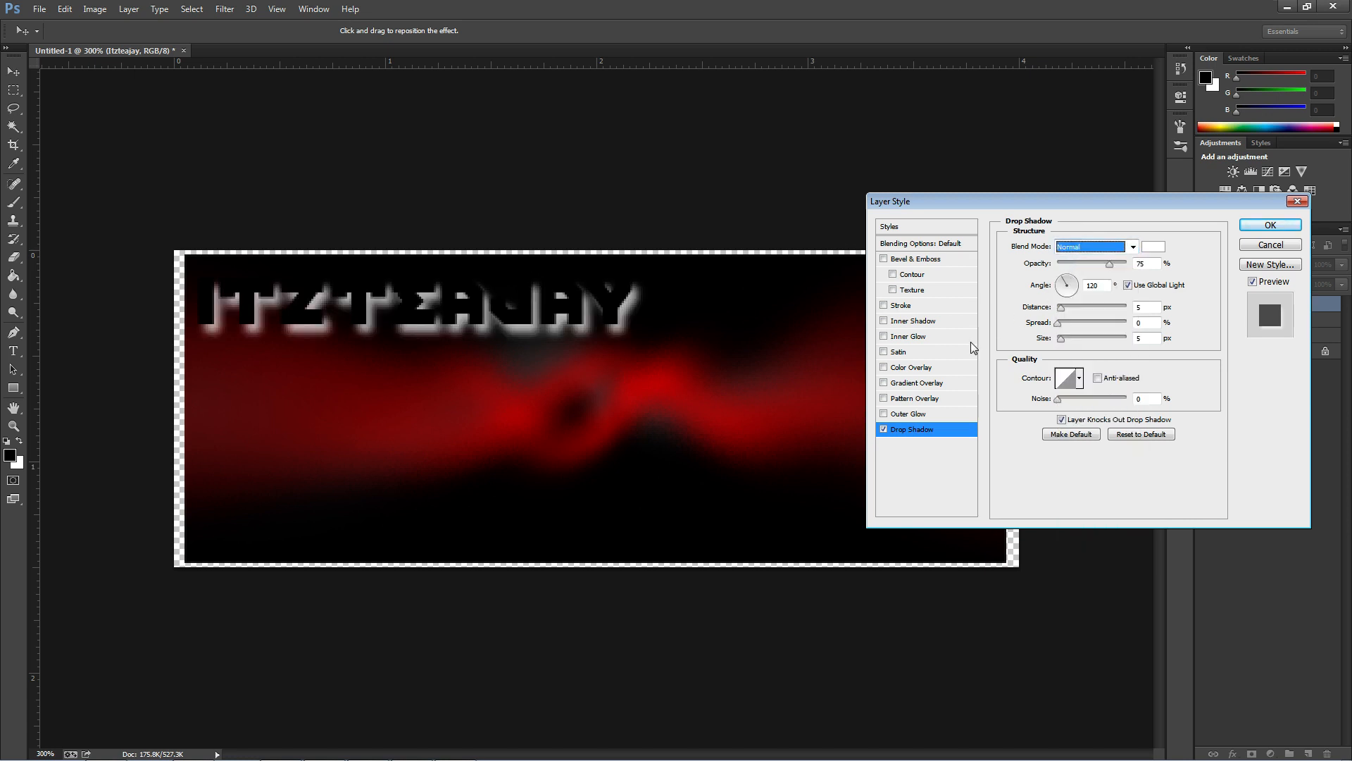
left_click(1153, 247)
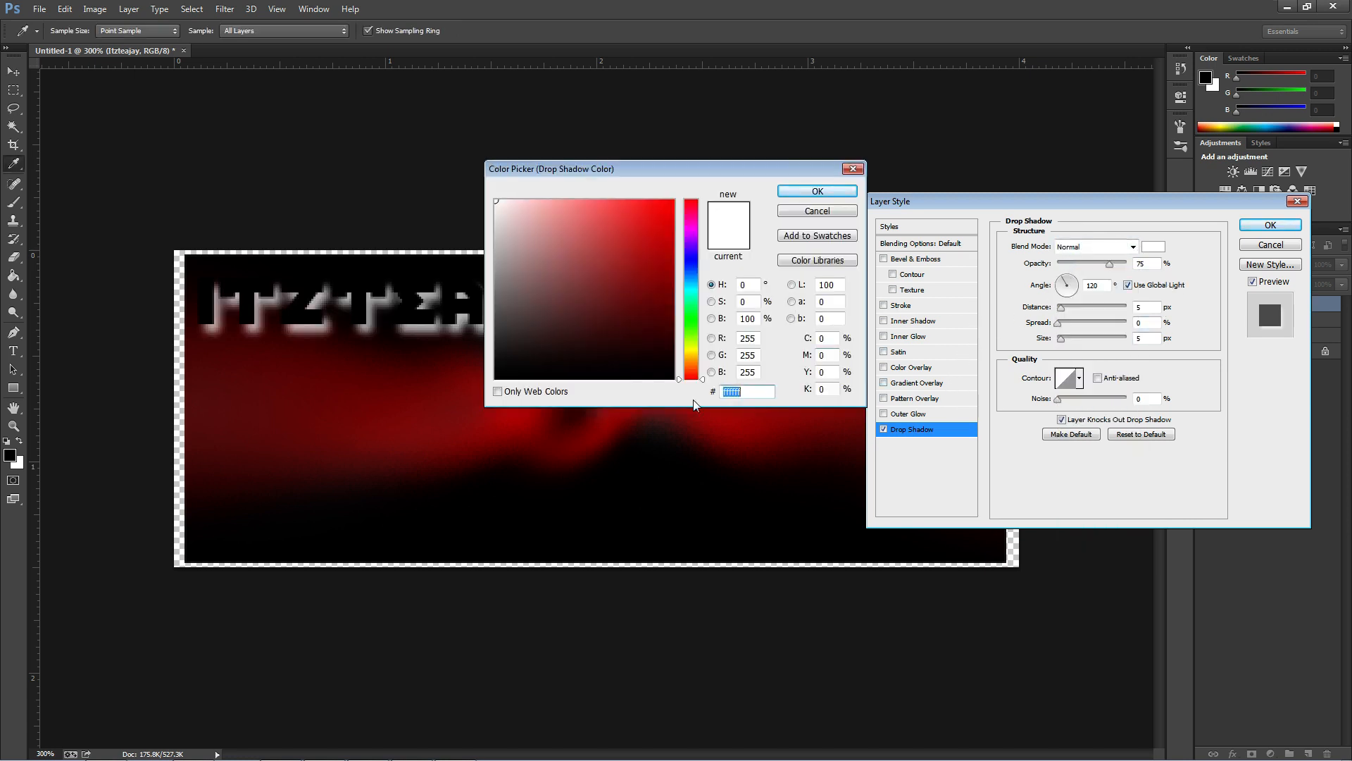
left_click(671, 264)
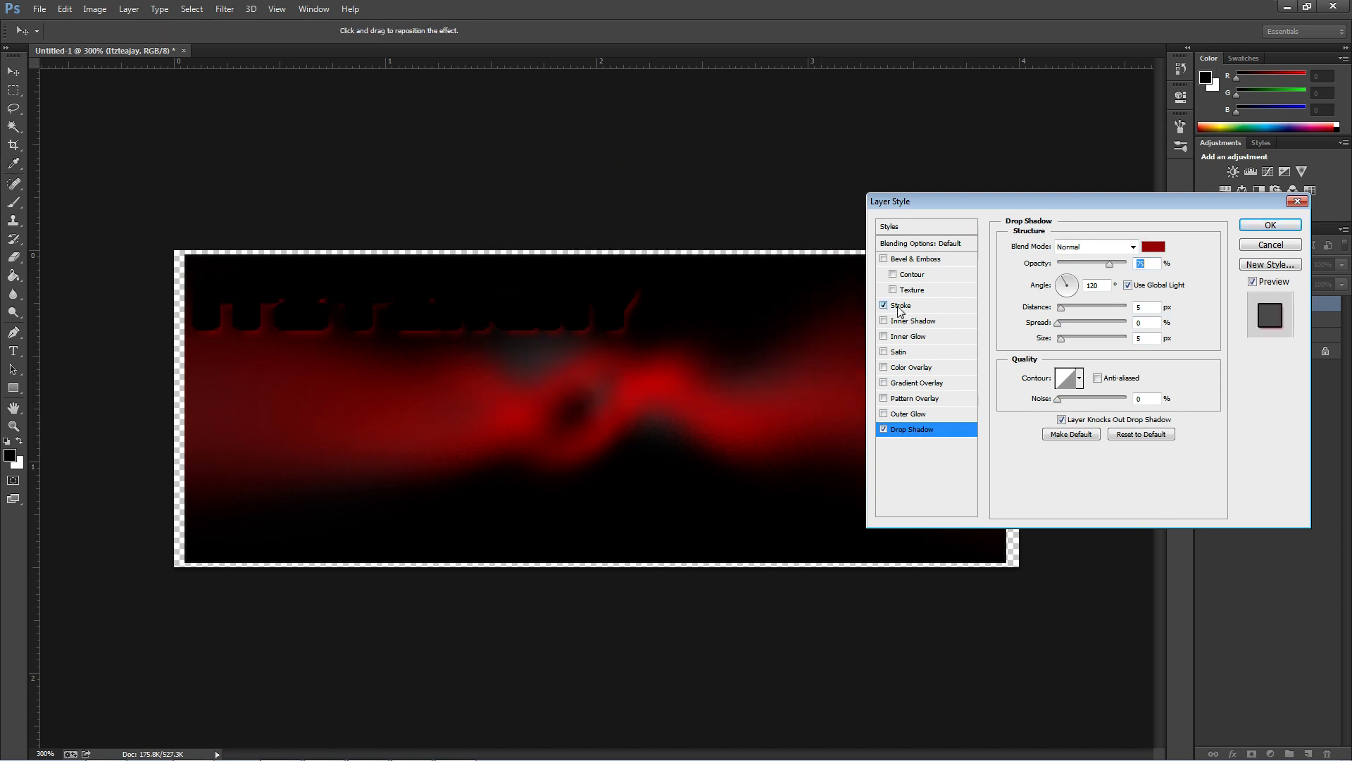
Step: Add a 3 px white stroke outline and apply both layer styles
left_click(900, 304)
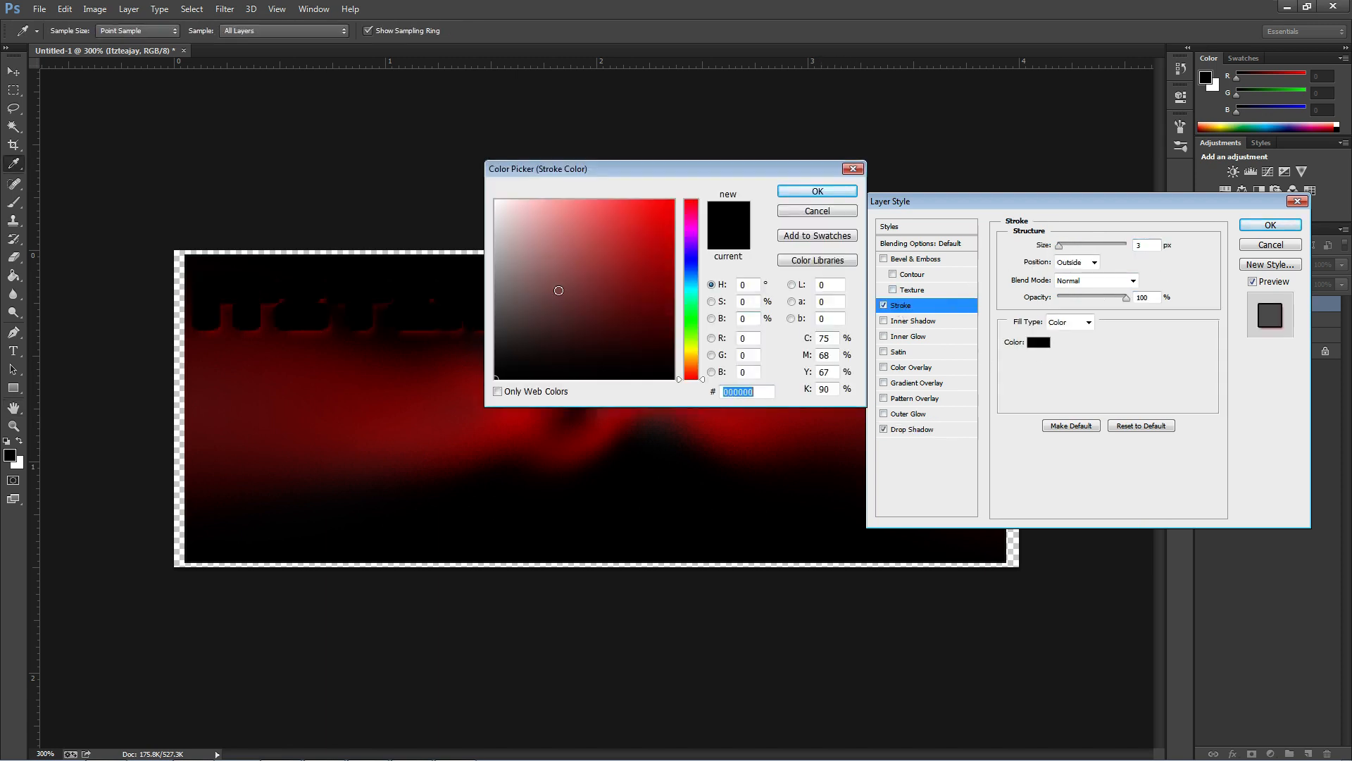
left_click(816, 190)
type("1")
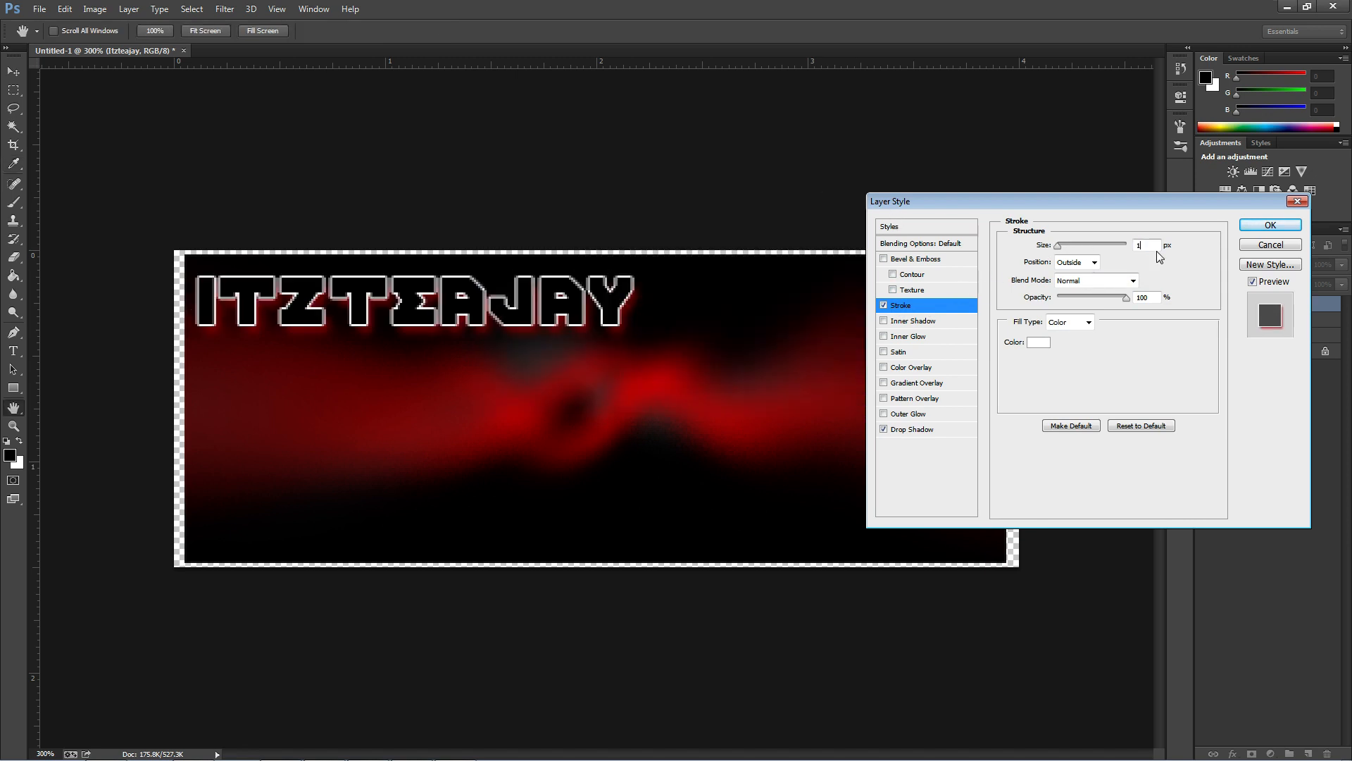
left_click(1268, 225)
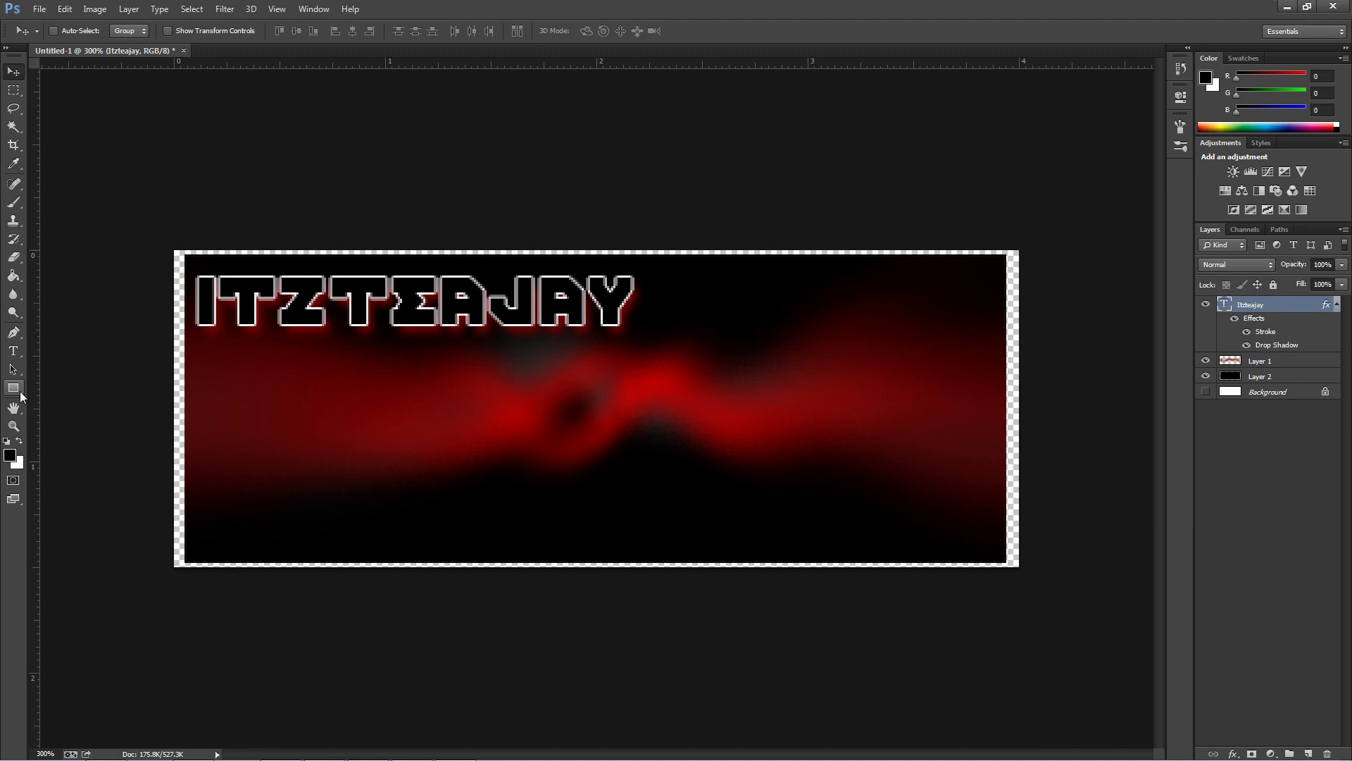
Step: Copy the Itzteajay layer's outline and shadow style
left_click(14, 350)
type("Facebook | Twitter | Steam")
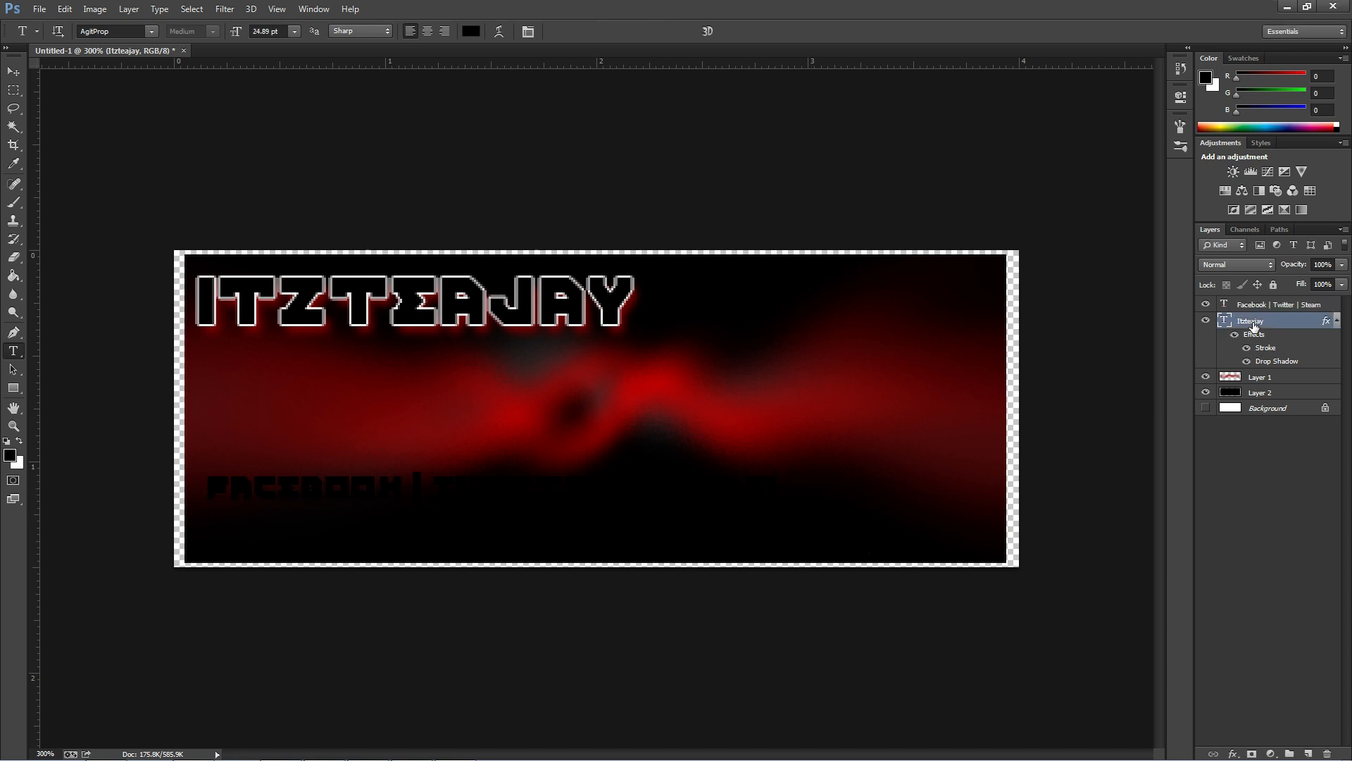
right_click(1250, 321)
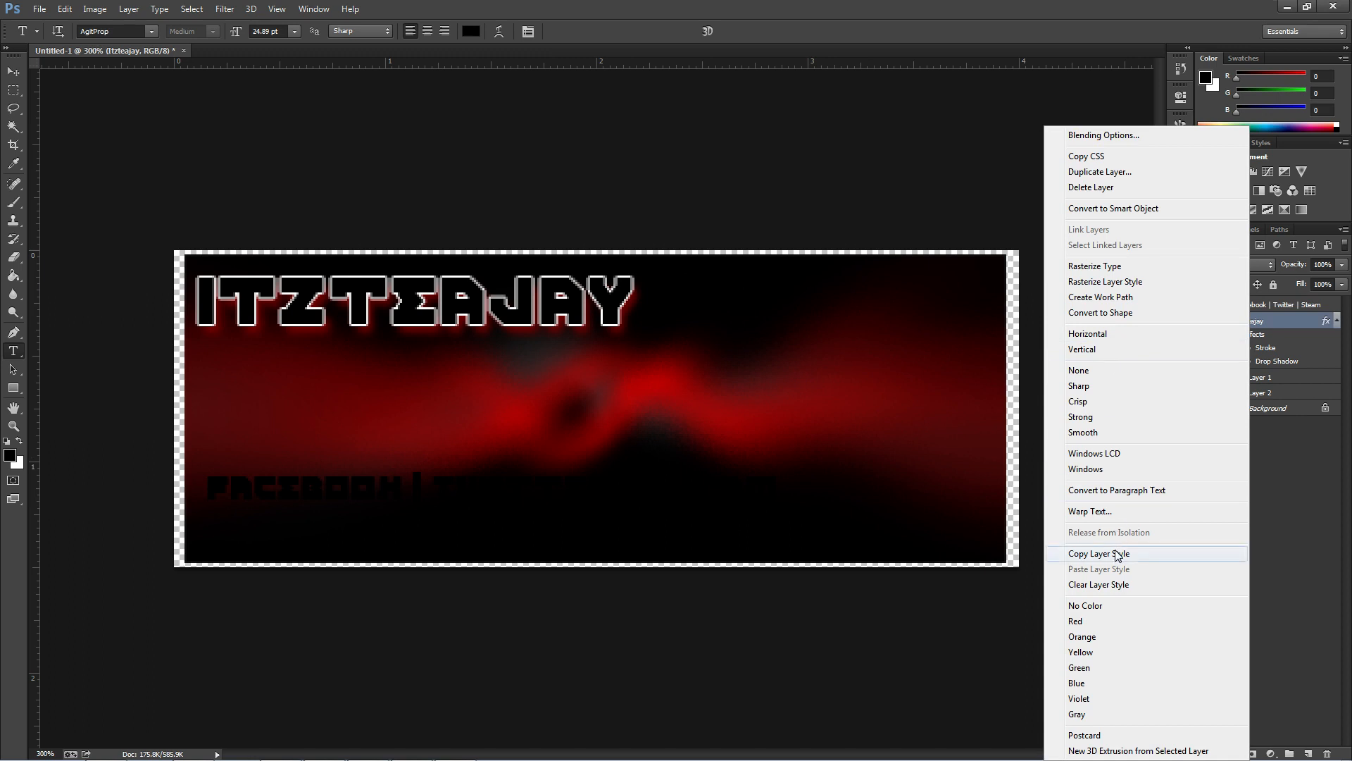
left_click(1100, 553)
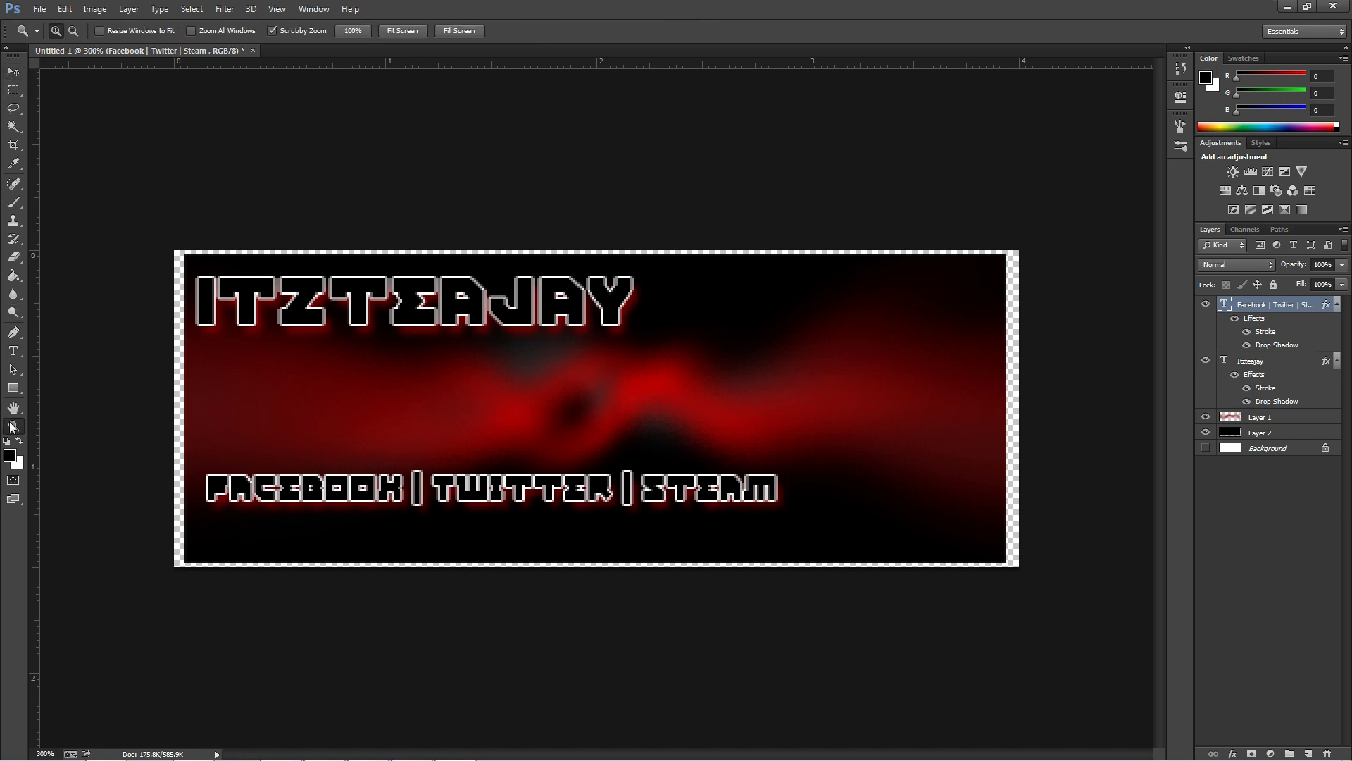
Step: Zoom in on the banner to 300% for close inspection
left_click(580, 411)
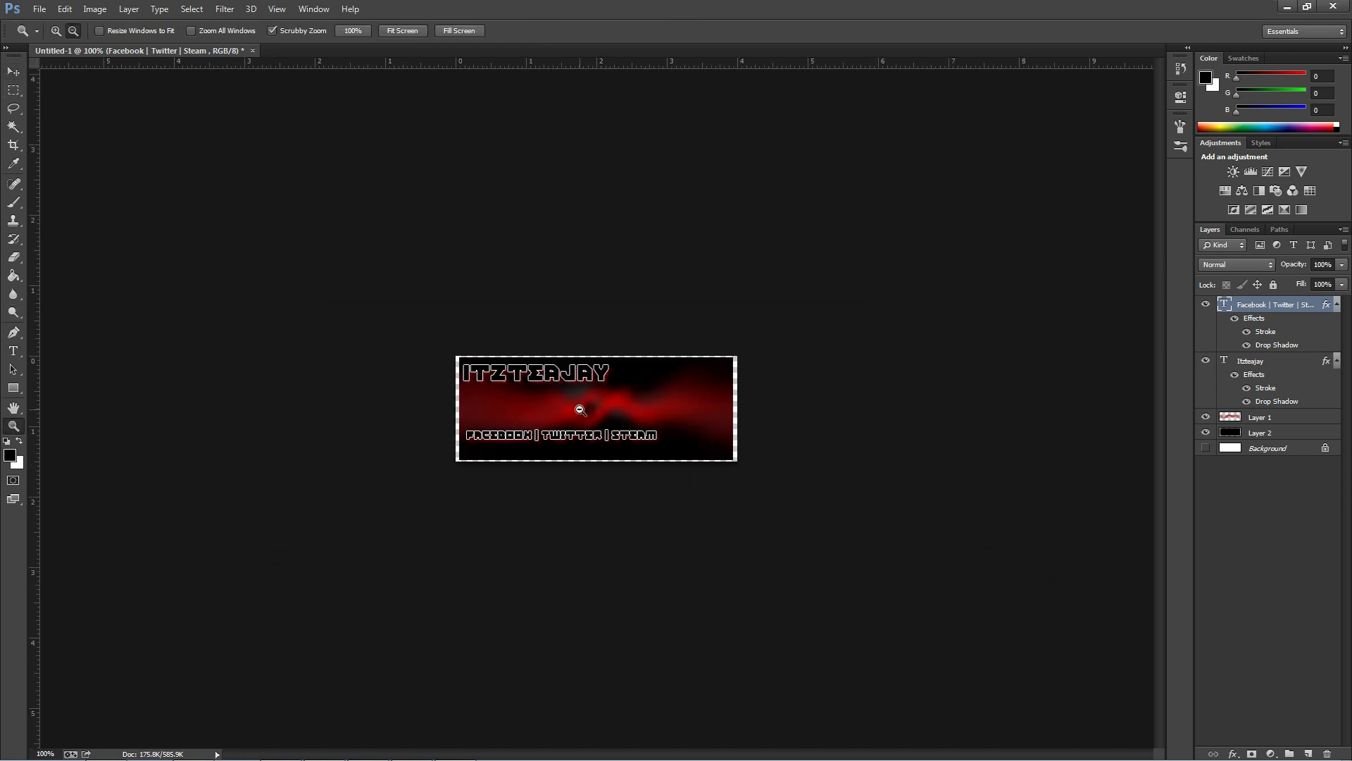
mouse_move(684, 457)
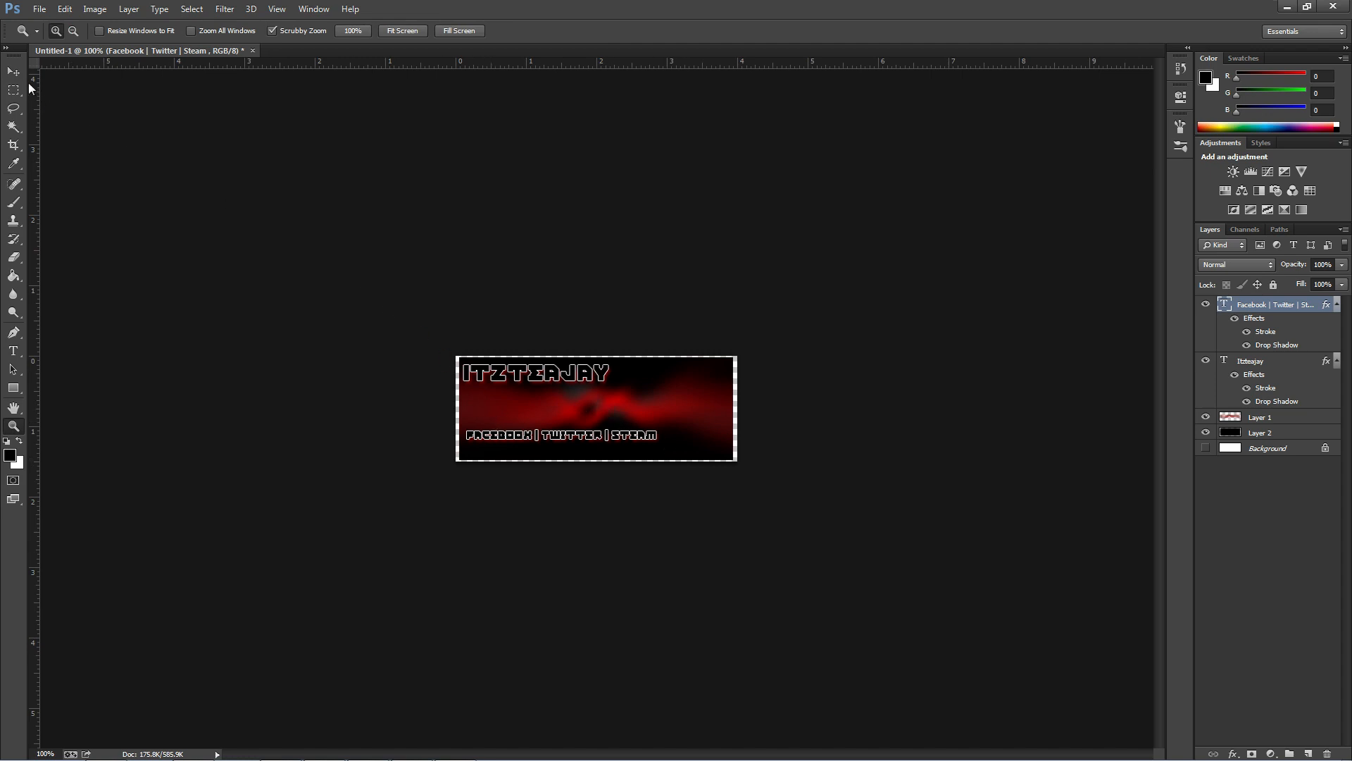
left_click(10, 71)
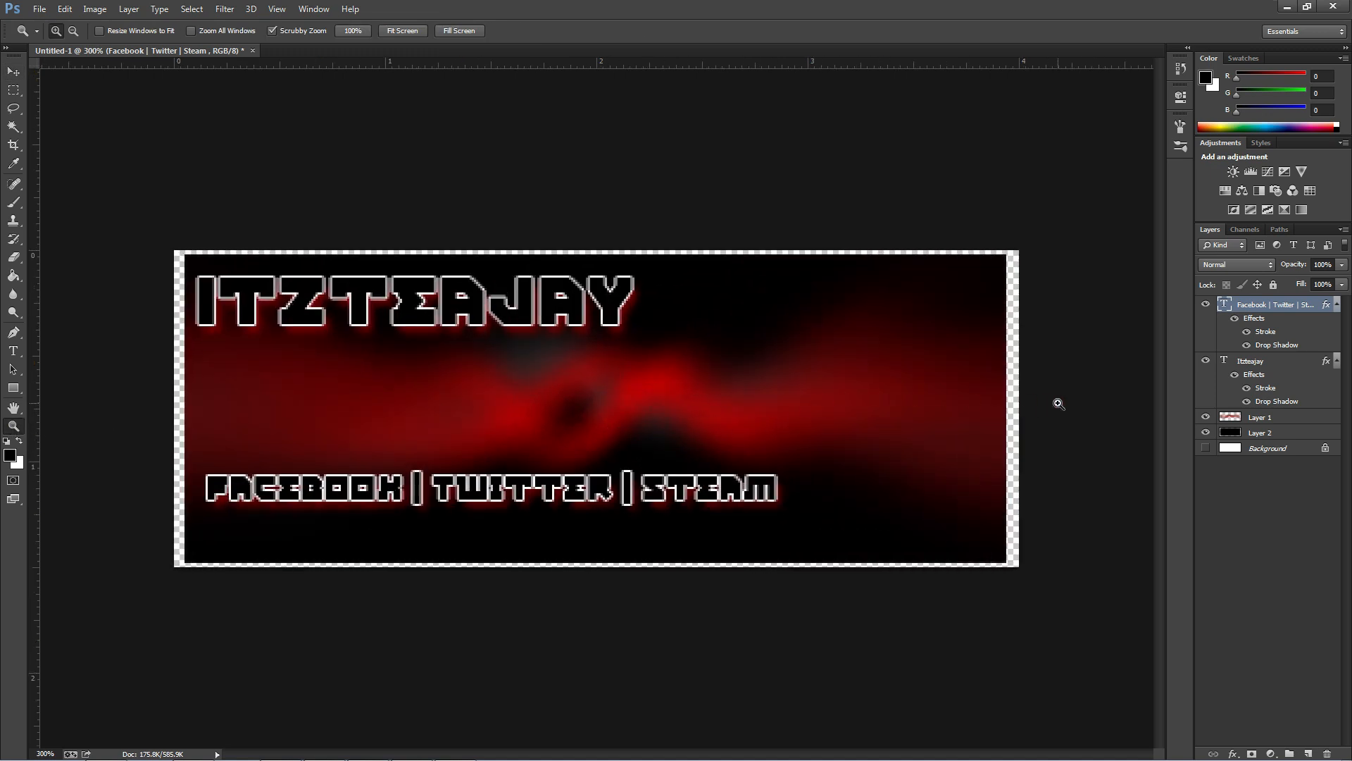
left_click(10, 72)
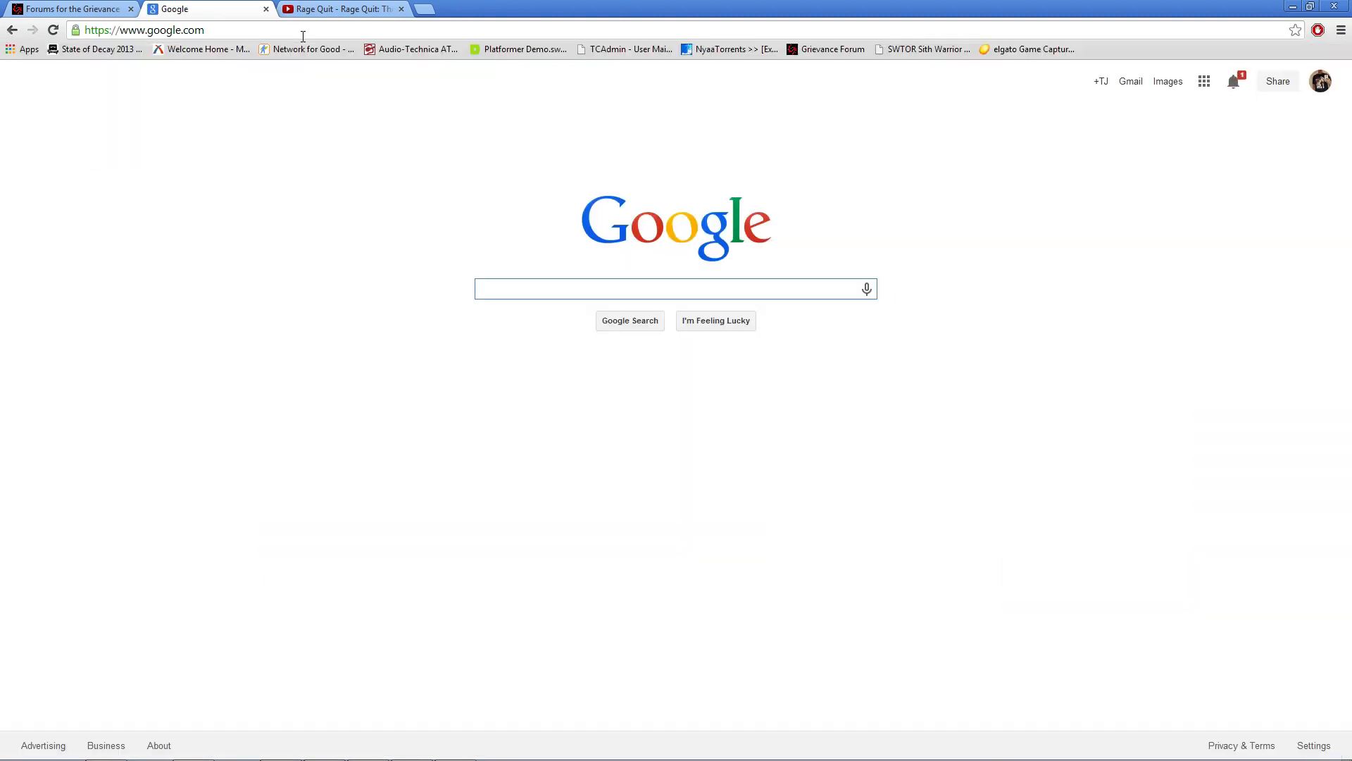
Step: Search Google Images for 'wonder woman' and save the close-up picture to the desktop
type("wonder woman")
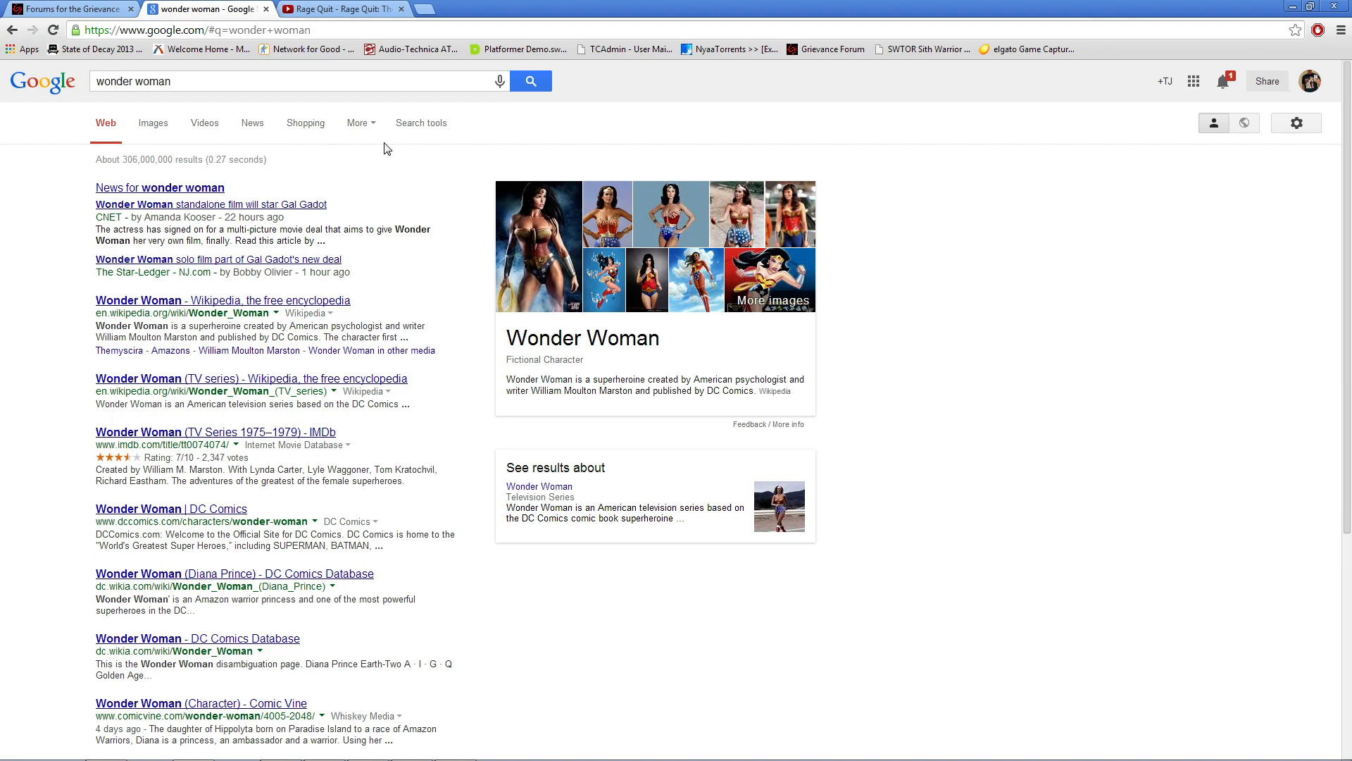
left_click(153, 122)
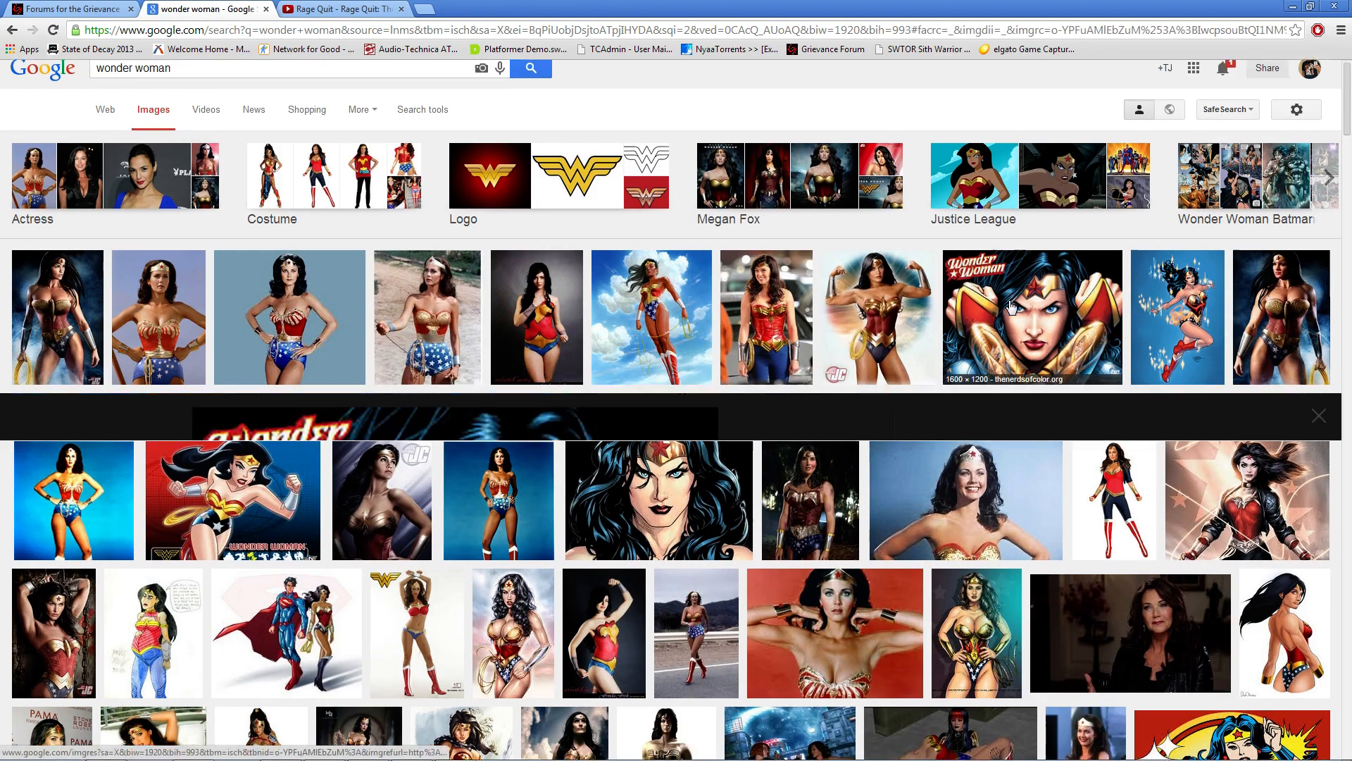
left_click(1014, 307)
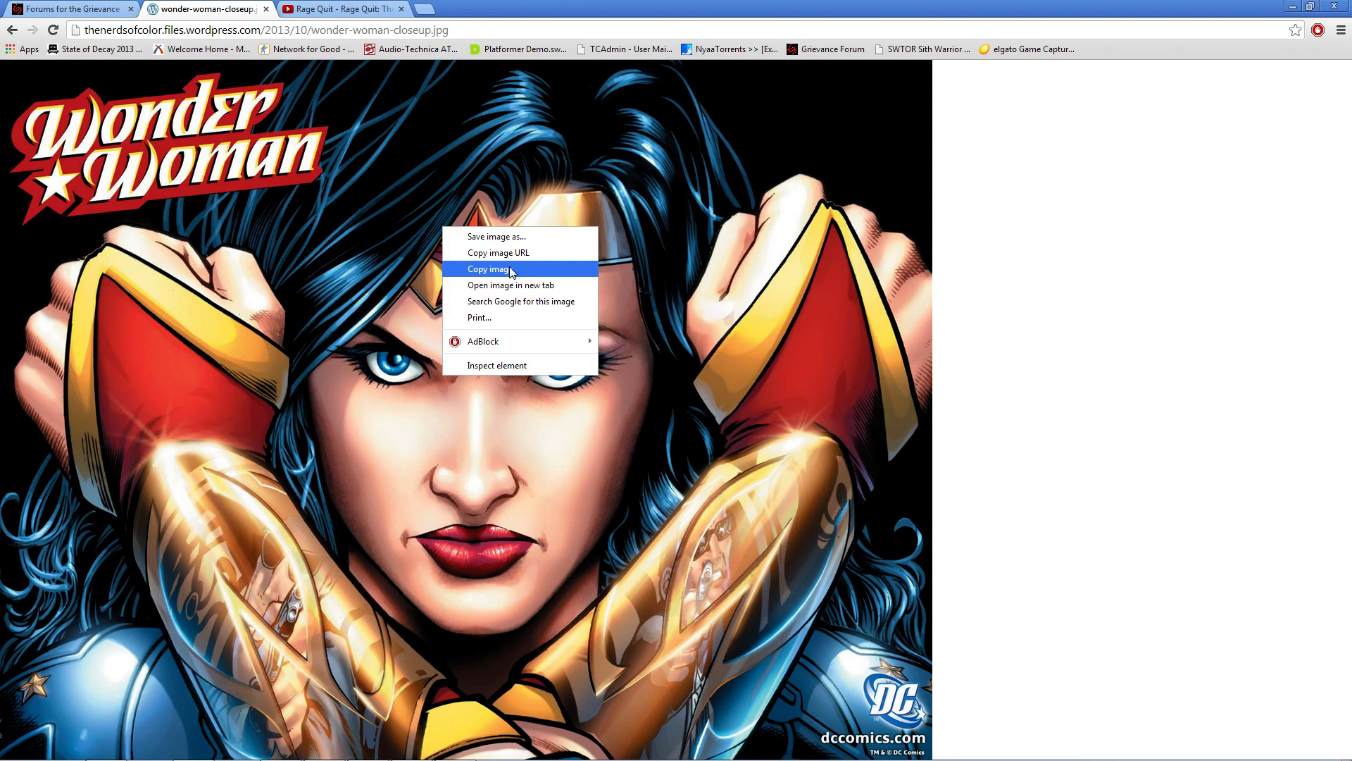
mouse_move(530, 246)
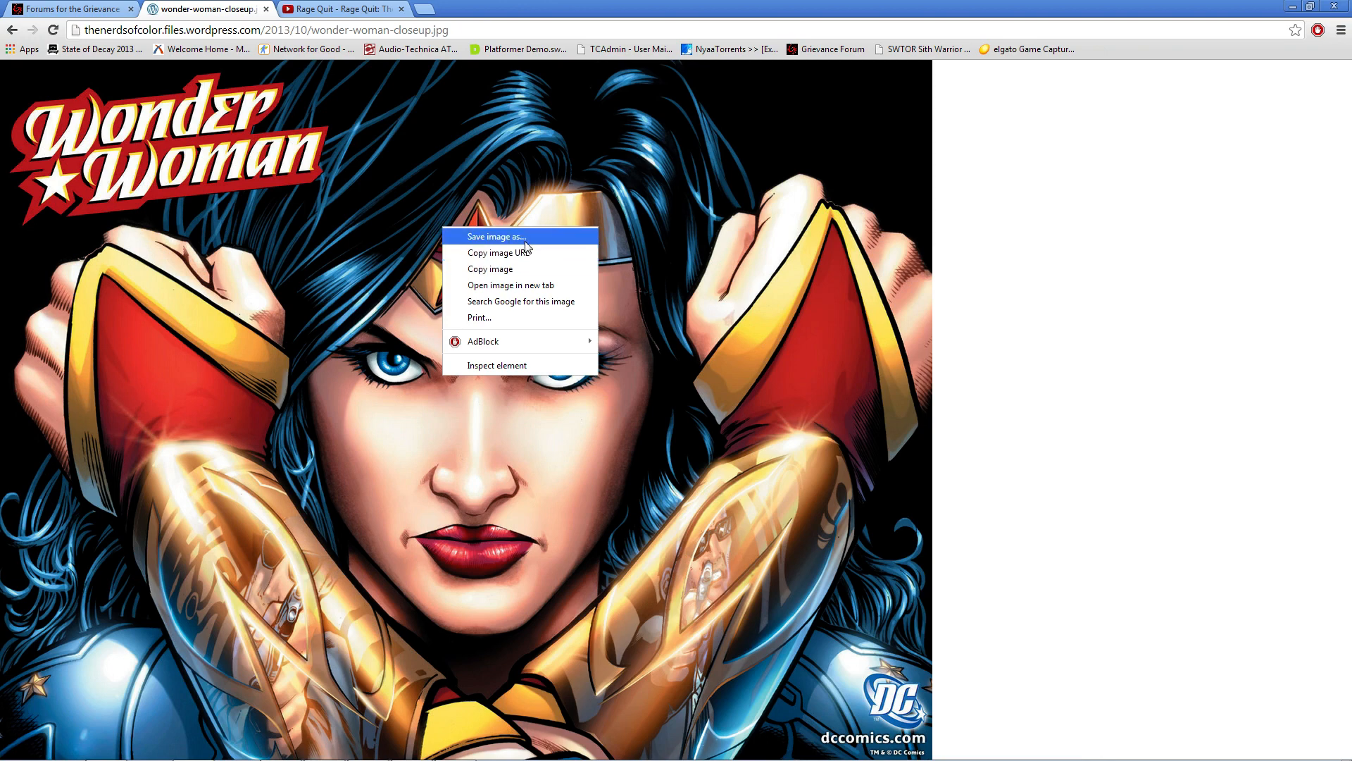
left_click(498, 236)
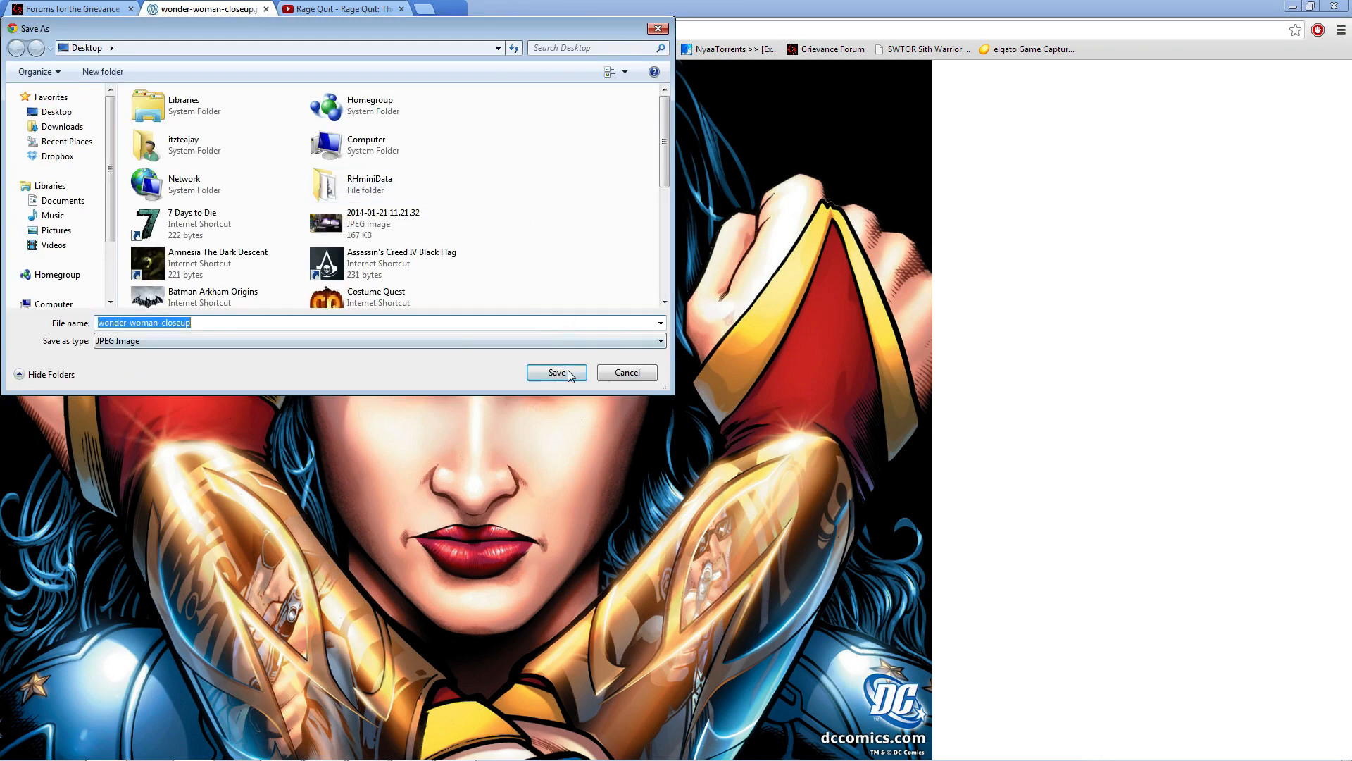
left_click(556, 371)
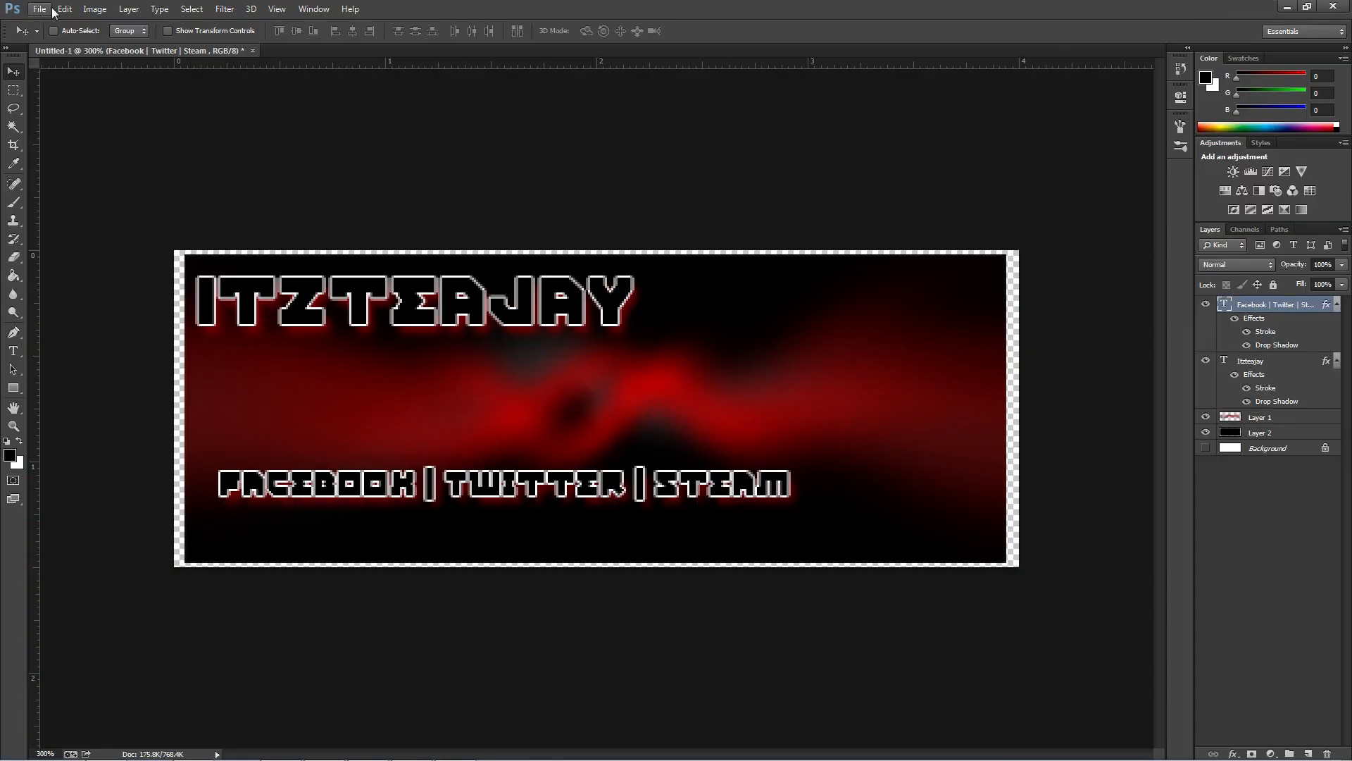
Step: Paste the Wonder Woman eye close-up into the banner as Layer 3, beneath both text layers
left_click(46, 10)
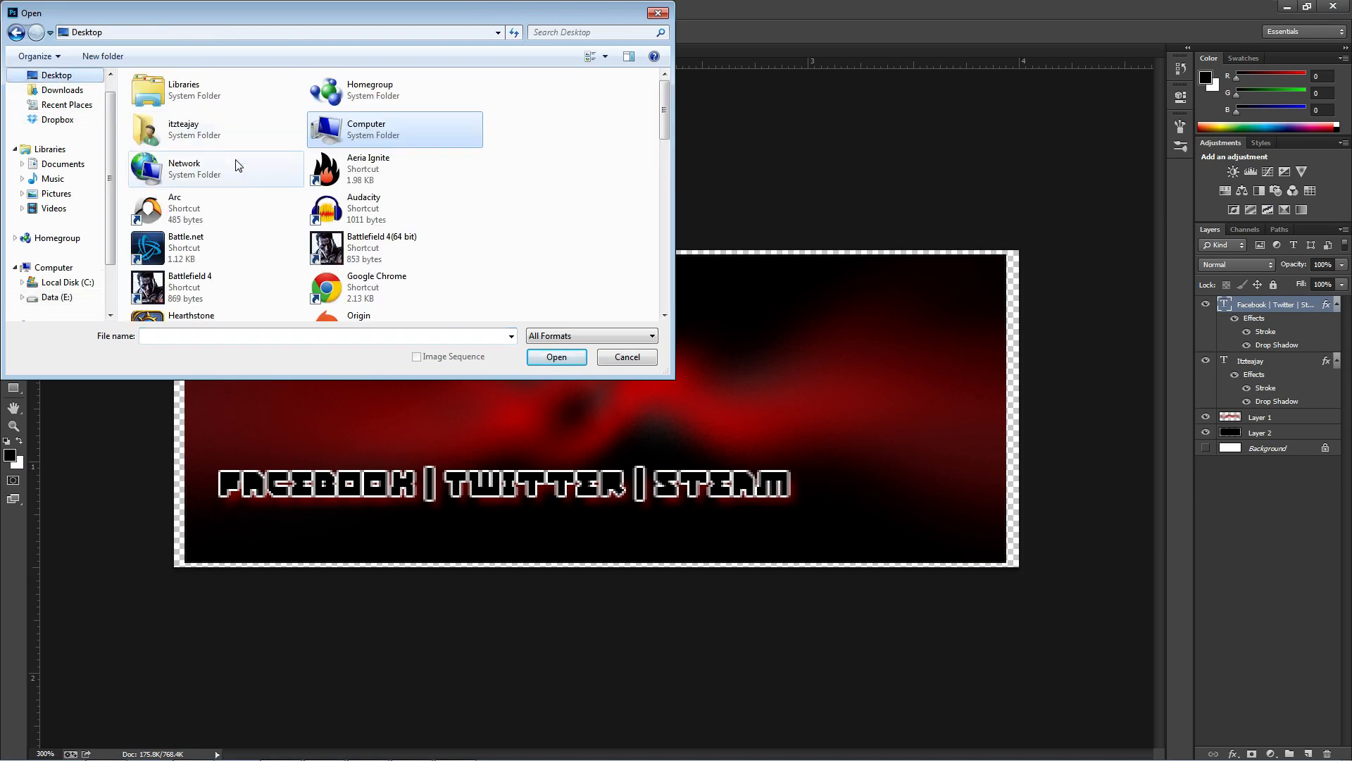
scroll("down", 3)
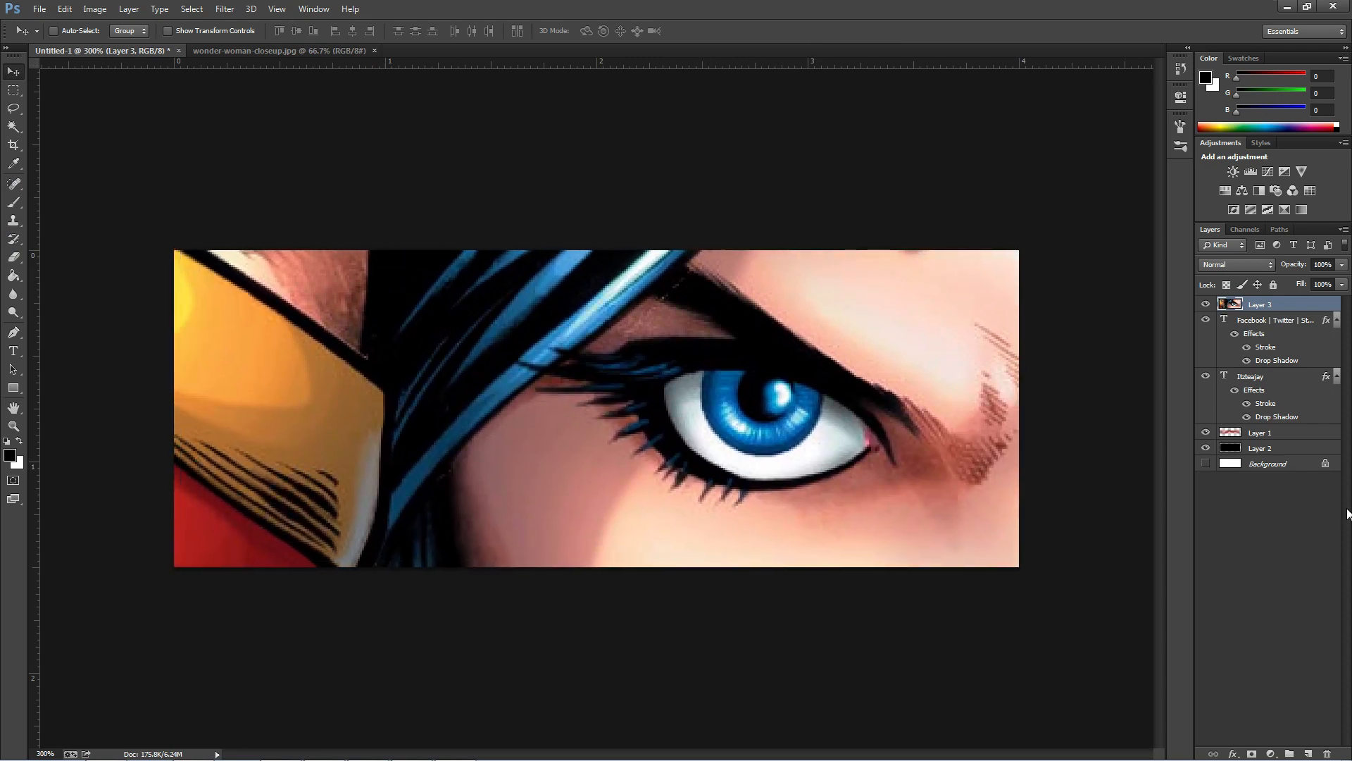
left_click(1260, 448)
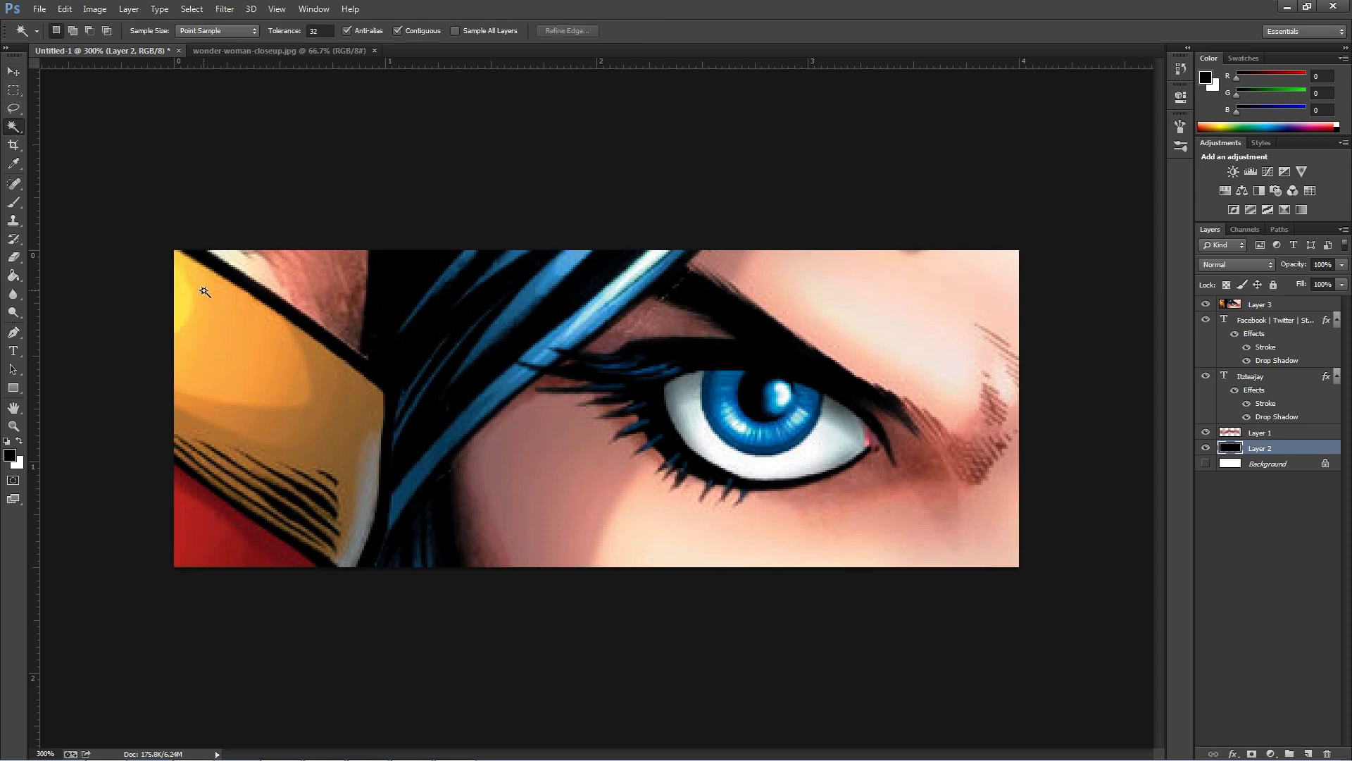
left_click(204, 291)
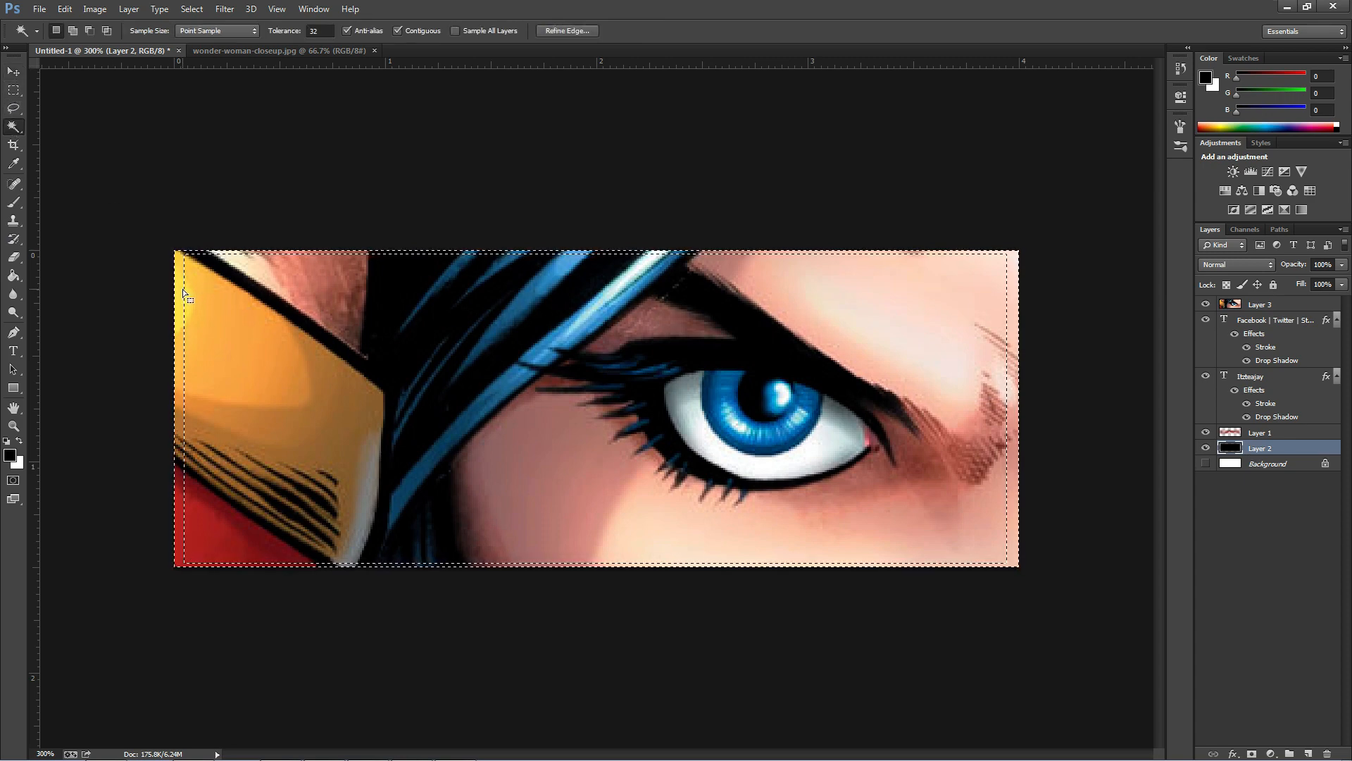
left_click(1260, 304)
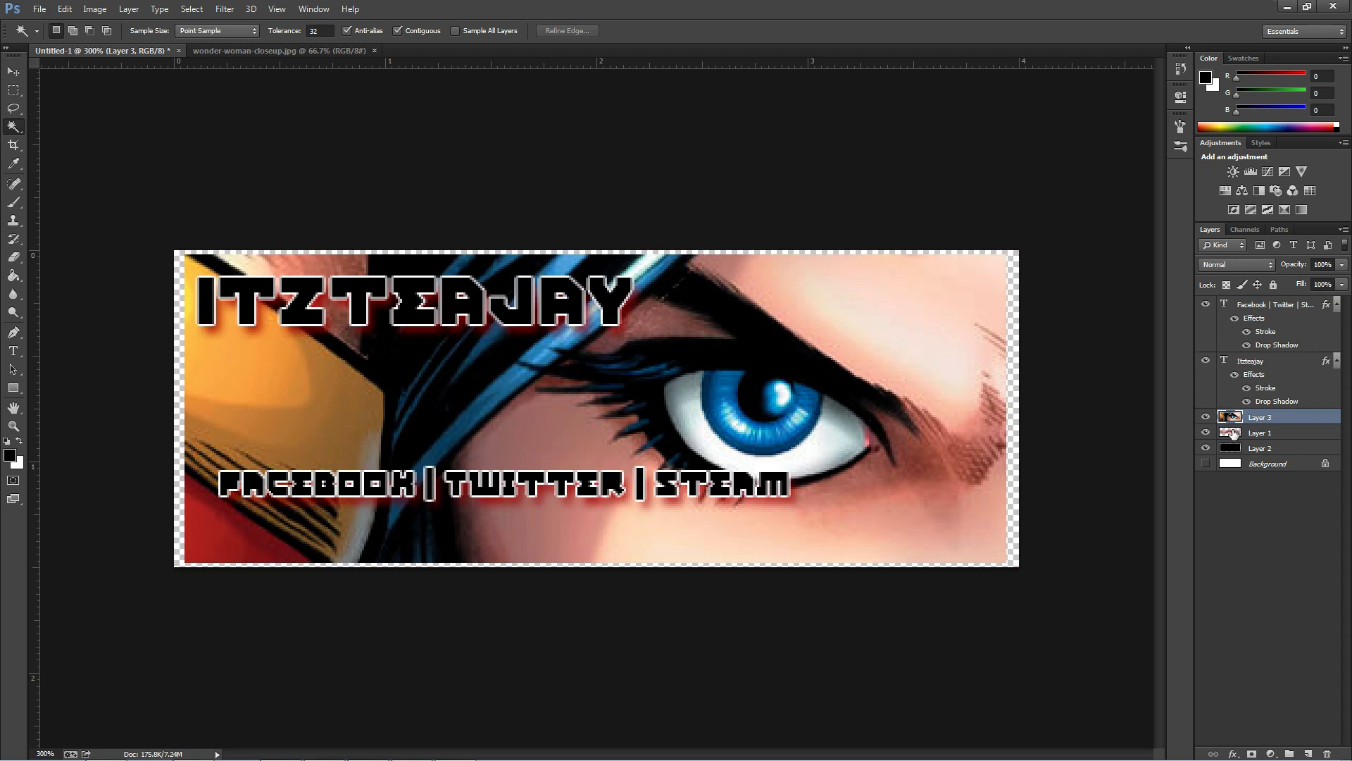
mouse_move(1256, 446)
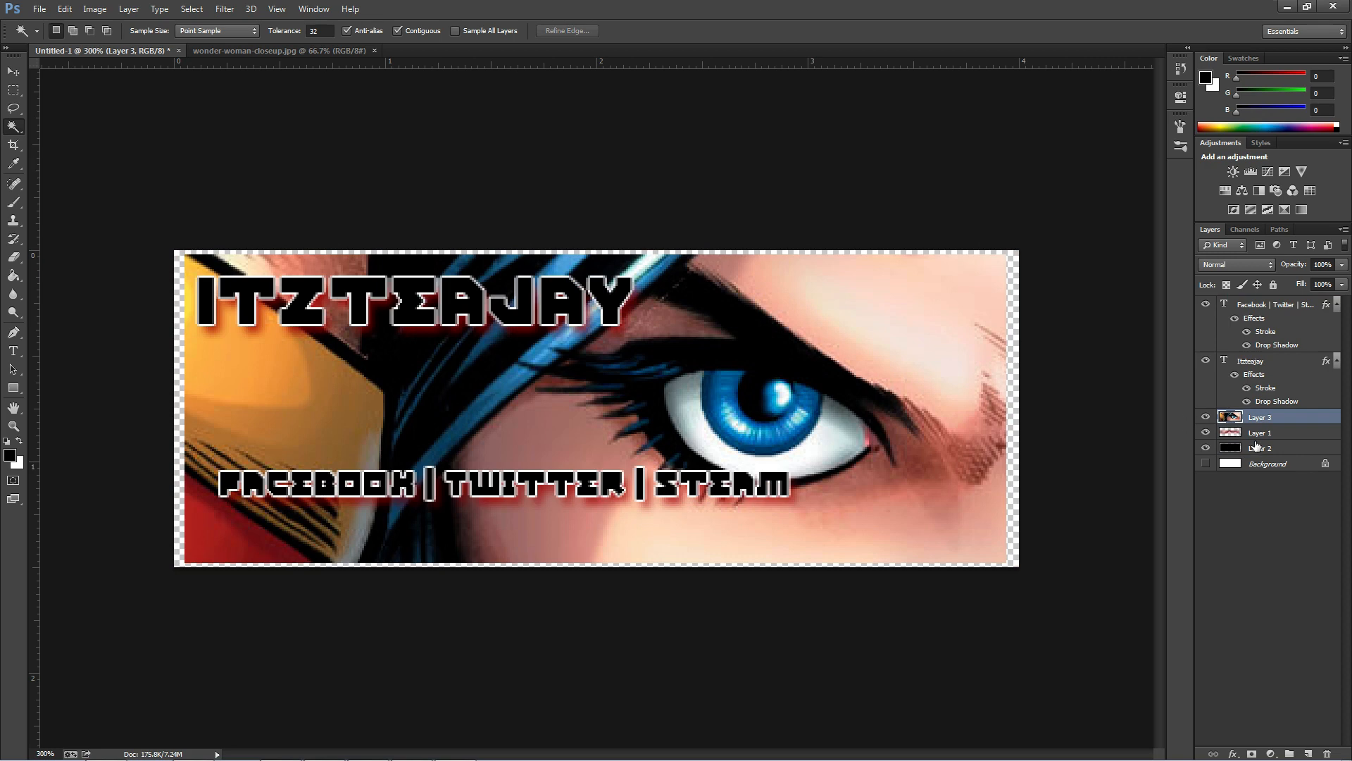
Step: Give the eye layer a 2 px black Stroke positioned Inside via Blending Options
right_click(1260, 417)
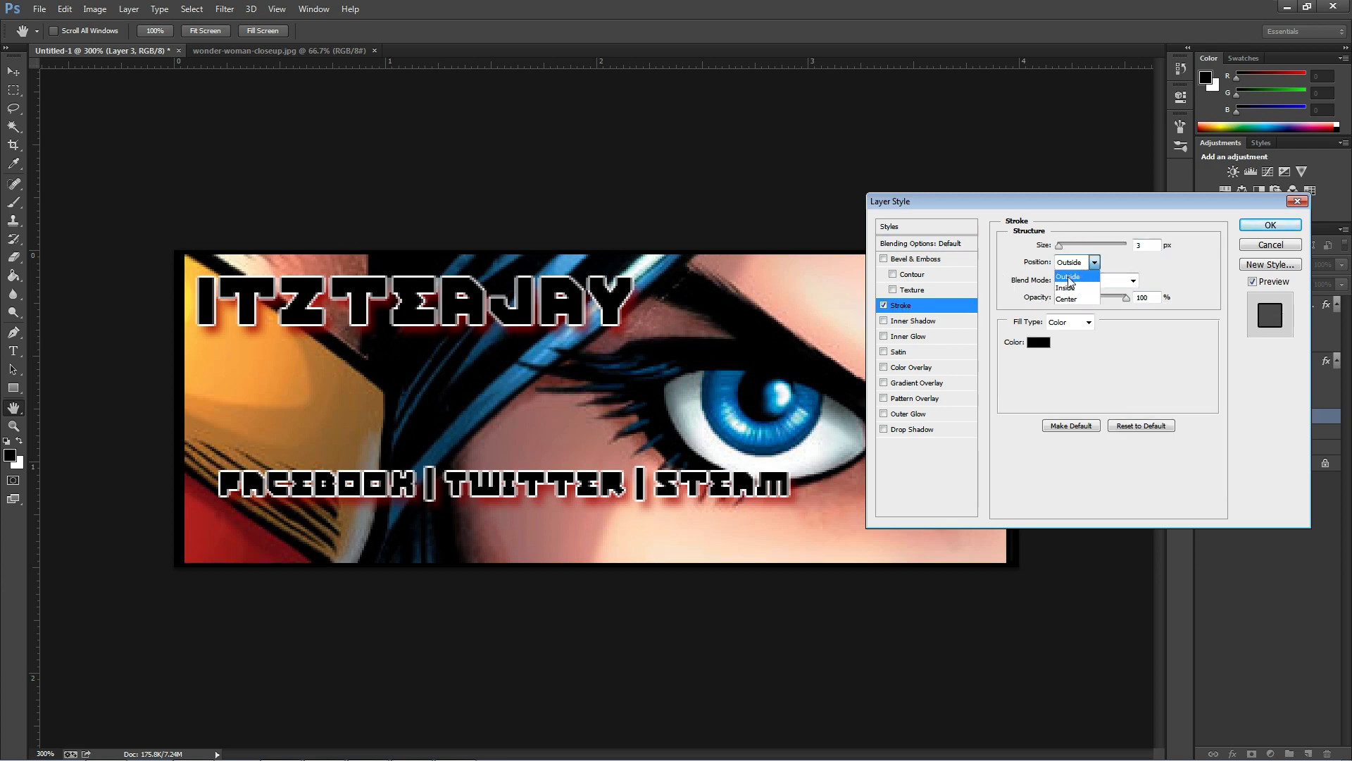
left_click(1067, 288)
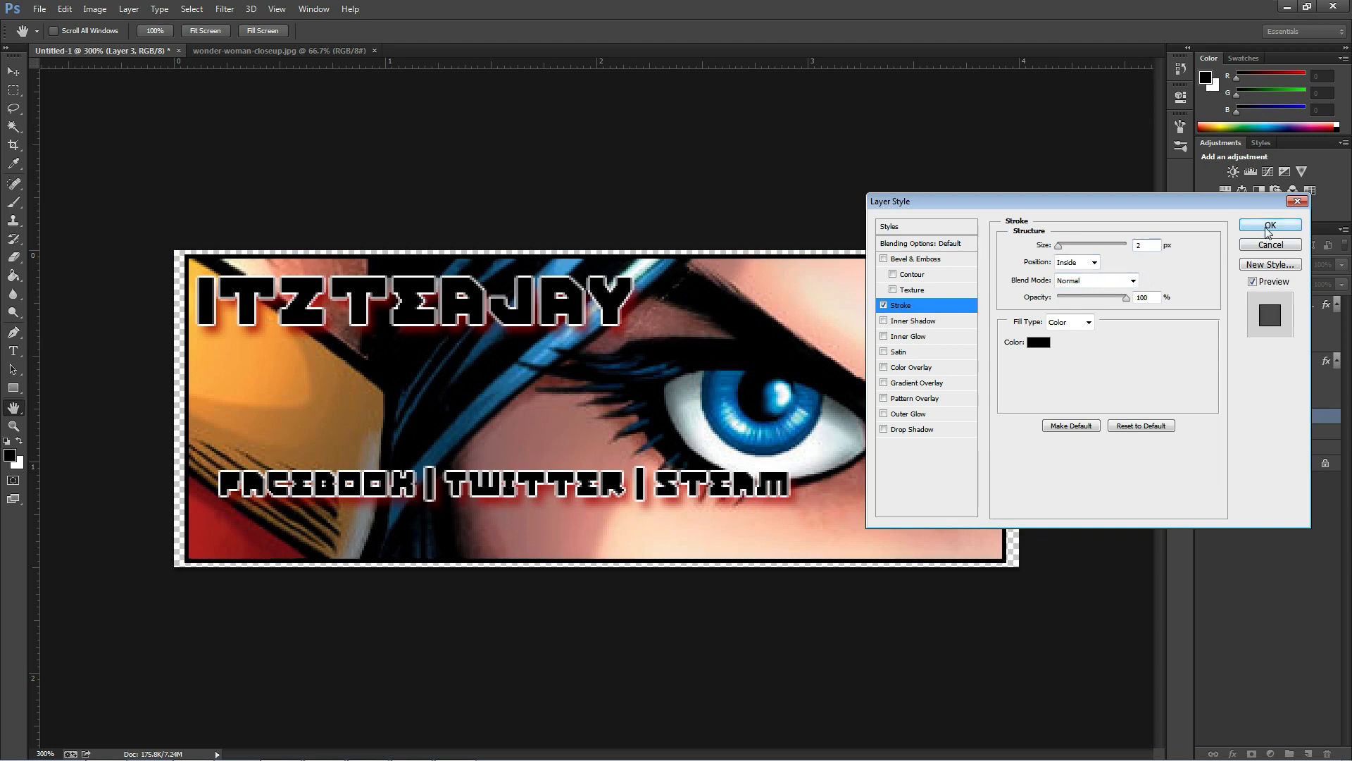
left_click(1269, 224)
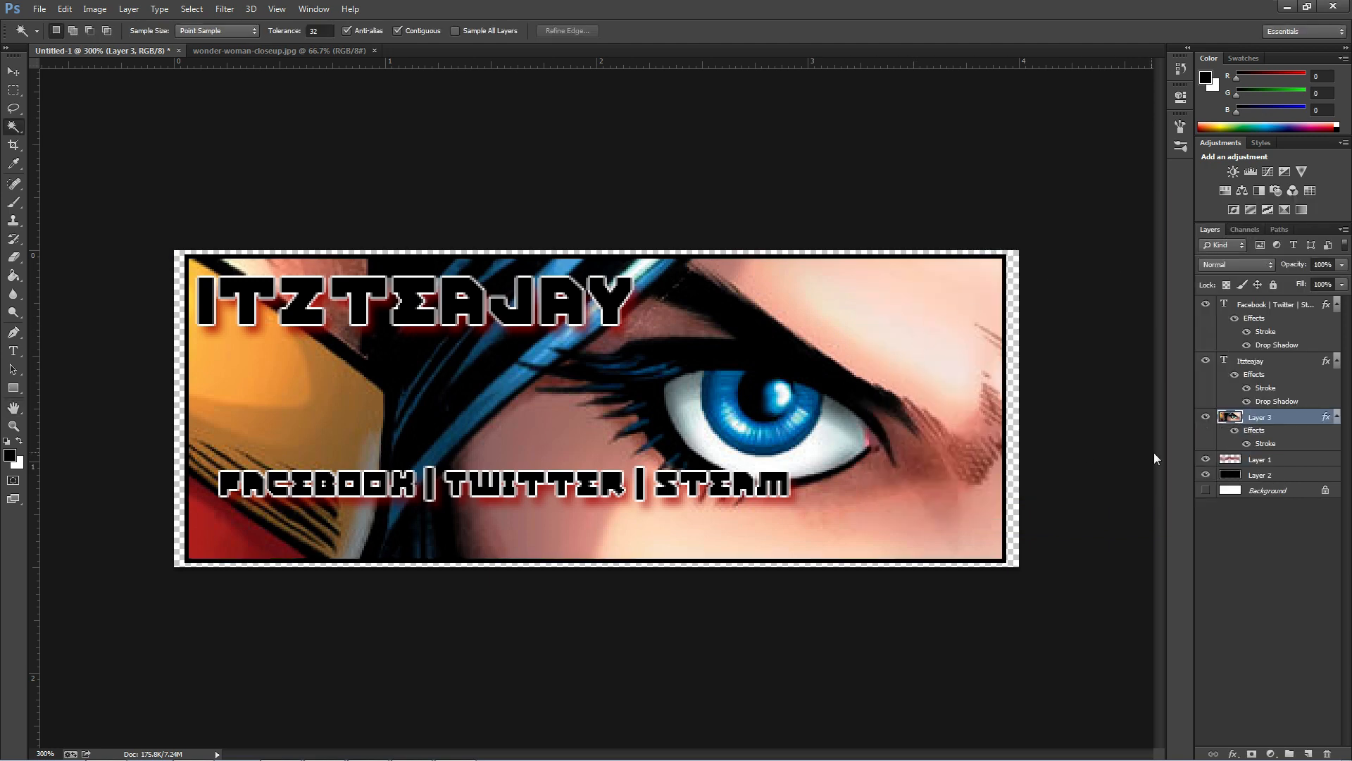
Step: Select the Facebook | Twitter | Steam text layer and drag it to the bottom-right
left_click(1280, 304)
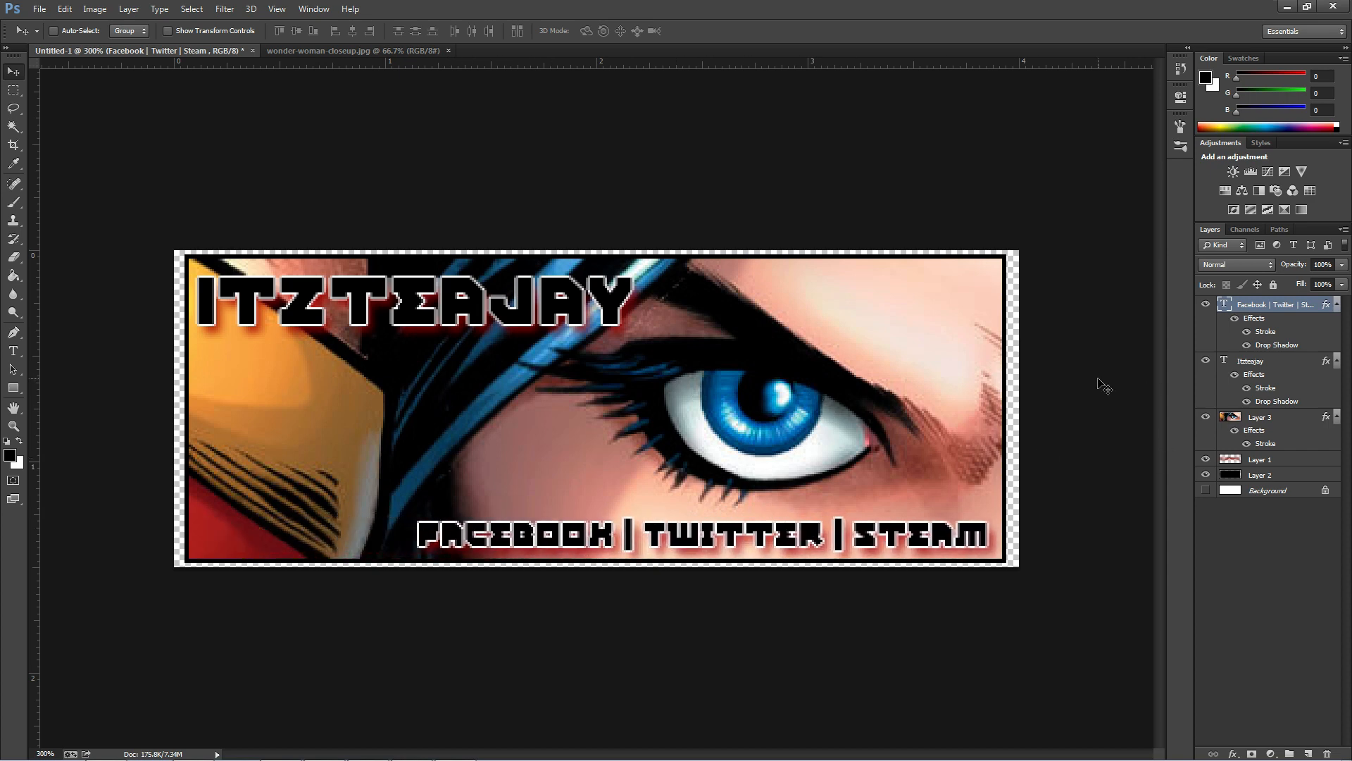
left_click(1269, 361)
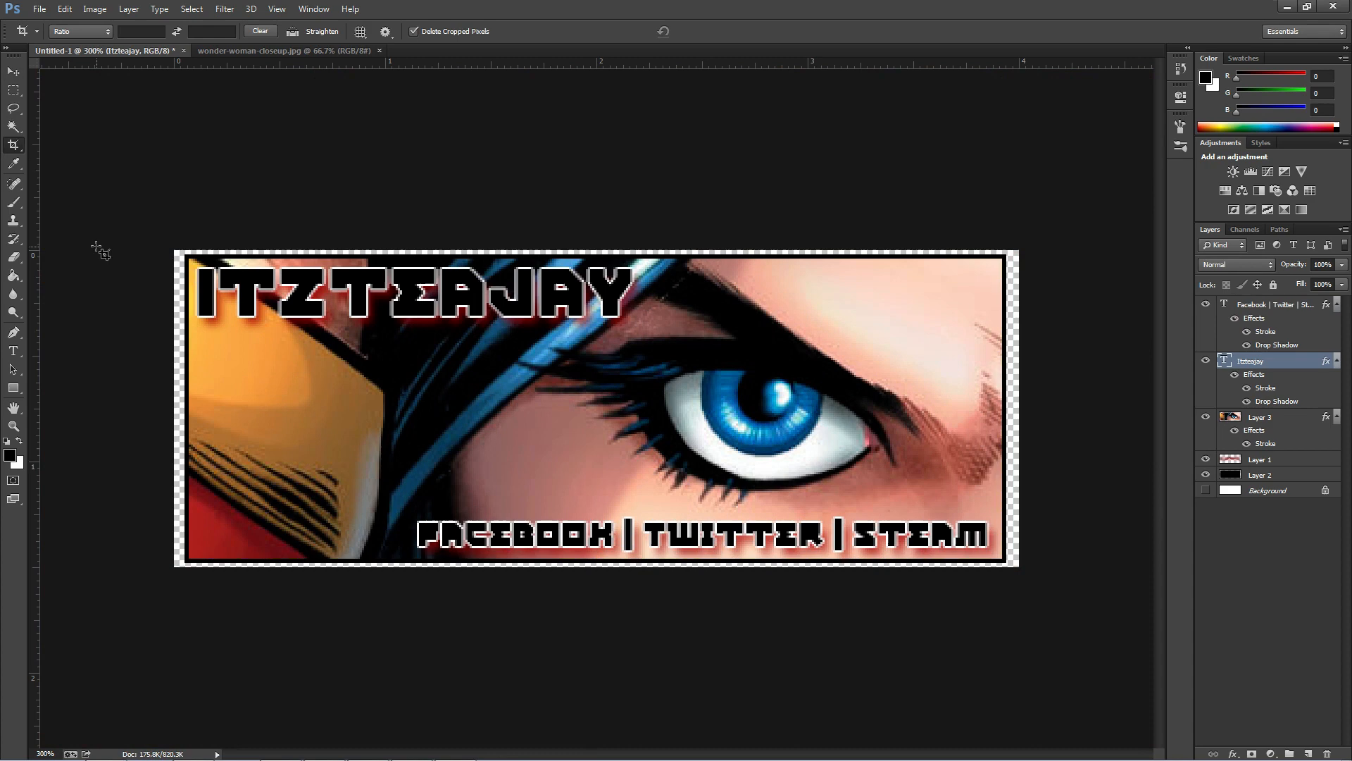
mouse_move(109, 275)
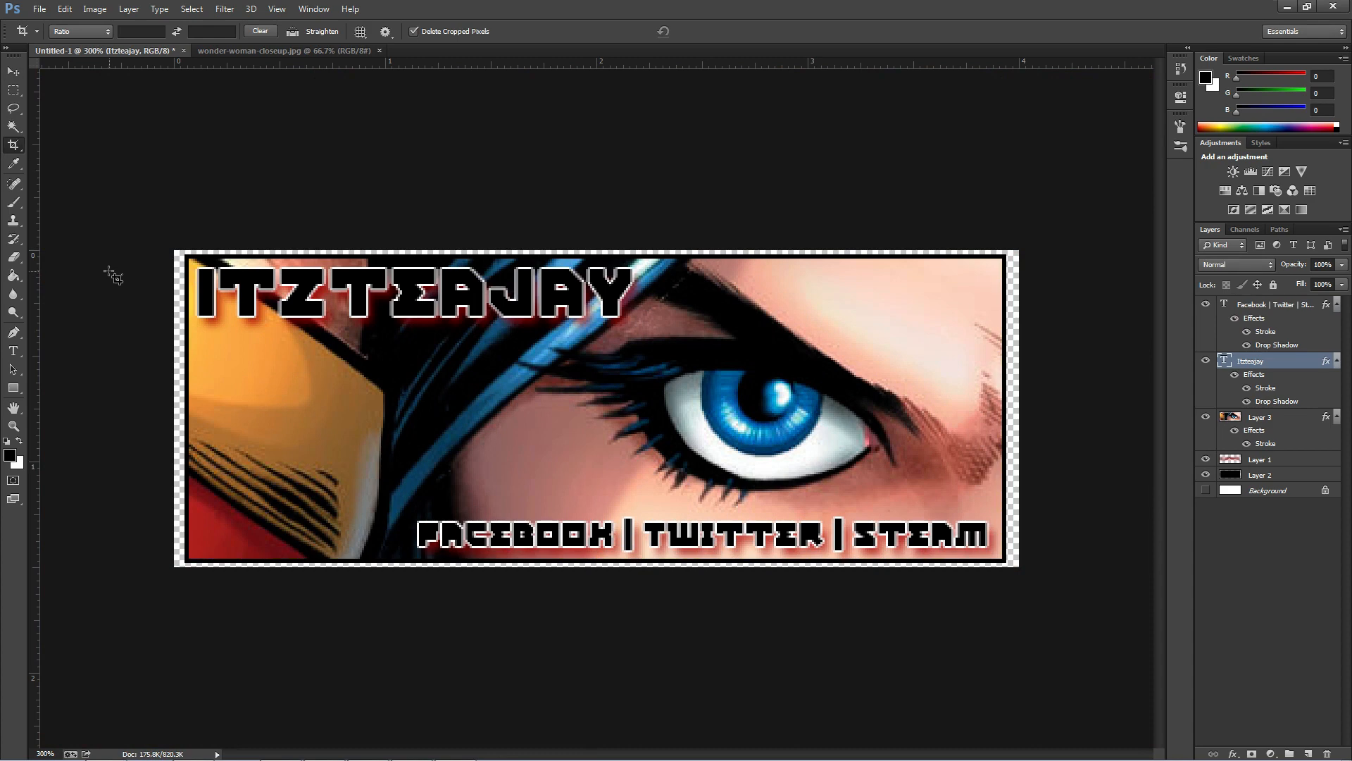
mouse_move(111, 380)
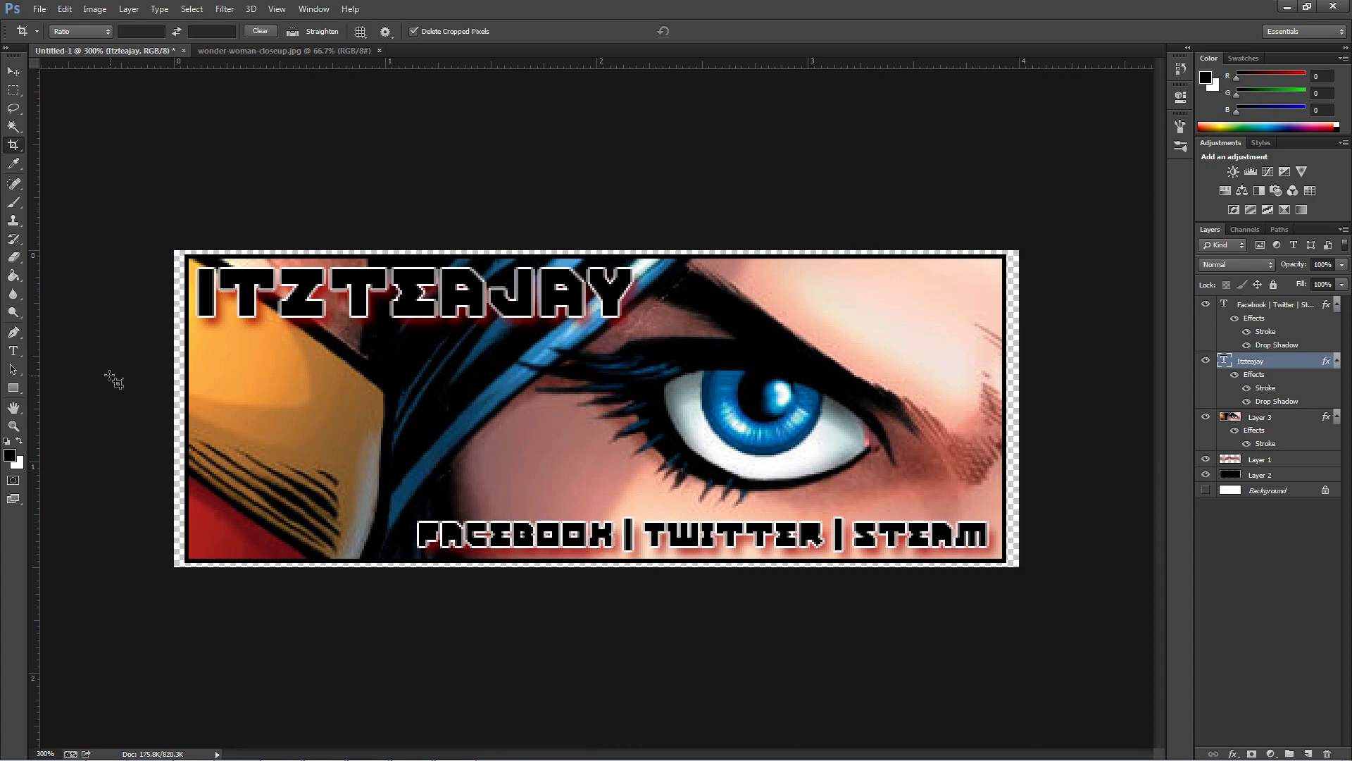
mouse_move(637, 364)
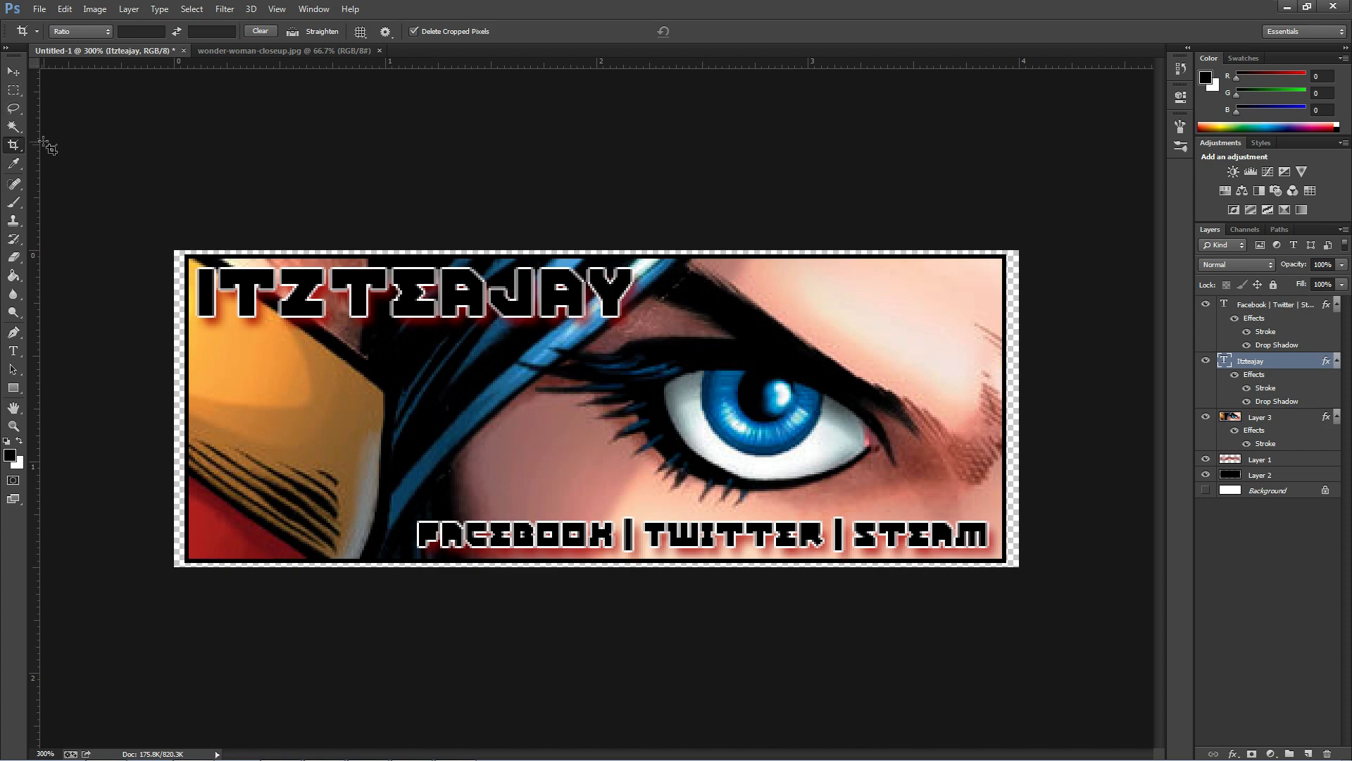
mouse_move(33, 87)
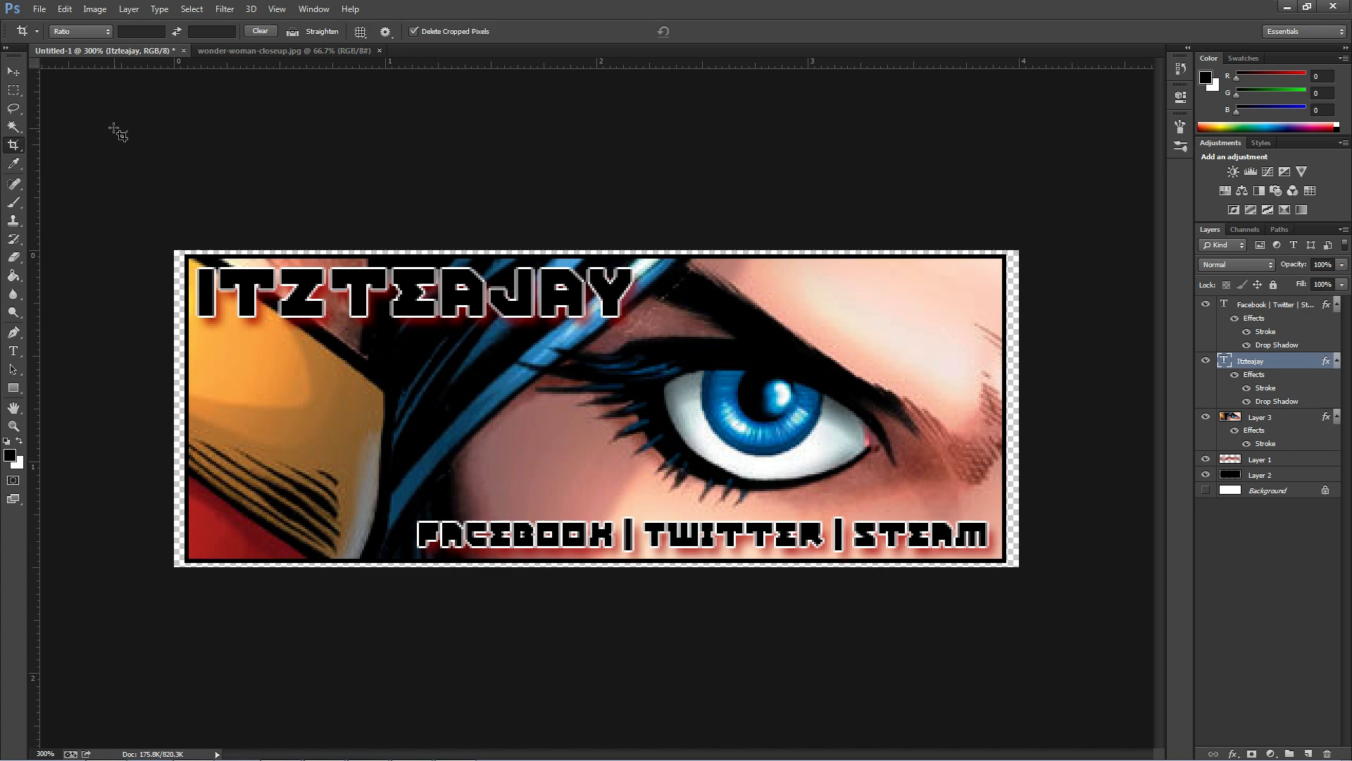
mouse_move(31, 124)
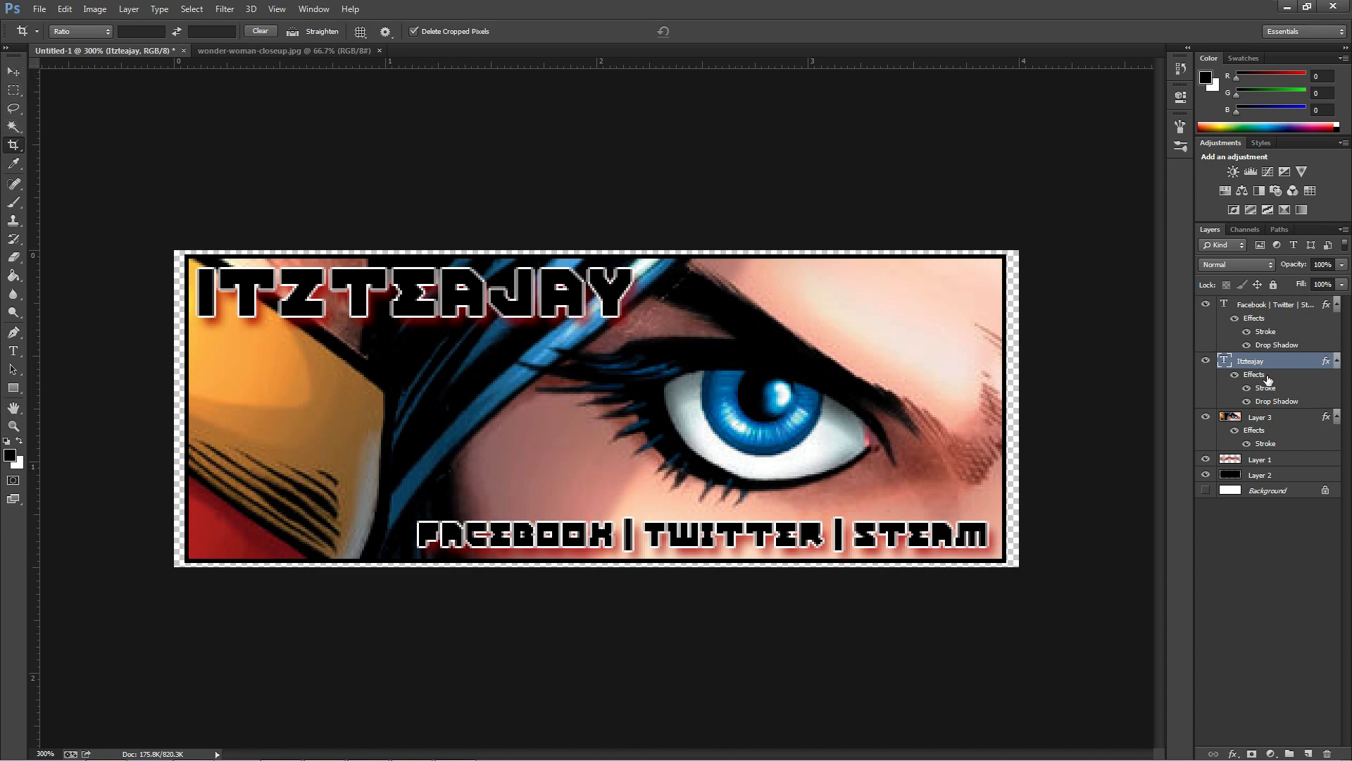
left_click(1279, 304)
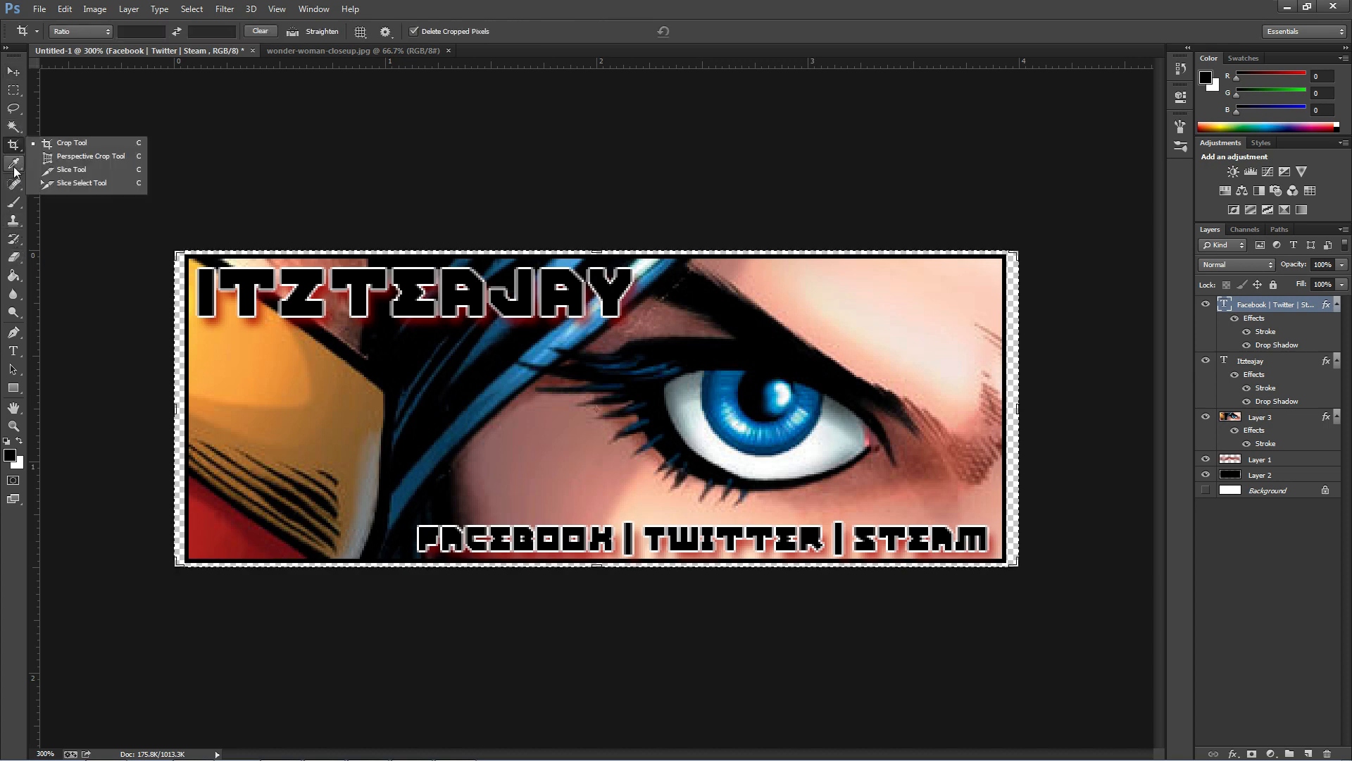
Step: Switch to the Slice tool to cut out Facebook, Twitter and Steam pieces
left_click(71, 169)
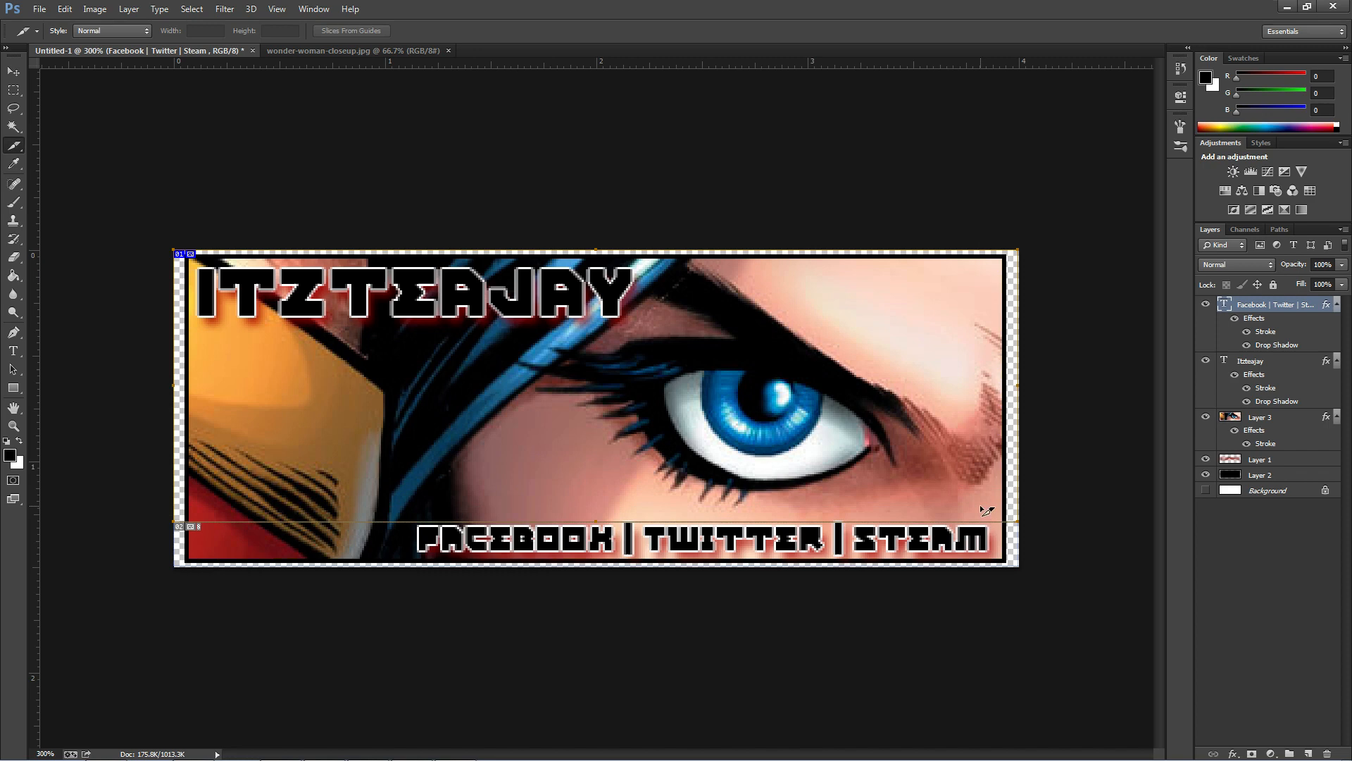
mouse_move(167, 582)
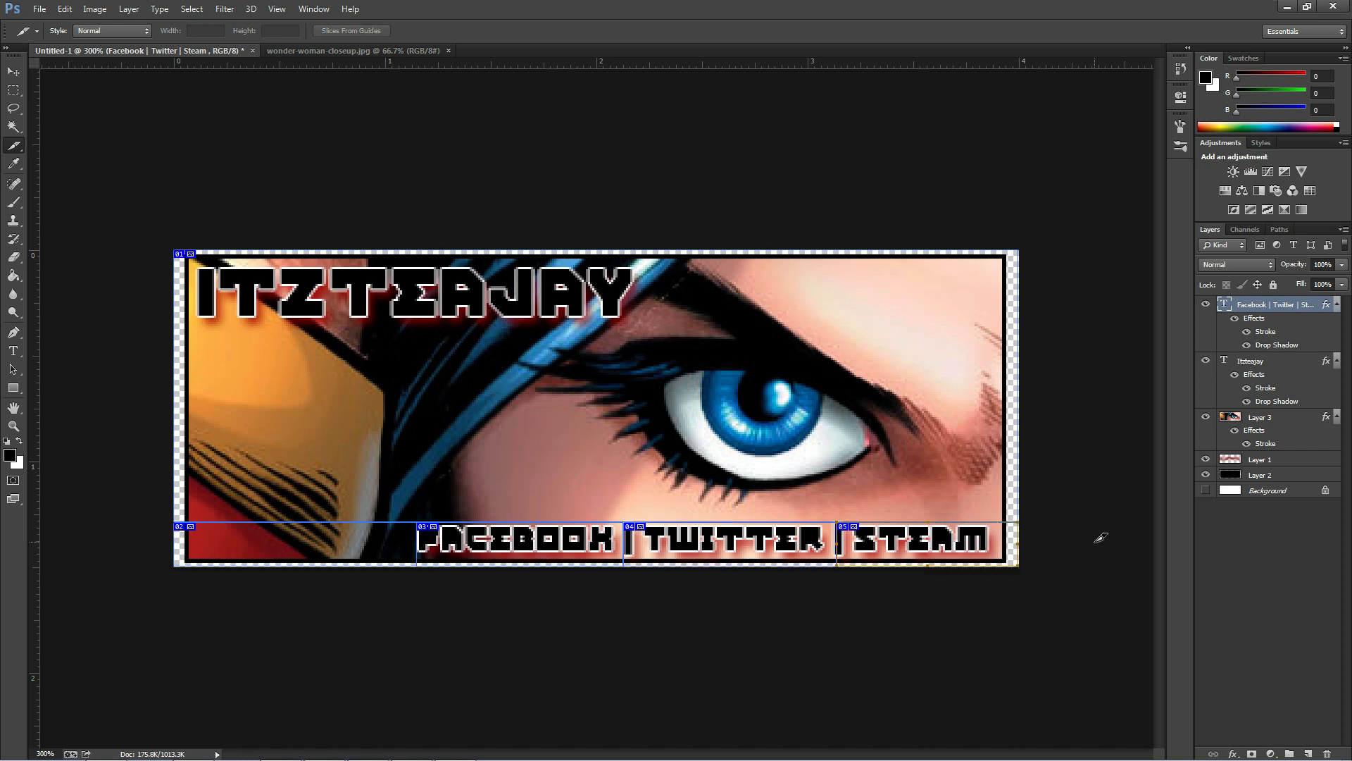
mouse_move(421, 383)
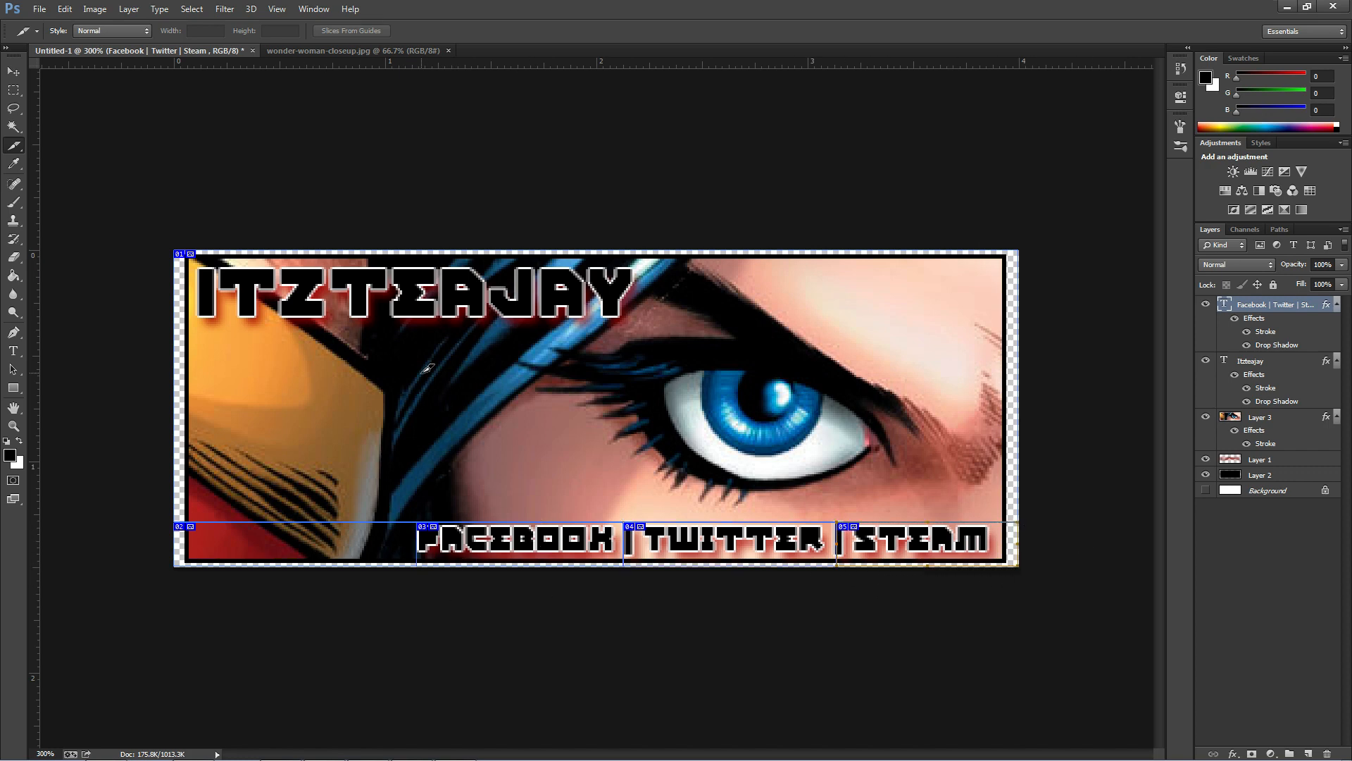
mouse_move(944, 552)
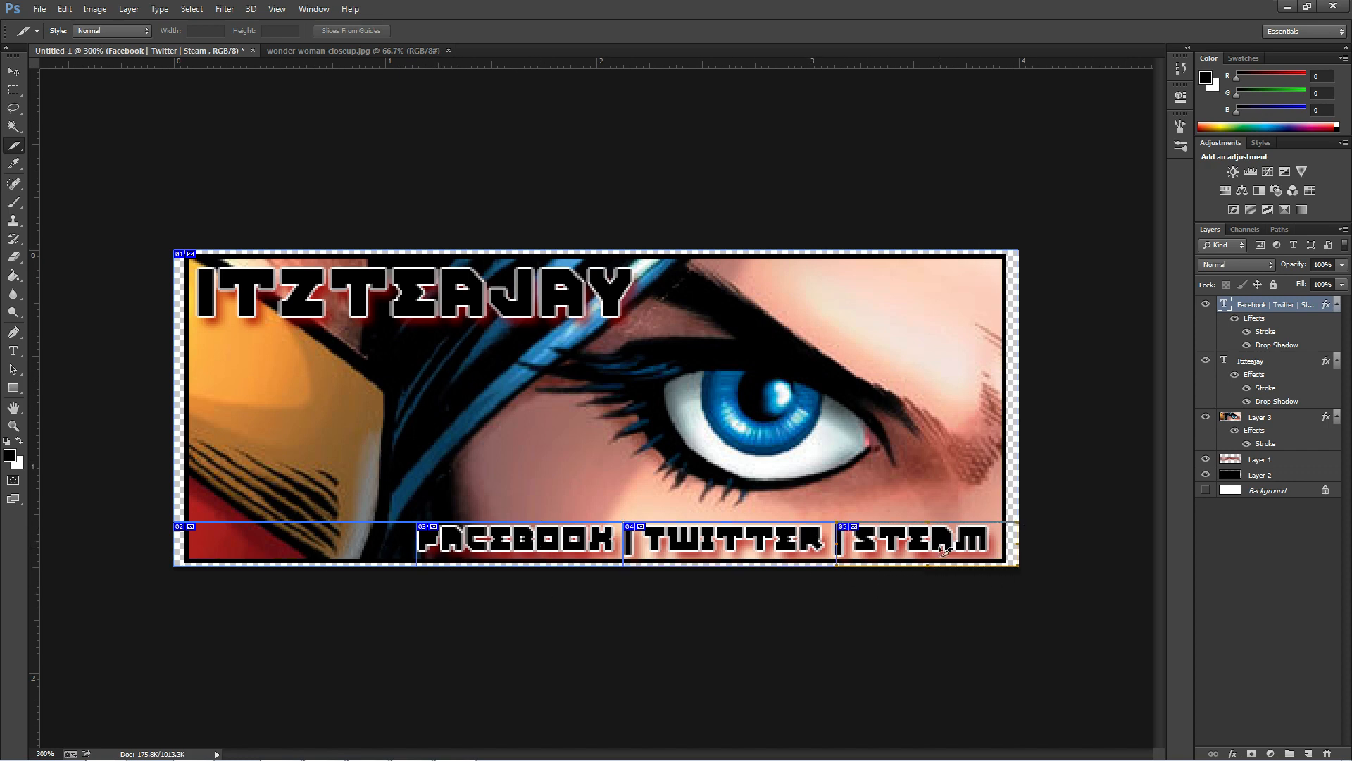
mouse_move(964, 413)
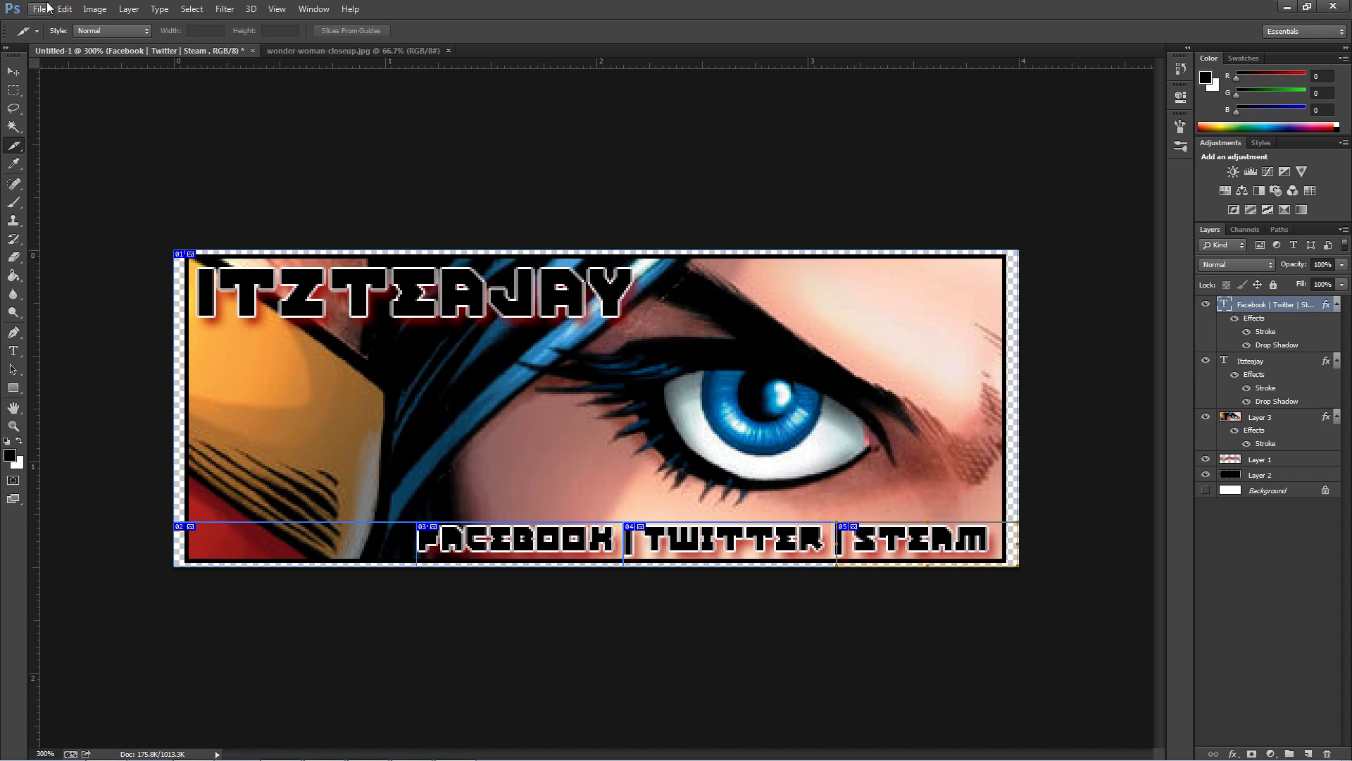
mouse_move(41, 8)
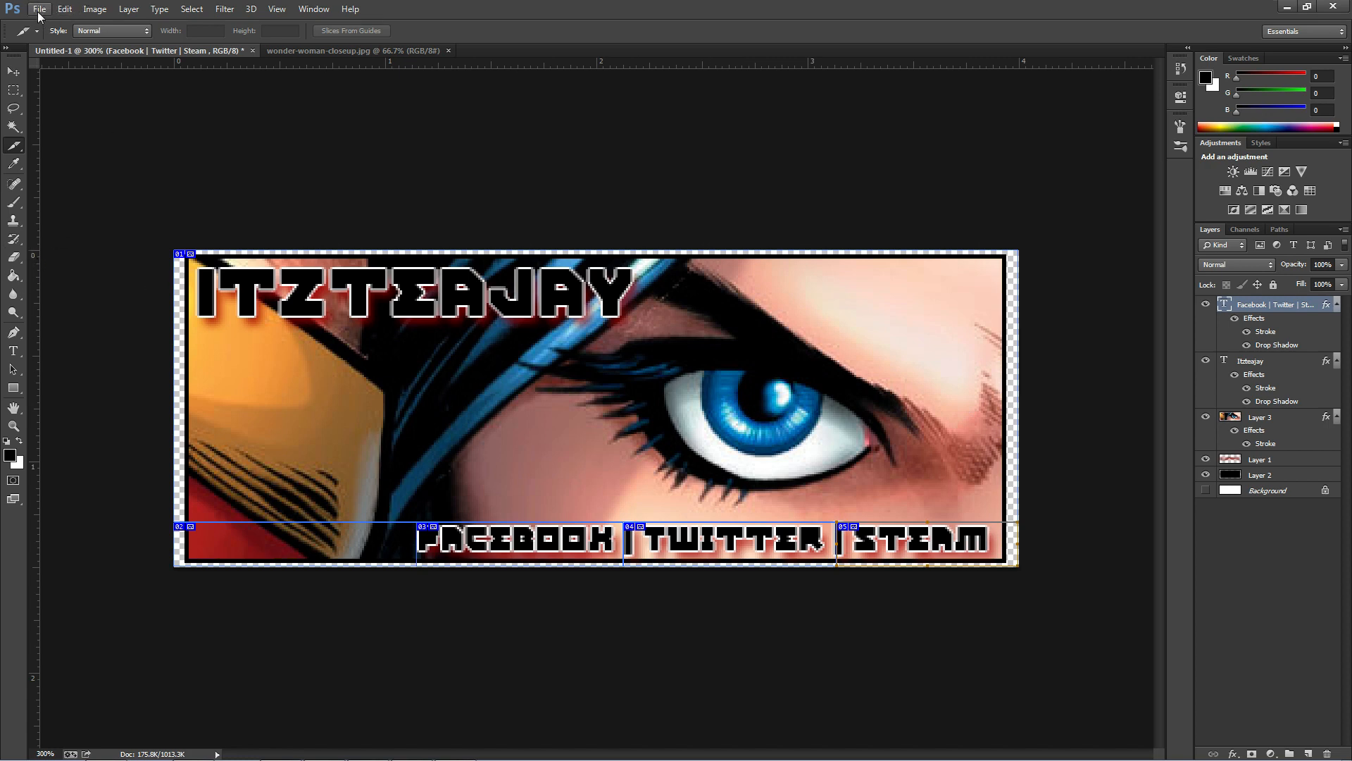
Step: Save all slices as PNG-24 via Save for Web into a new Tutorial Images folder
left_click(41, 9)
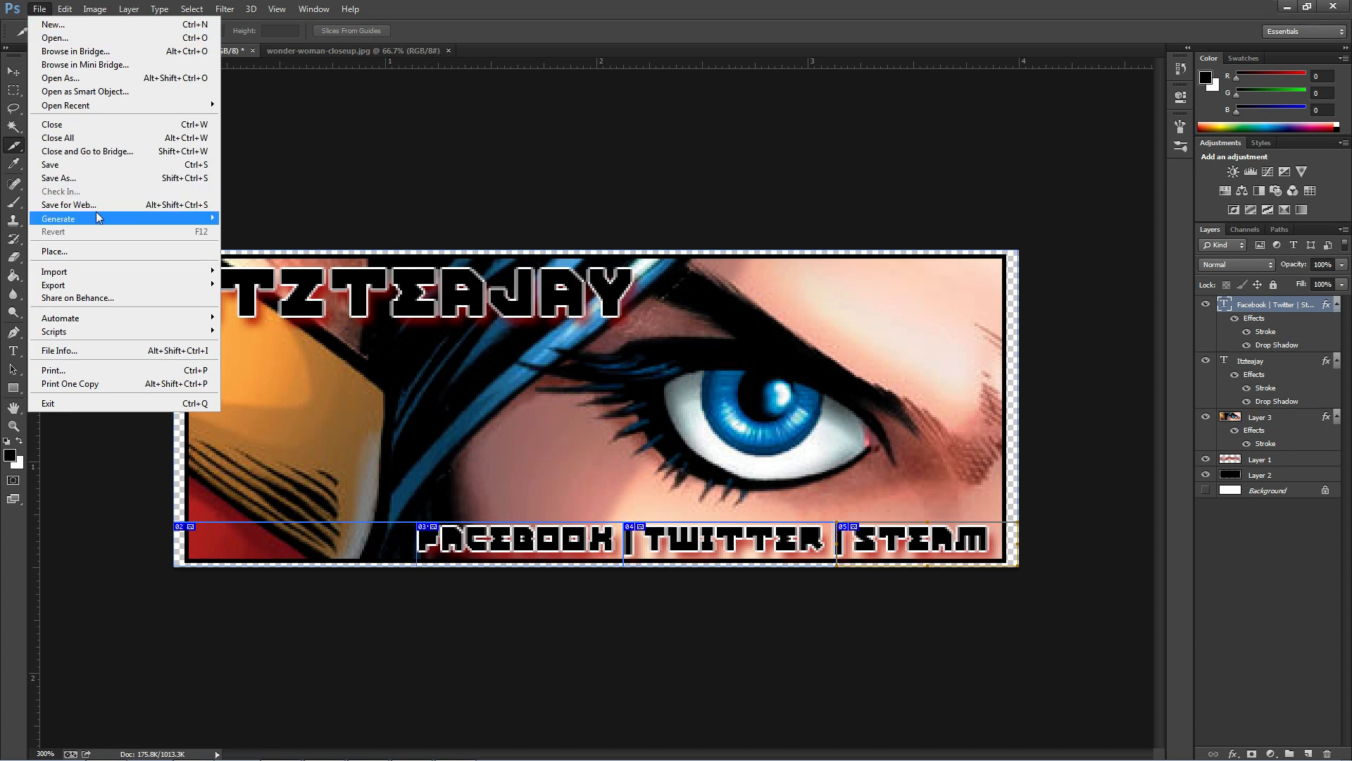
left_click(69, 204)
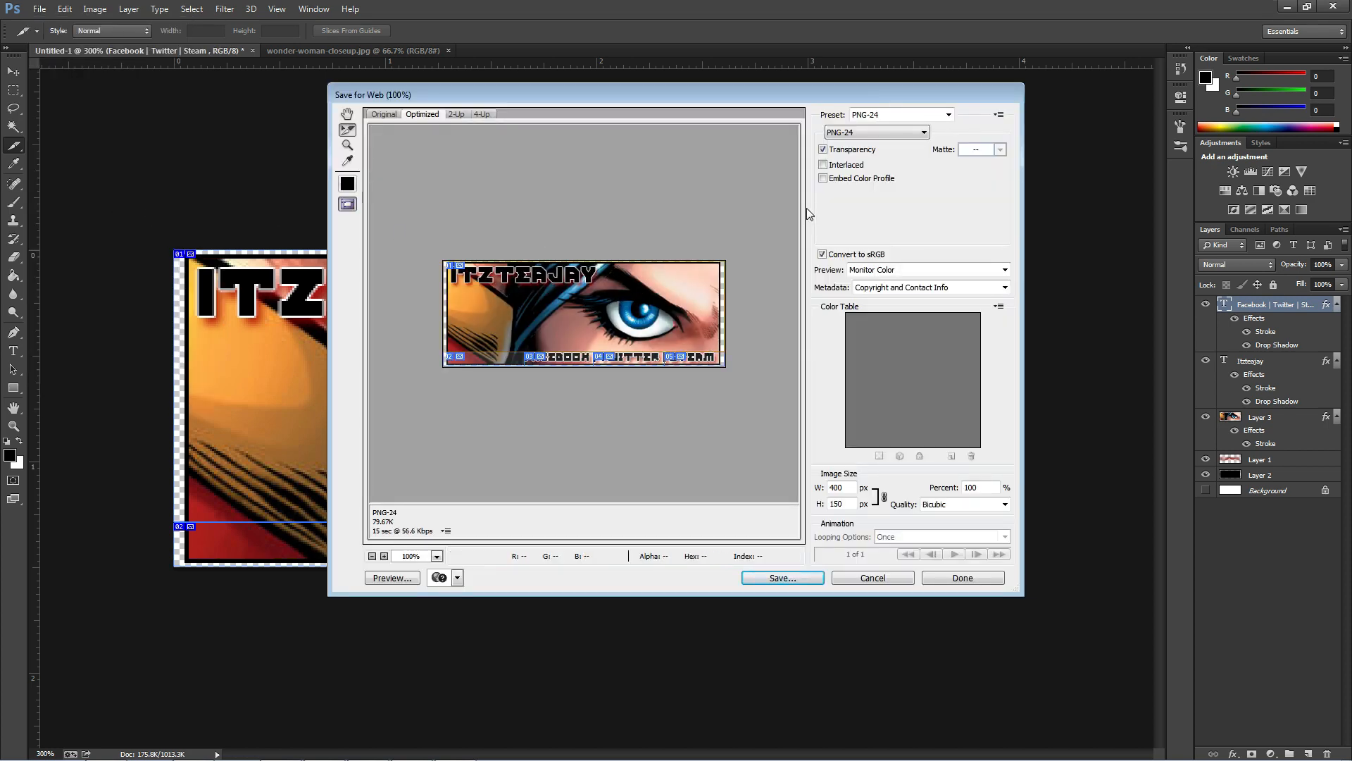
mouse_move(540, 363)
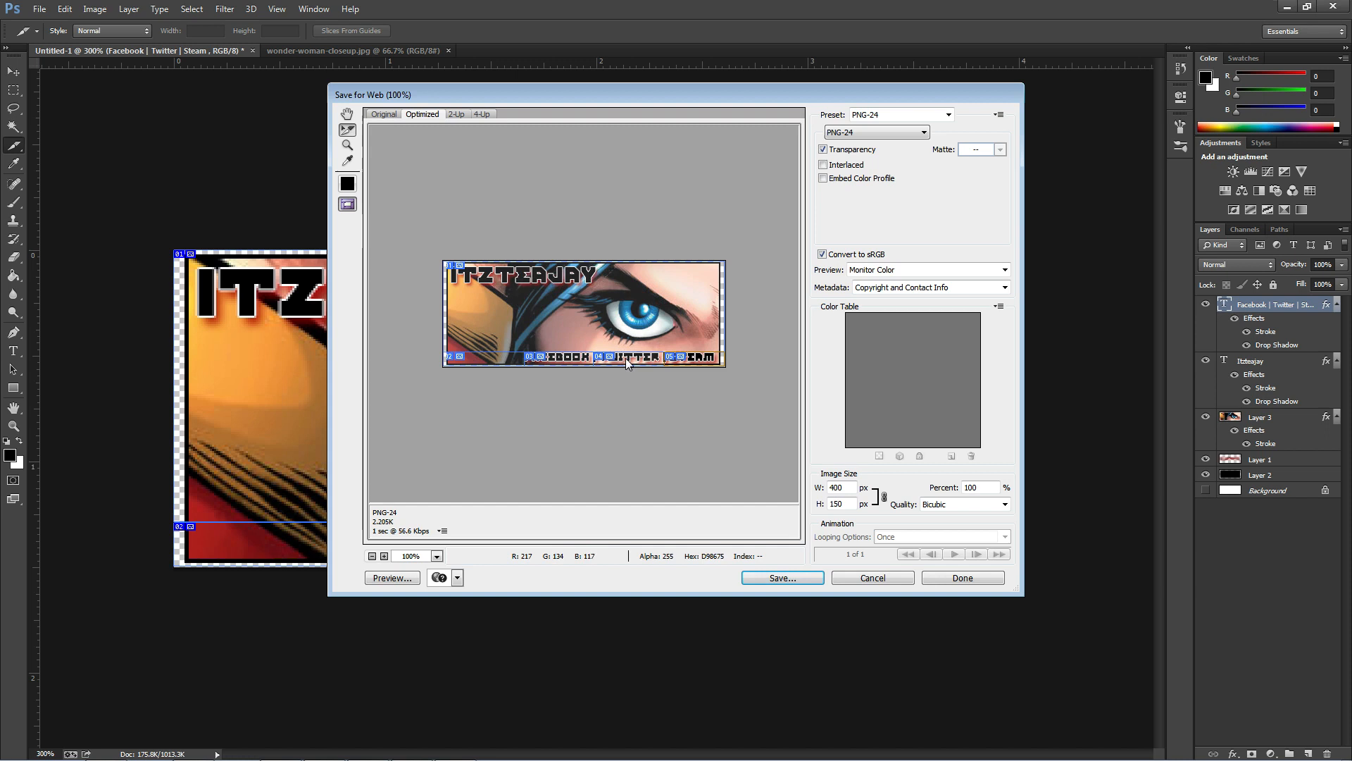
mouse_move(486, 364)
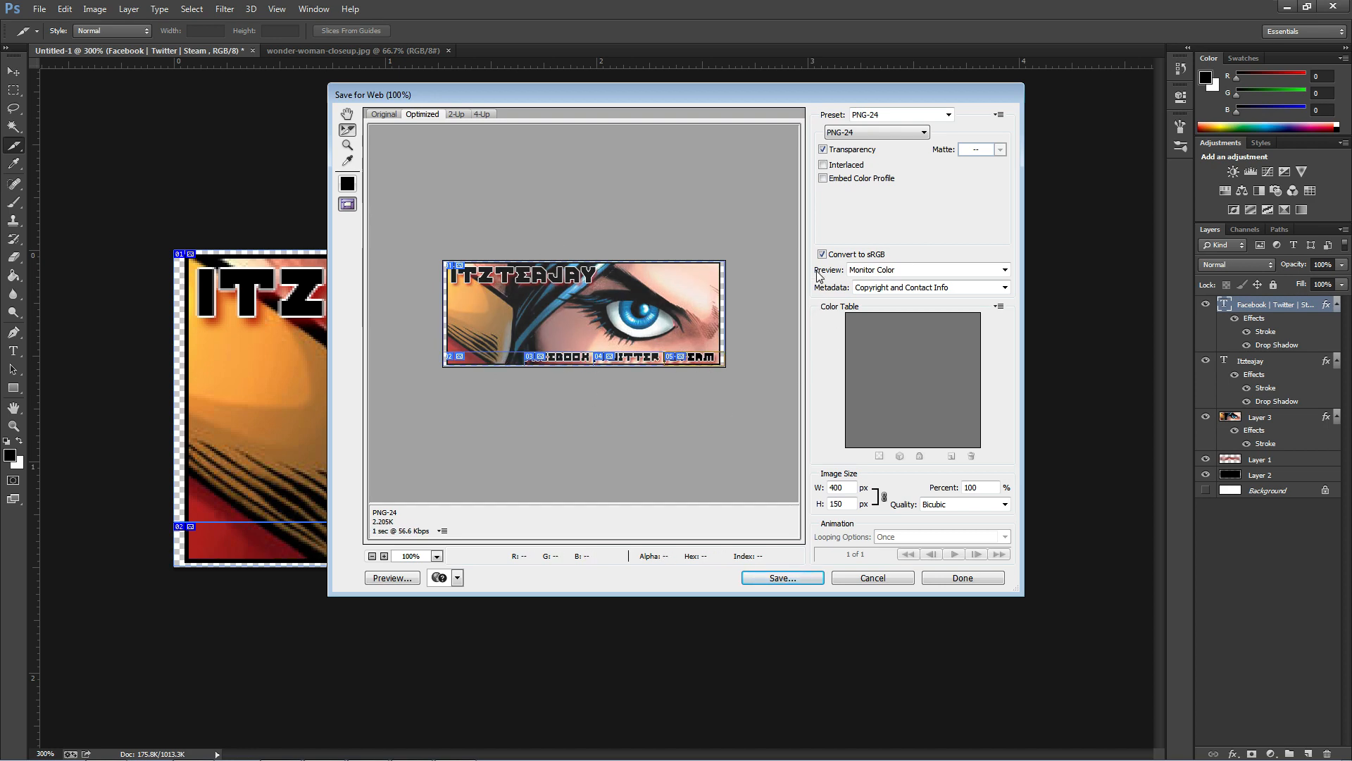
left_click(782, 577)
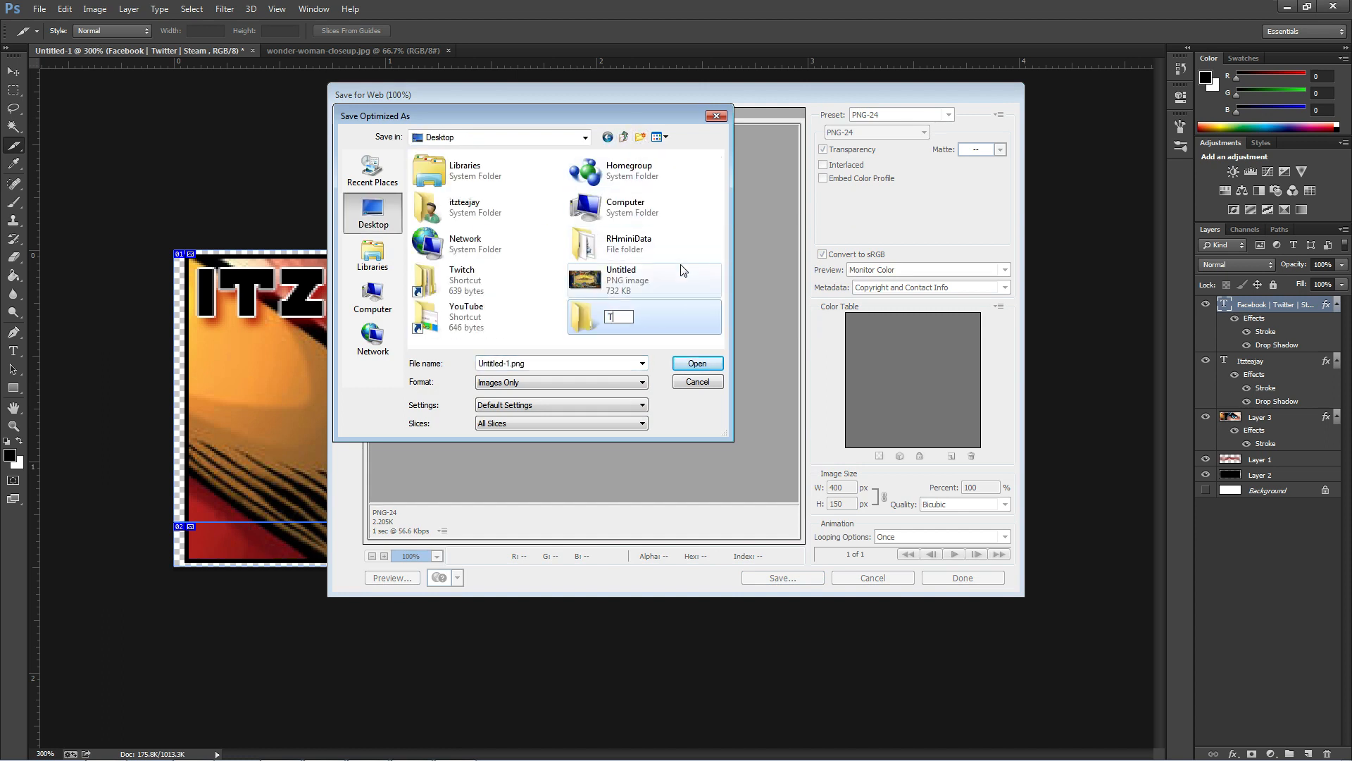
type("Tutorial")
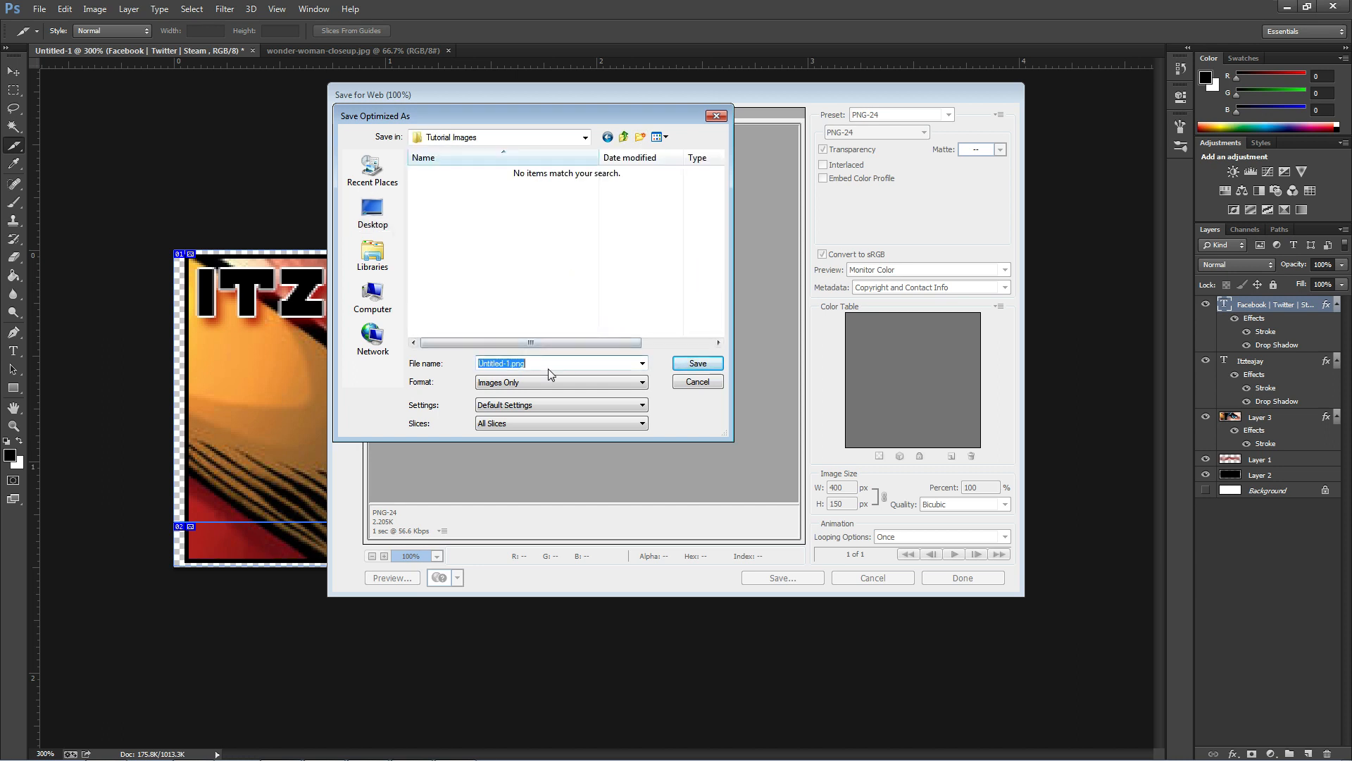
type("Signature T")
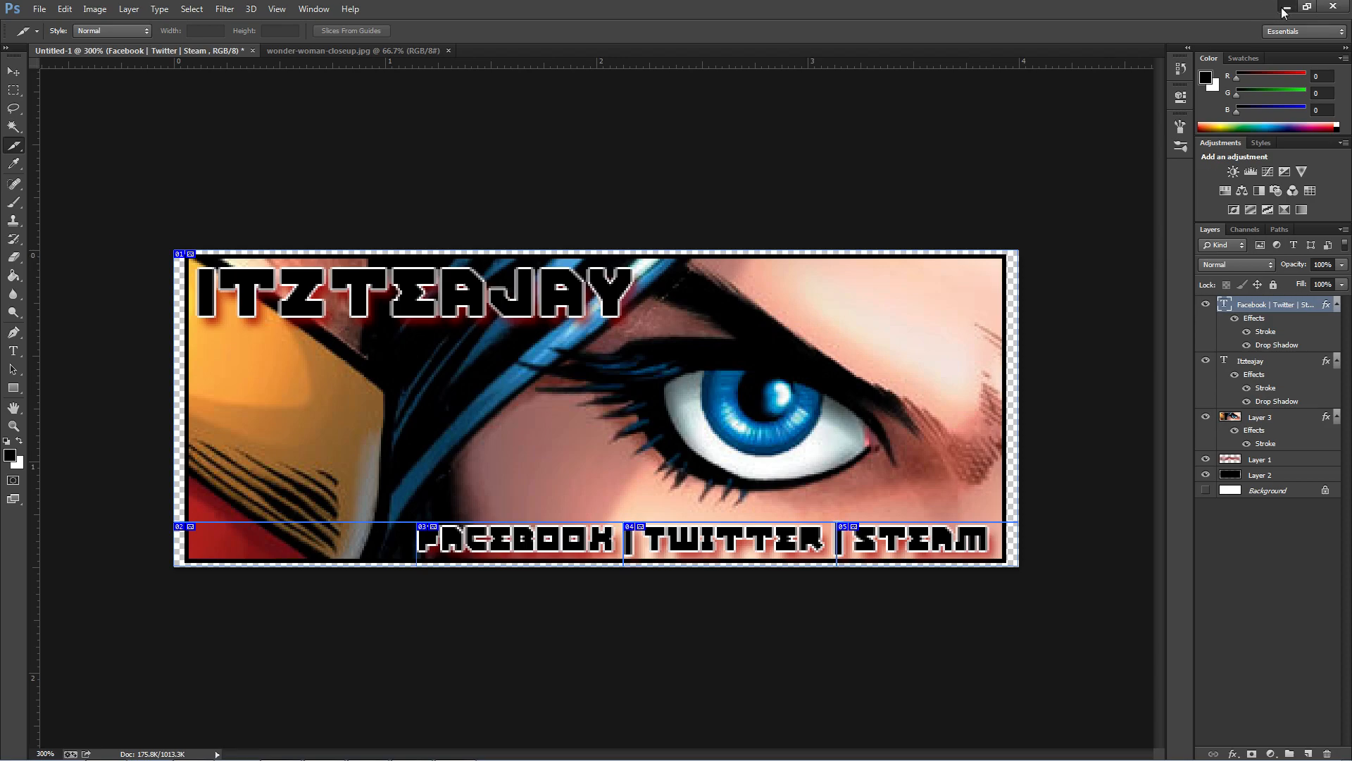
Step: Minimize Photoshop and open the images folder inside Tutorial Images
left_click(1288, 8)
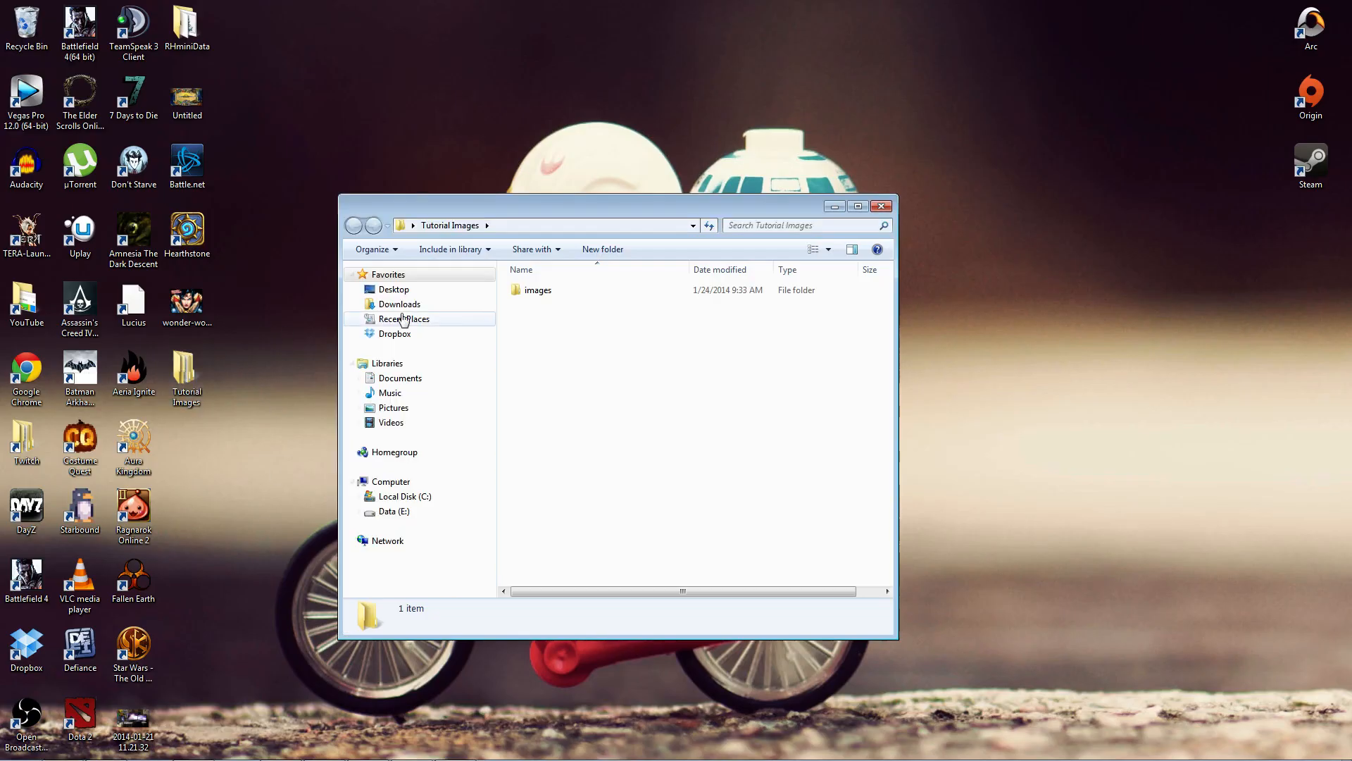
double_click(538, 289)
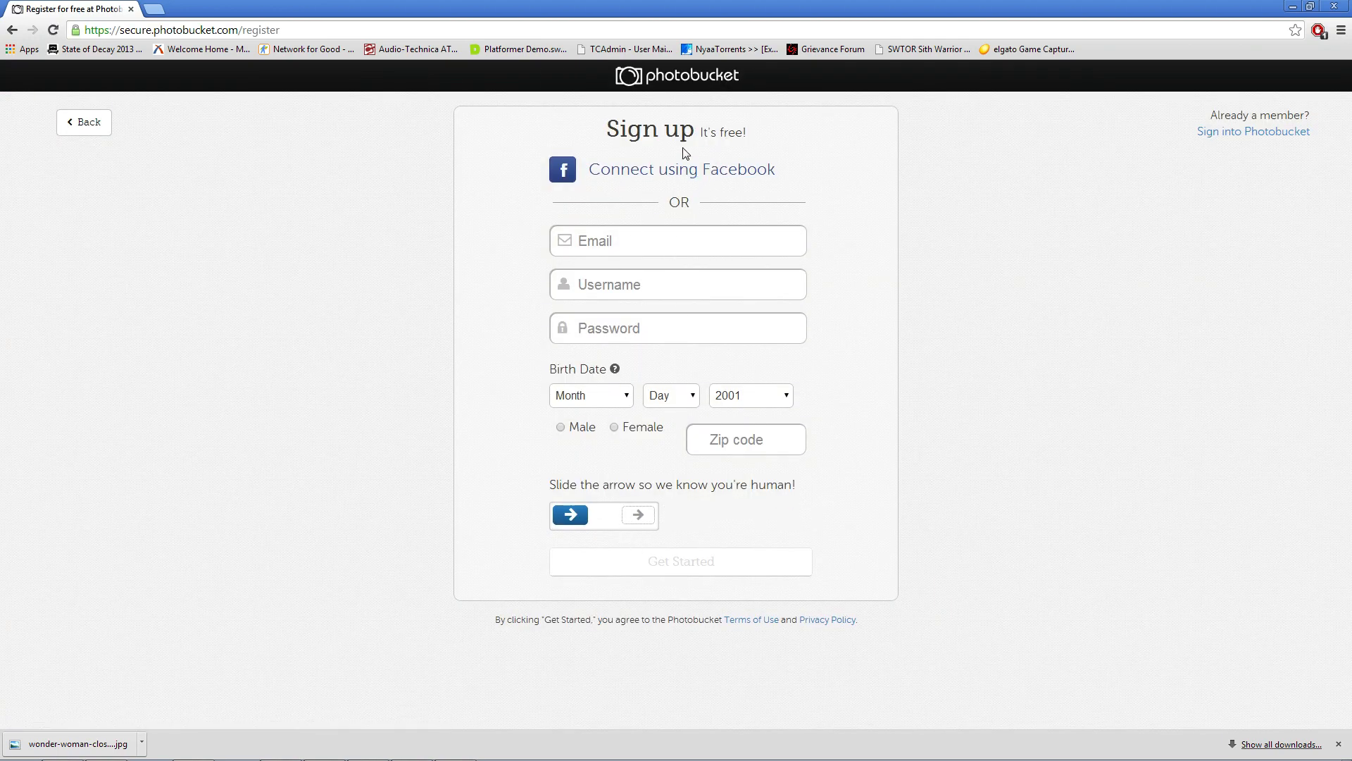
mouse_move(652, 563)
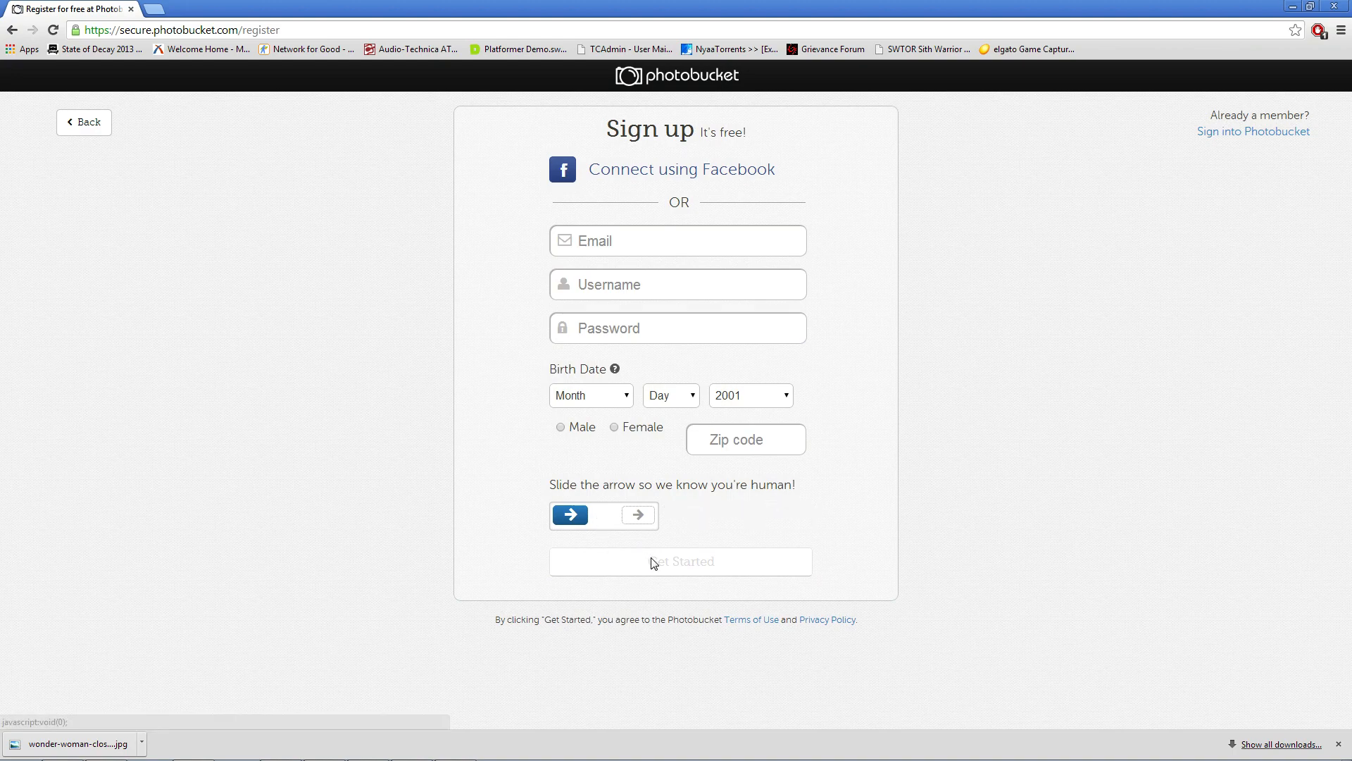
Step: Sign into Photobucket with the saved 'itzte…' account login
left_click(1253, 131)
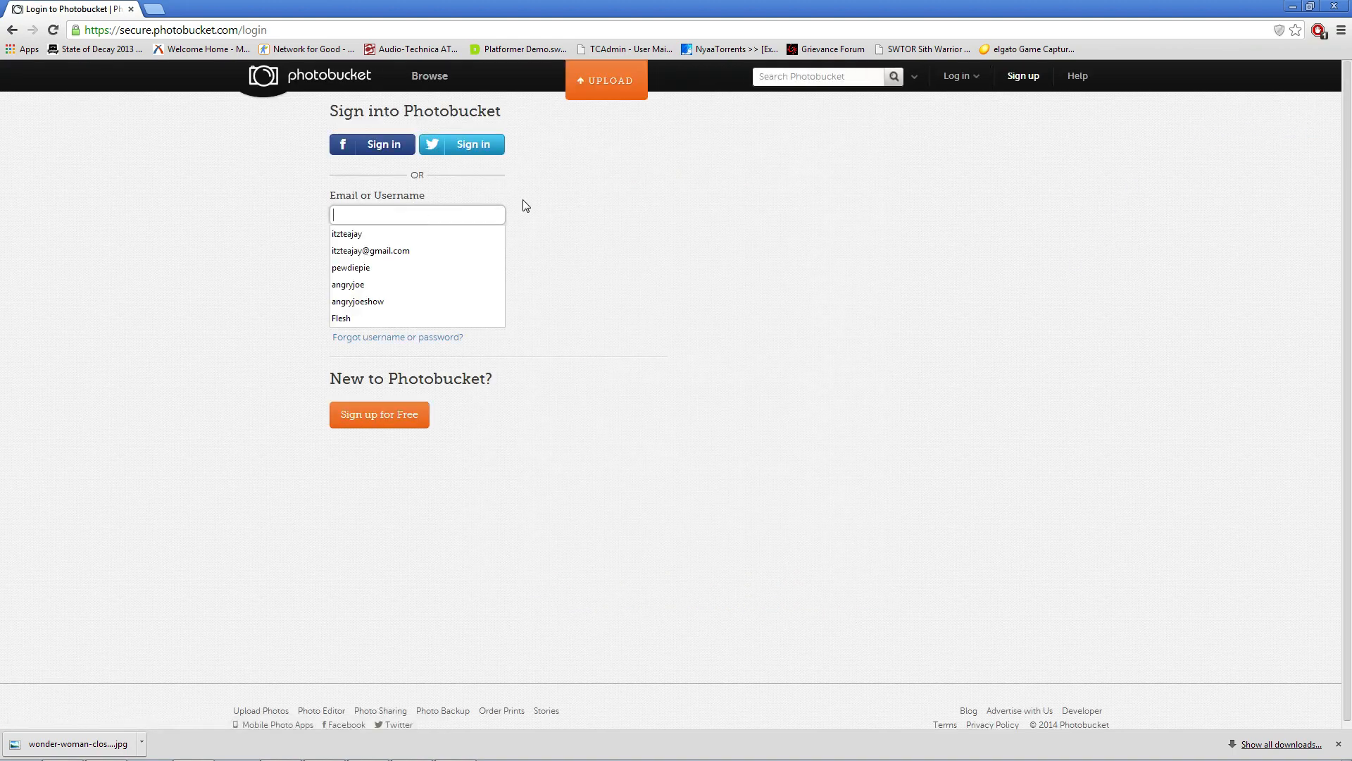
type("itzte")
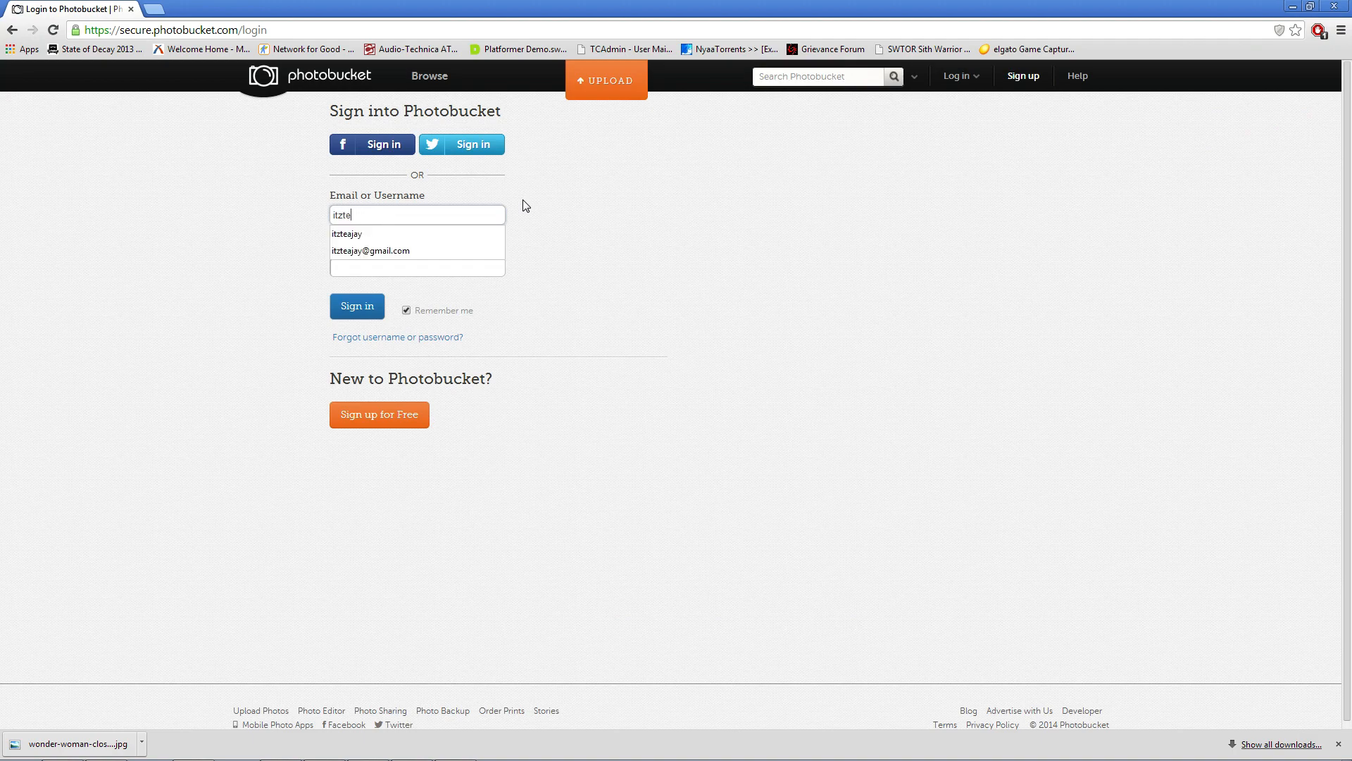
left_click(370, 250)
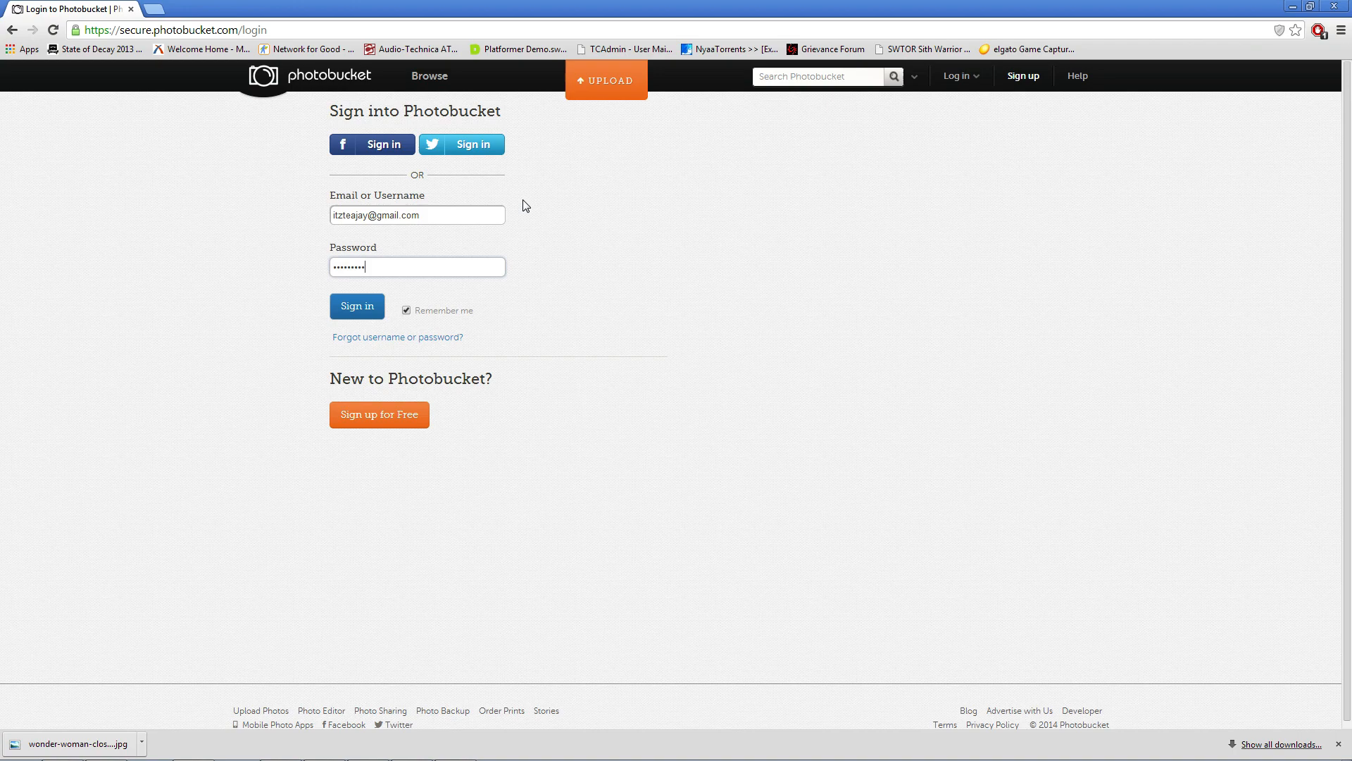
left_click(357, 306)
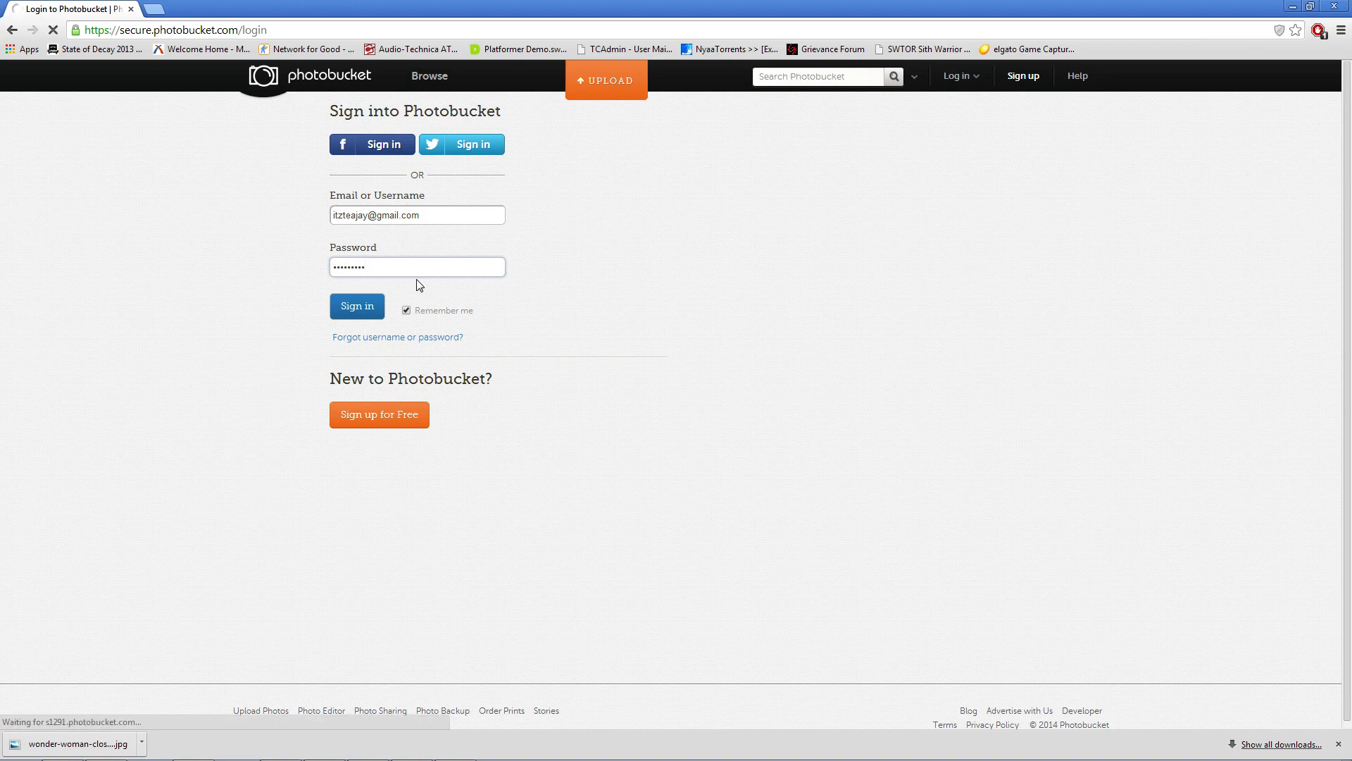
left_click(357, 305)
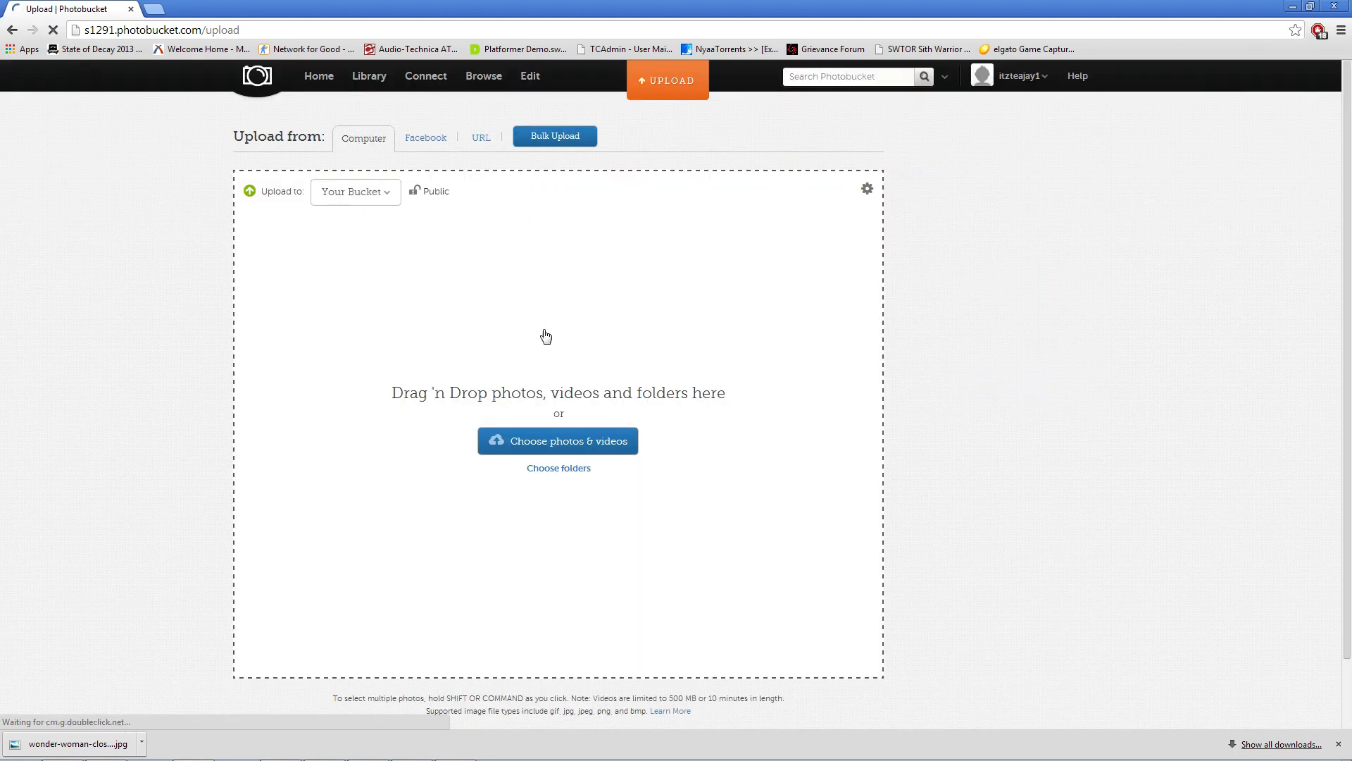
Step: Upload the five slices from Tutorial Images > images and skip the library tour
left_click(558, 440)
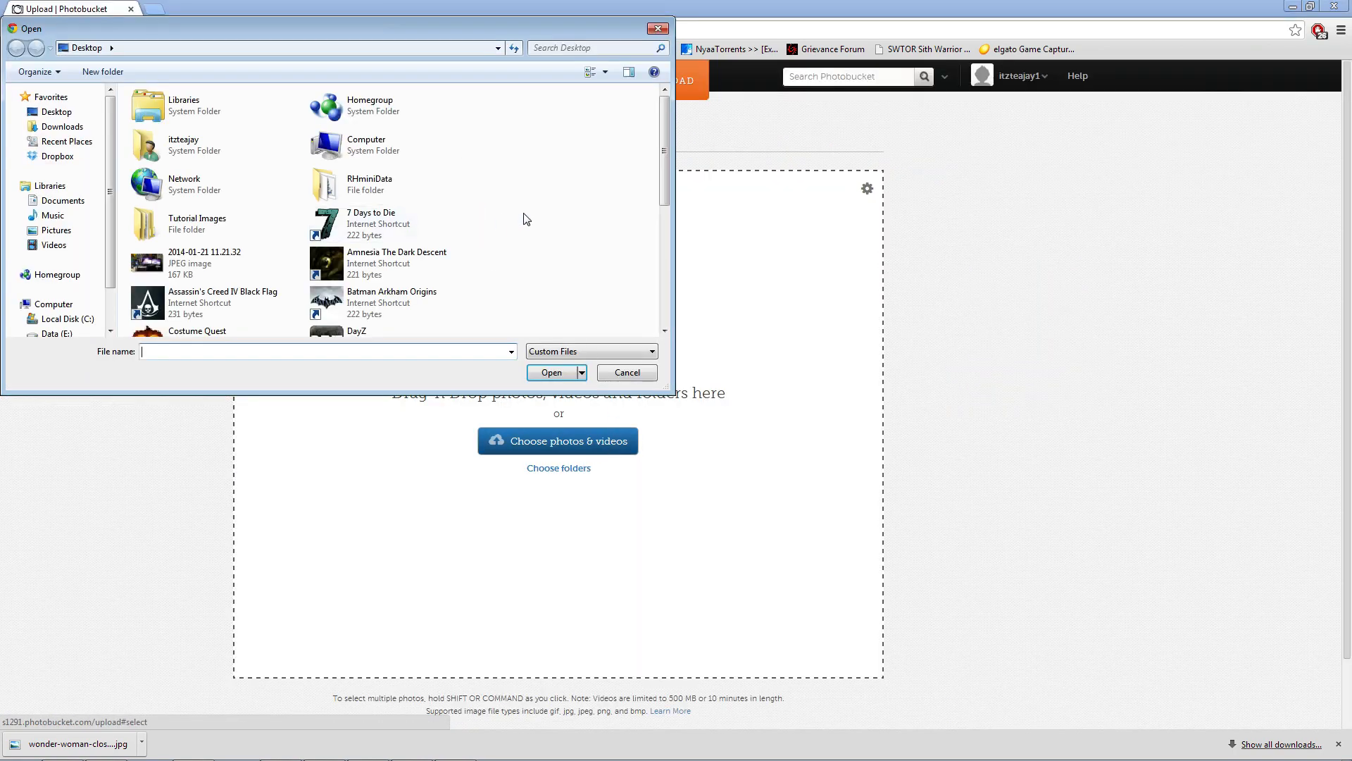
double_click(196, 223)
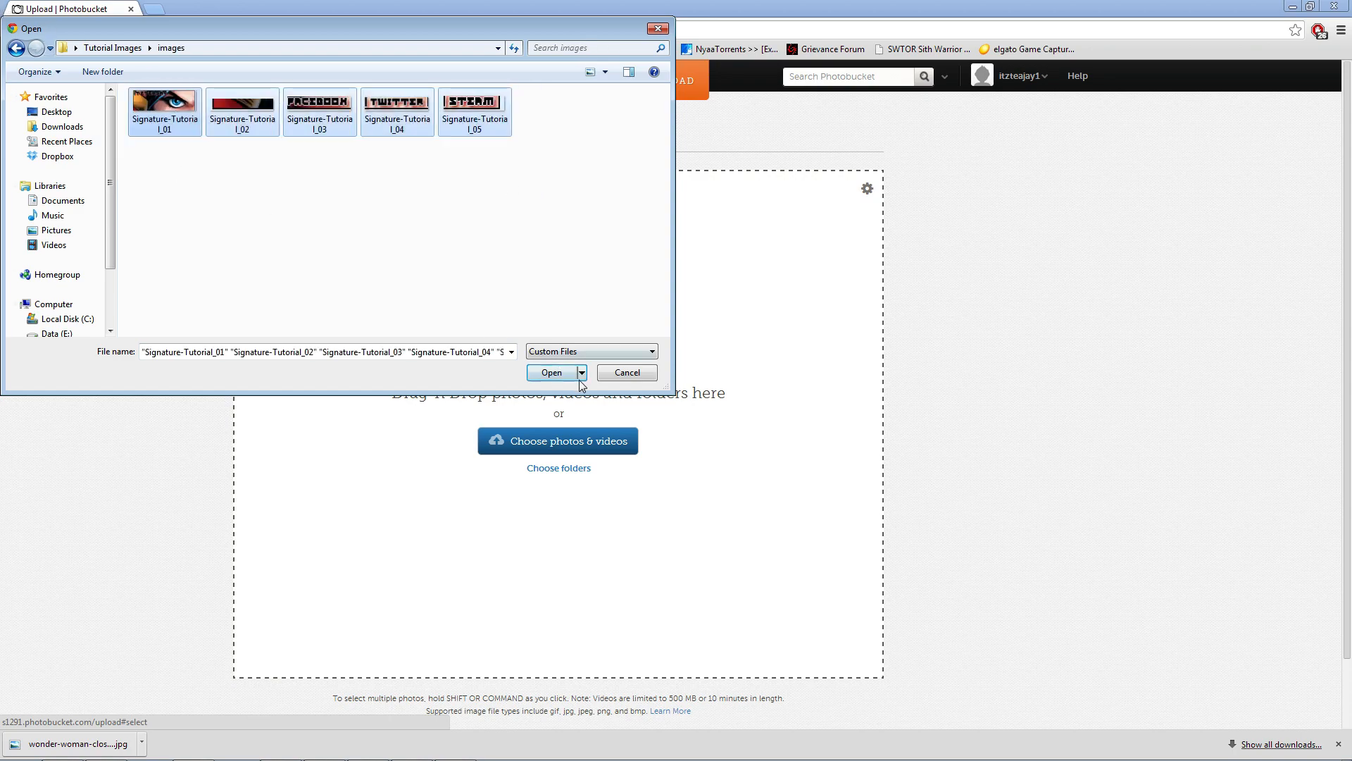
left_click(550, 372)
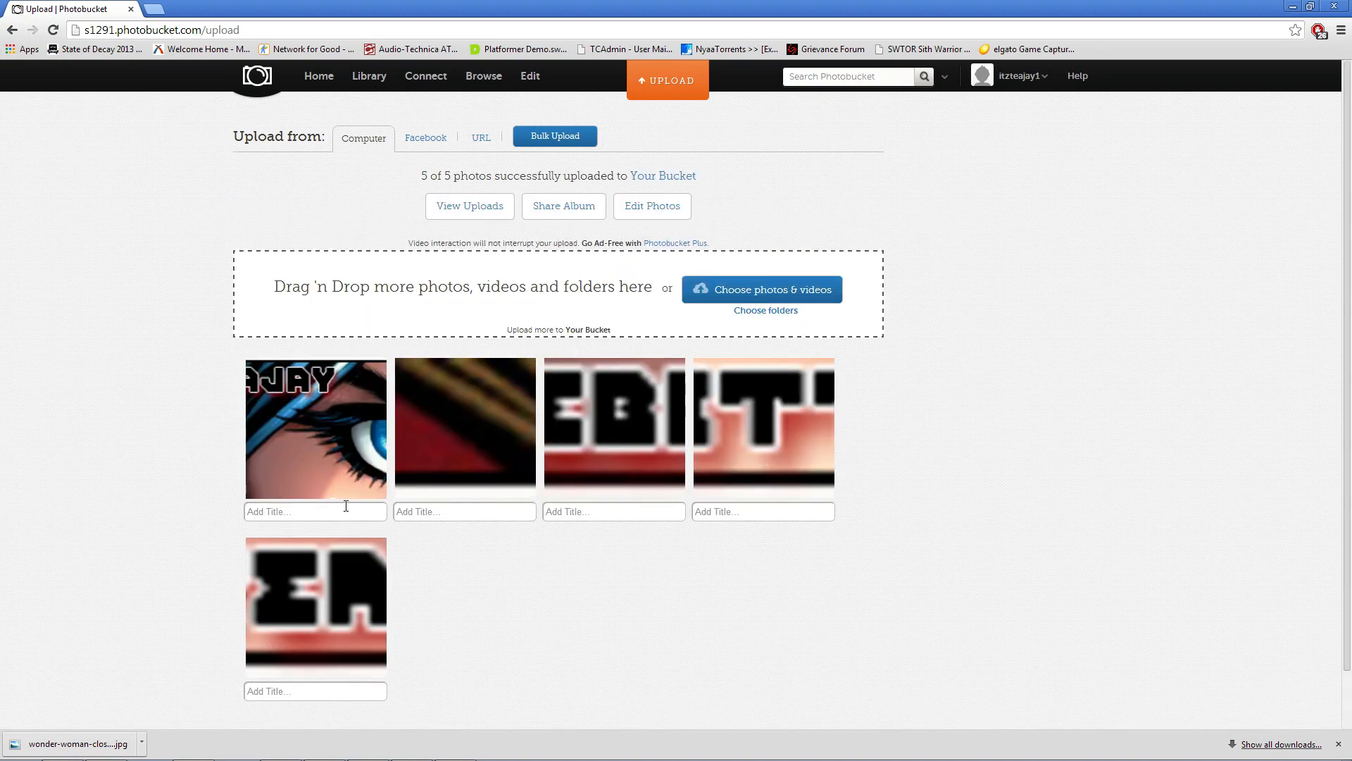
mouse_move(1014, 498)
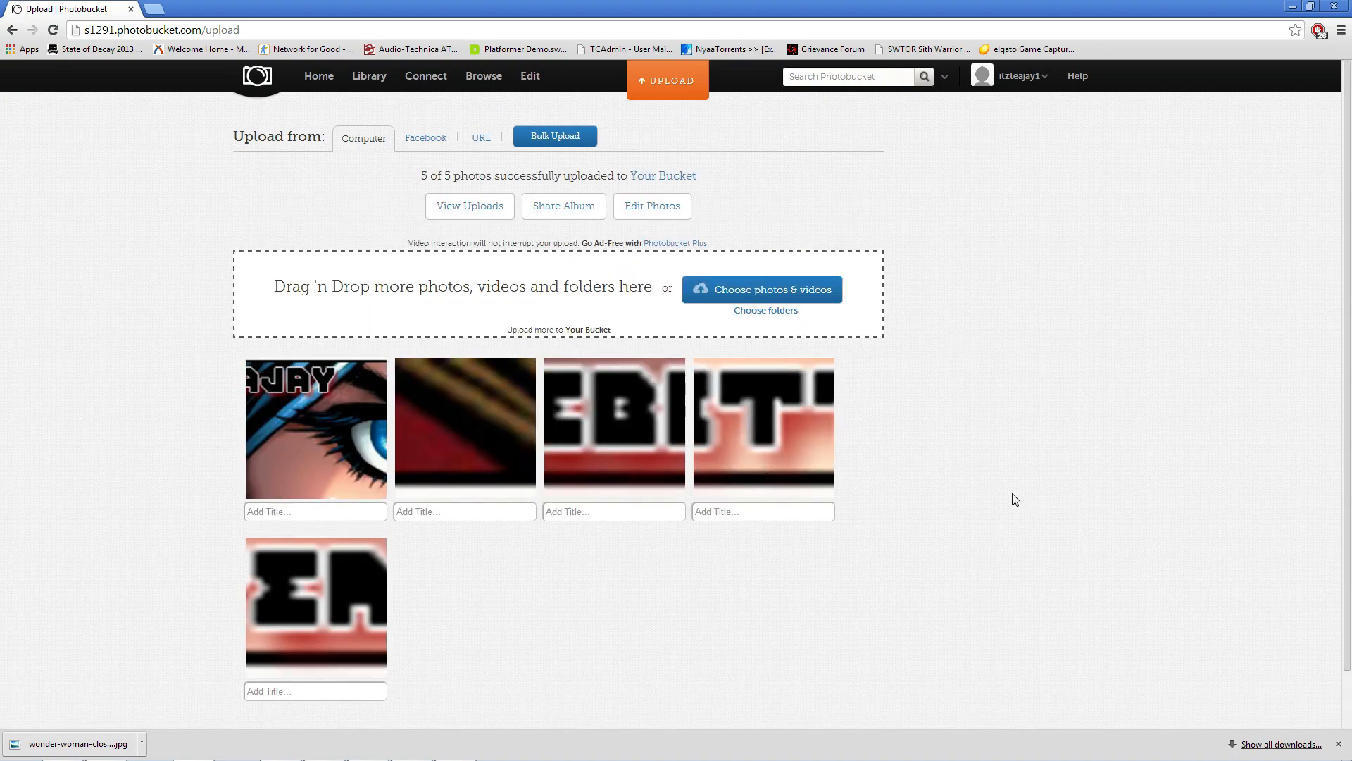
mouse_move(464, 414)
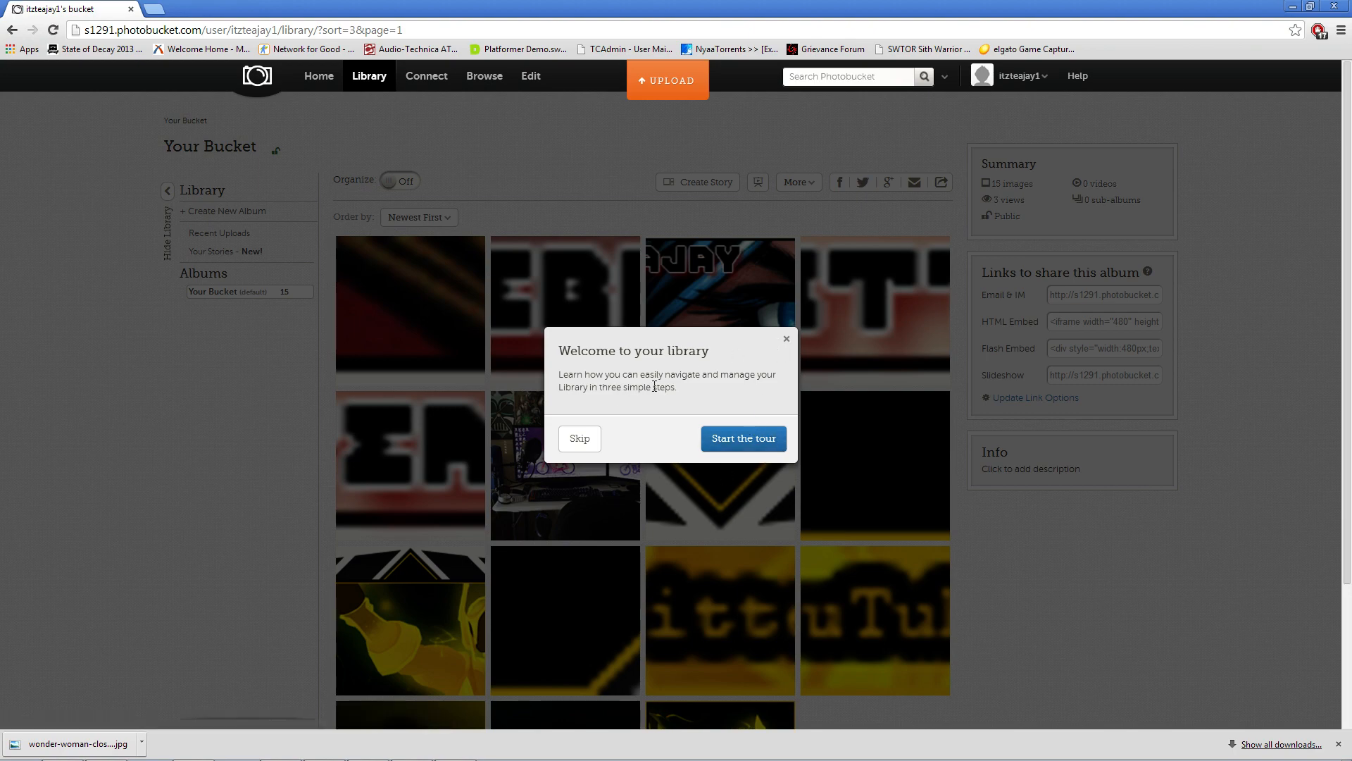
left_click(579, 438)
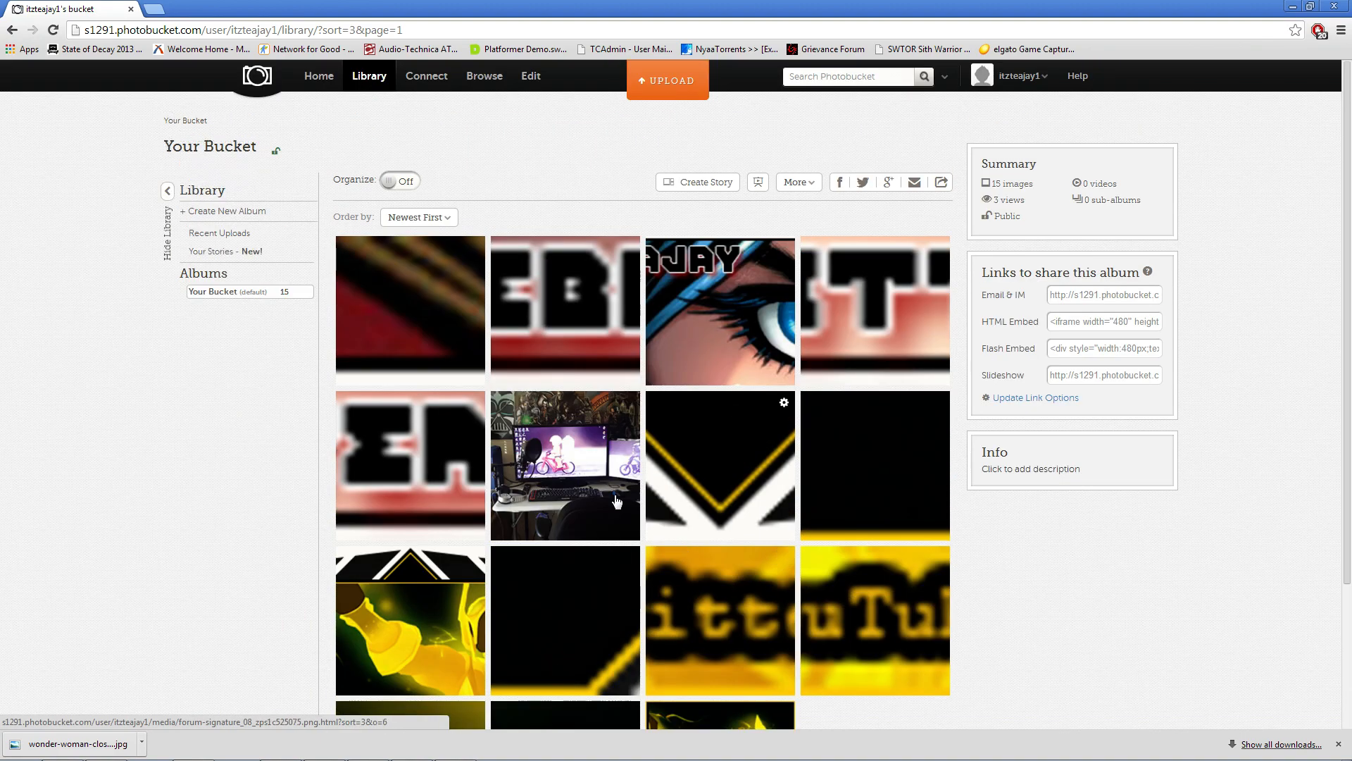
mouse_move(424, 356)
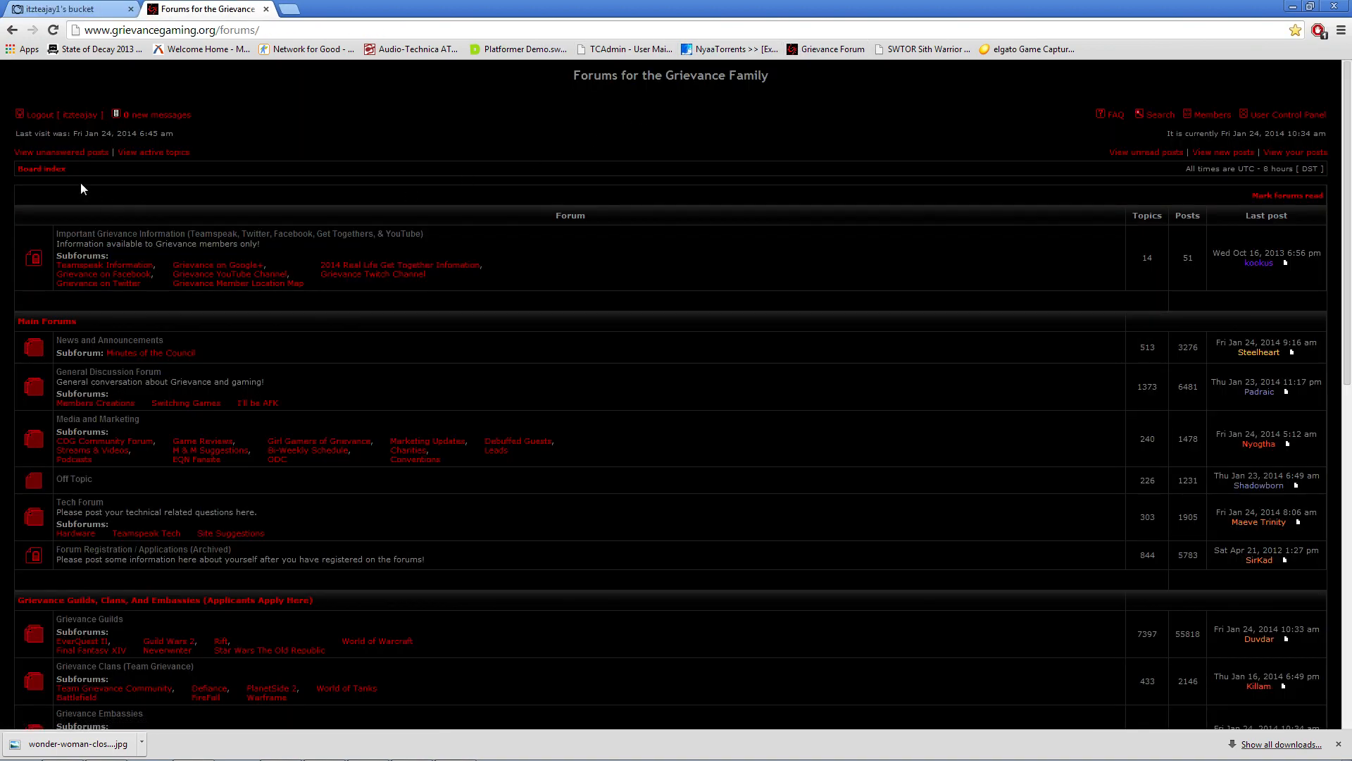
mouse_move(1215, 118)
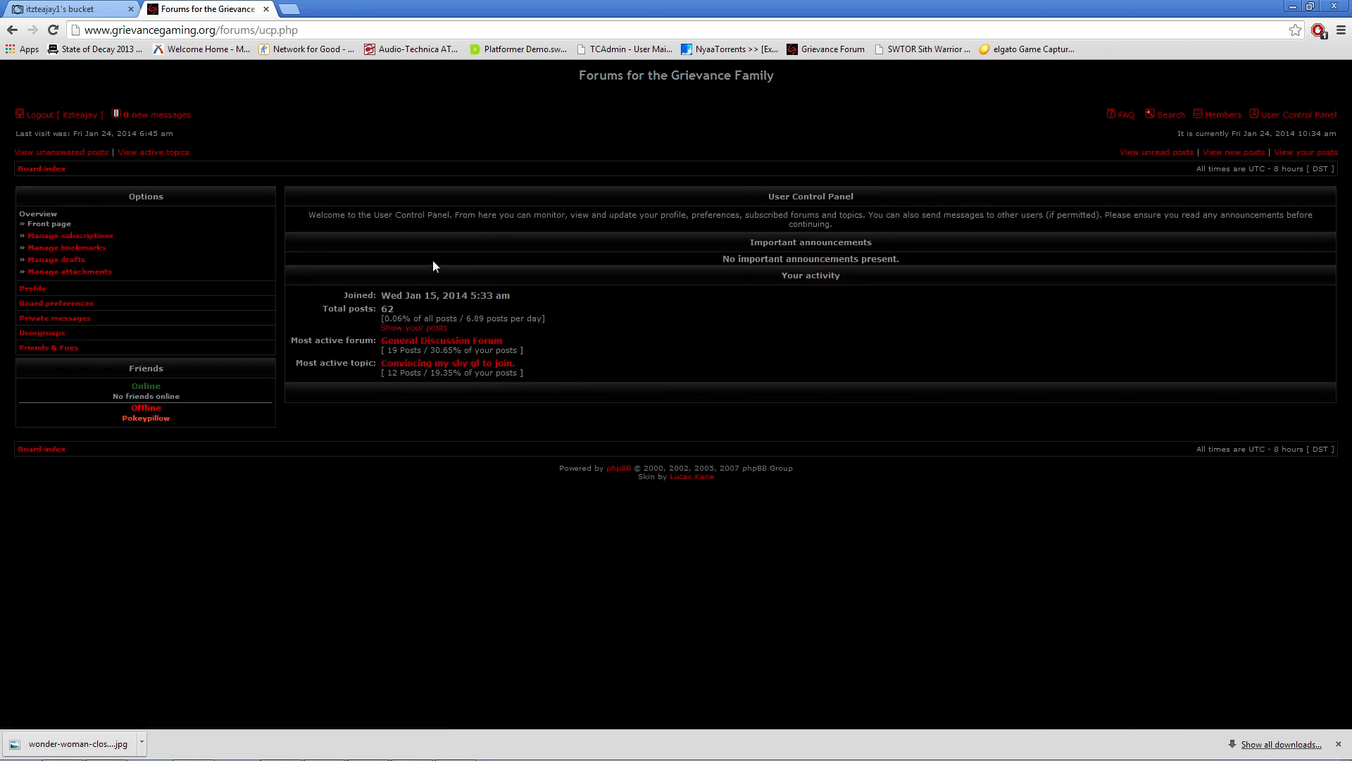
mouse_move(71, 264)
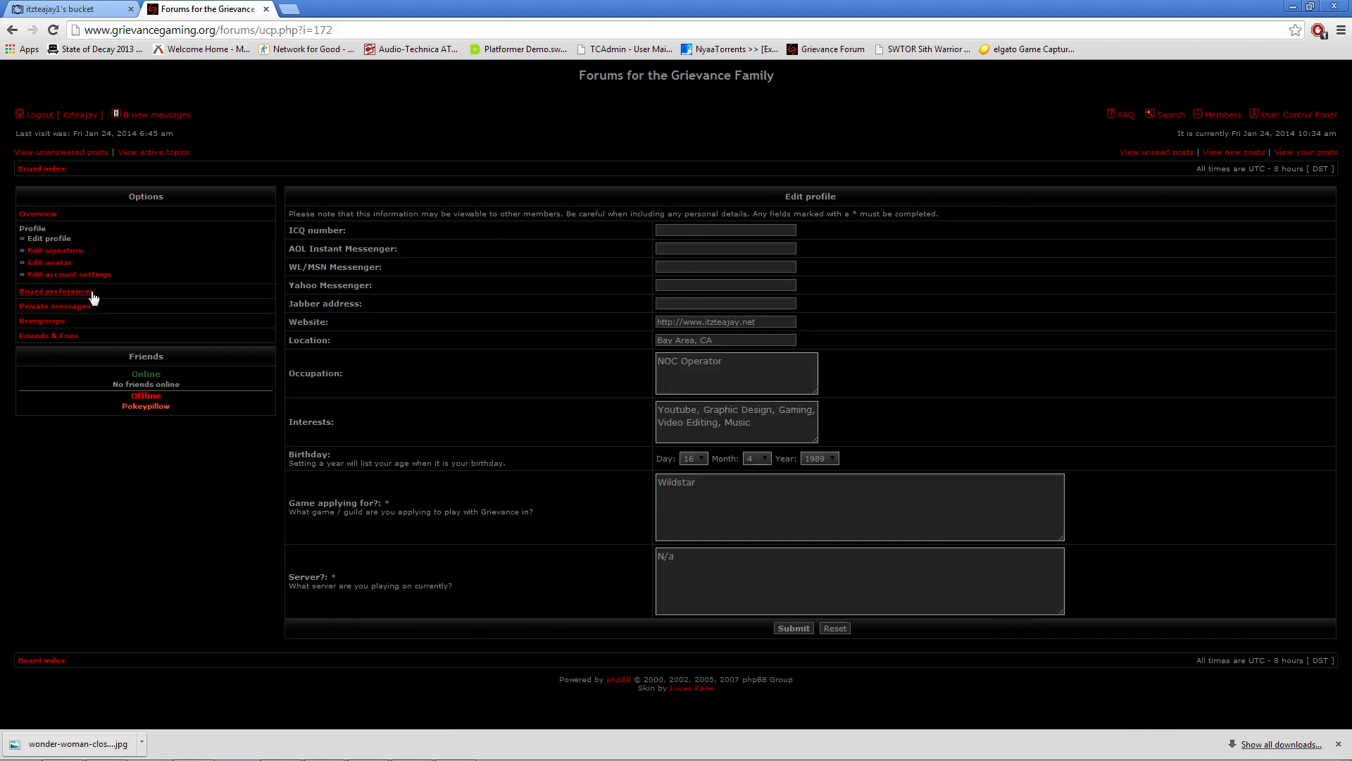
Step: Go from the User Control Panel profile settings to Edit signature
left_click(40, 250)
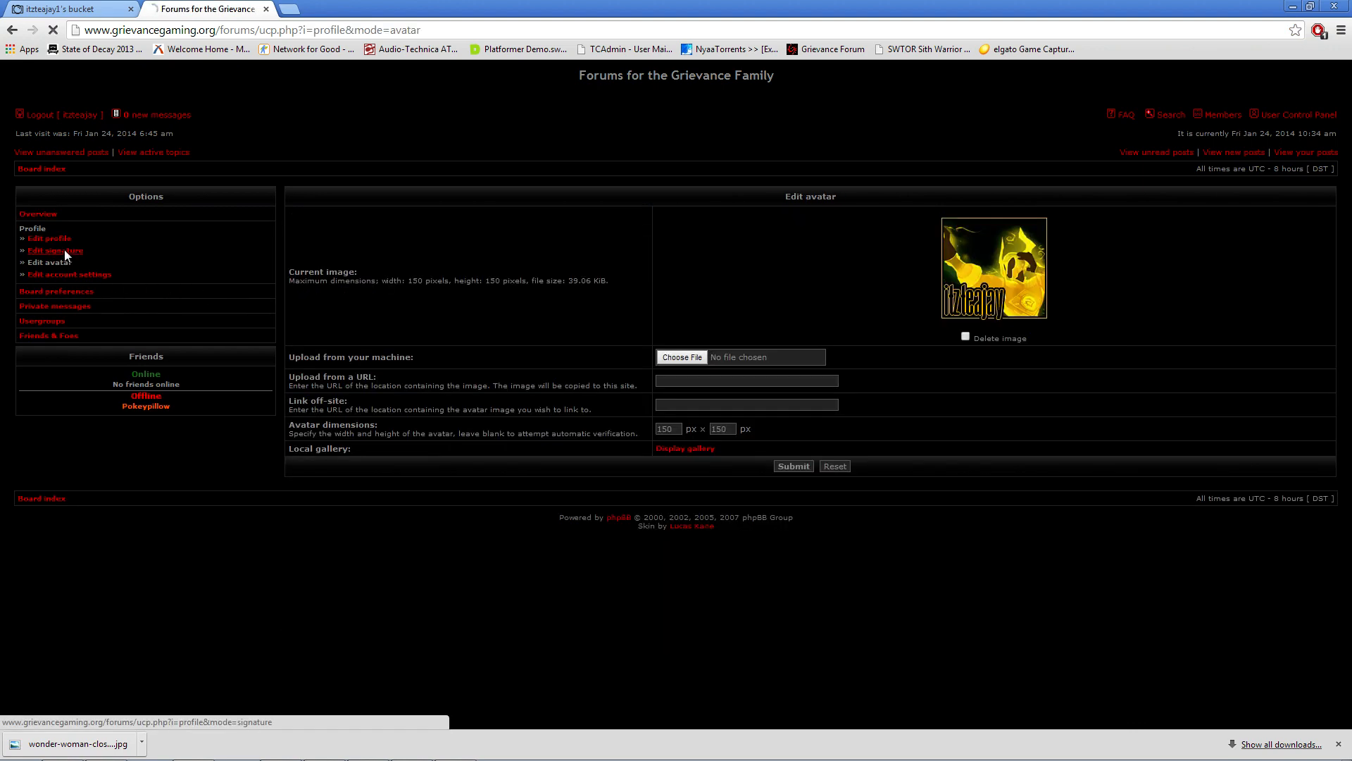
left_click(54, 250)
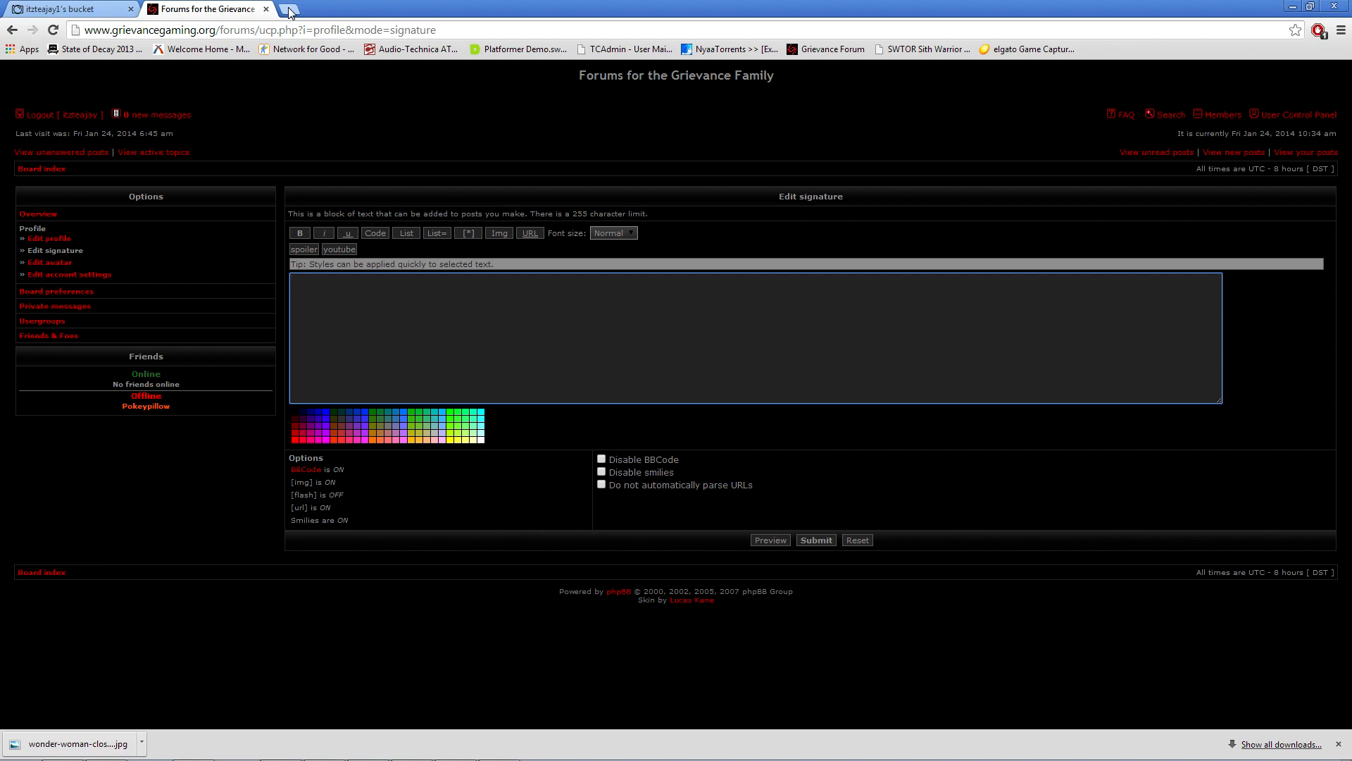
Step: Load tinyurl.com in a new tab, then return to the Photobucket library
left_click(290, 13)
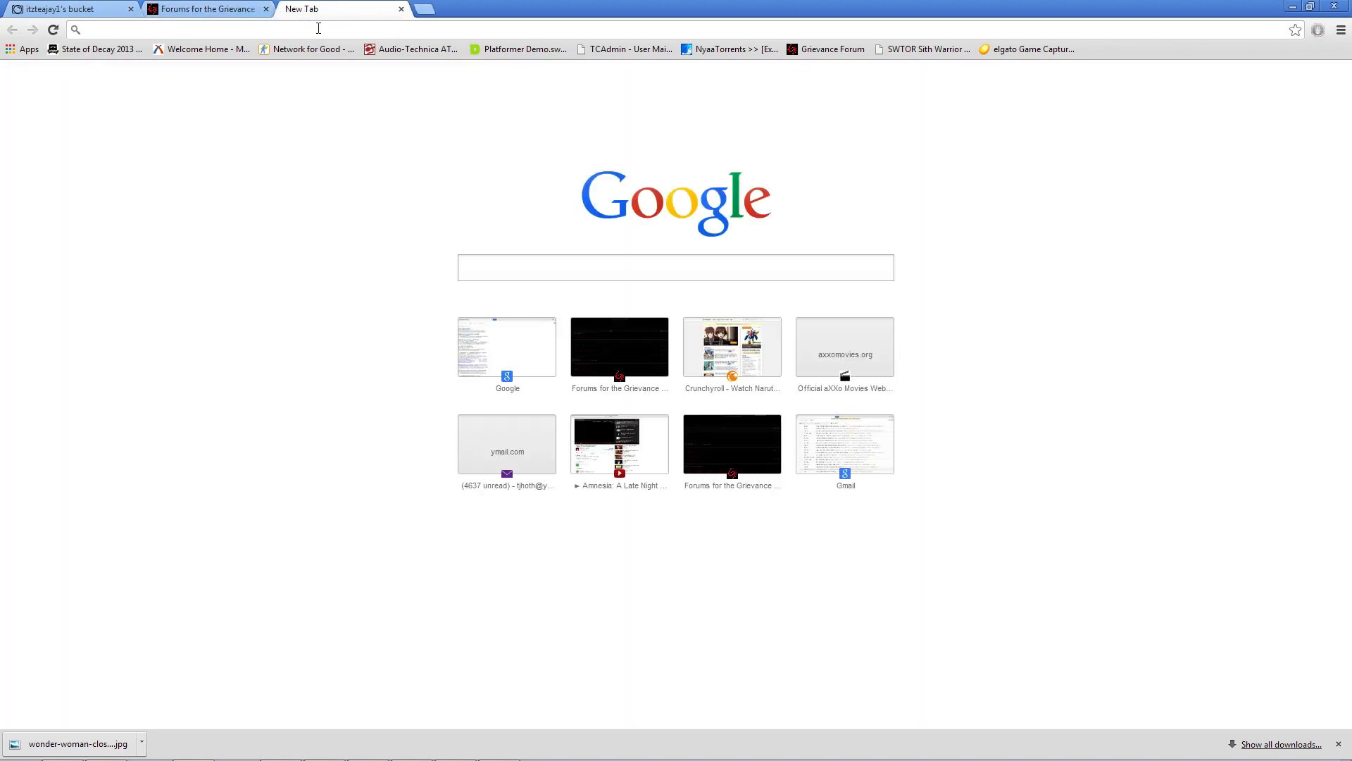
mouse_move(636, 52)
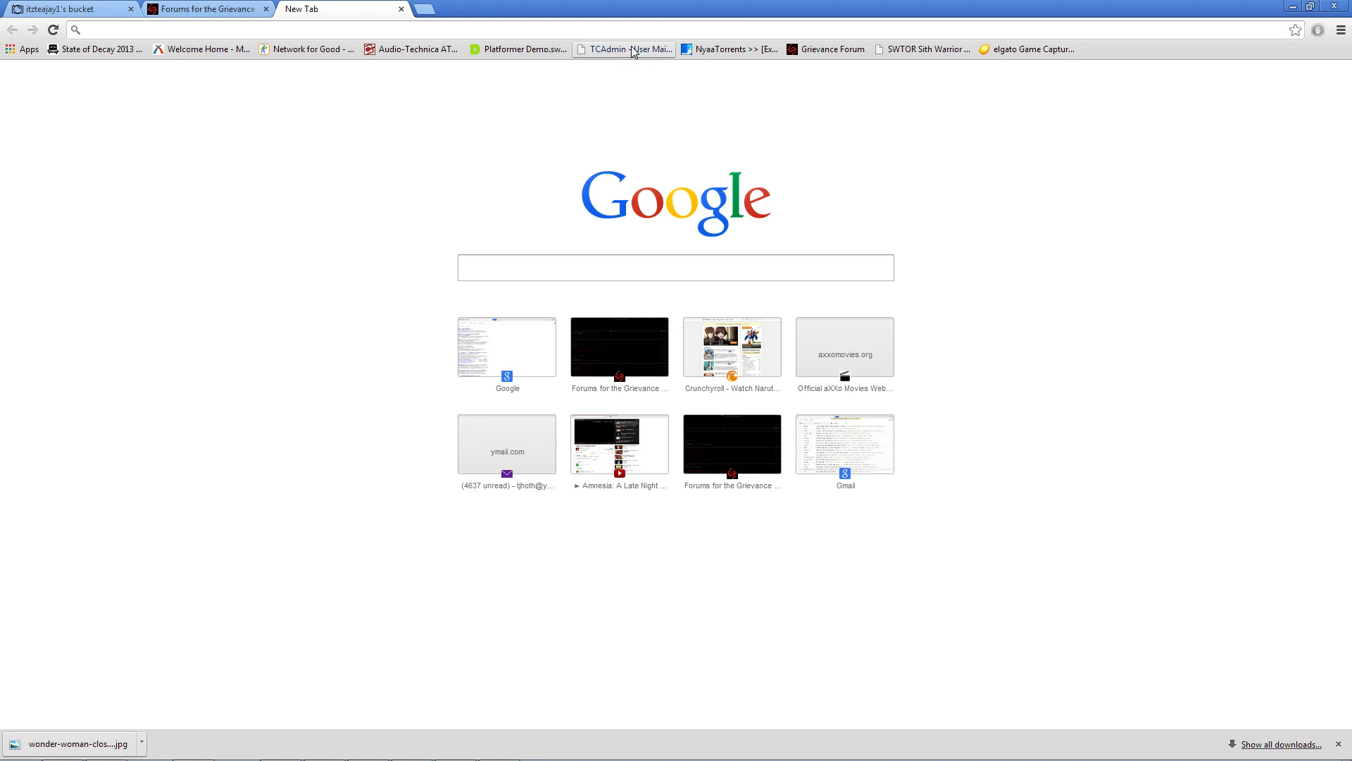
mouse_move(862, 62)
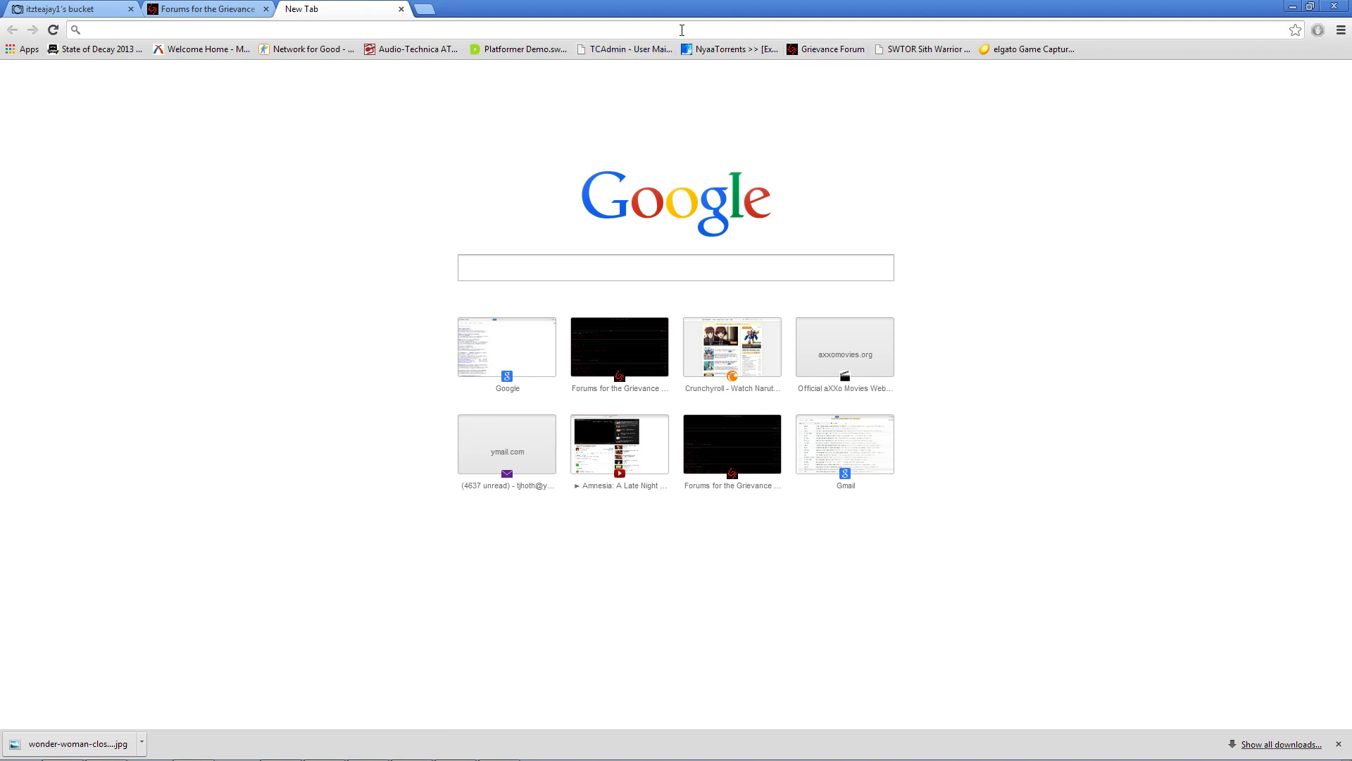
type("tinyurl.com")
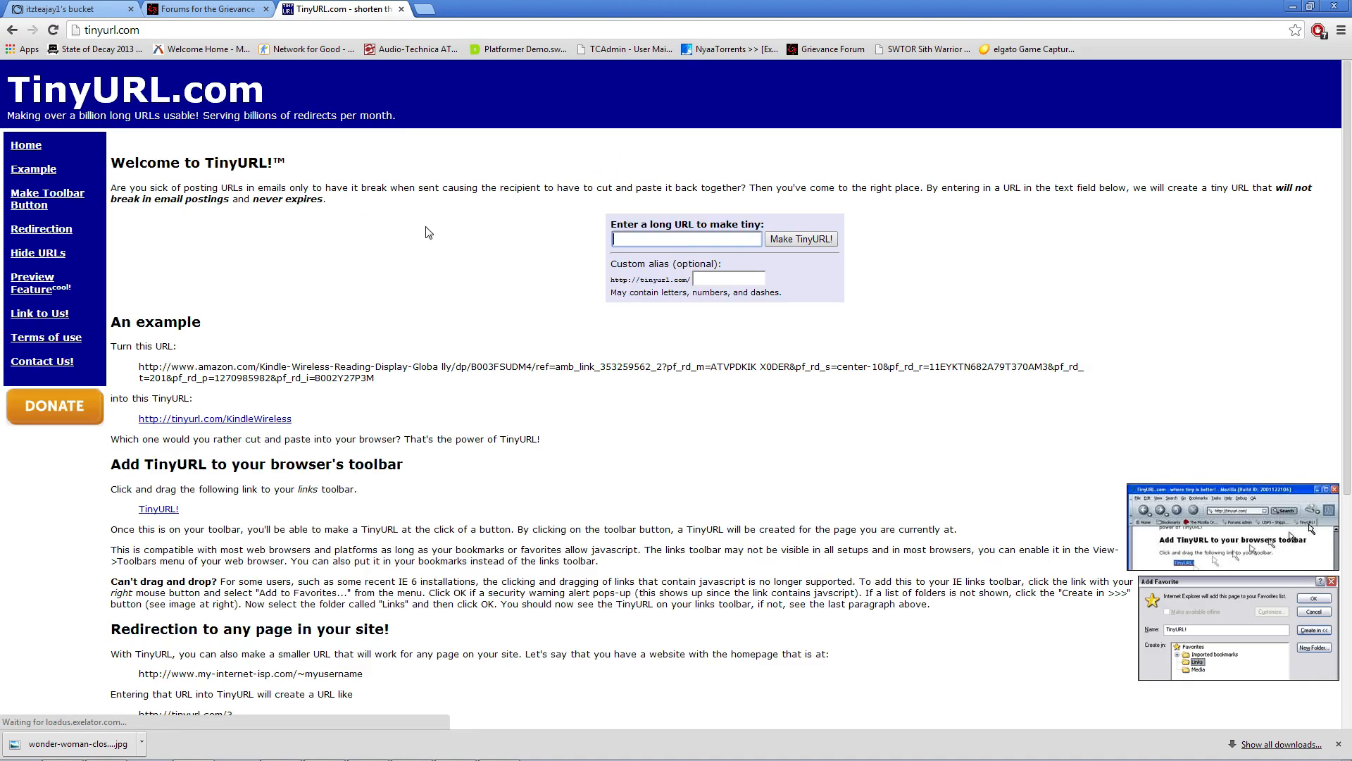
left_click(64, 10)
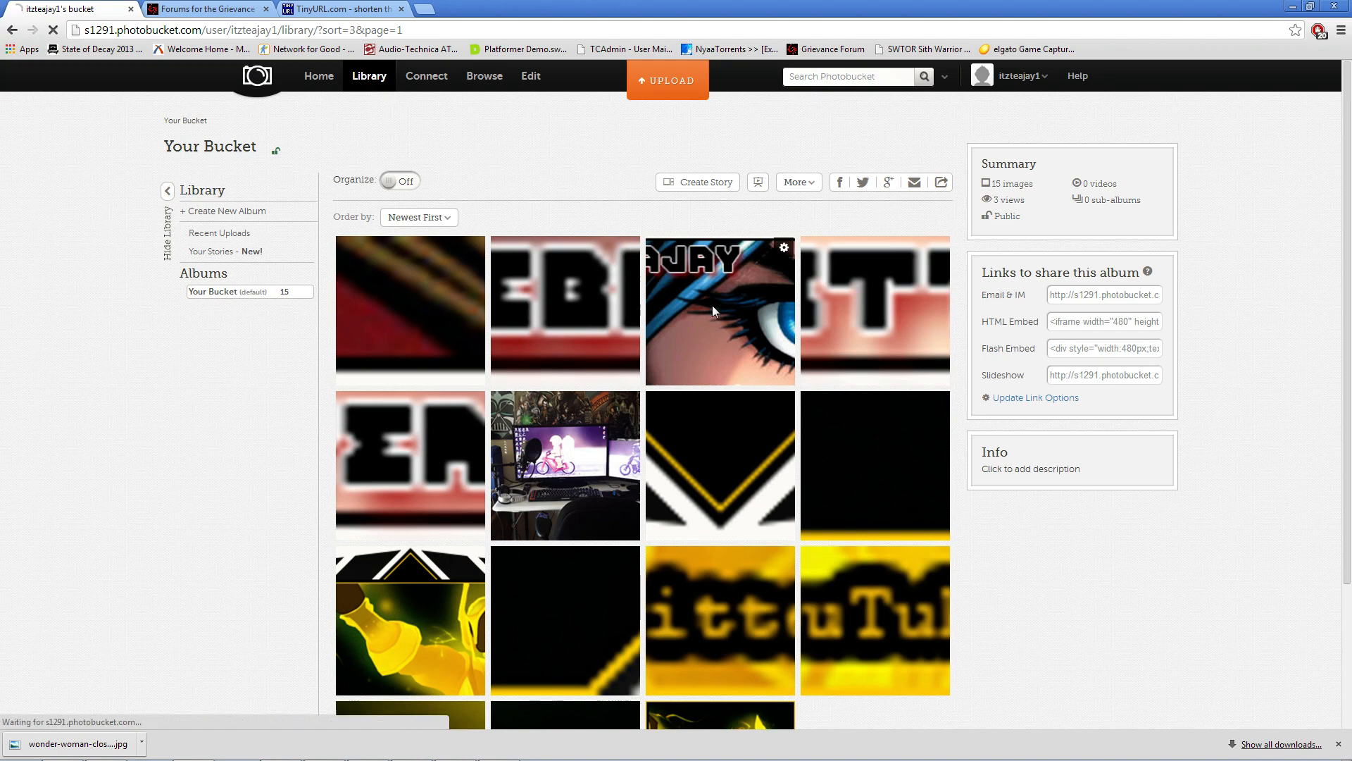
Step: Shorten the first banner slice's direct image link to tinyurl.com/mndd95n and copy it
left_click(719, 310)
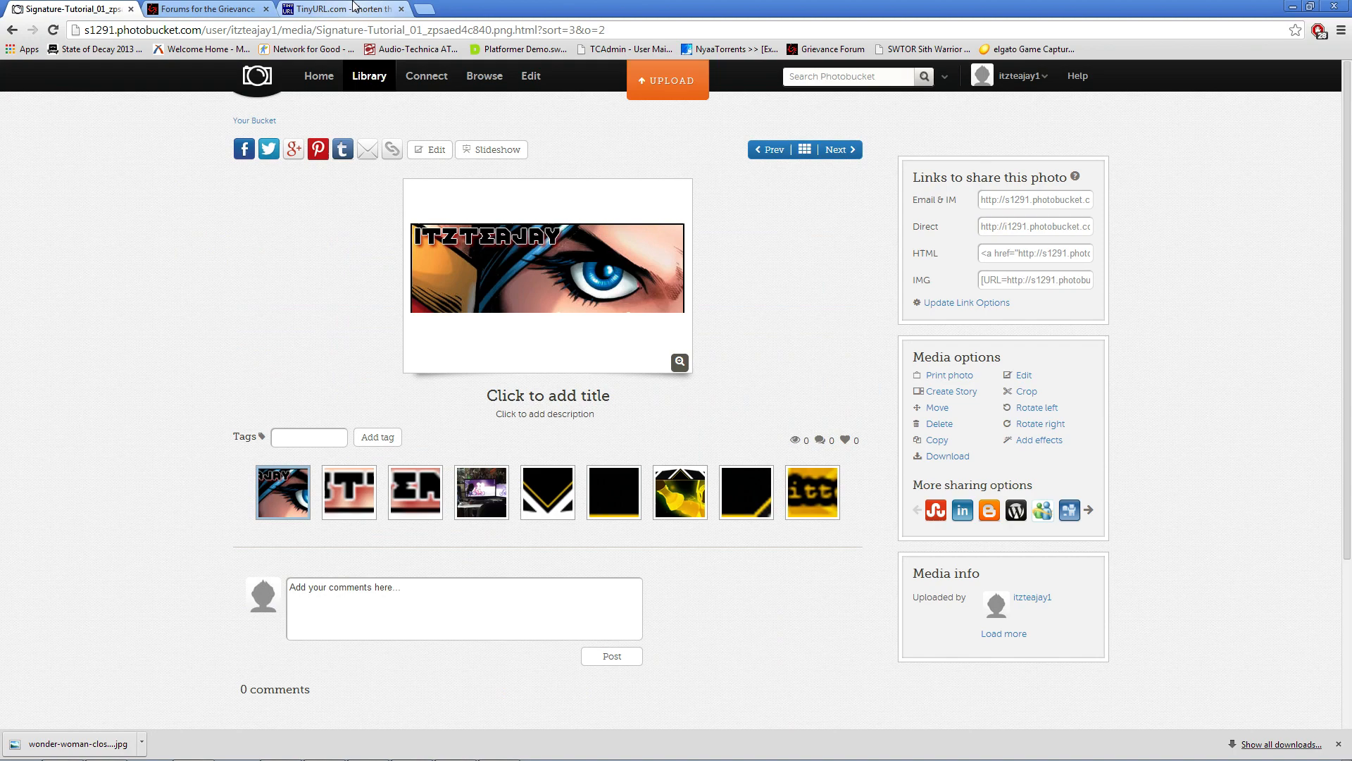
left_click(343, 9)
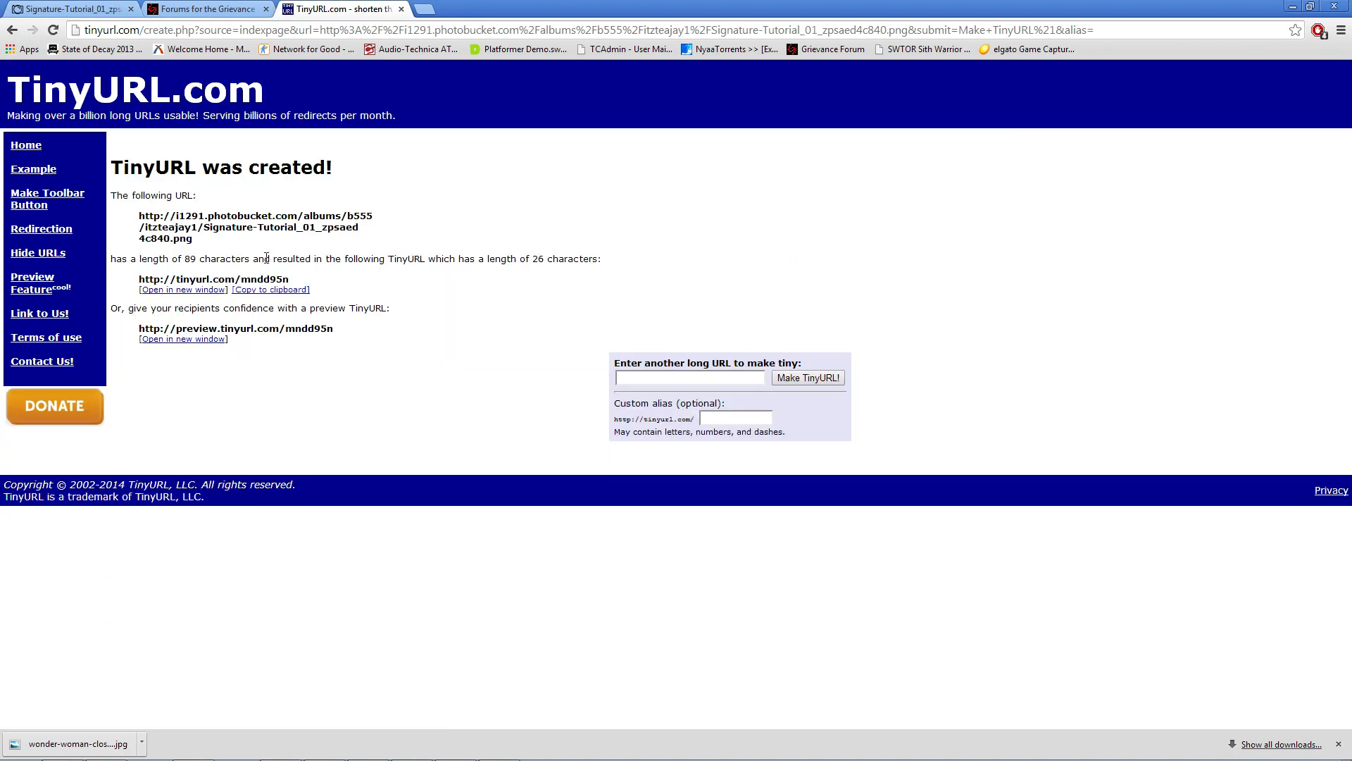
mouse_move(281, 297)
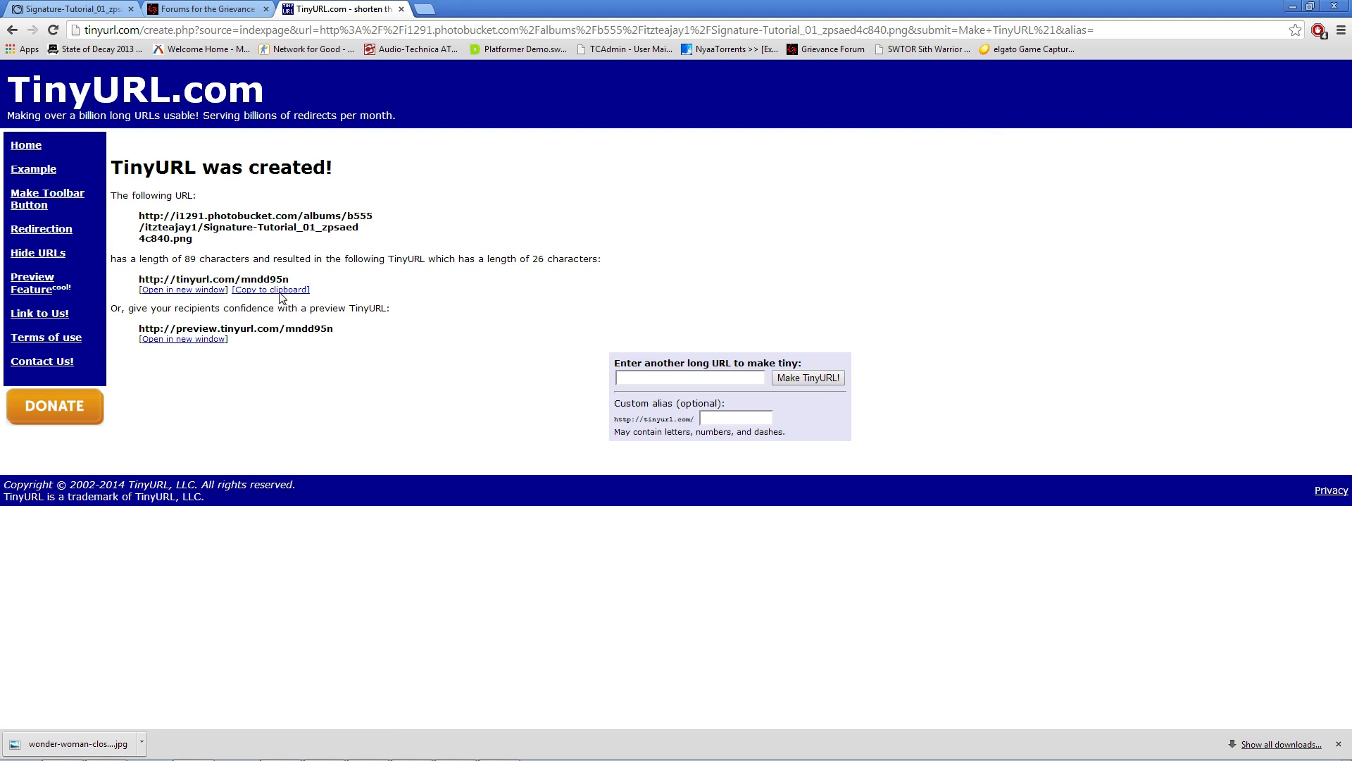
left_click(270, 289)
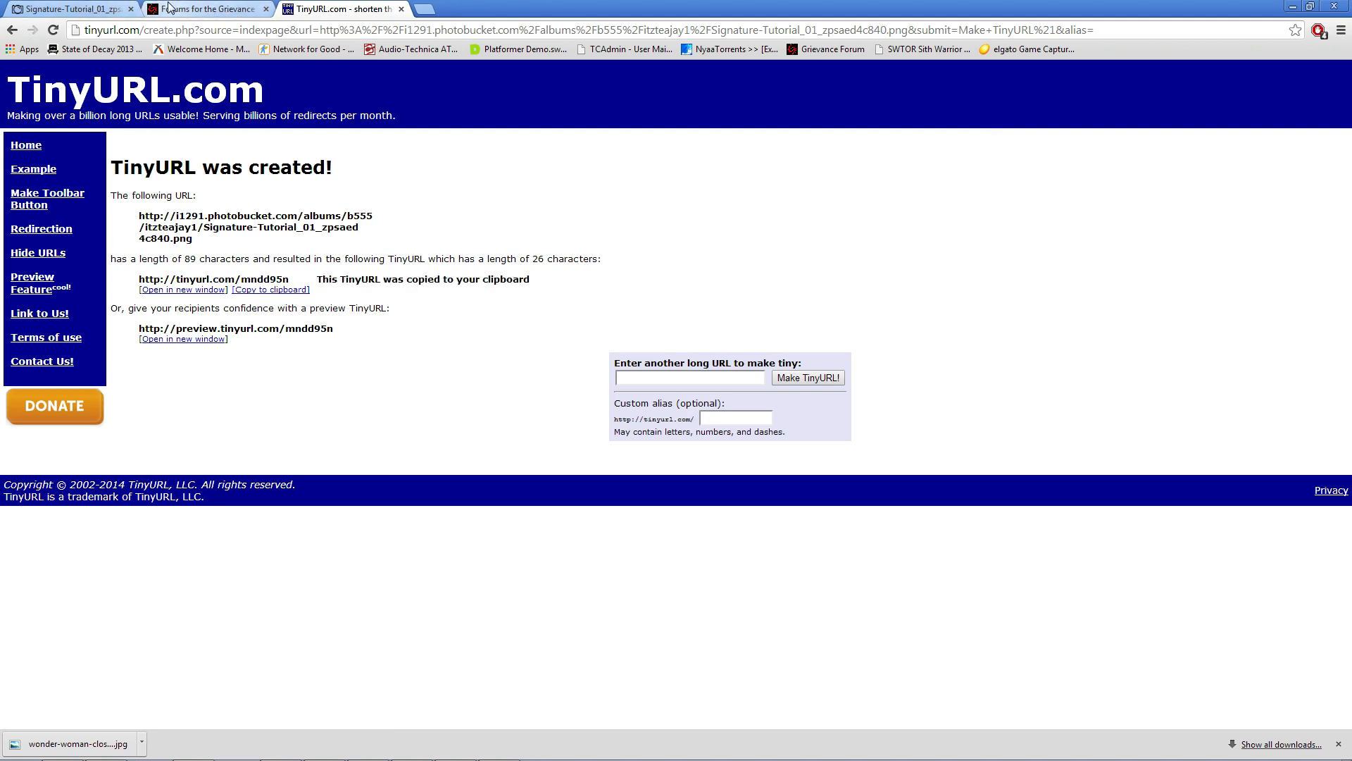
left_click(197, 13)
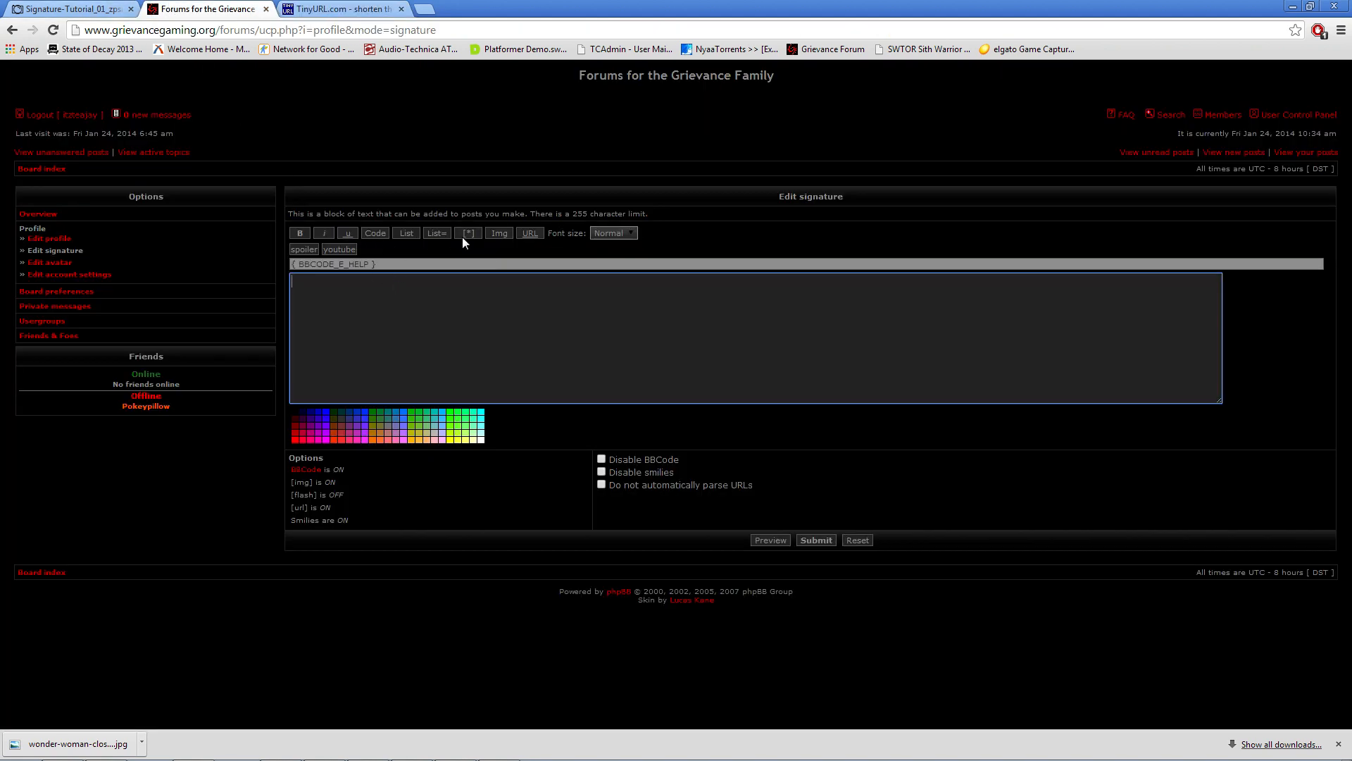
left_click(498, 232)
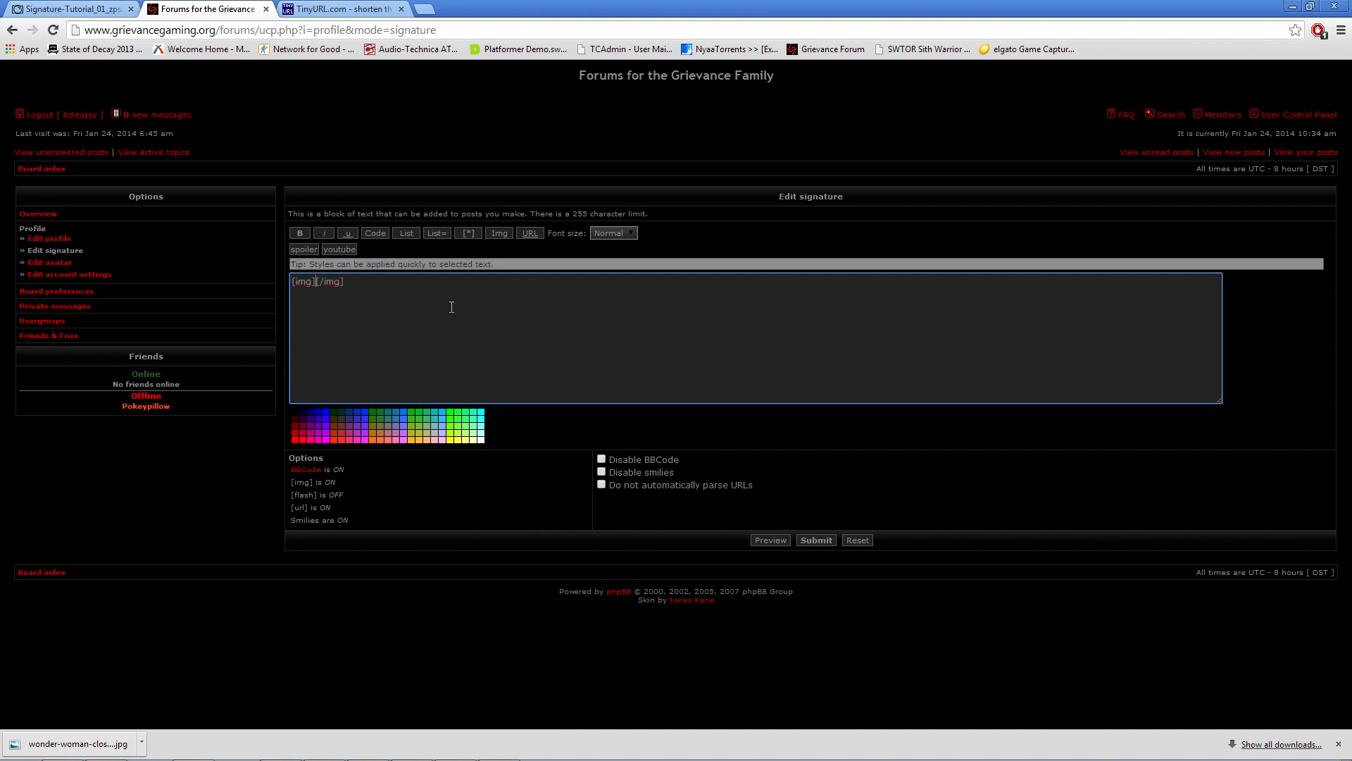
type("http://tinyurl.com/mndd95n")
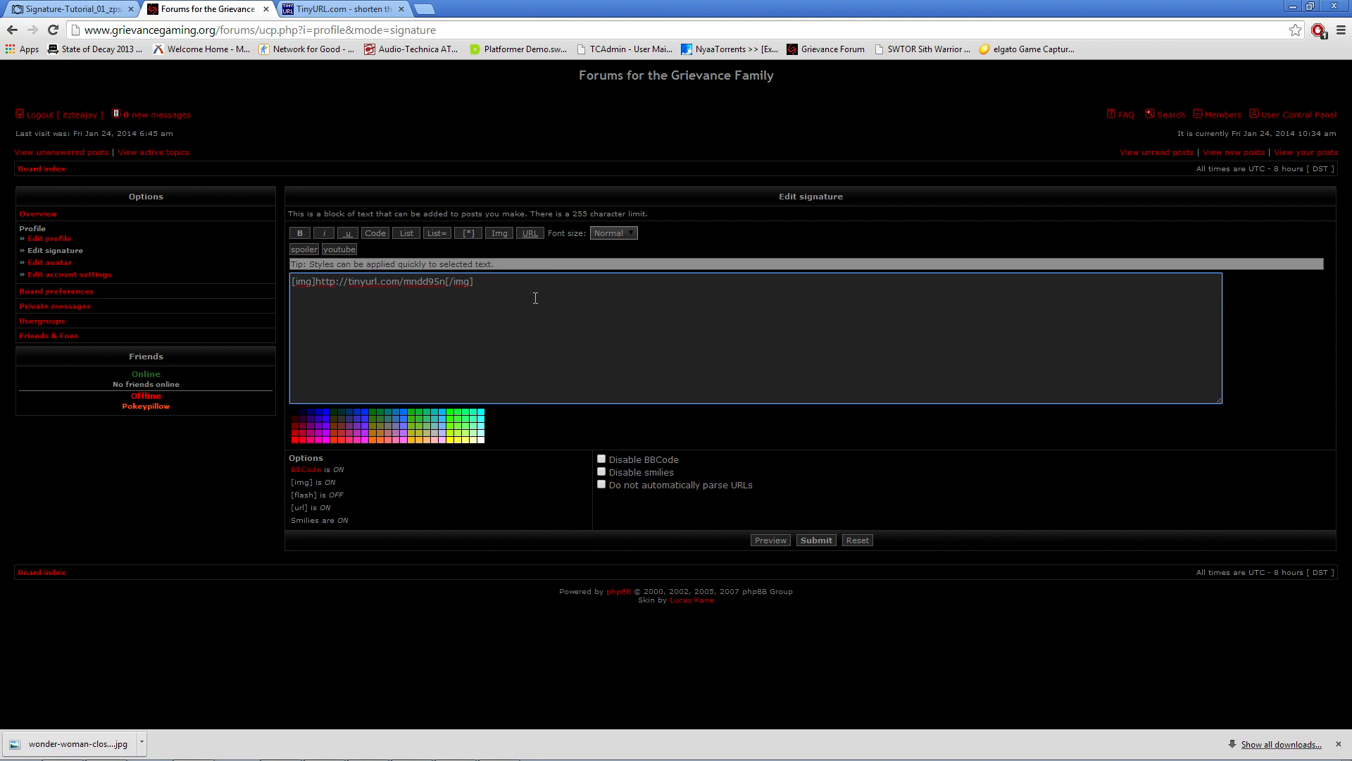
mouse_move(409, 304)
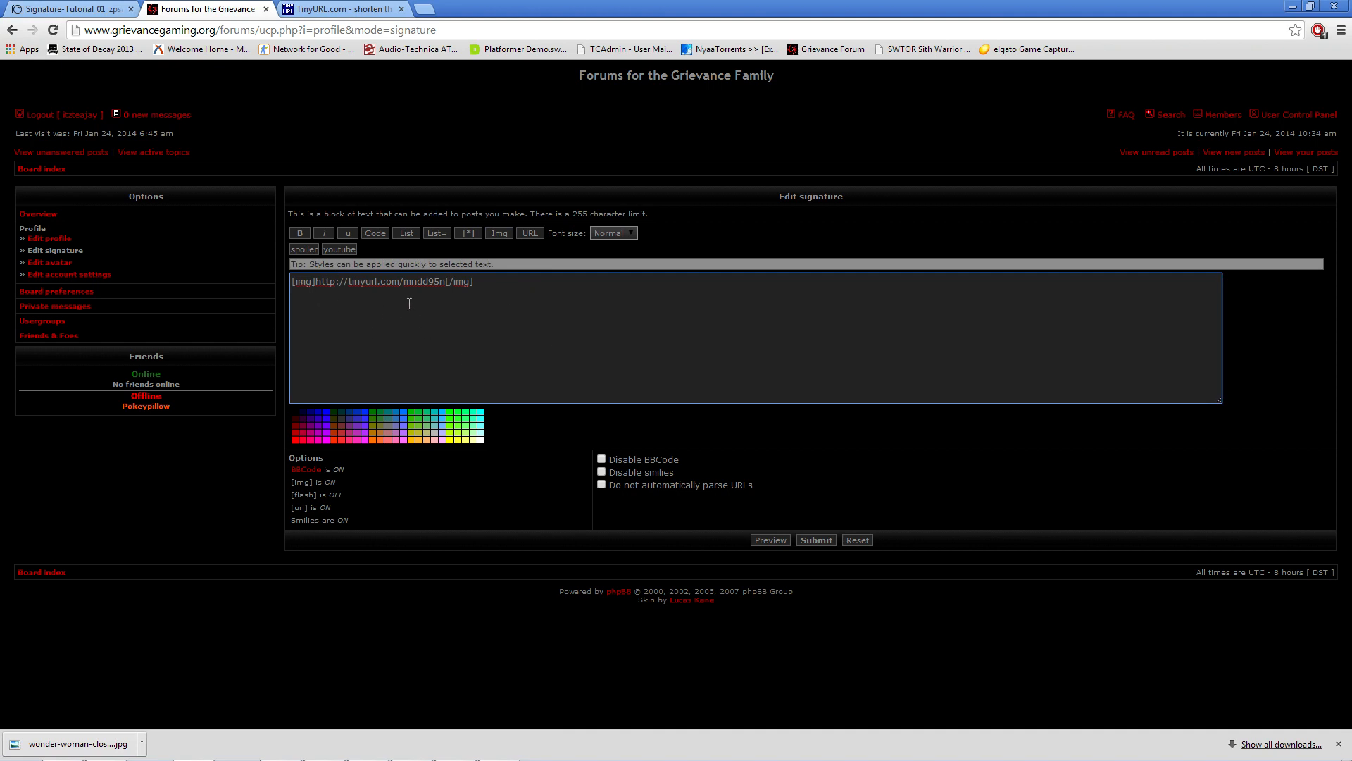
mouse_move(434, 291)
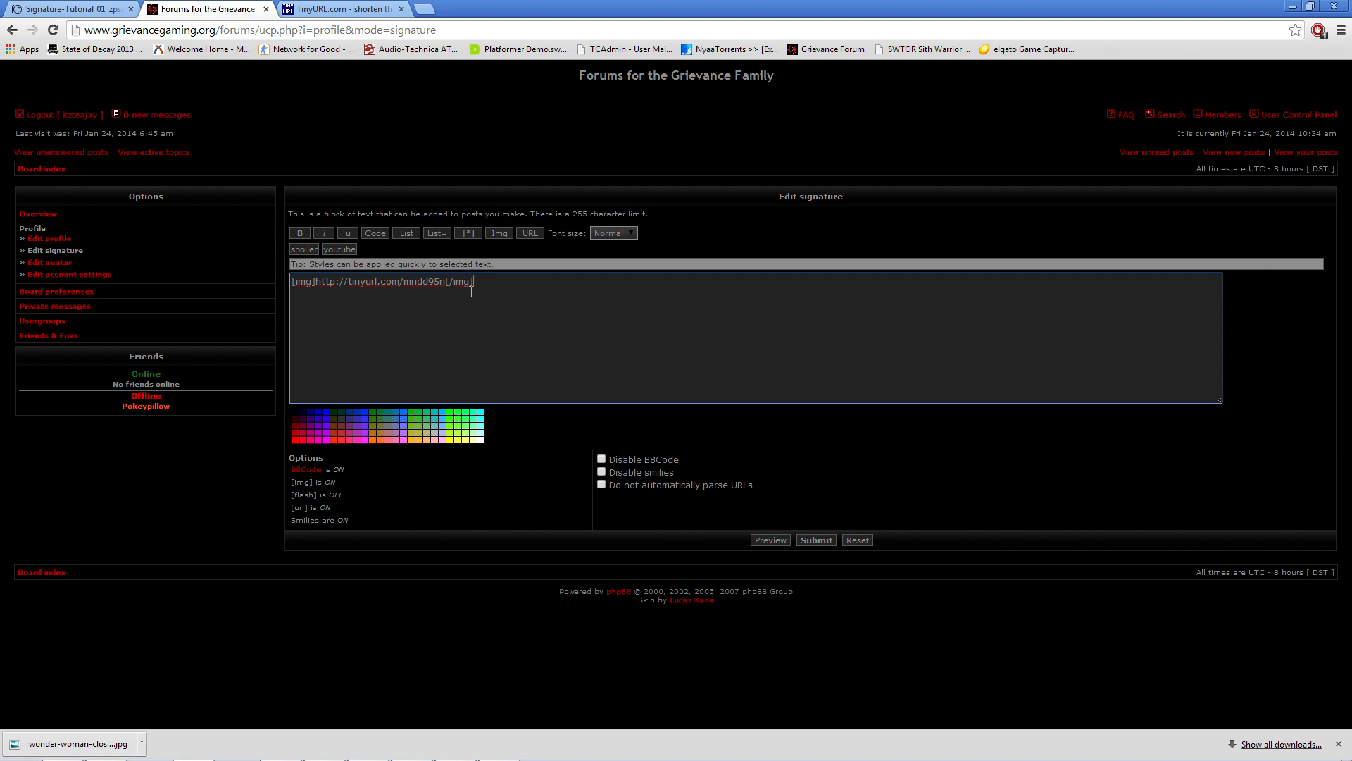
mouse_move(447, 331)
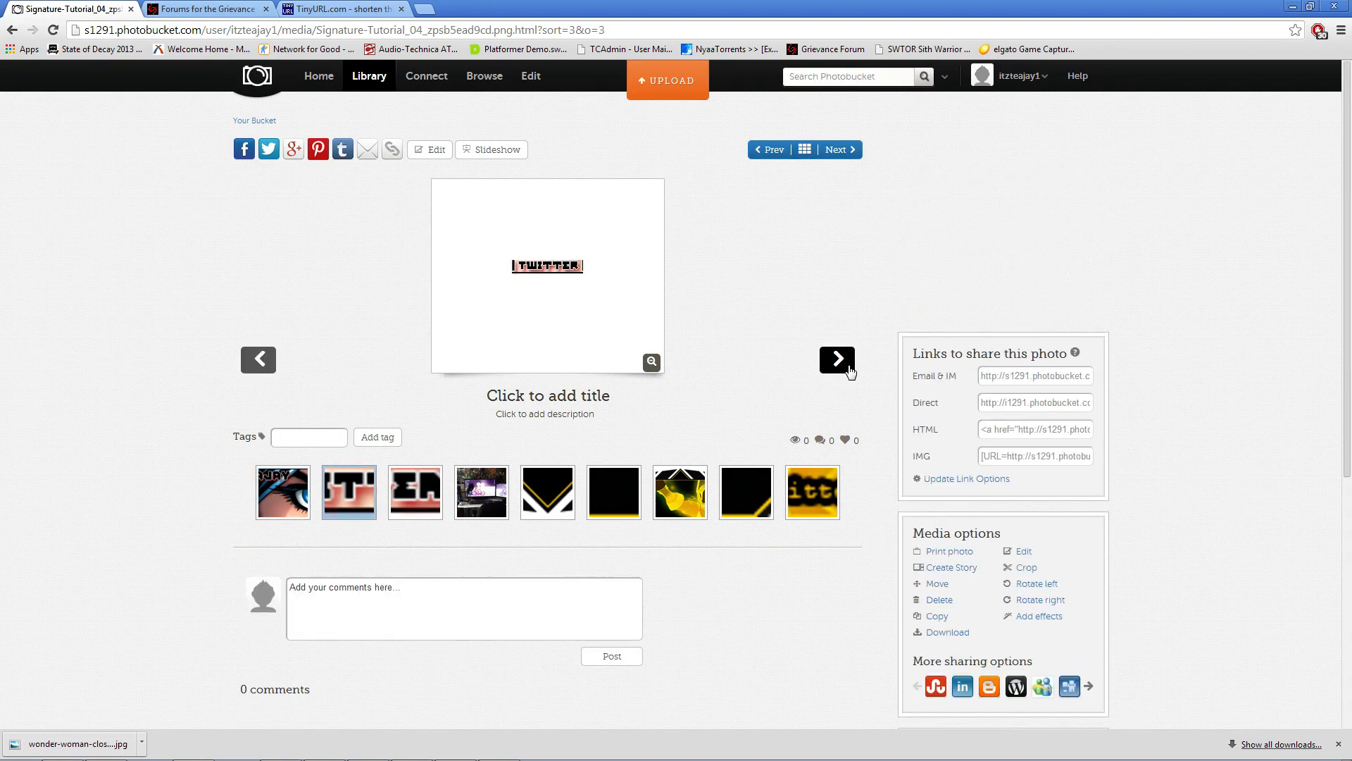
Step: Locate the second banner slice and shorten its image address to tinyurl.com/kgp4vzq
left_click(837, 359)
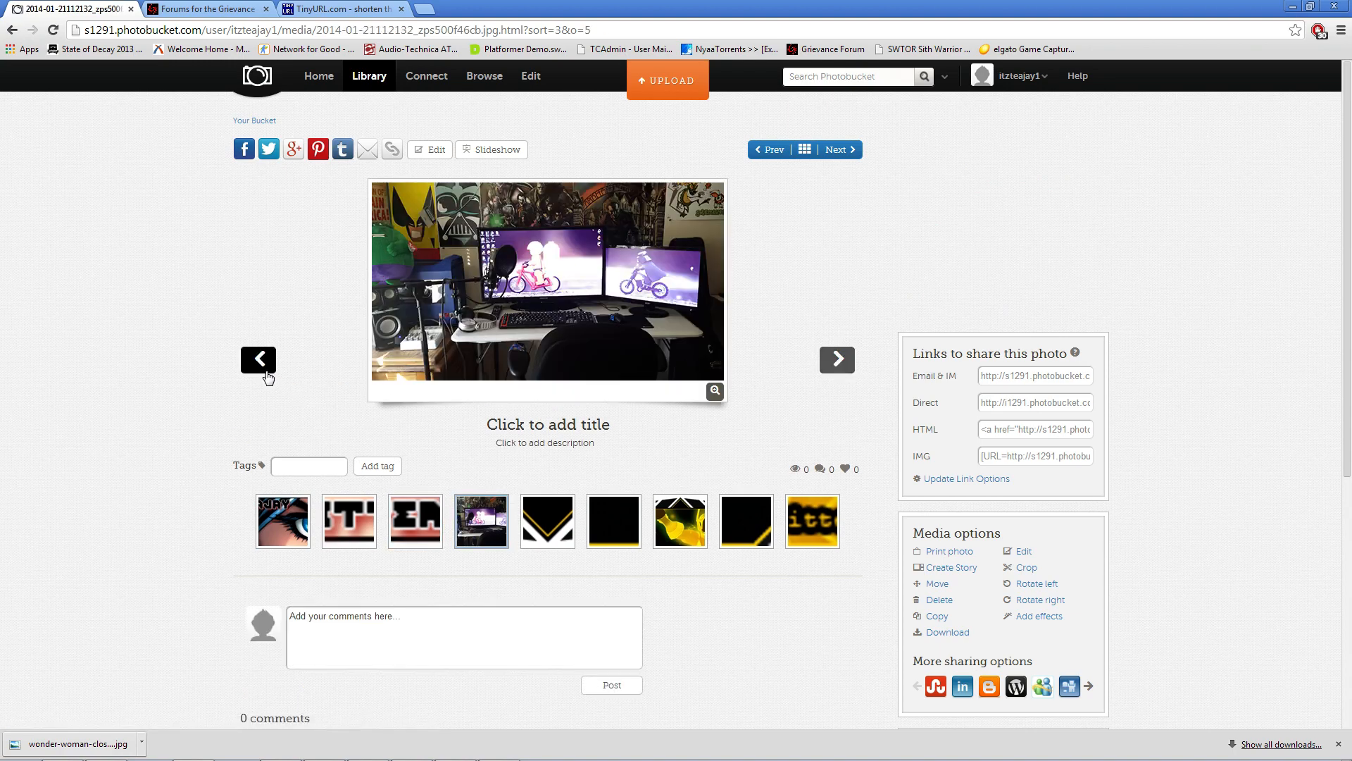
left_click(258, 360)
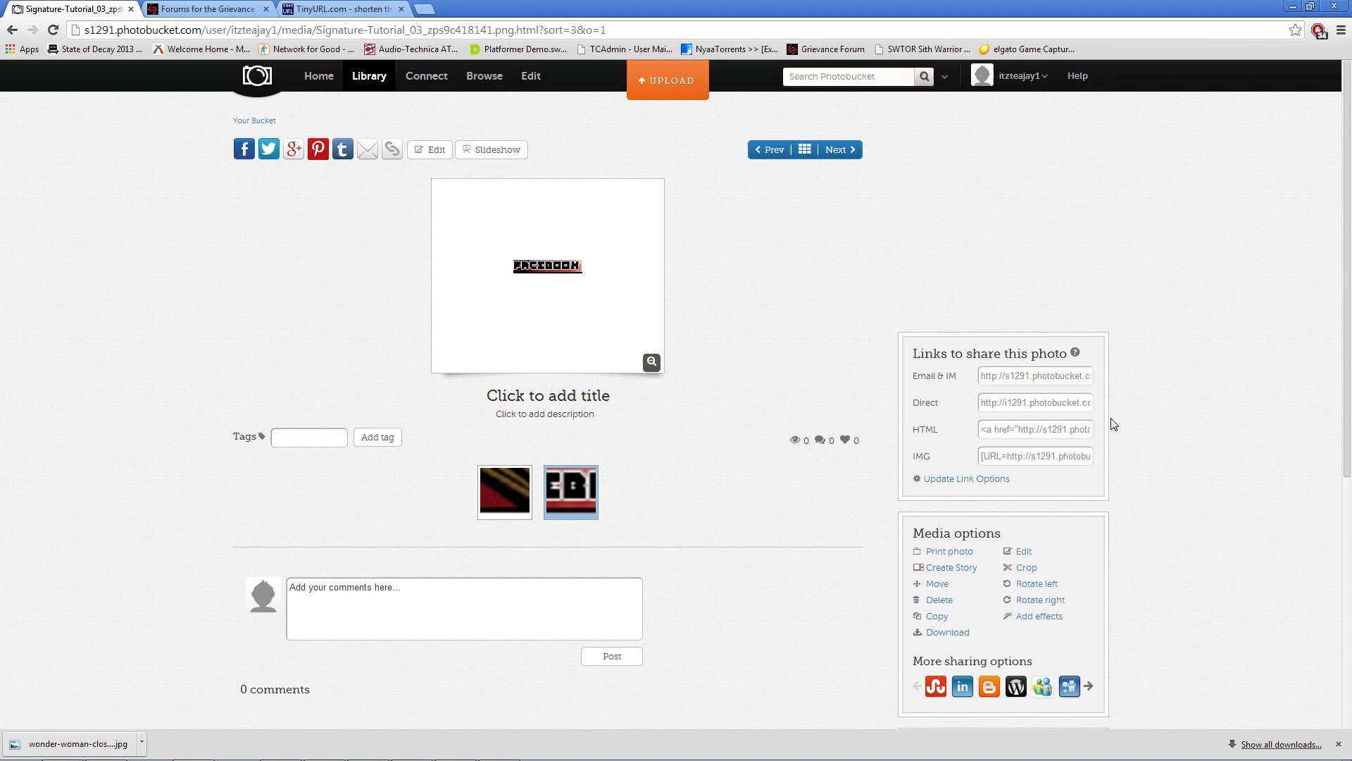
mouse_move(503, 344)
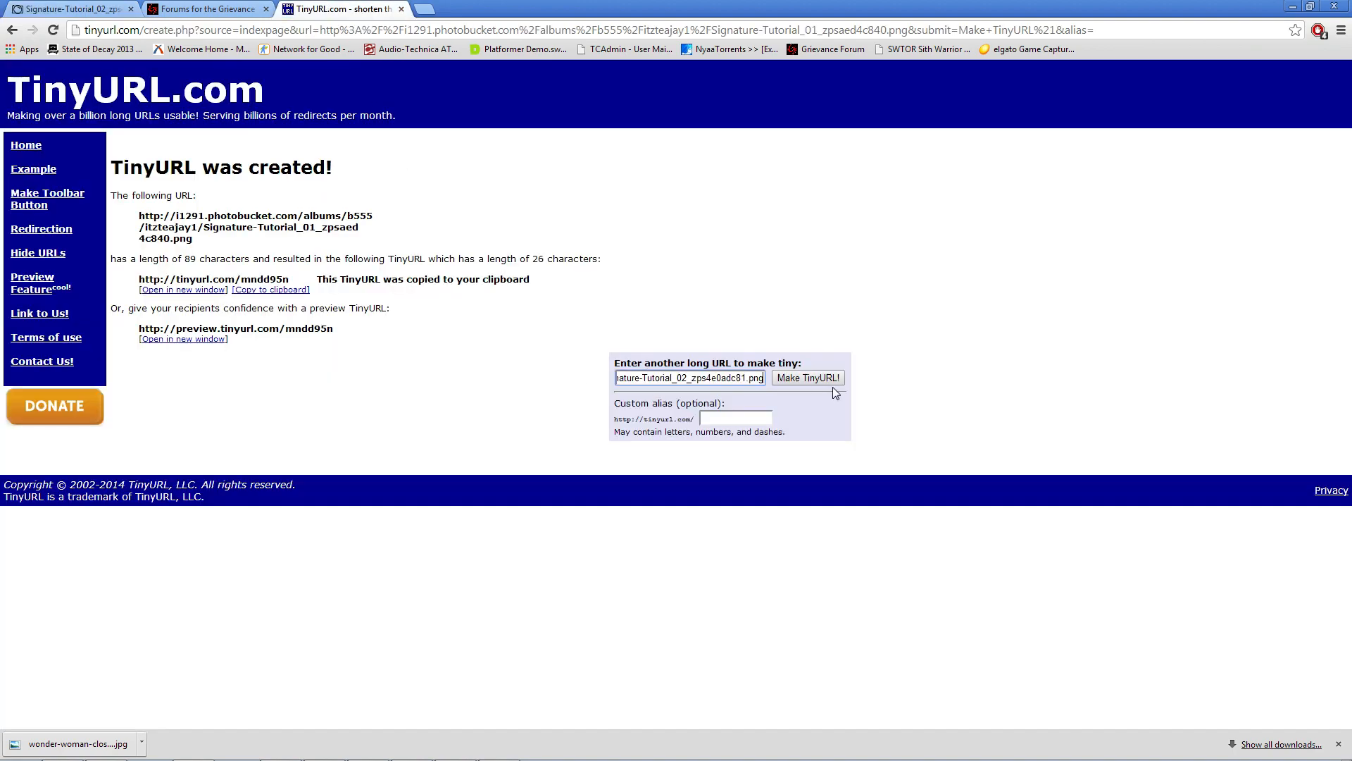
left_click(808, 377)
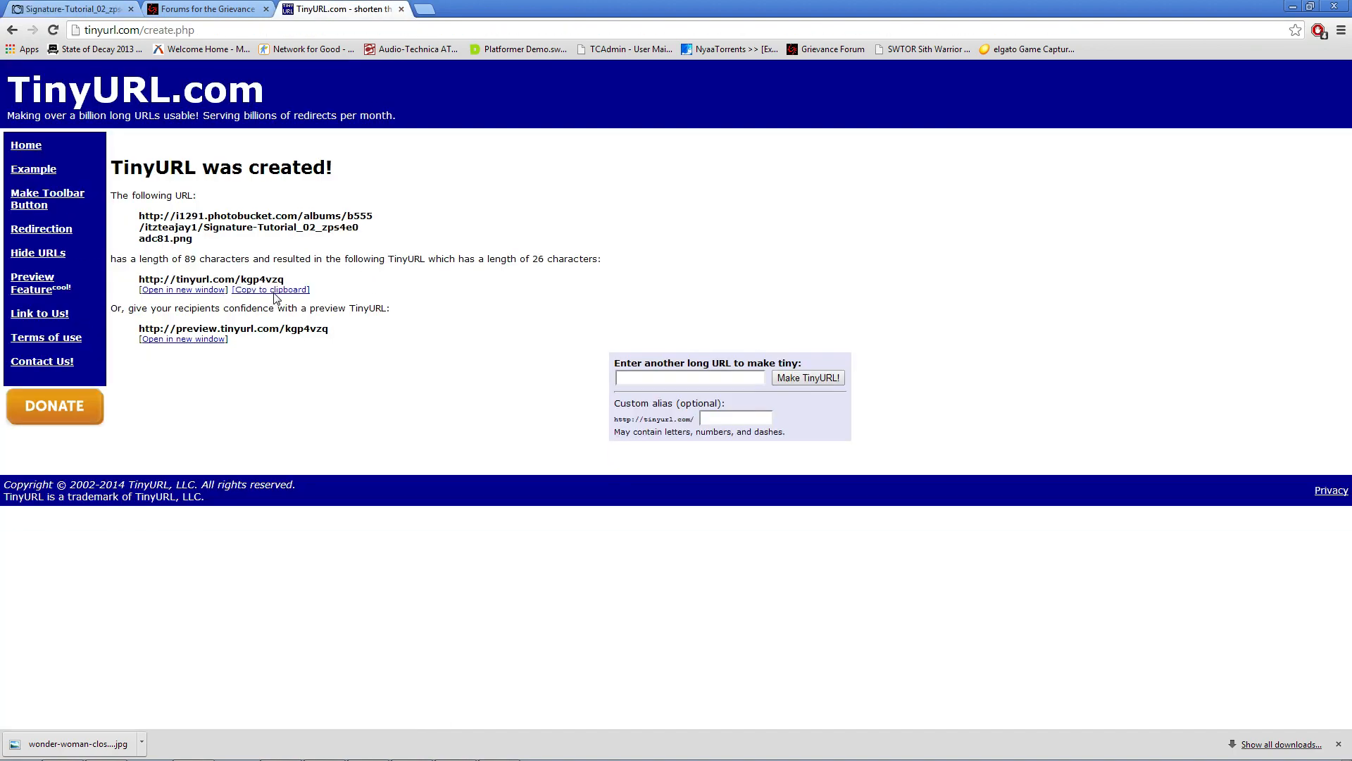
left_click(204, 10)
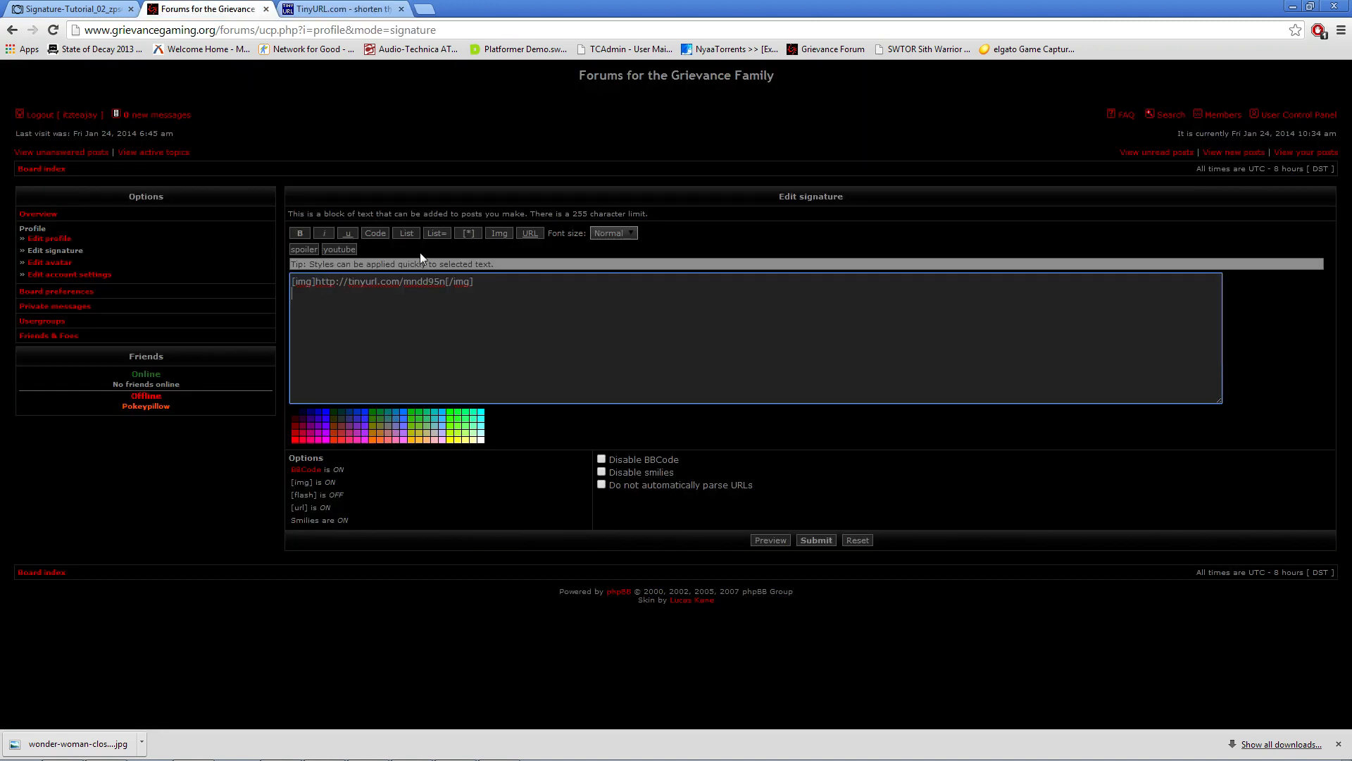
mouse_move(405, 233)
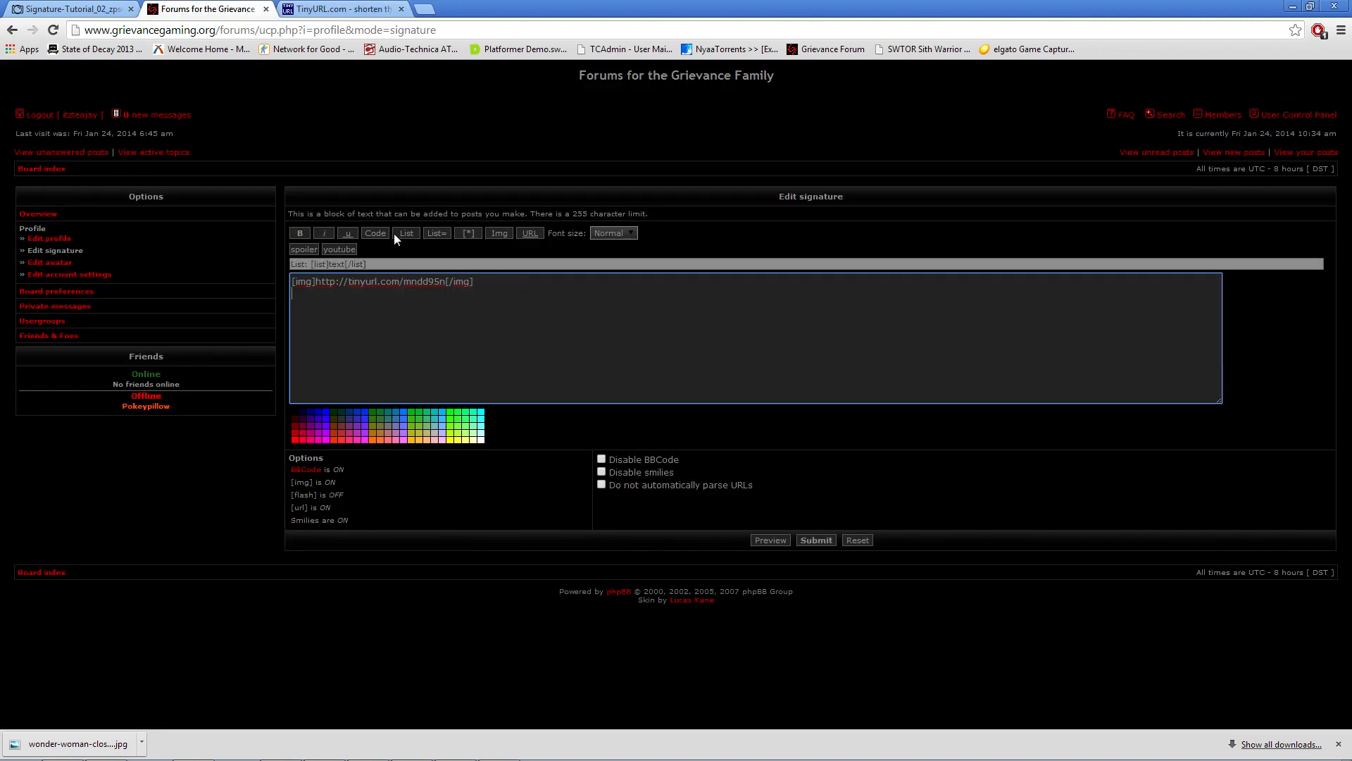
left_click(529, 232)
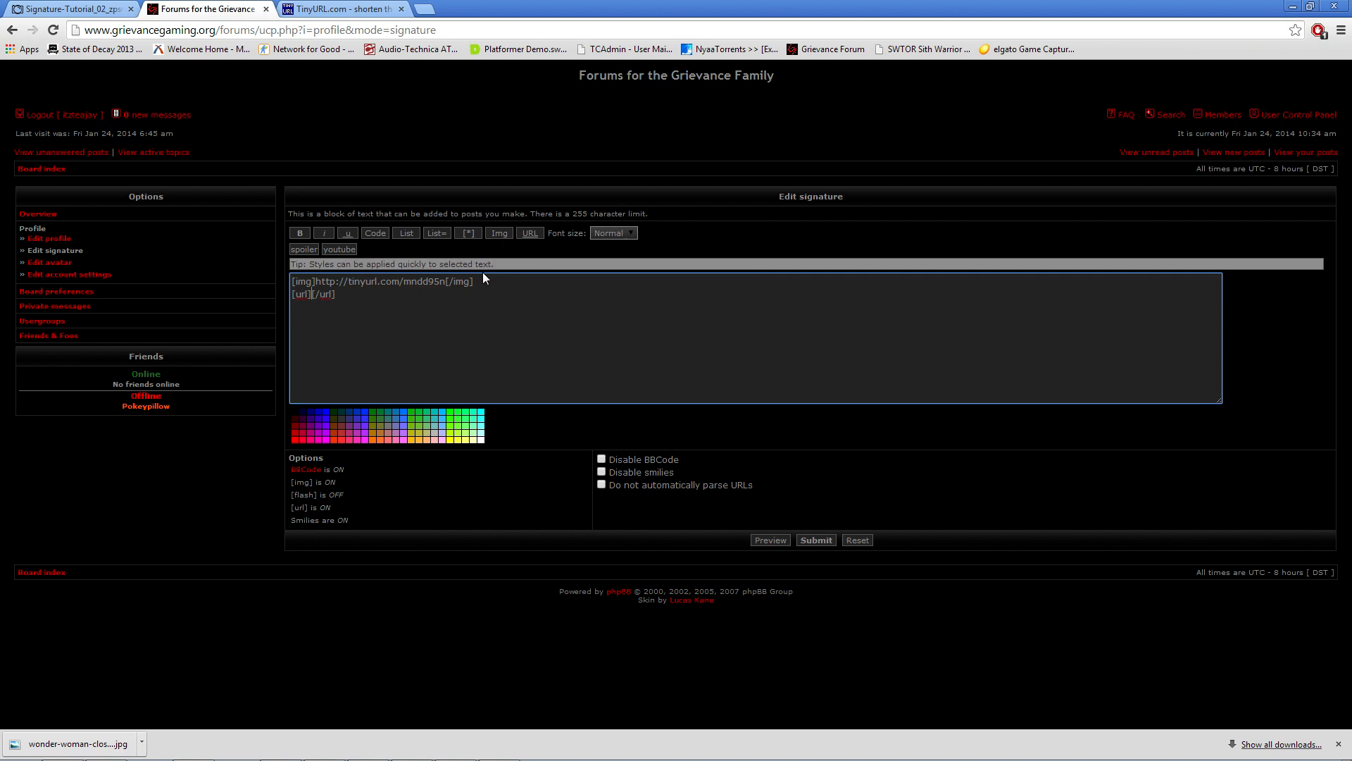
type("http://tinyurl.com/kqp4vzq")
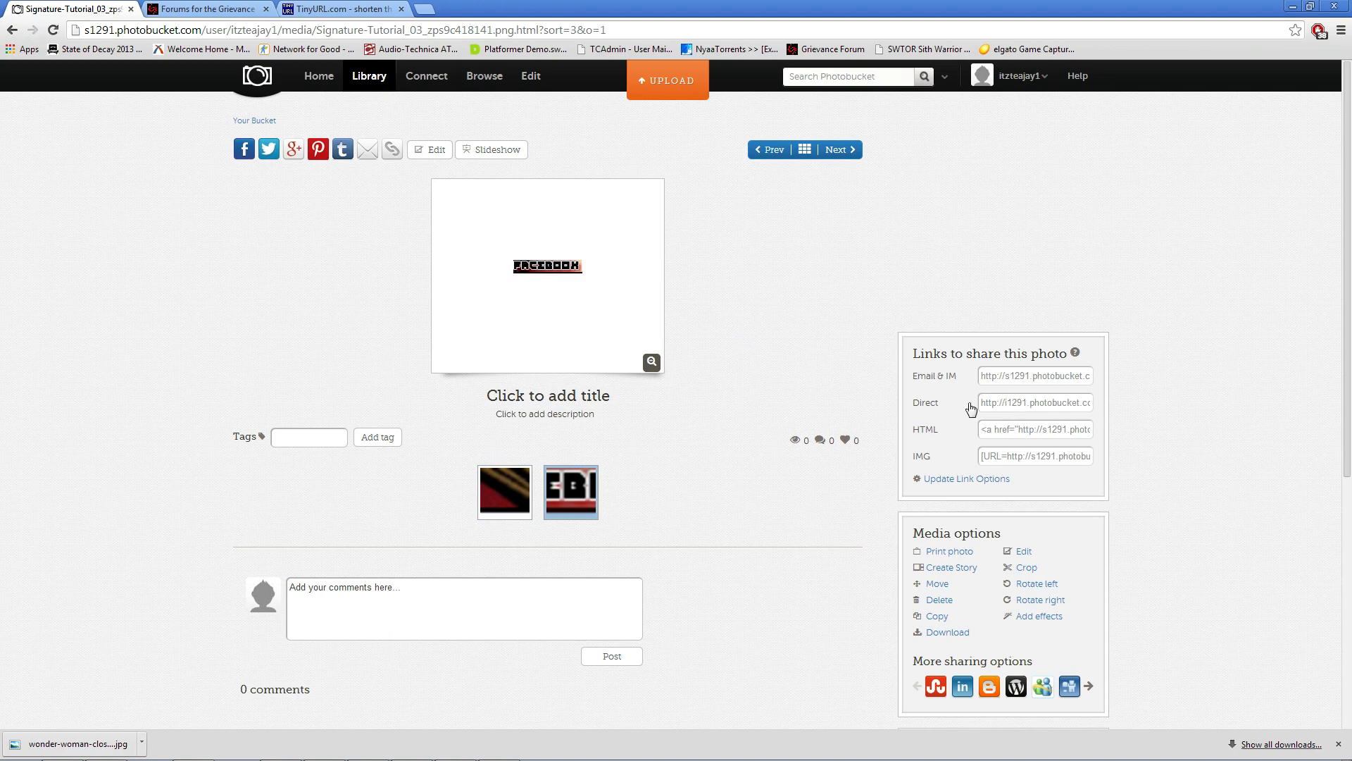
mouse_move(1026, 467)
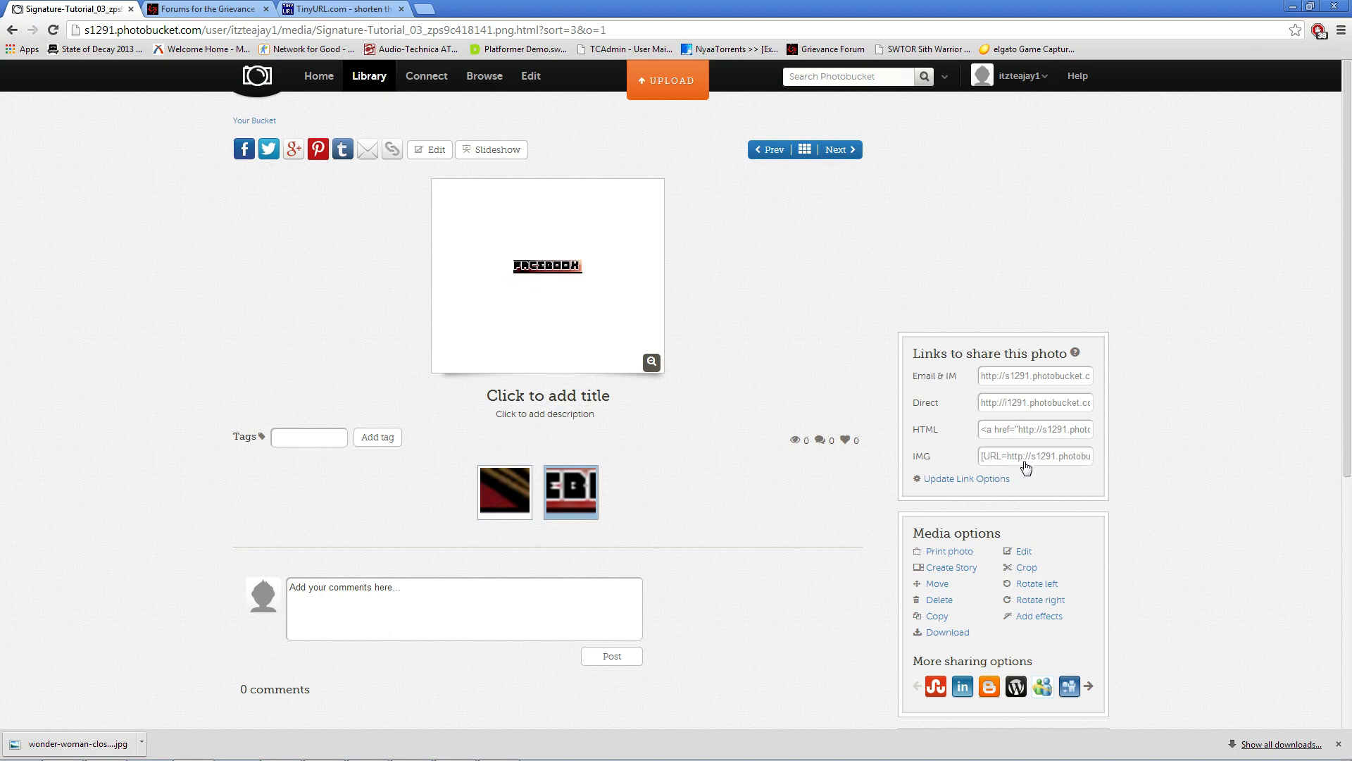
mouse_move(1038, 448)
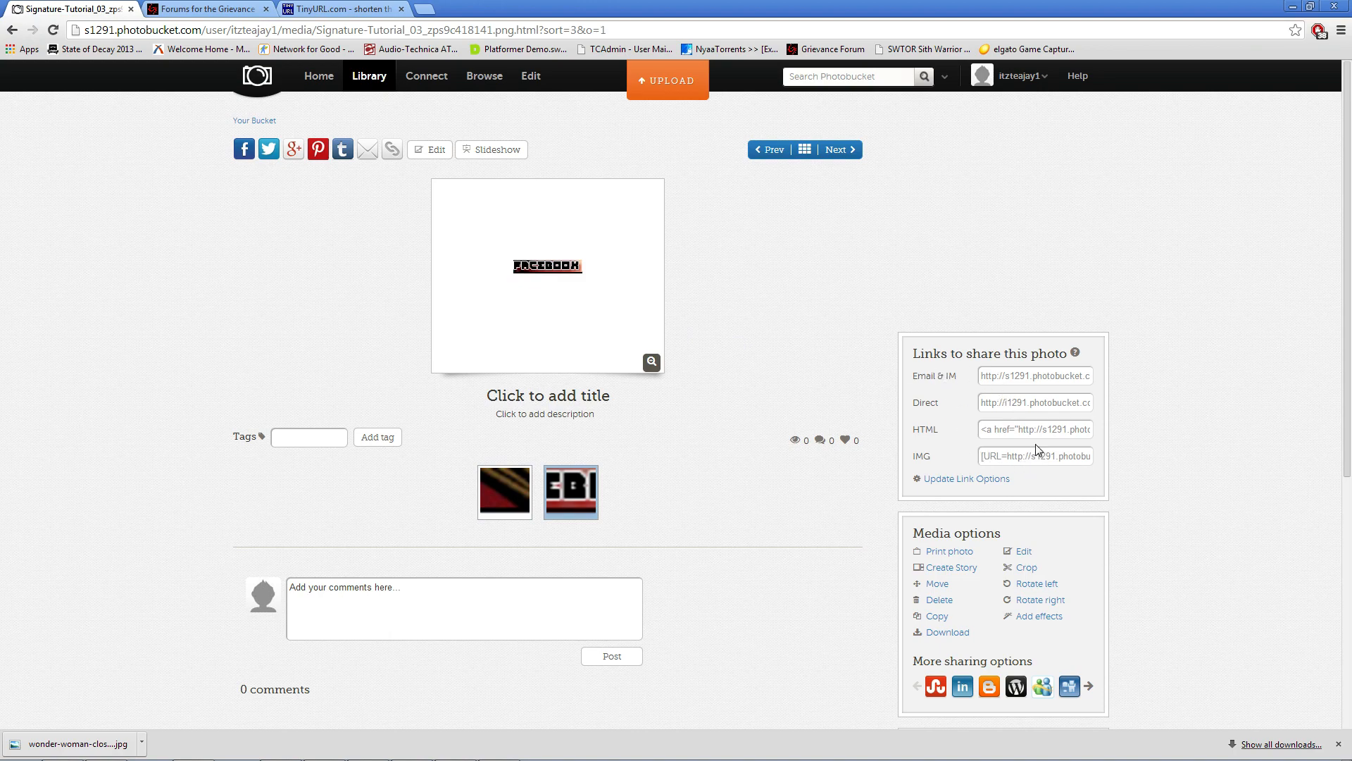
Step: Paste the Facebook slice's linked-image code into the signature and select its page address
left_click(1035, 456)
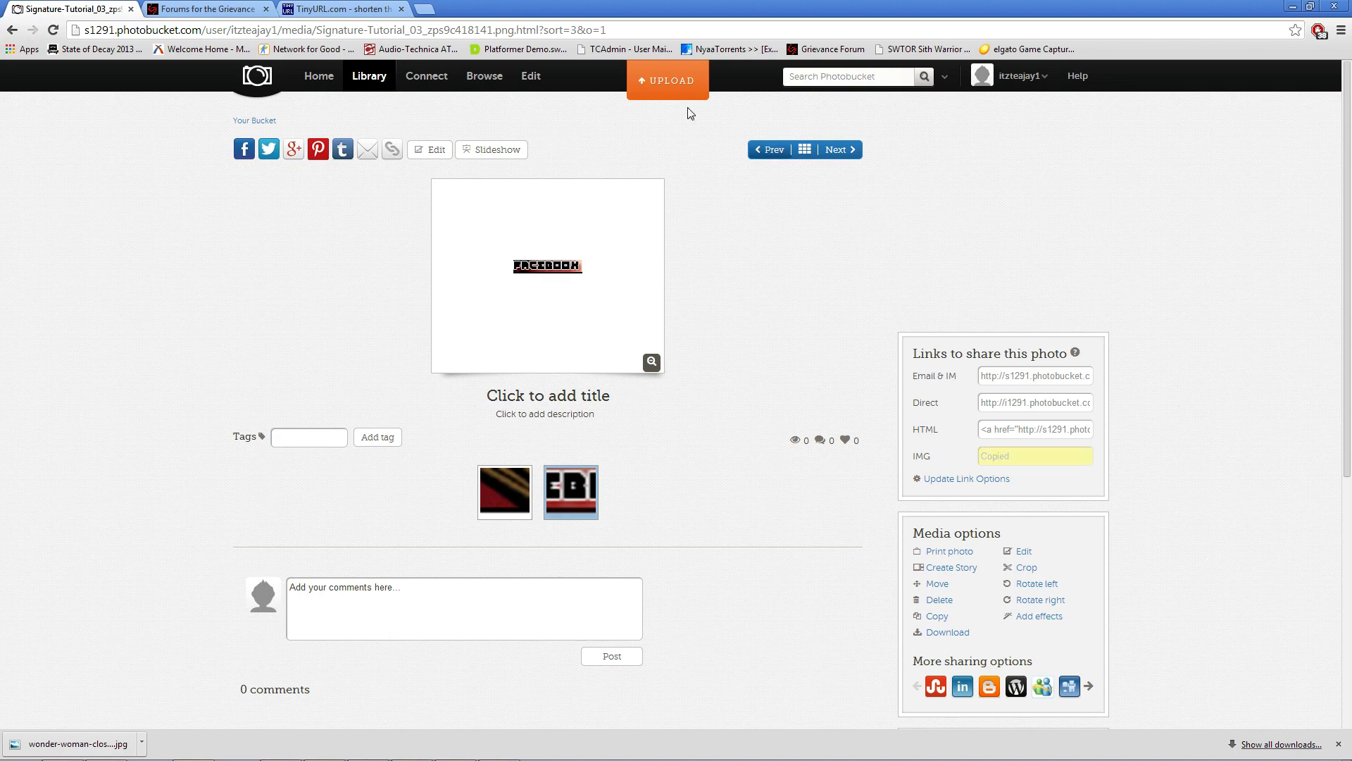
left_click(205, 9)
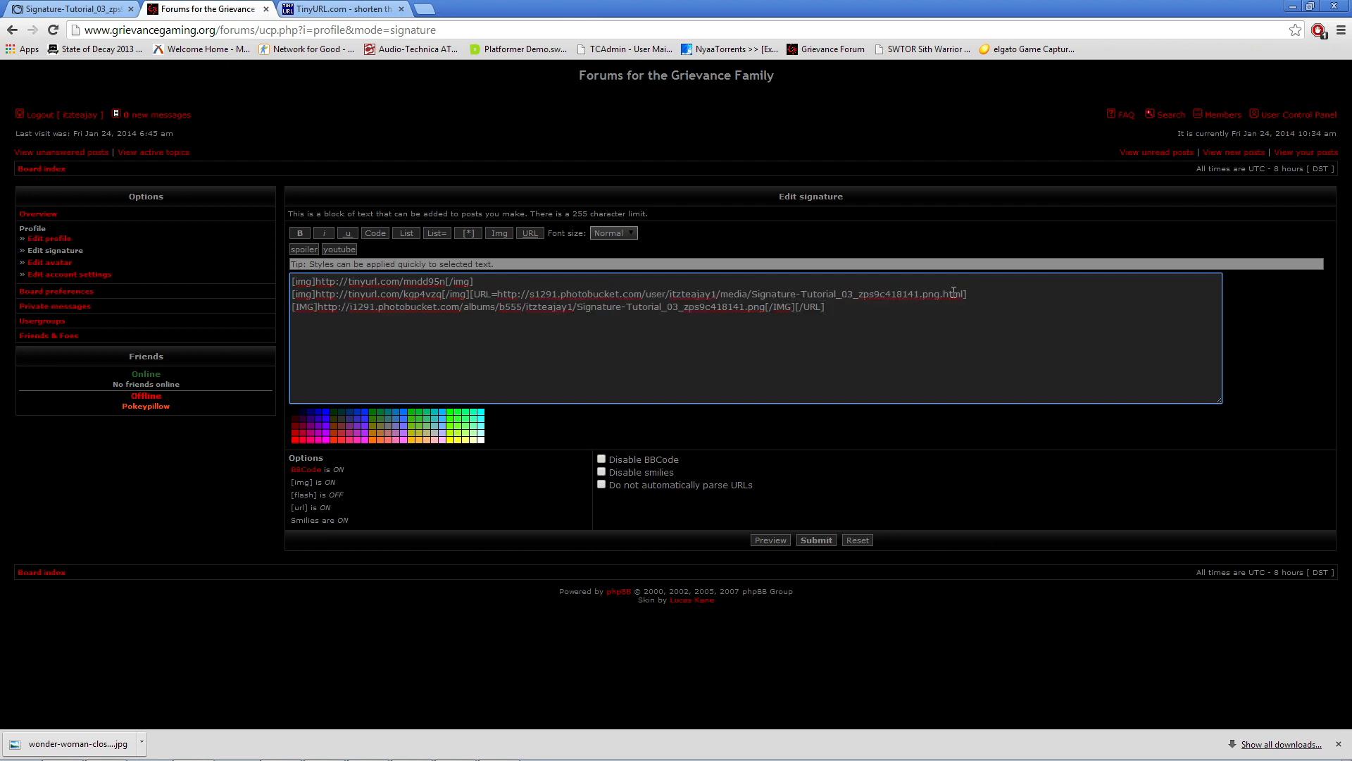
left_click_drag(965, 293, 595, 306)
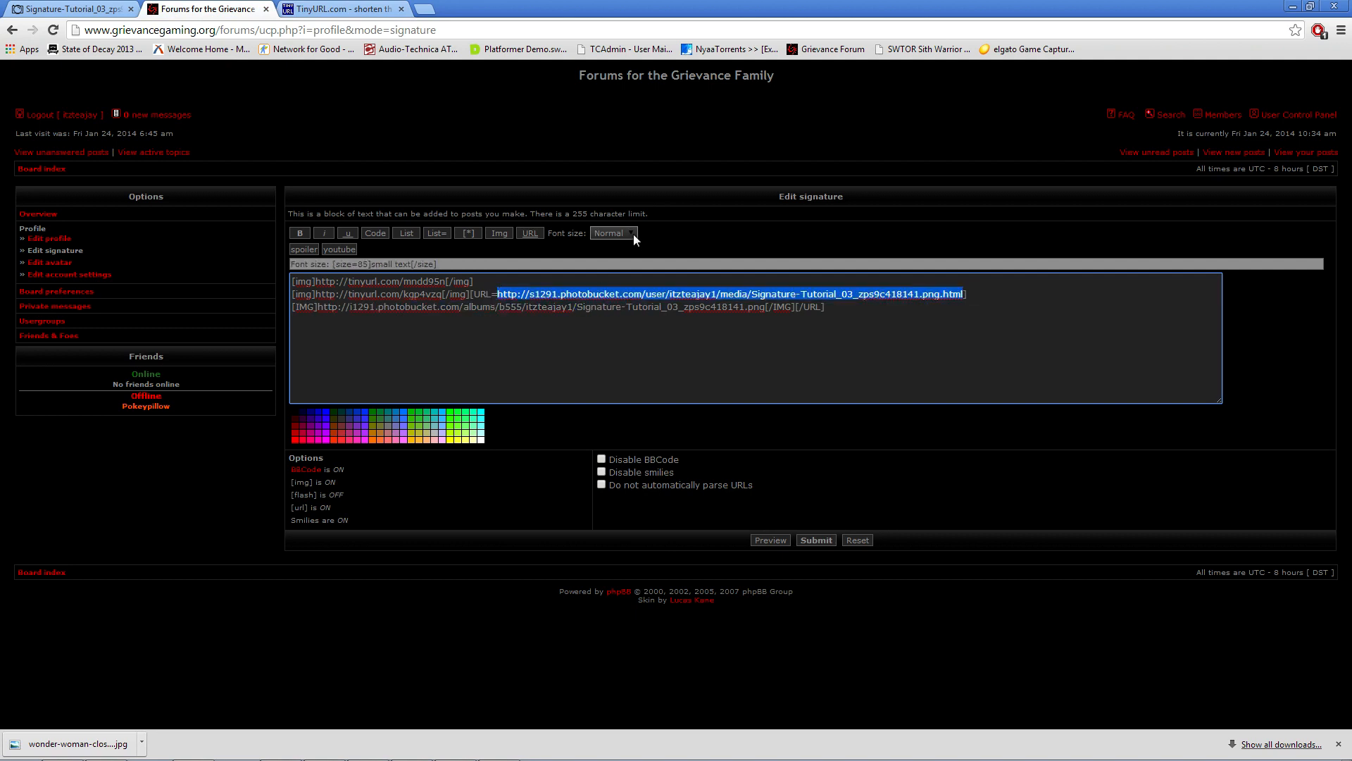
Step: Shorten the Facebook piece's page address to tinyurl.com/kkc2dtc
left_click(353, 9)
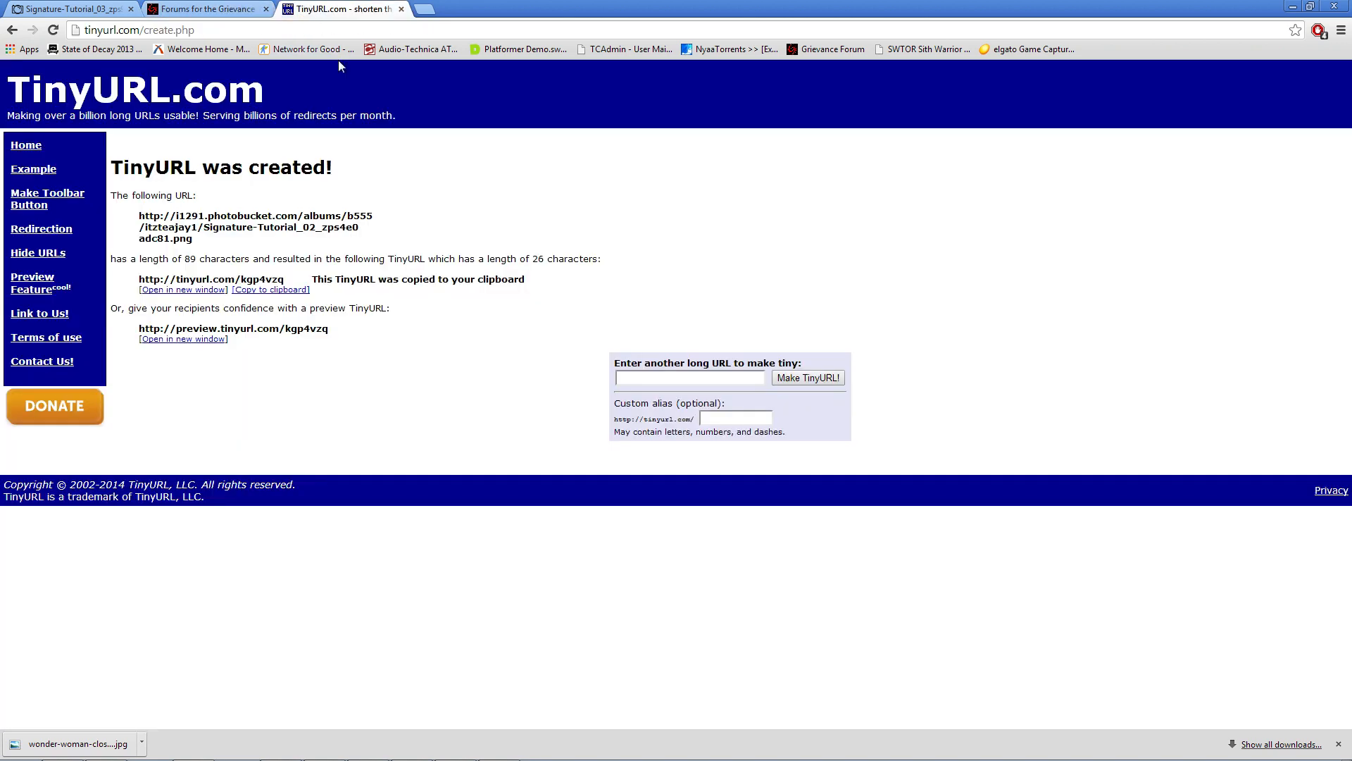
left_click(808, 378)
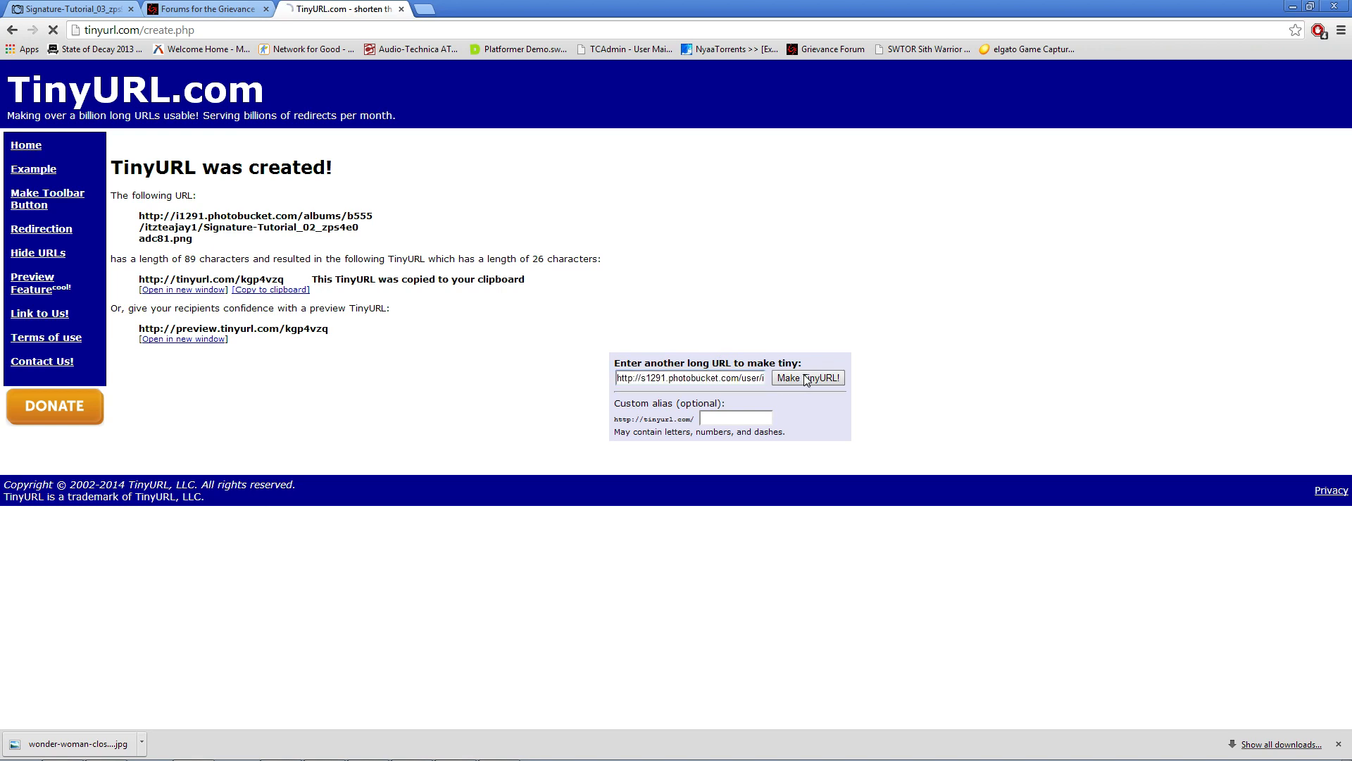
left_click(808, 377)
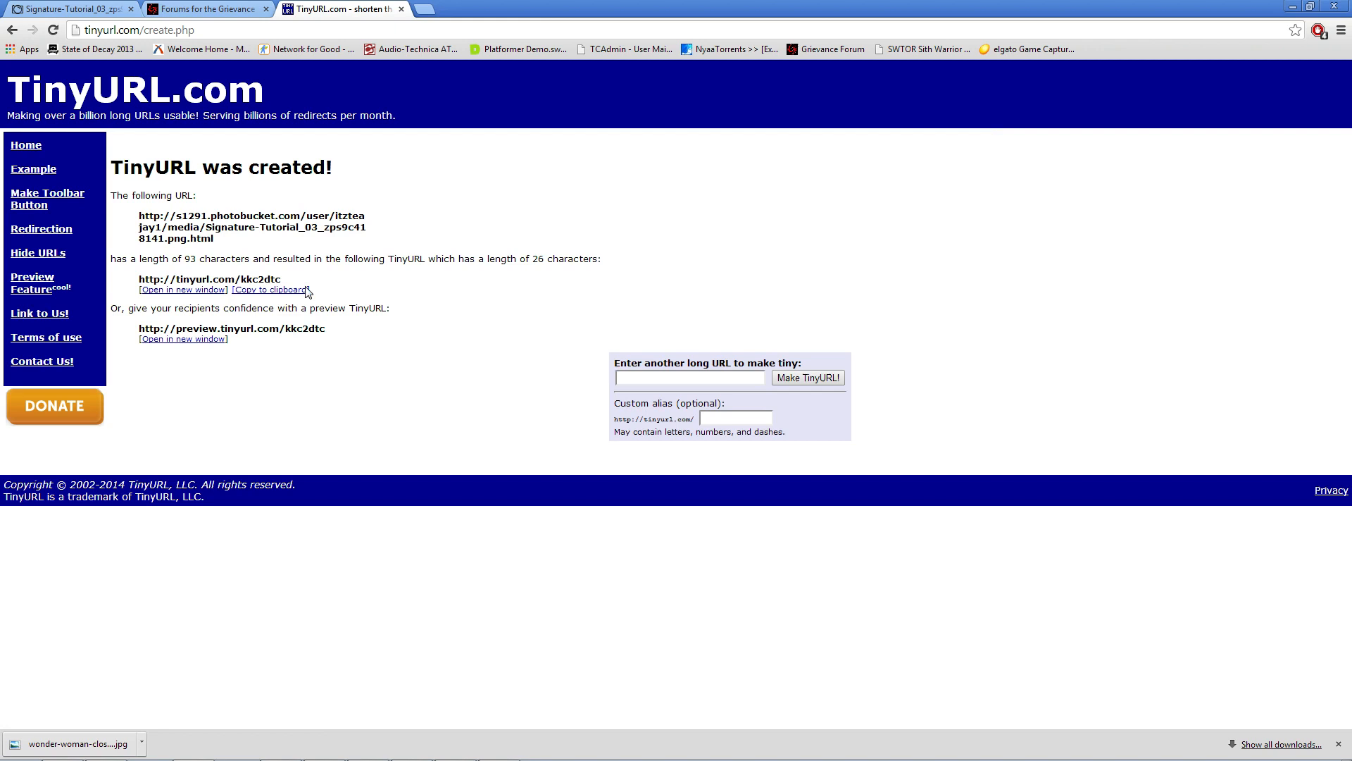
left_click(204, 10)
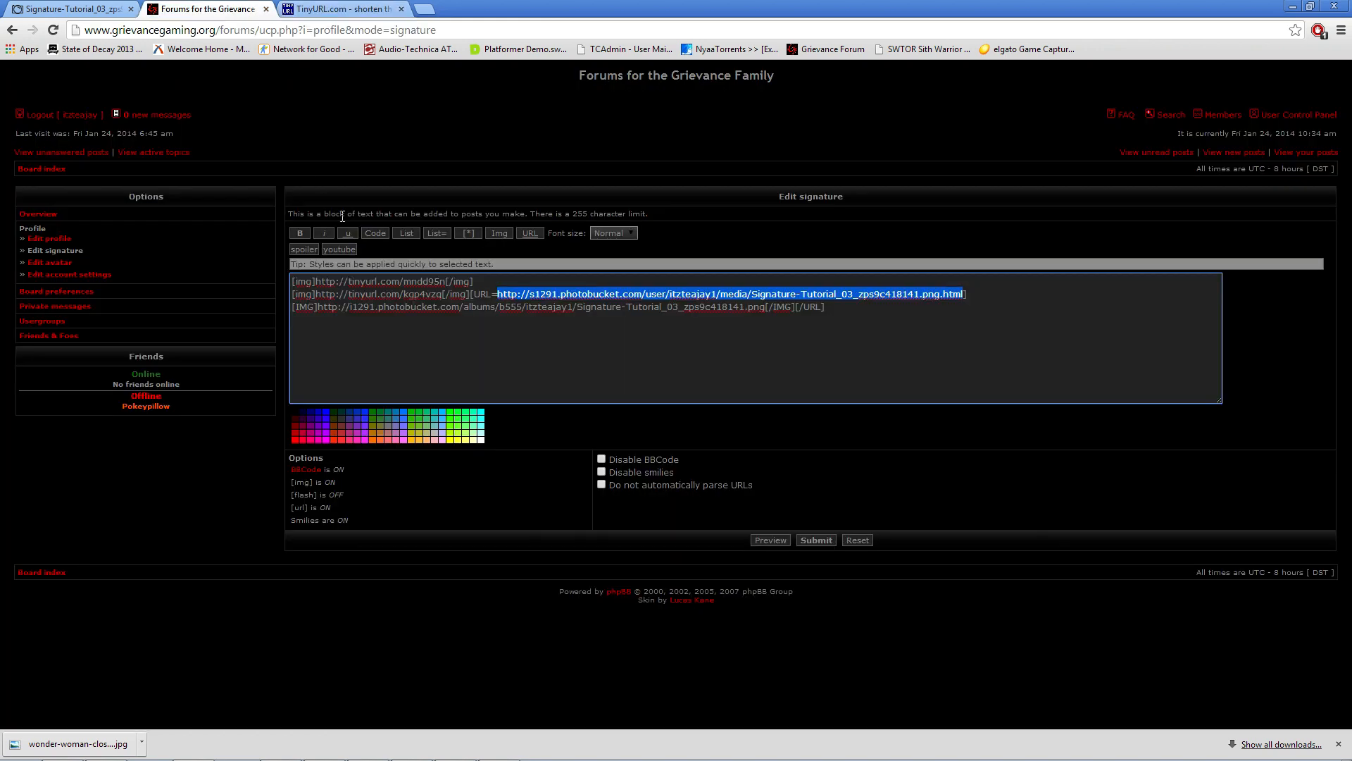
mouse_move(782, 310)
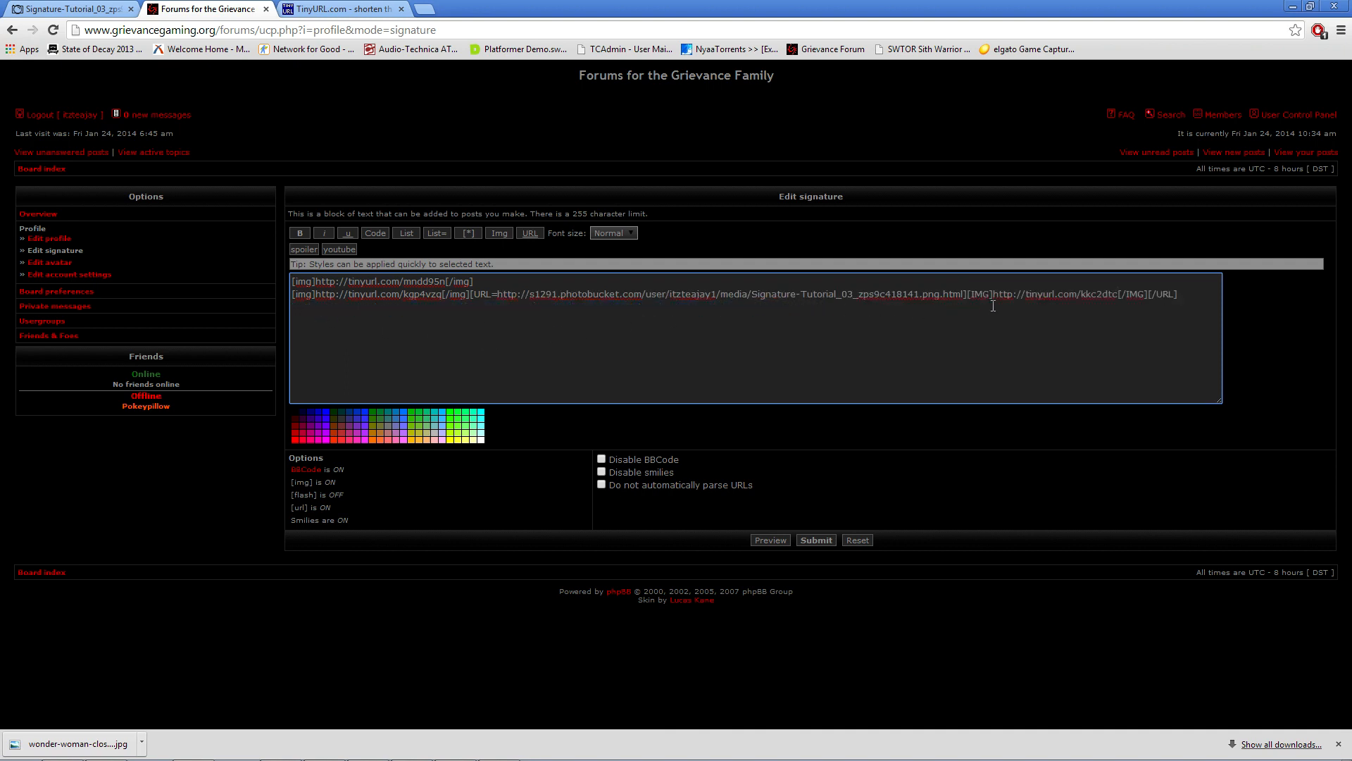
left_click_drag(753, 293, 967, 292)
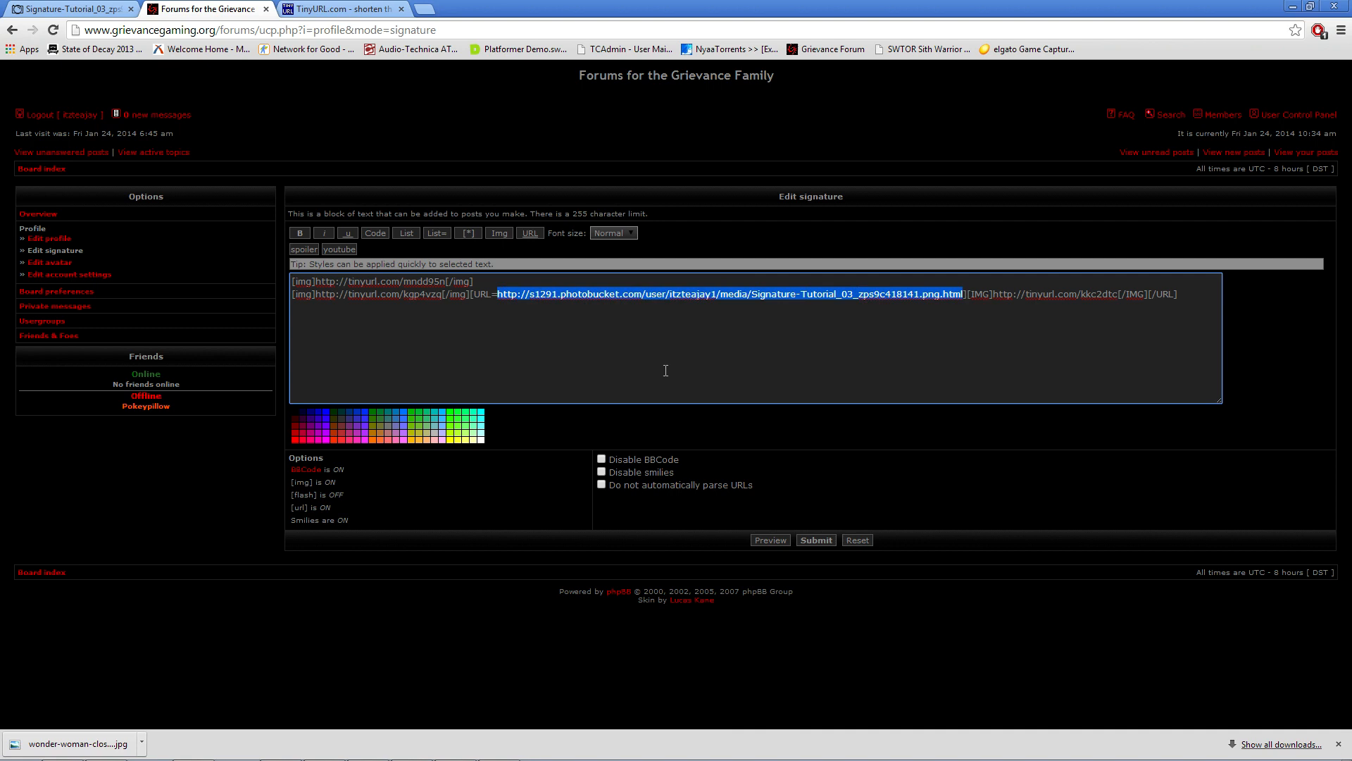
type("www.t")
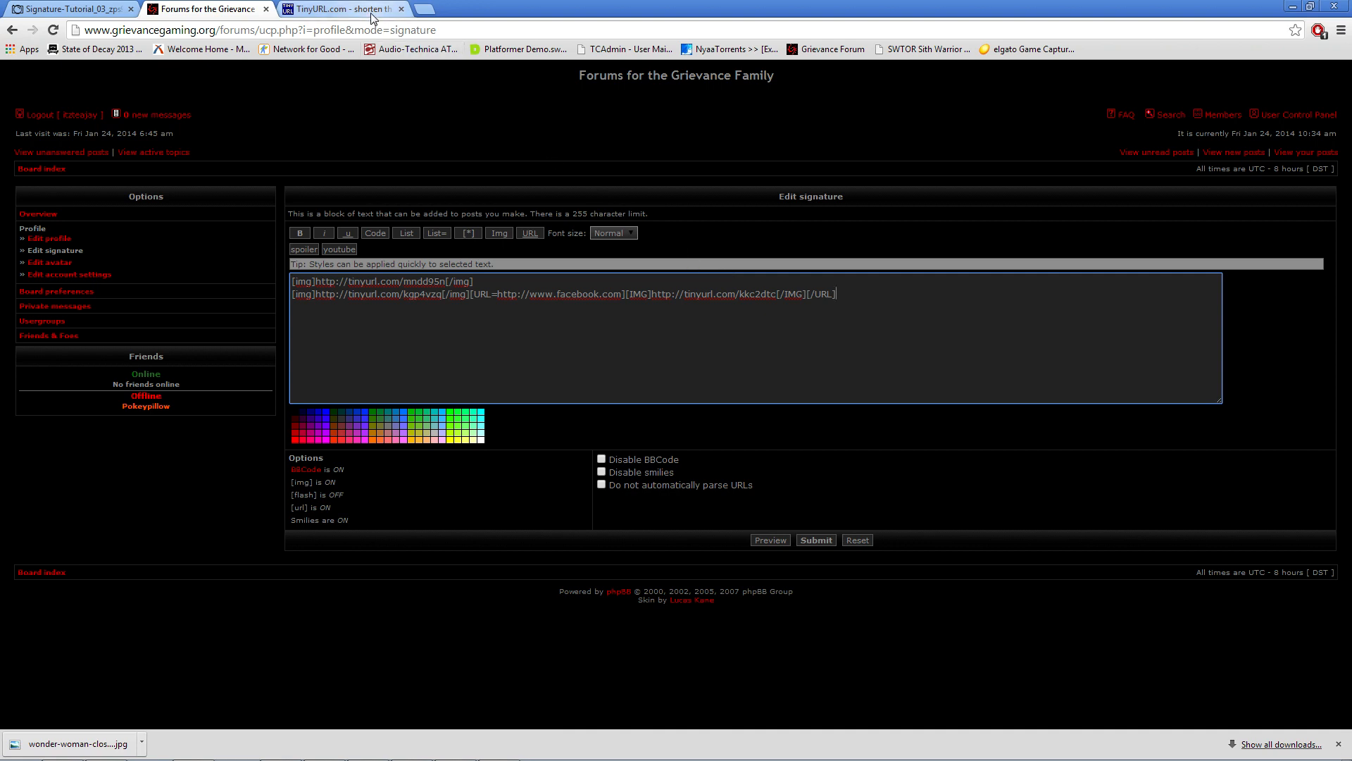
left_click(456, 743)
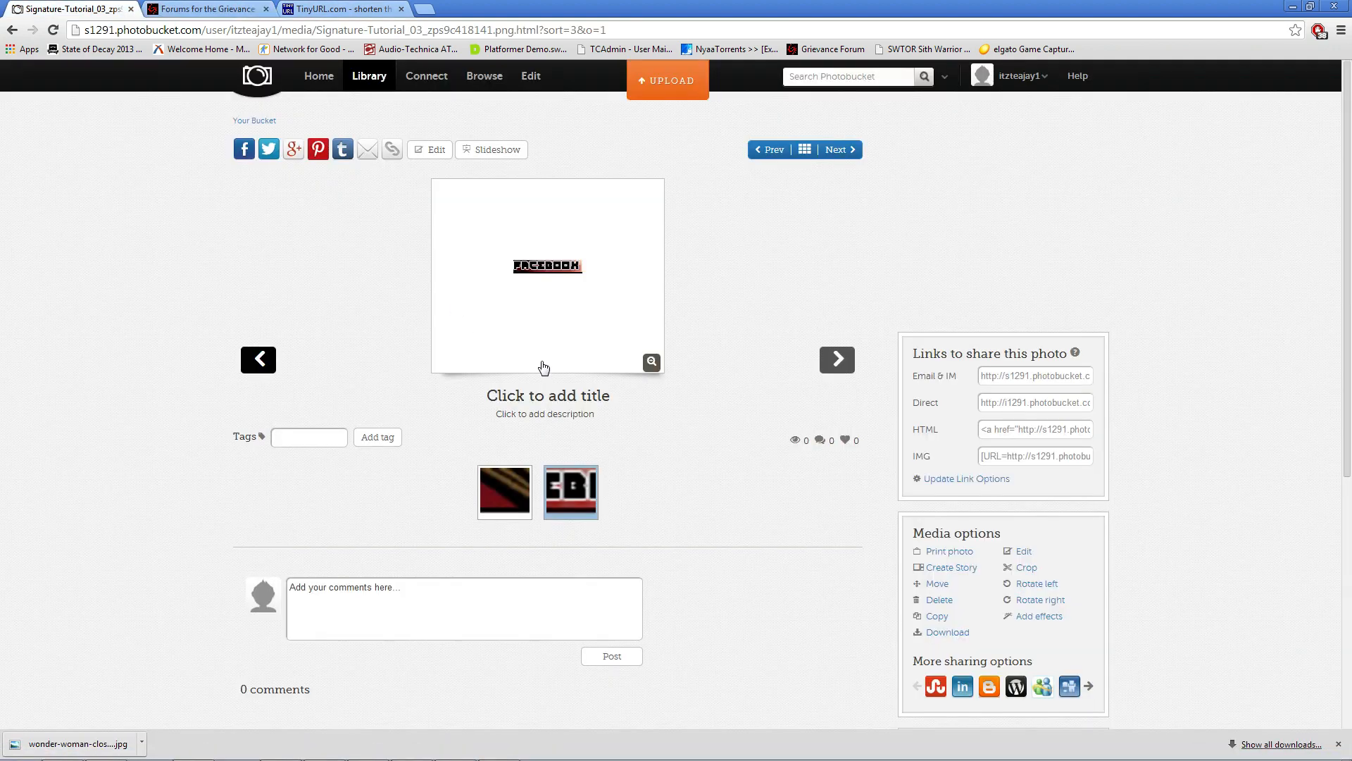
Step: Advance to the Twitter slice, Signature-Tutorial_04, and copy its IMG share code
left_click(837, 359)
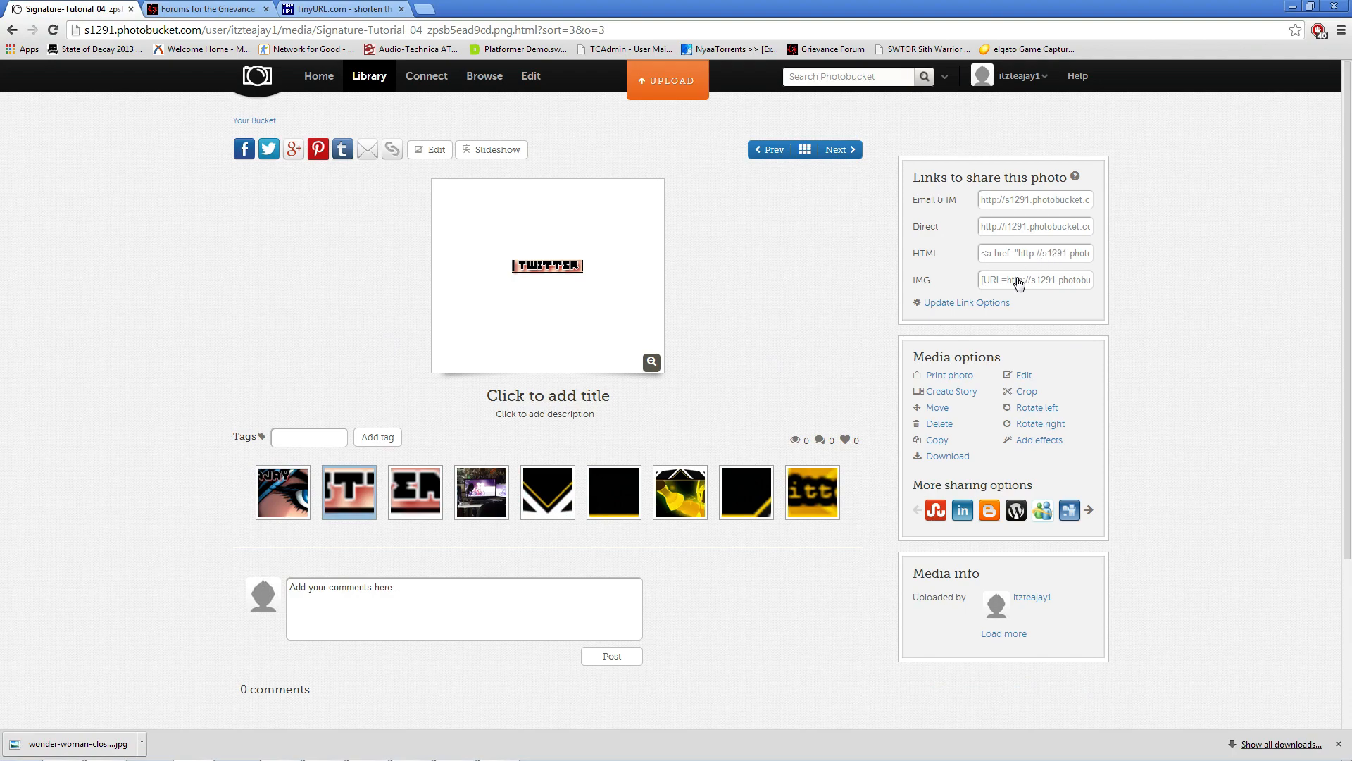
mouse_move(1019, 262)
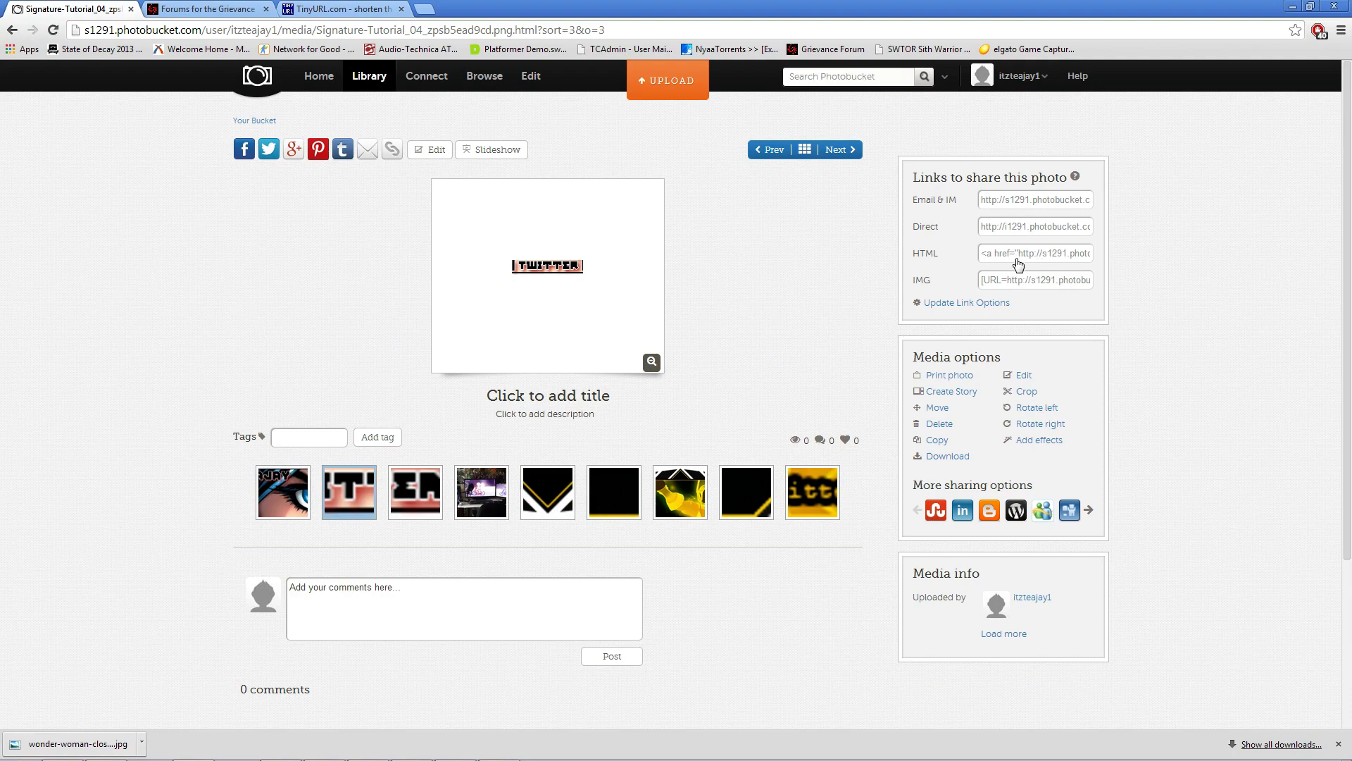
left_click(1035, 280)
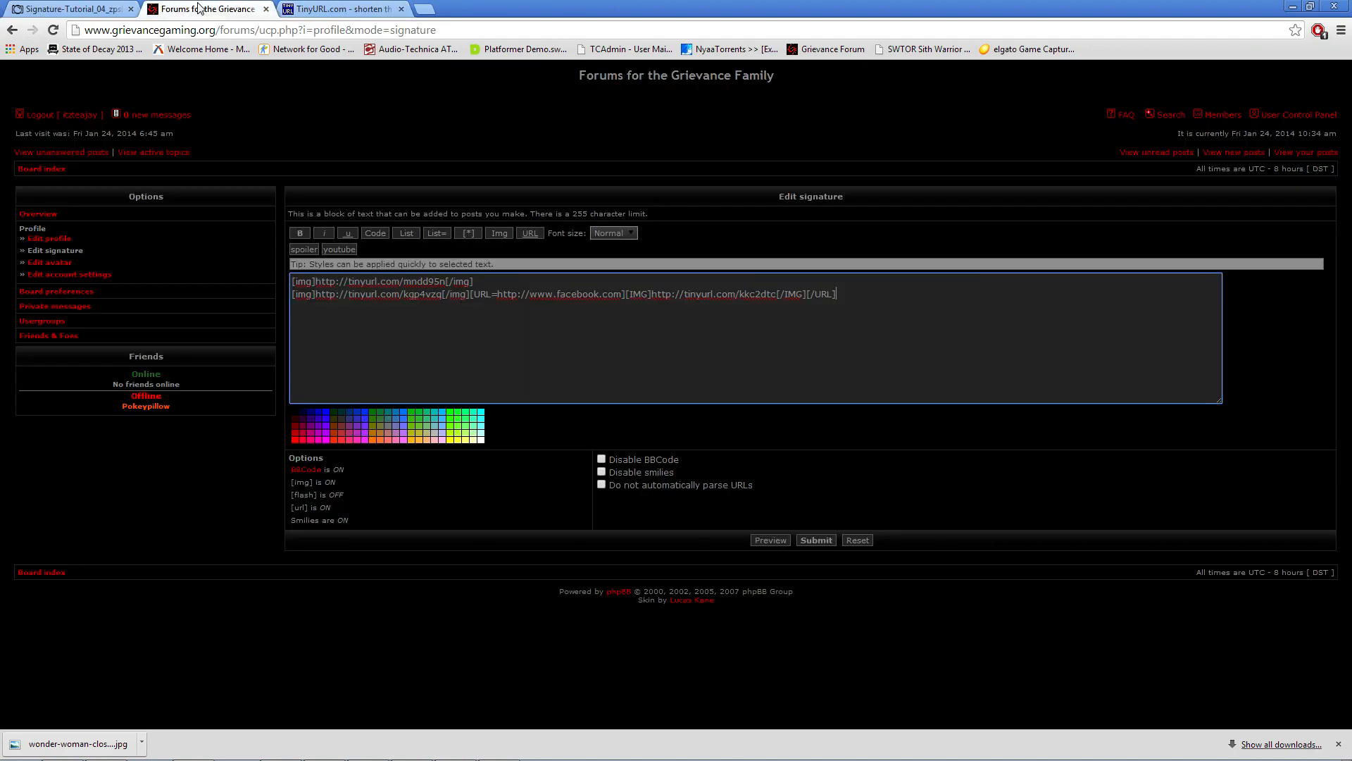
type("[URL=http://s1291.photobucket.com/user/itzteajay1/media/Signature-Tutorial_04_zpsb5ead9cd.png.html][IMG]http://i1291.photobucket.com/albums/b555/itzteajay1/Signature-Tutorial_04_zp")
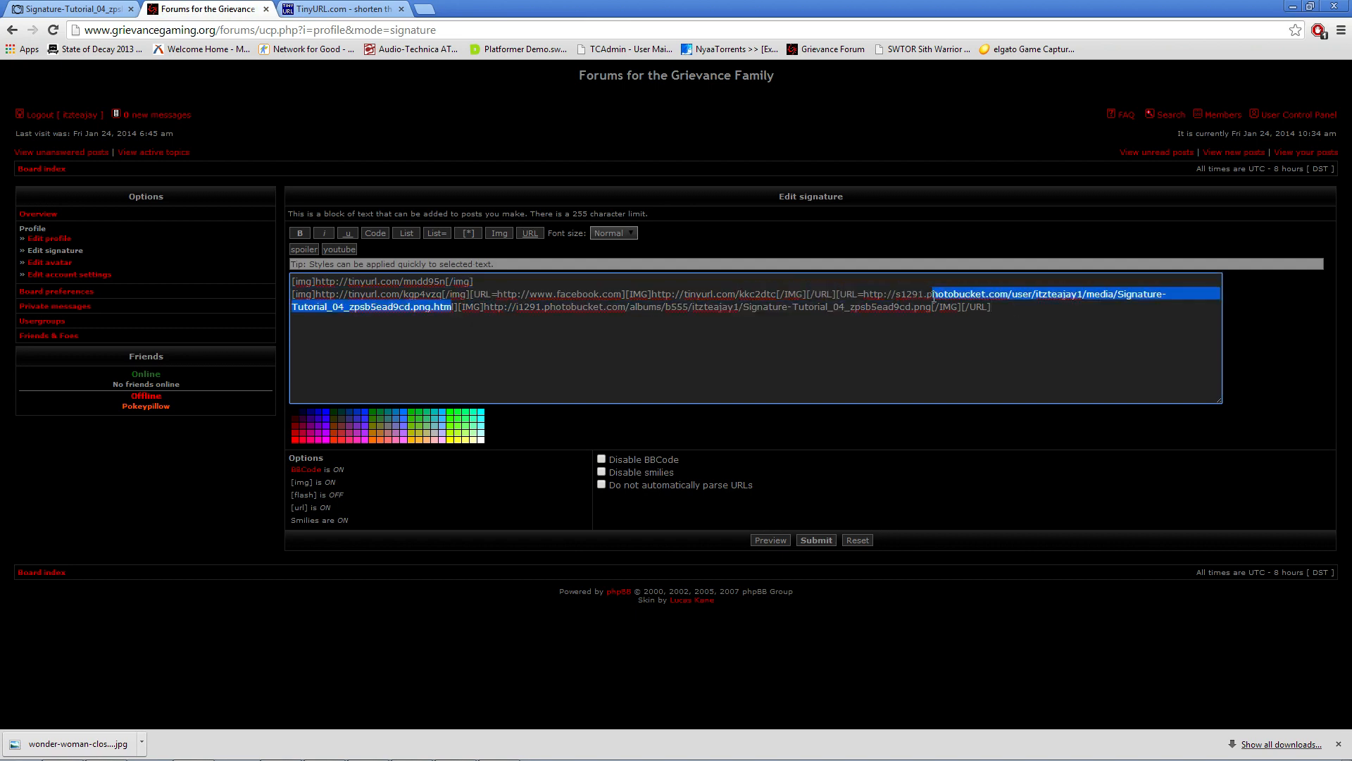
key("Delete")
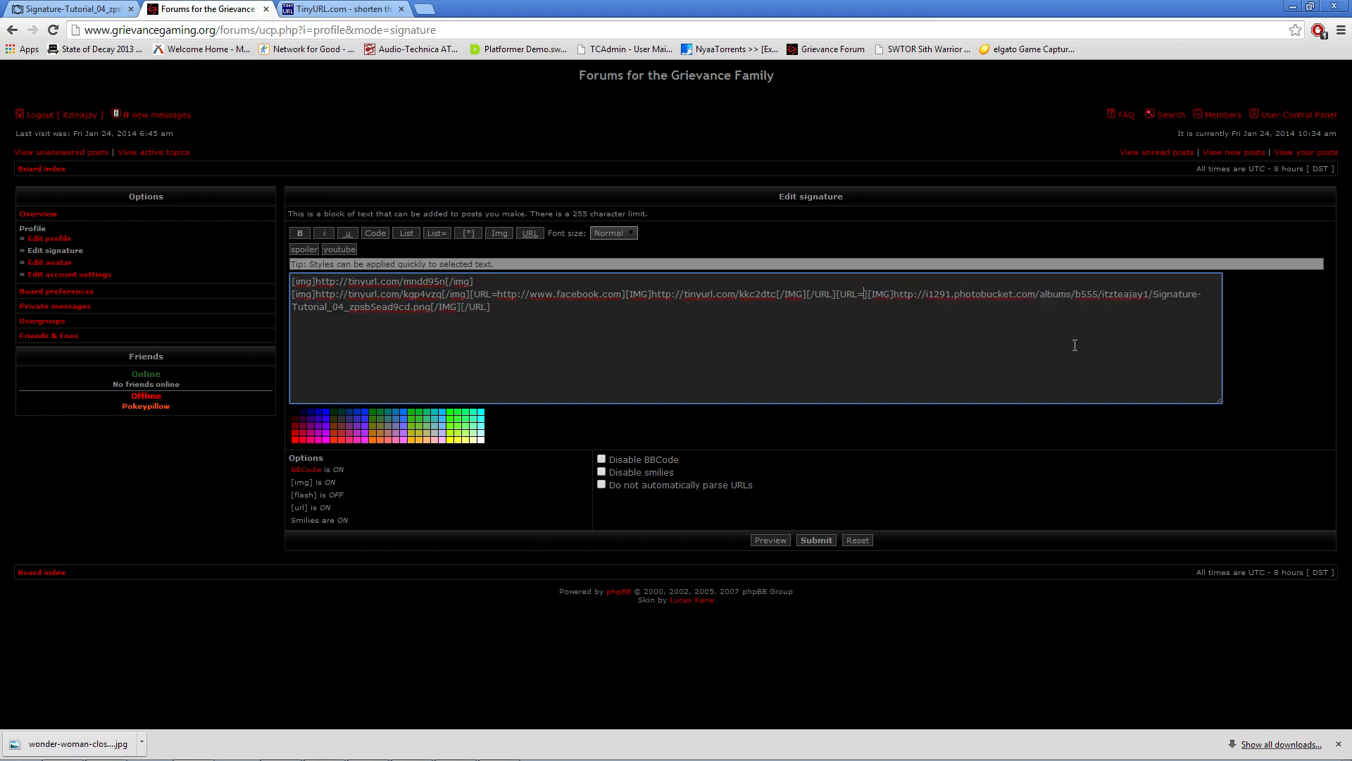
type("http://www.twitte")
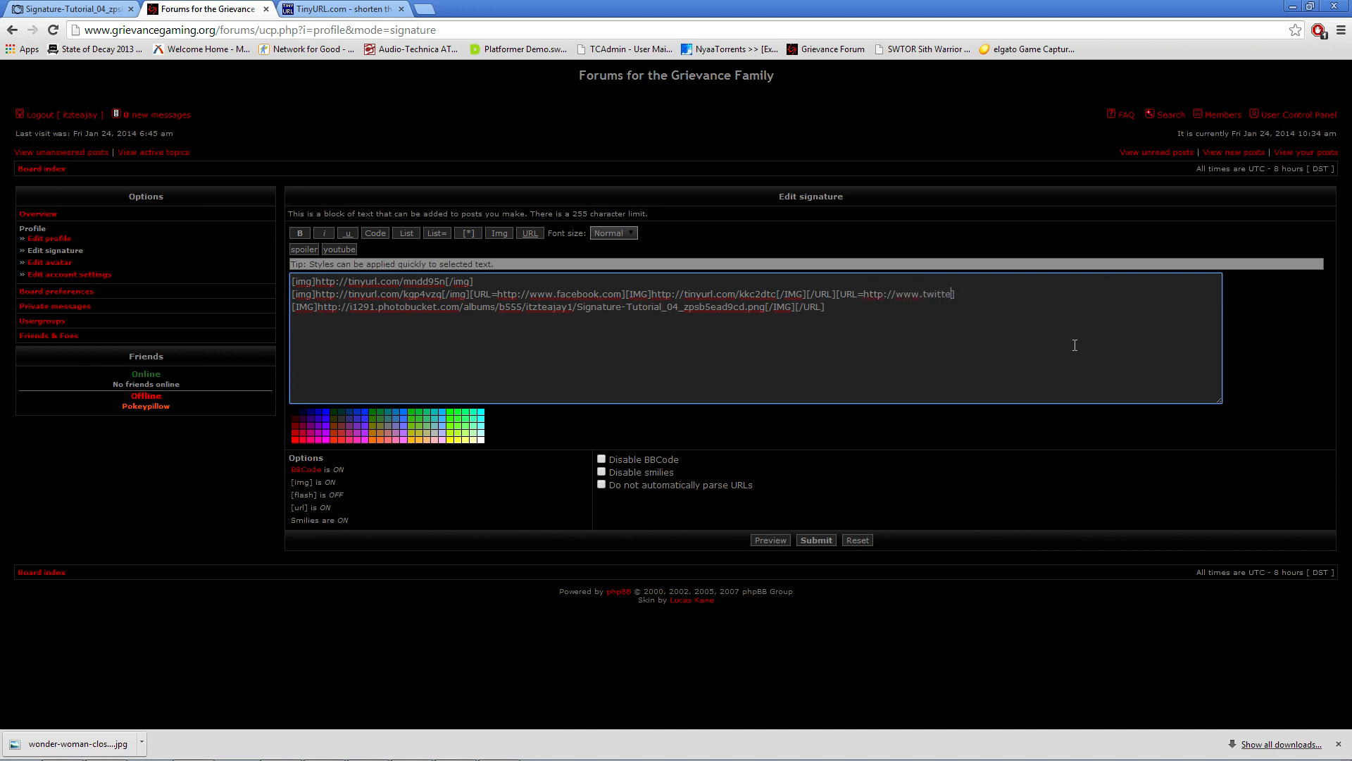
type(".com]")
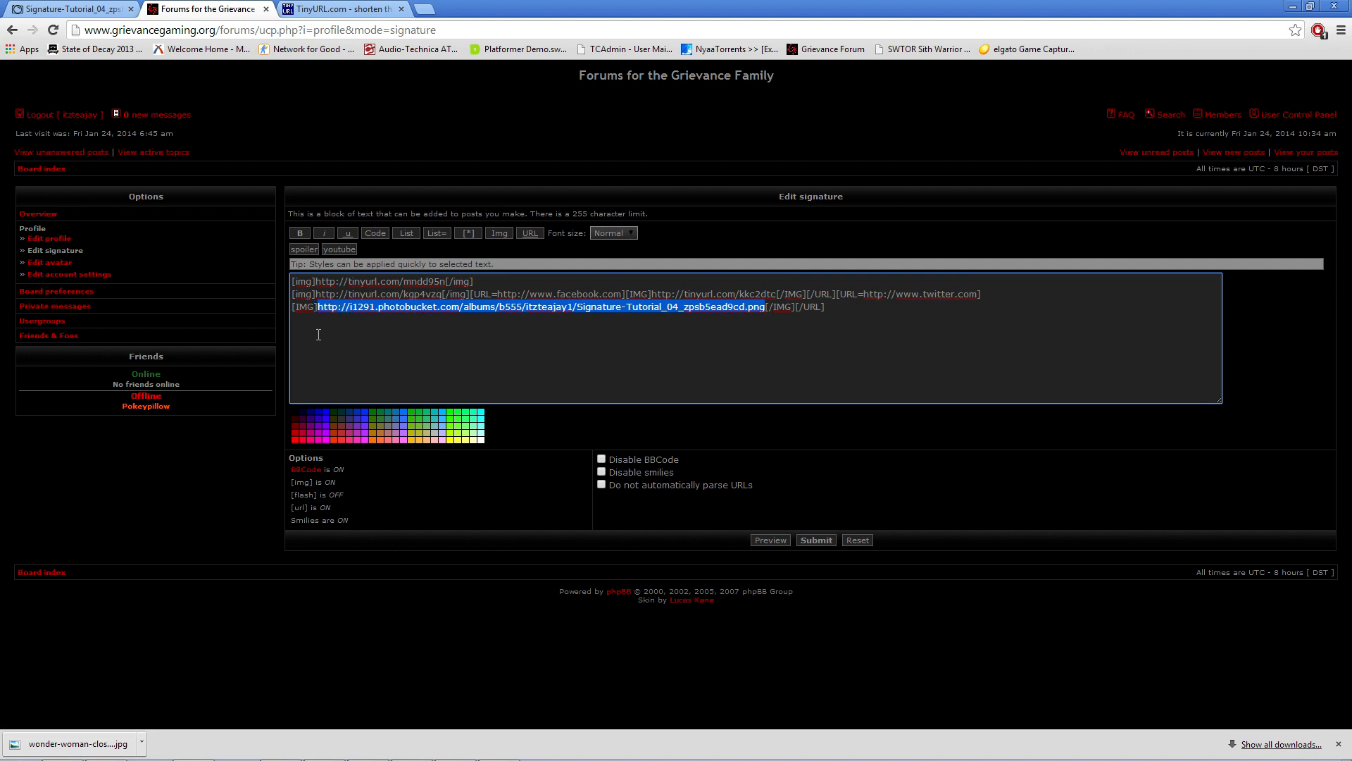
Step: Shorten the Twitter image link to tinyurl.com/lqf8rud and paste it into the signature
left_click(353, 10)
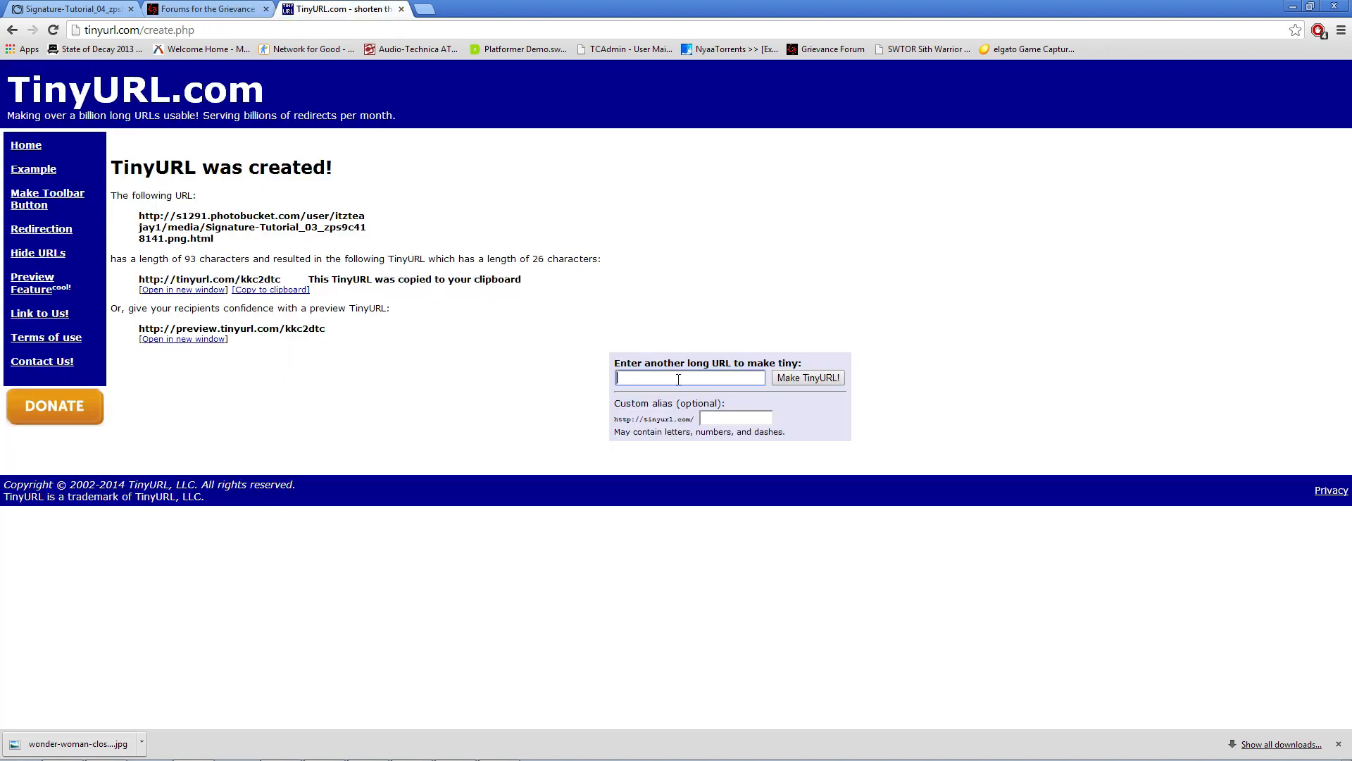
left_click(808, 377)
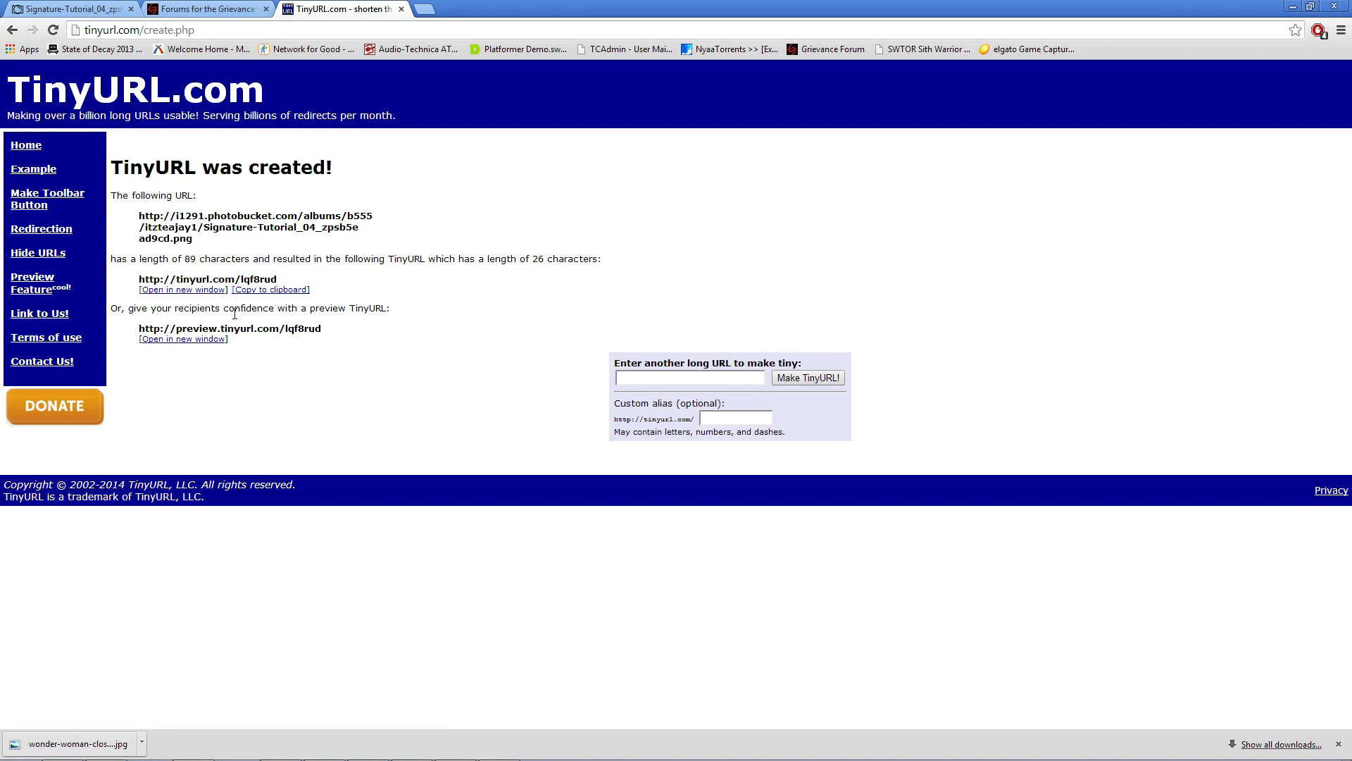
left_click(270, 289)
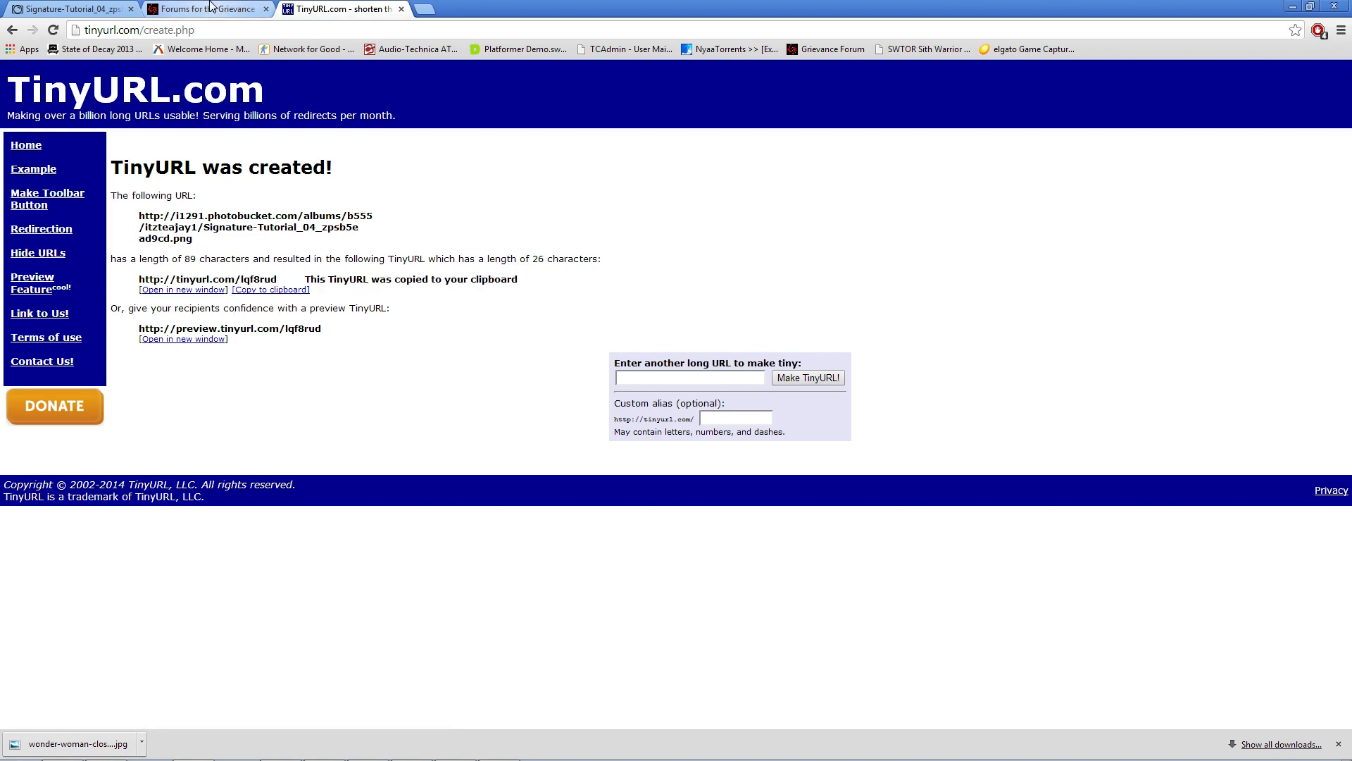
left_click(211, 10)
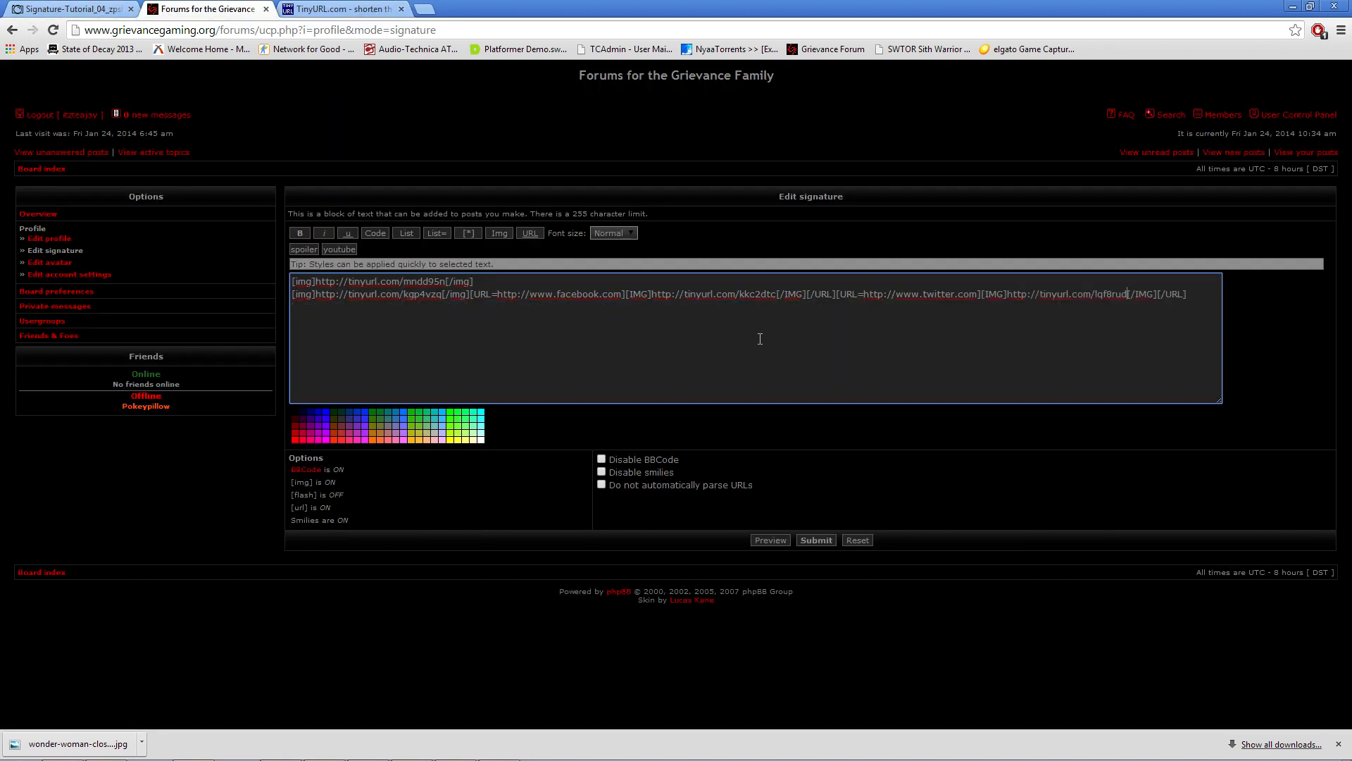
mouse_move(780, 335)
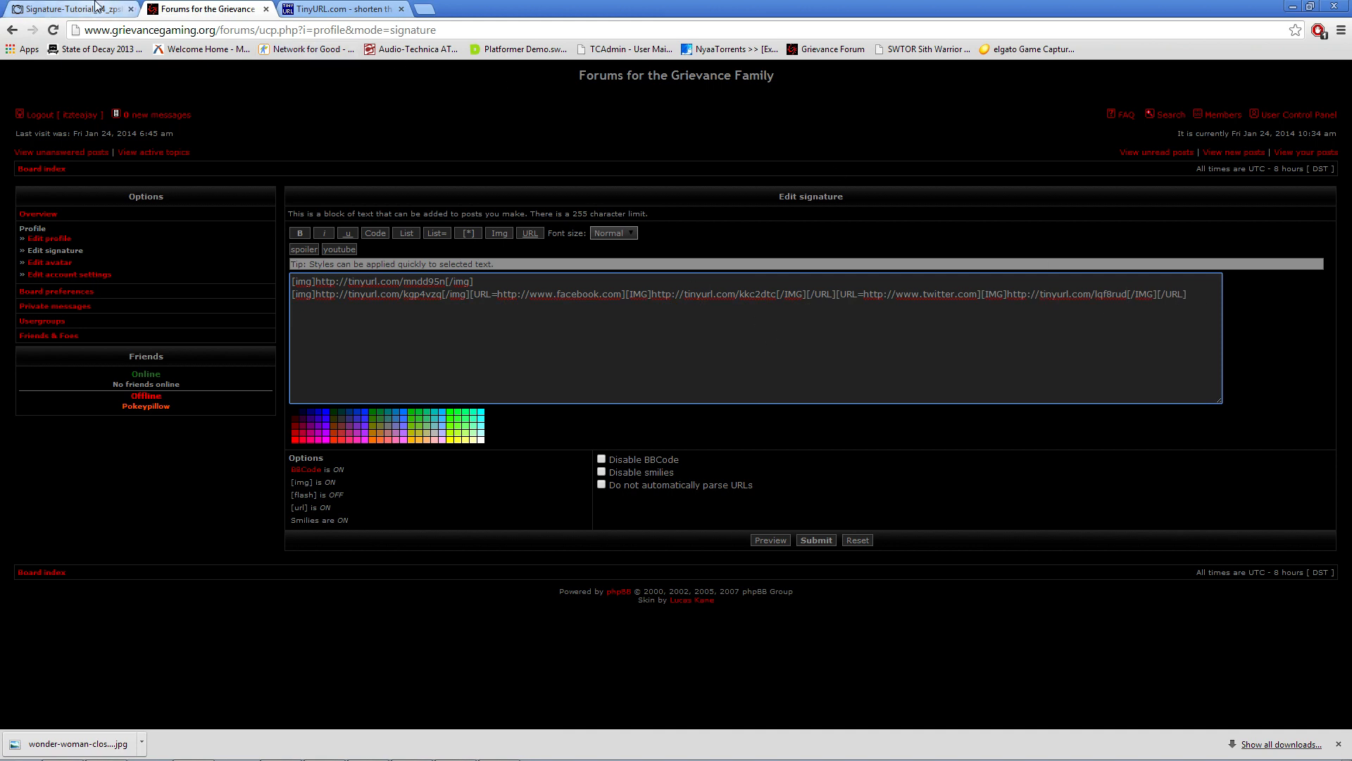
left_click(67, 10)
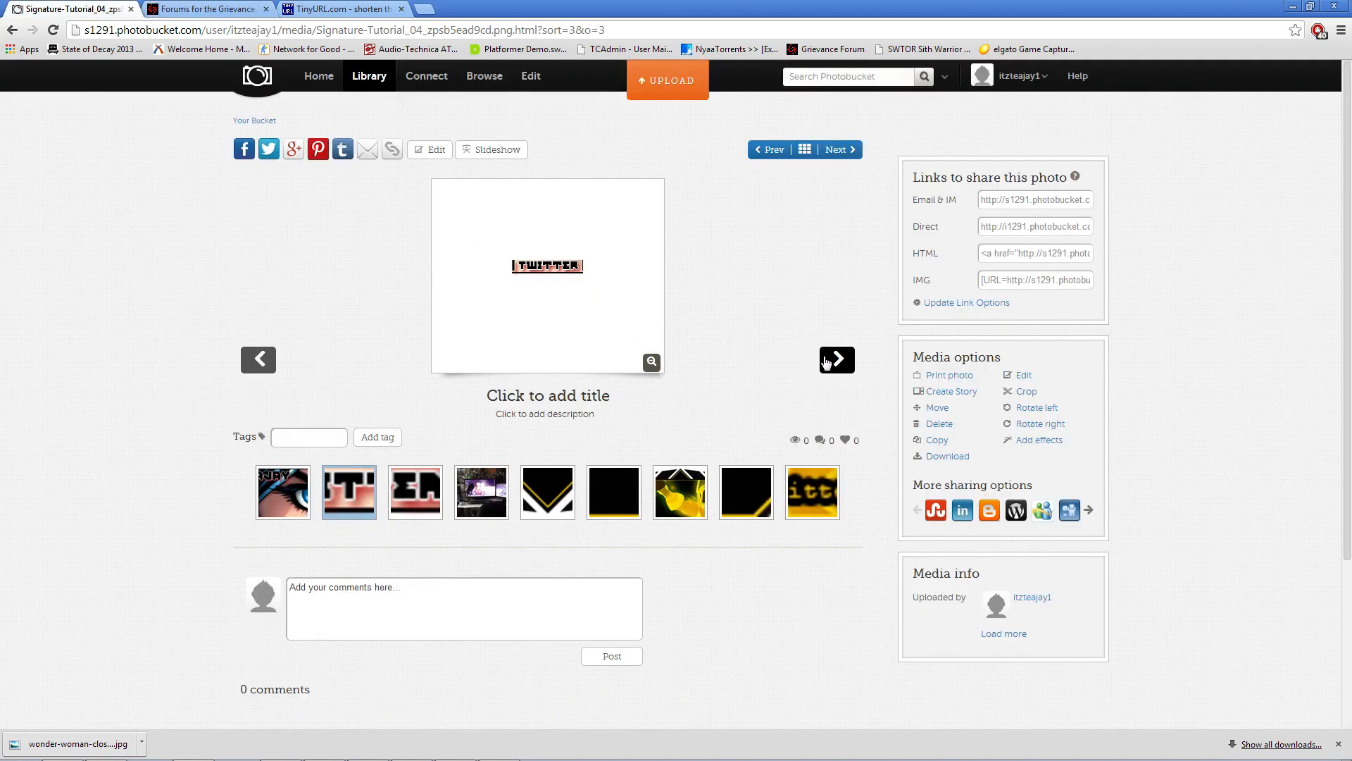
left_click(836, 359)
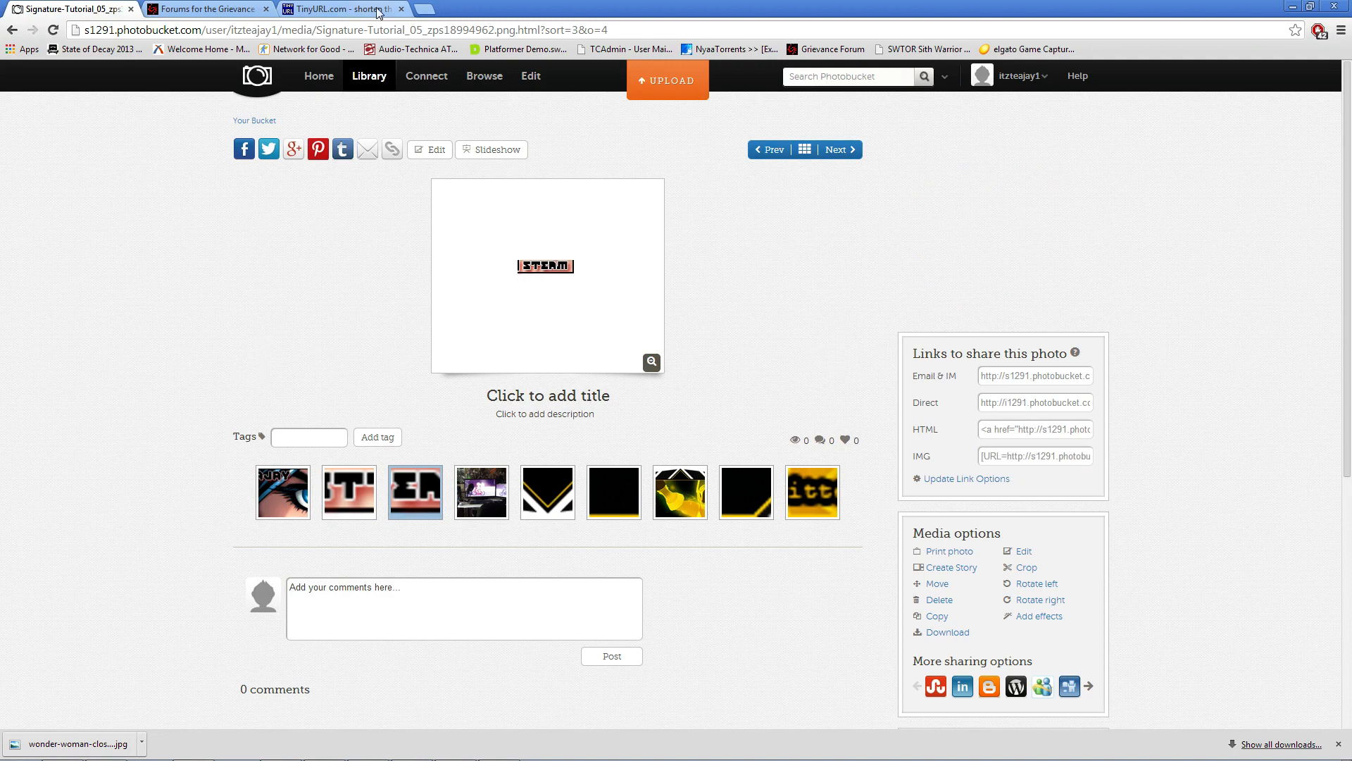
left_click(204, 9)
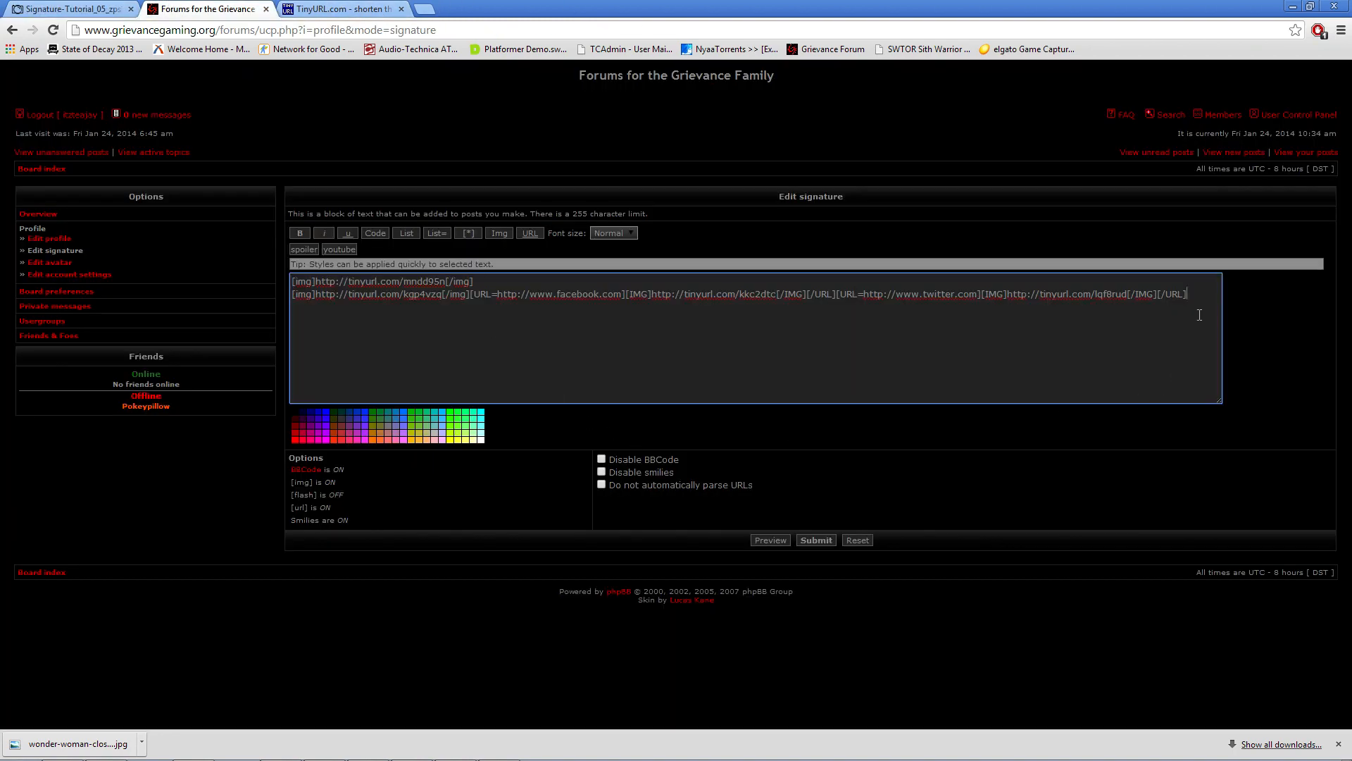
type("[URL=http://s1291.photobucket.com/user/itzteajay1/media/Signature-Tutorial_05_zps18994962.png.html][IMG]http://i1291.photobucket.com/albums/b555/itzteajay1/Signature-Tutorial_05_zps18994962")
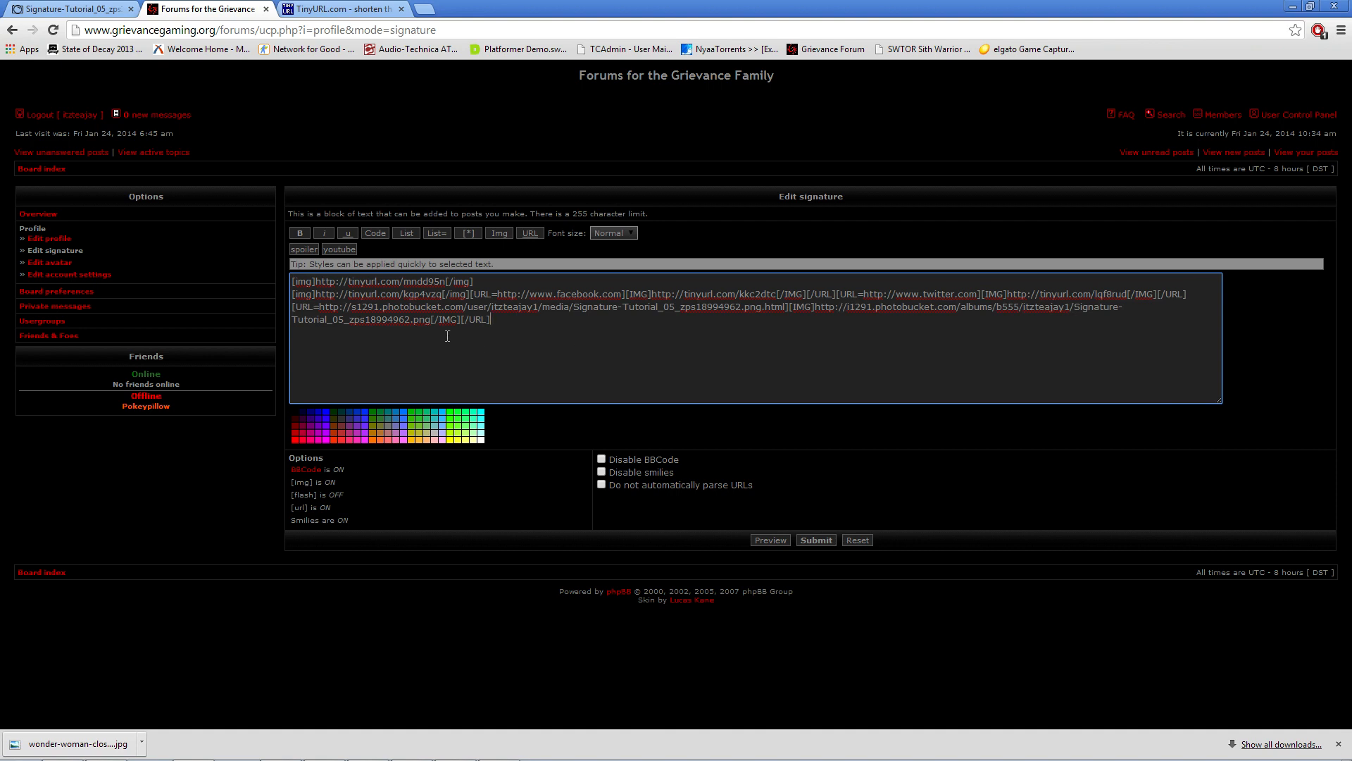
mouse_move(610, 307)
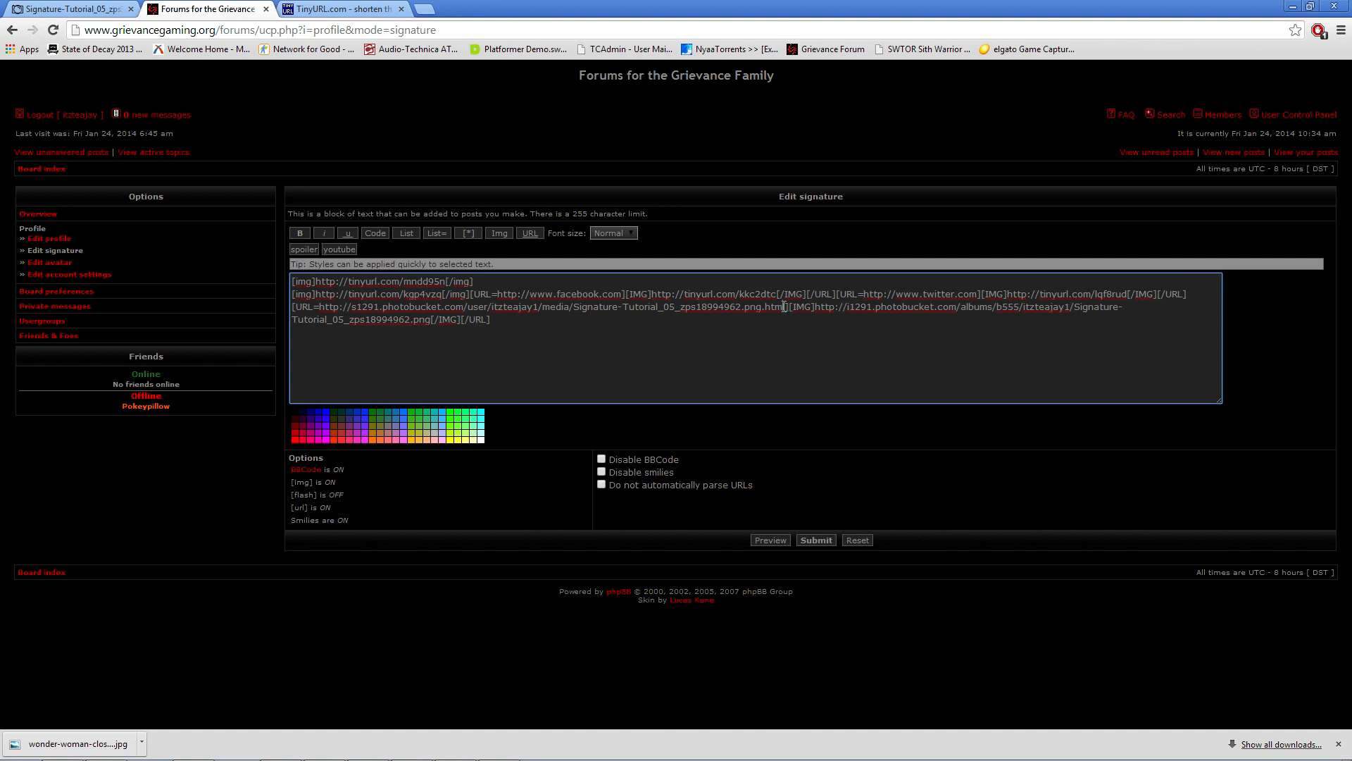
left_click_drag(327, 307, 780, 306)
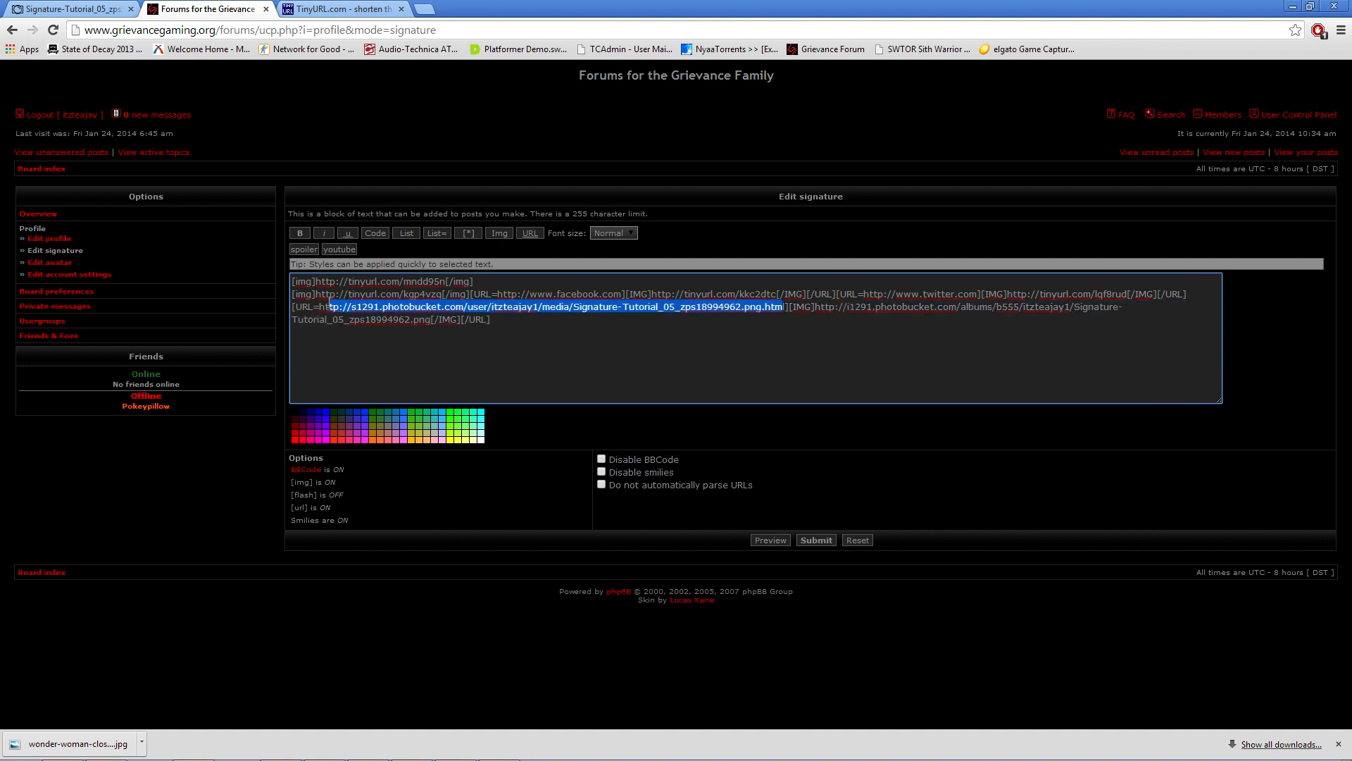
key("Delete")
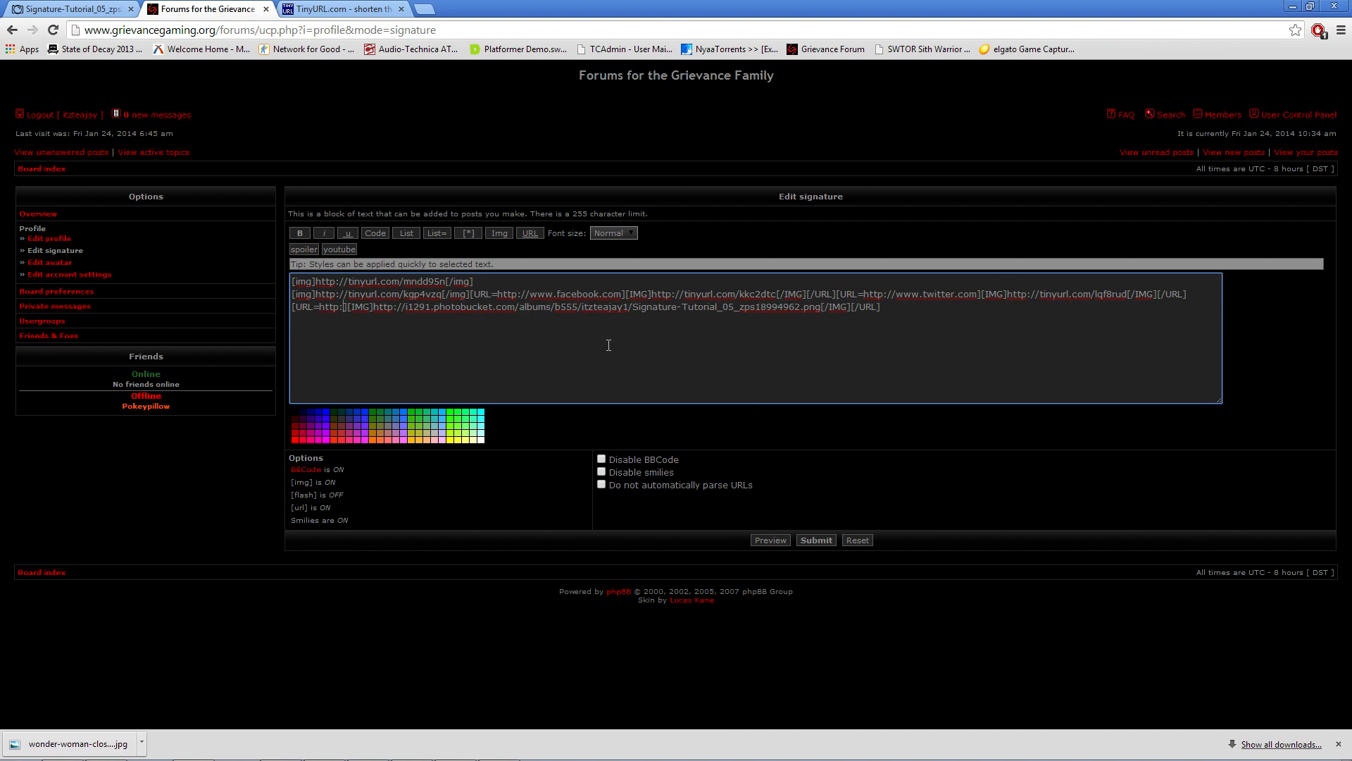
type("www.s")
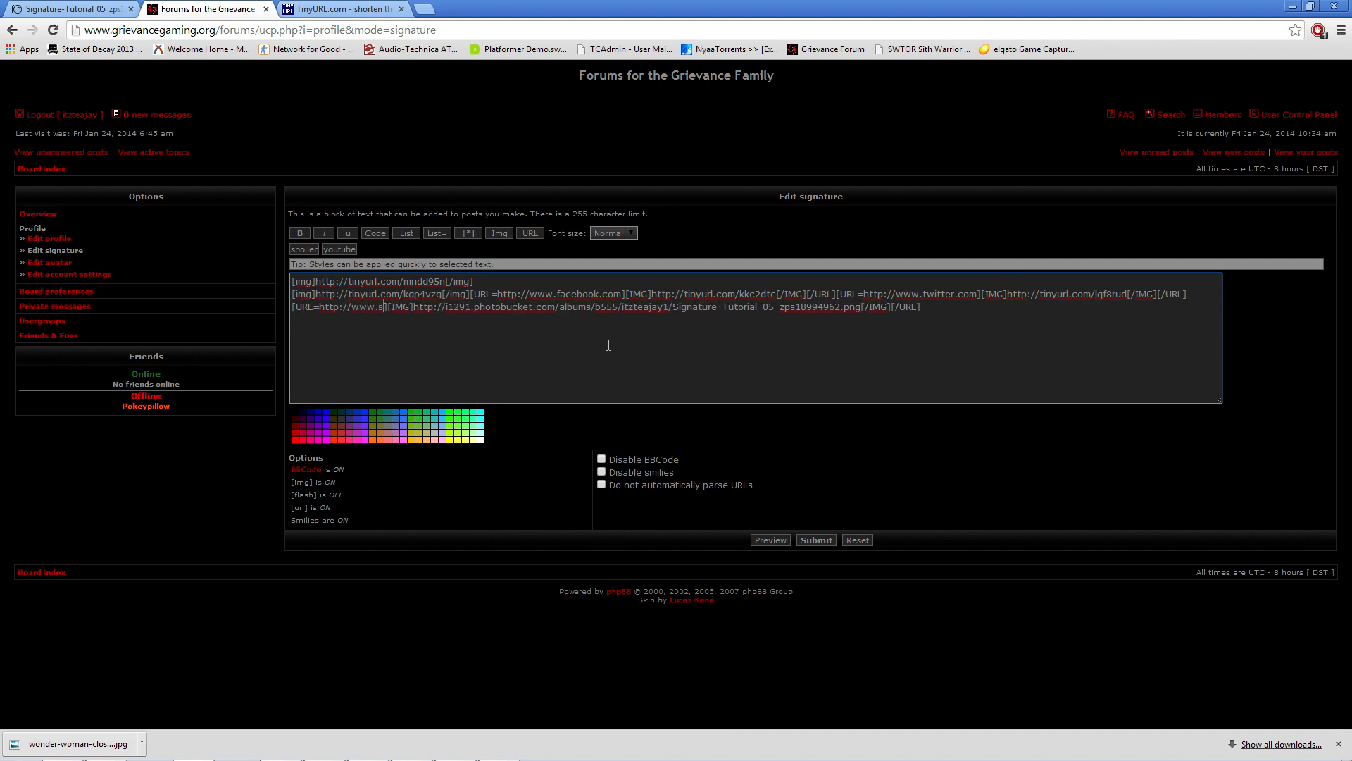
type("teampowered.com]")
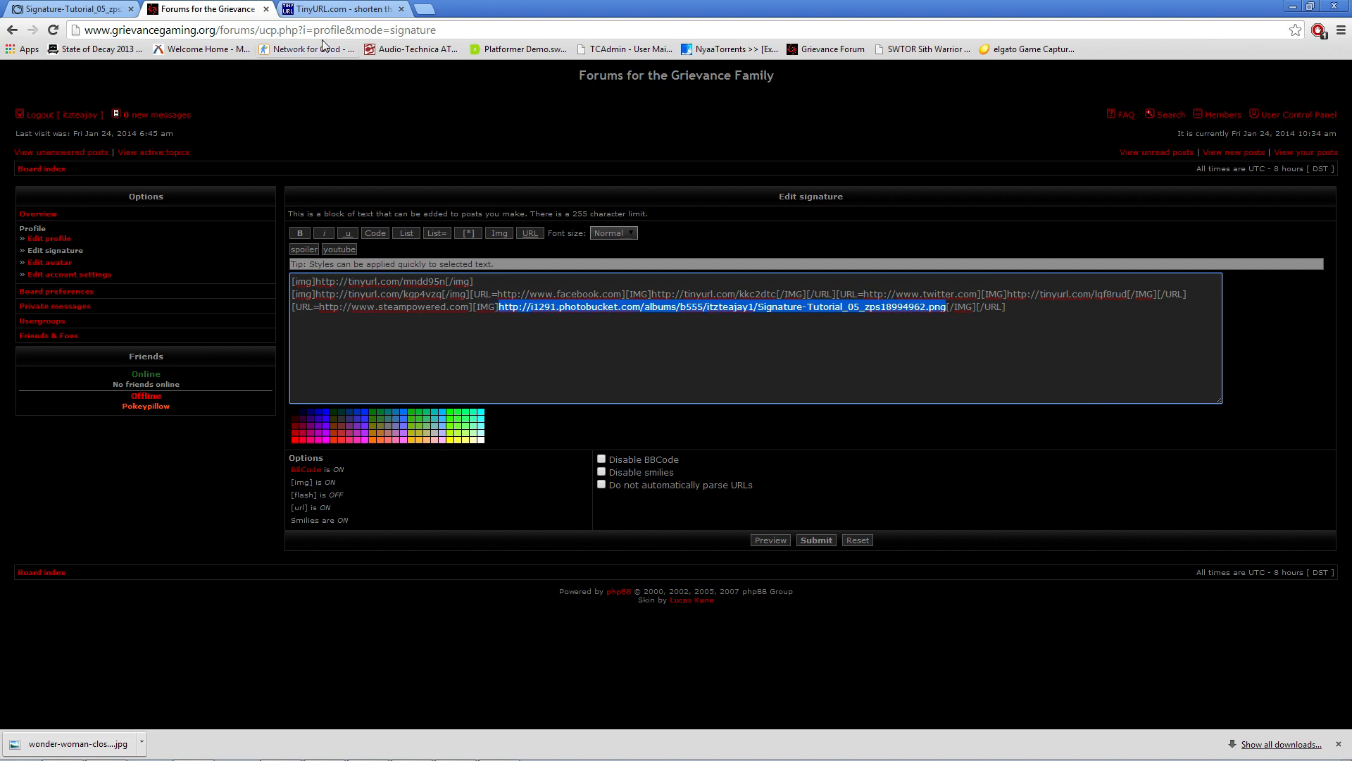
Step: Shorten the Steam piece's image link to tinyurl.com/meso6qk
left_click(351, 9)
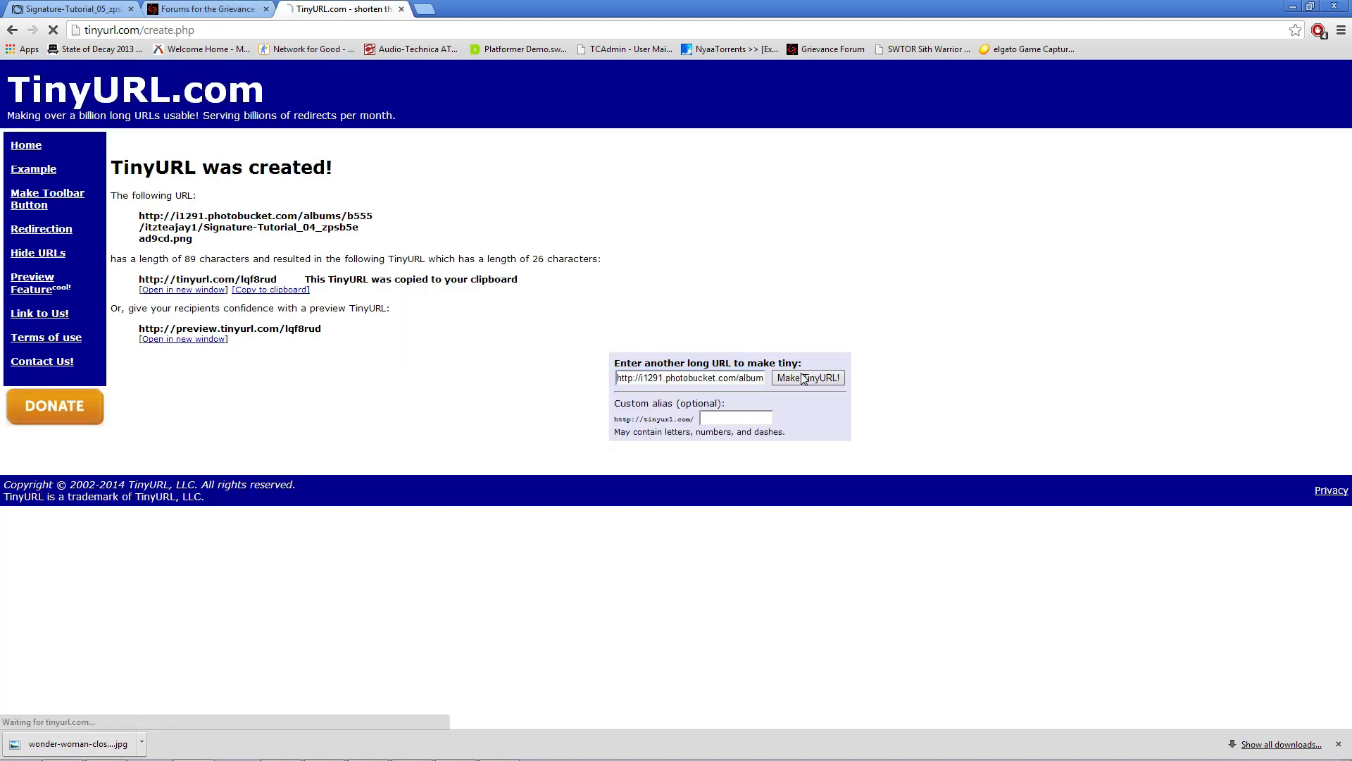
left_click(808, 378)
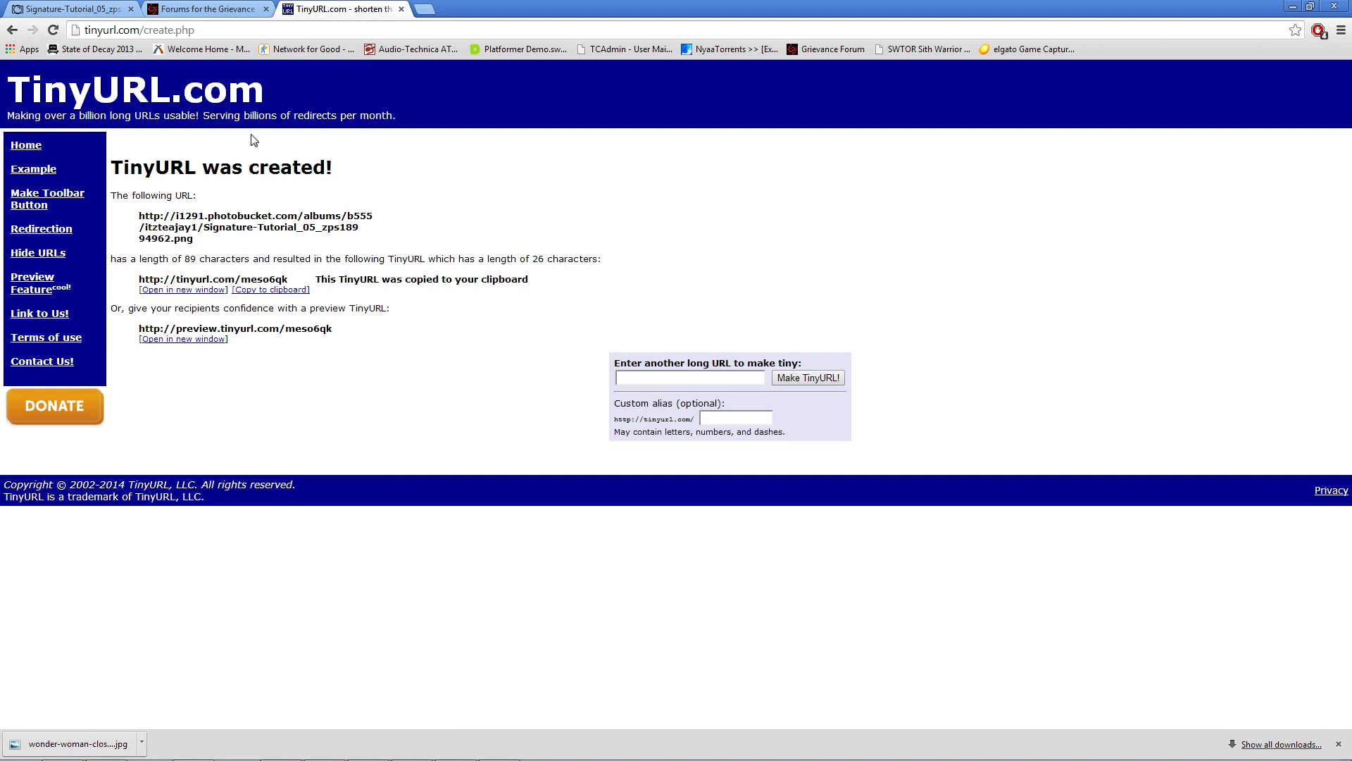
left_click(198, 8)
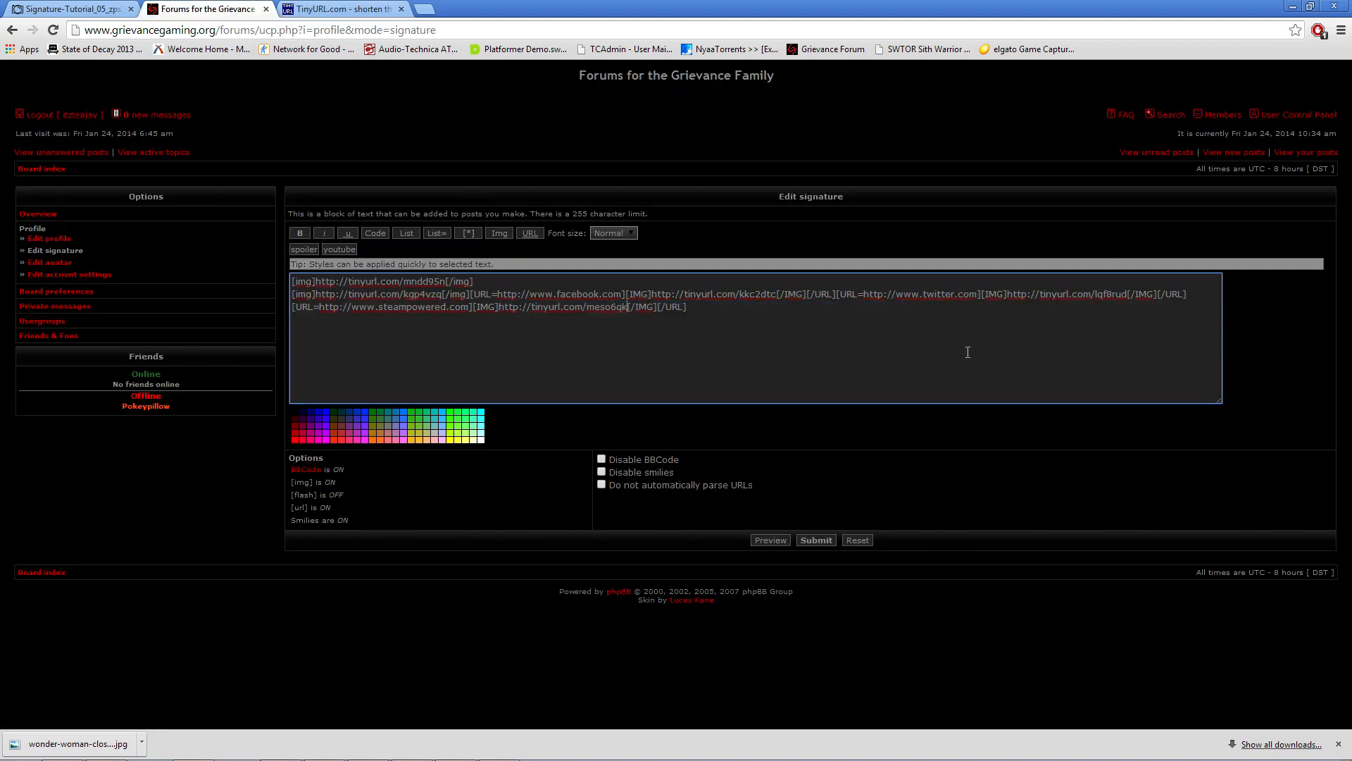
mouse_move(803, 546)
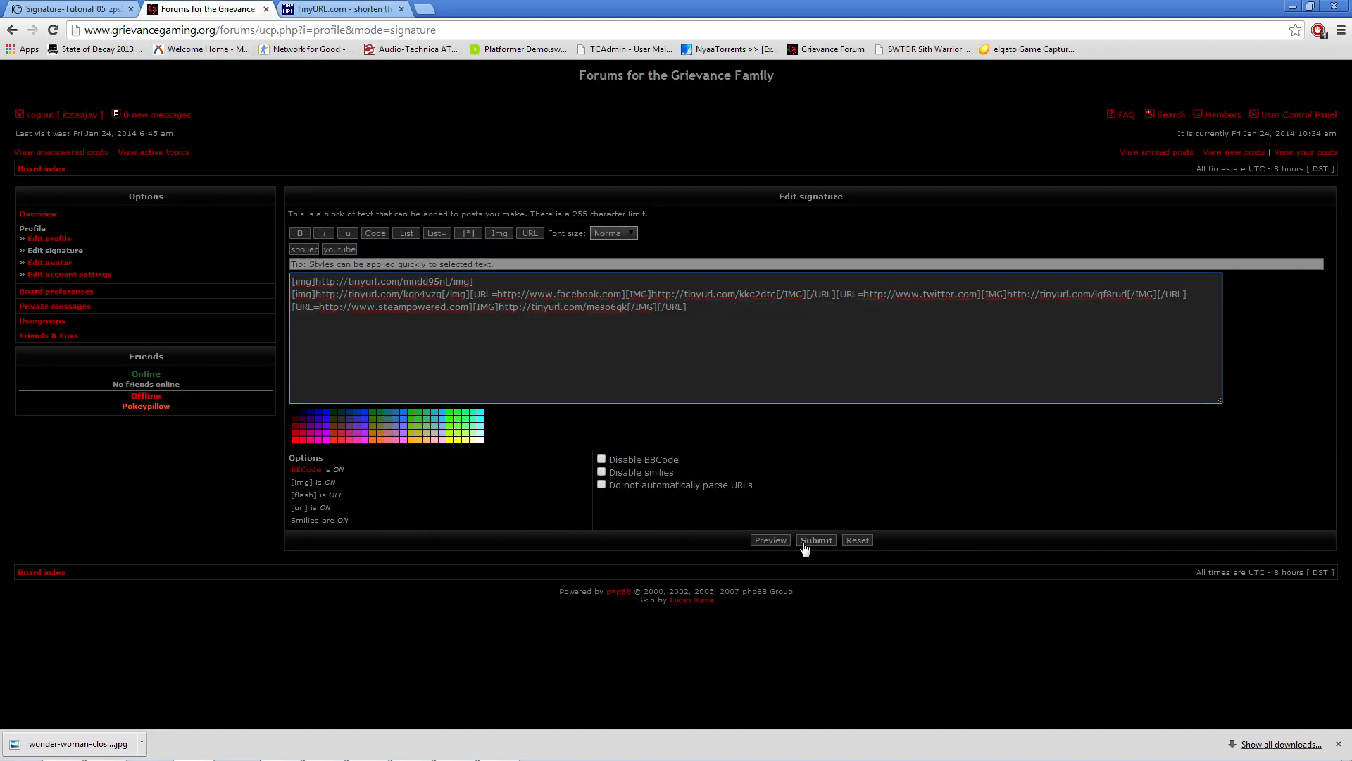
Step: Save the signature, select the Facebook image link, and right-click the broken Facebook preview image
left_click(771, 540)
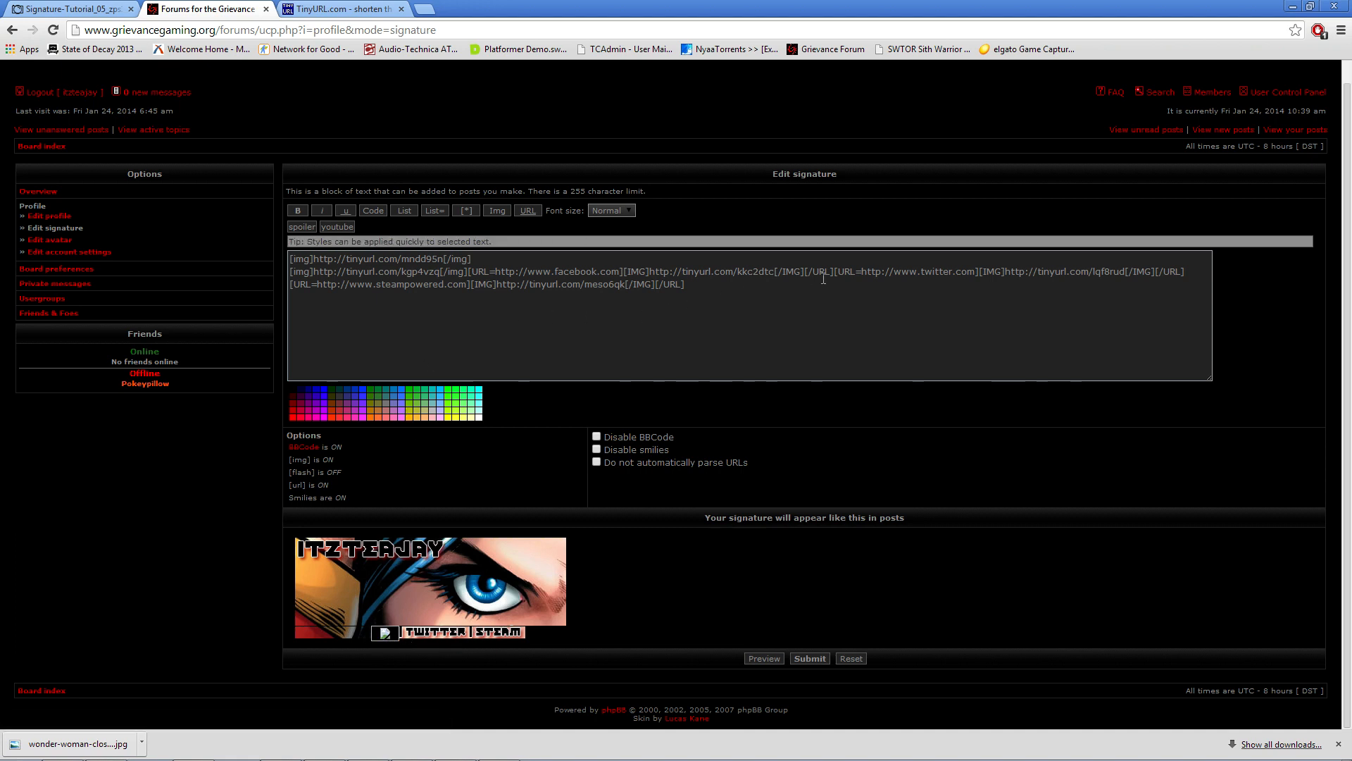
mouse_move(906, 289)
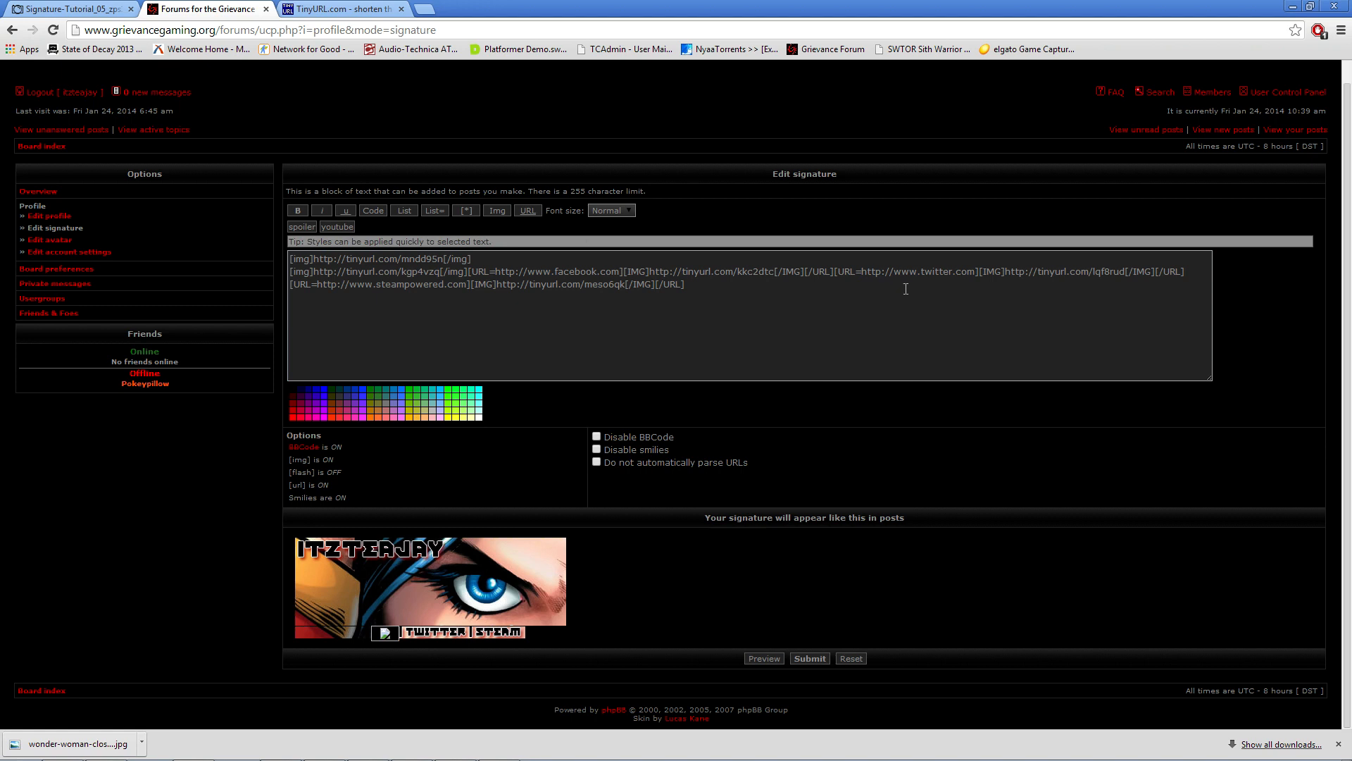
mouse_move(922, 288)
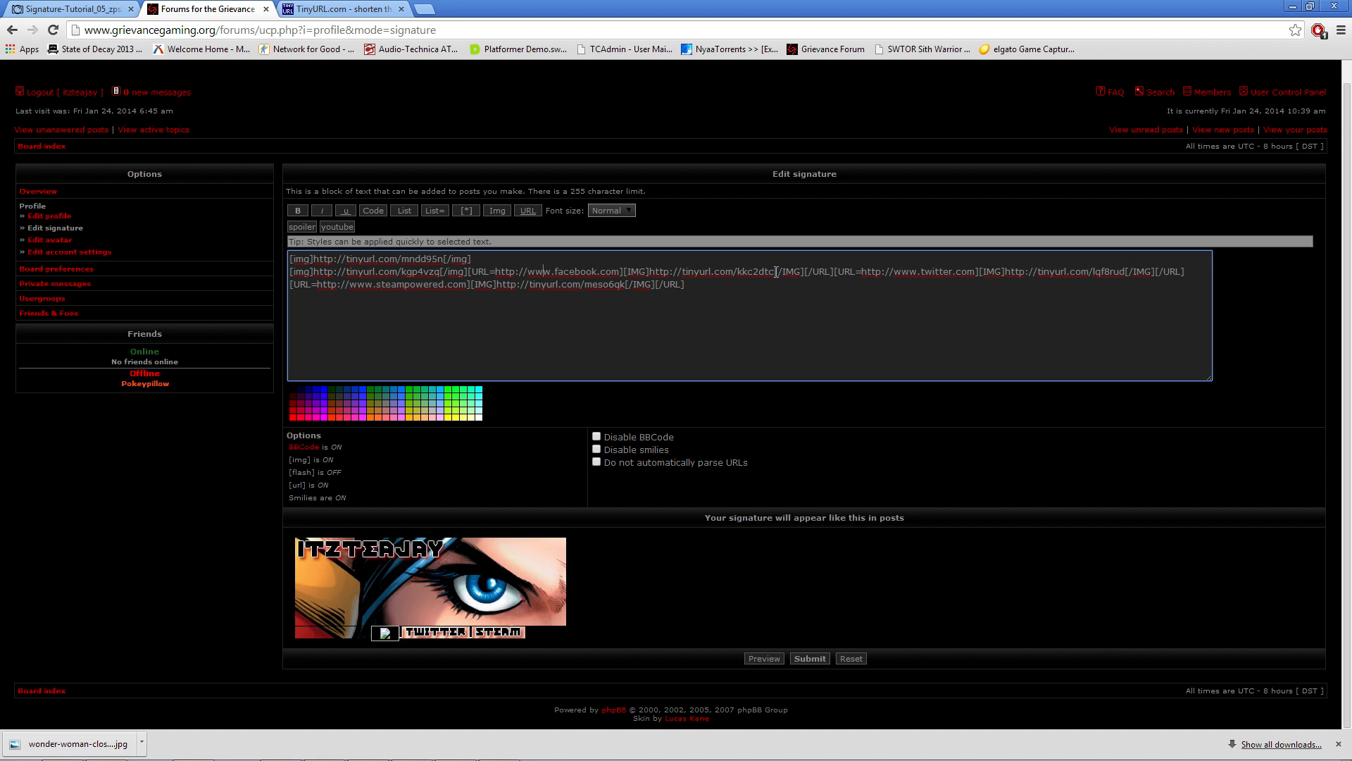
left_click_drag(777, 271, 672, 284)
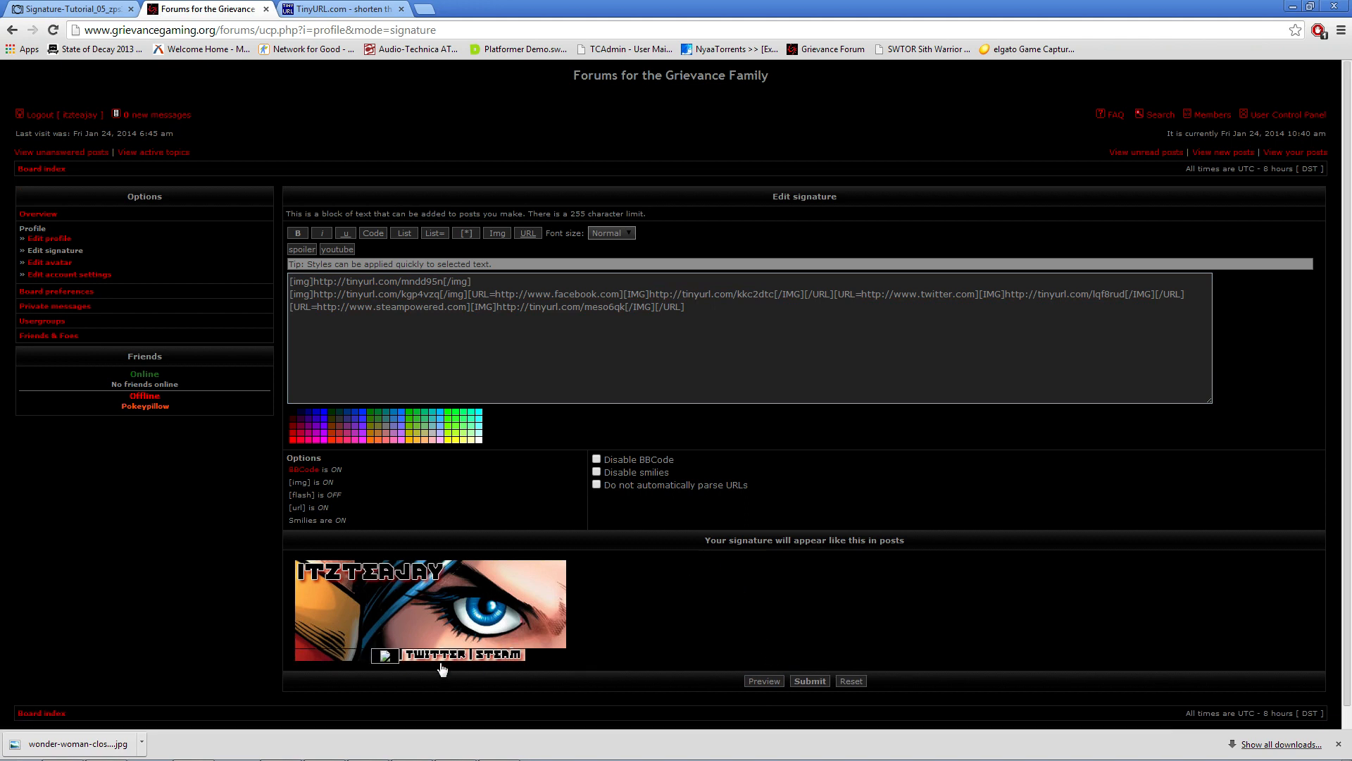
mouse_move(383, 662)
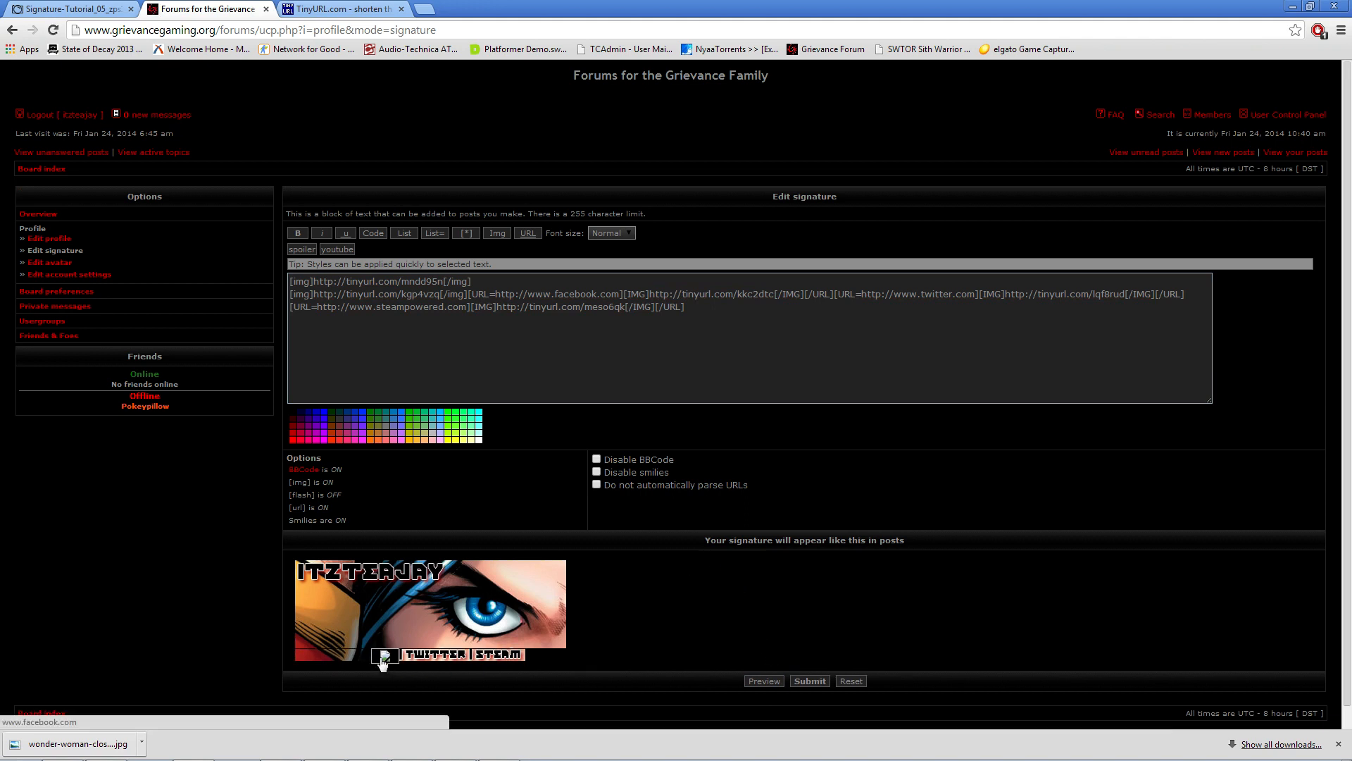
right_click(383, 660)
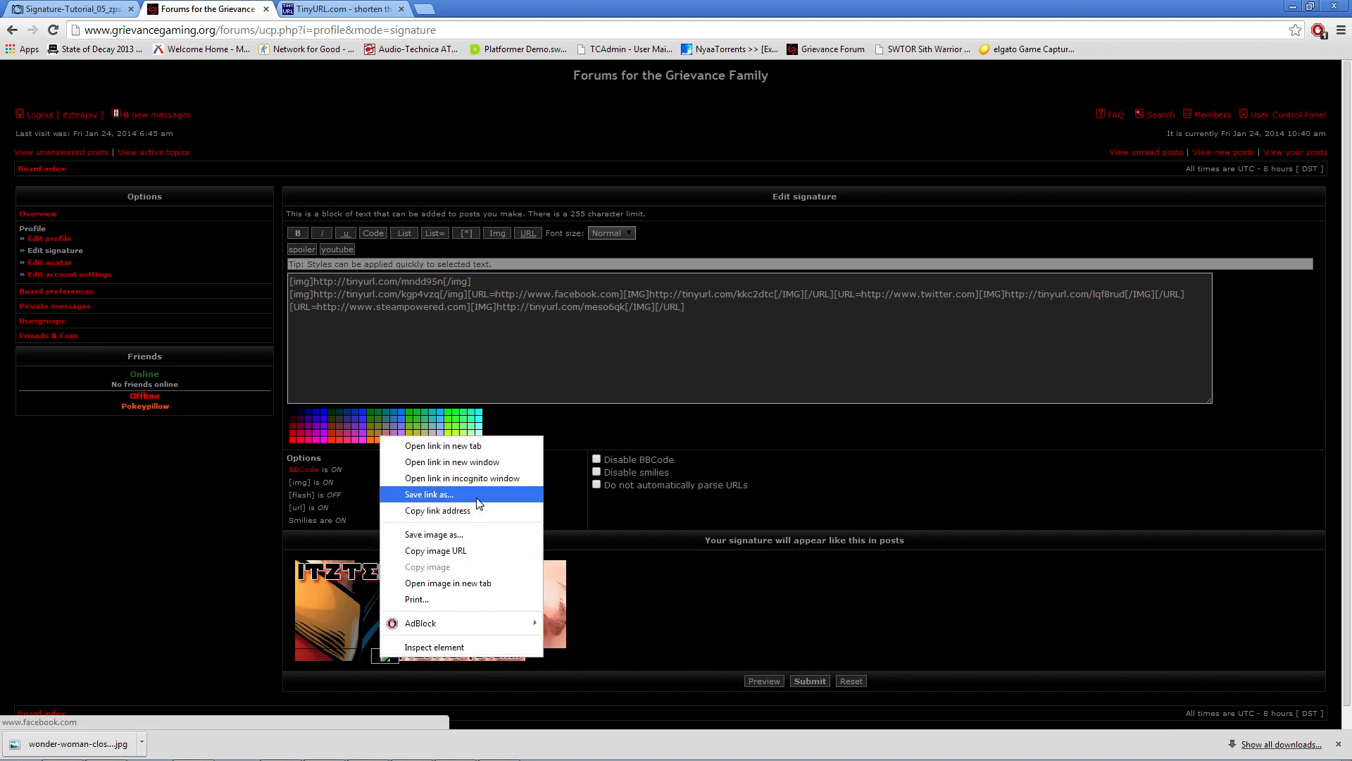
mouse_move(491, 462)
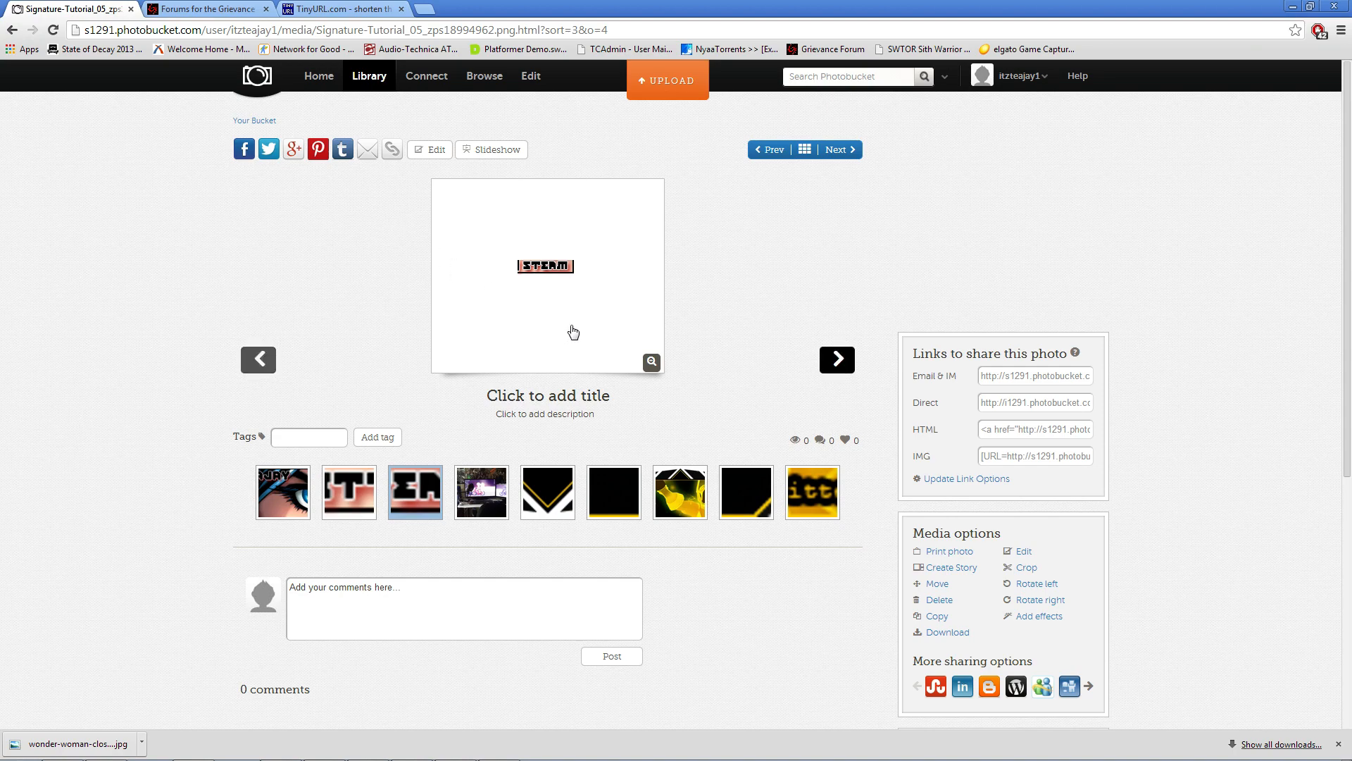
Step: Copy the Facebook slice's direct link and shorten it to tinyurl.com/lapjxs5
left_click(258, 360)
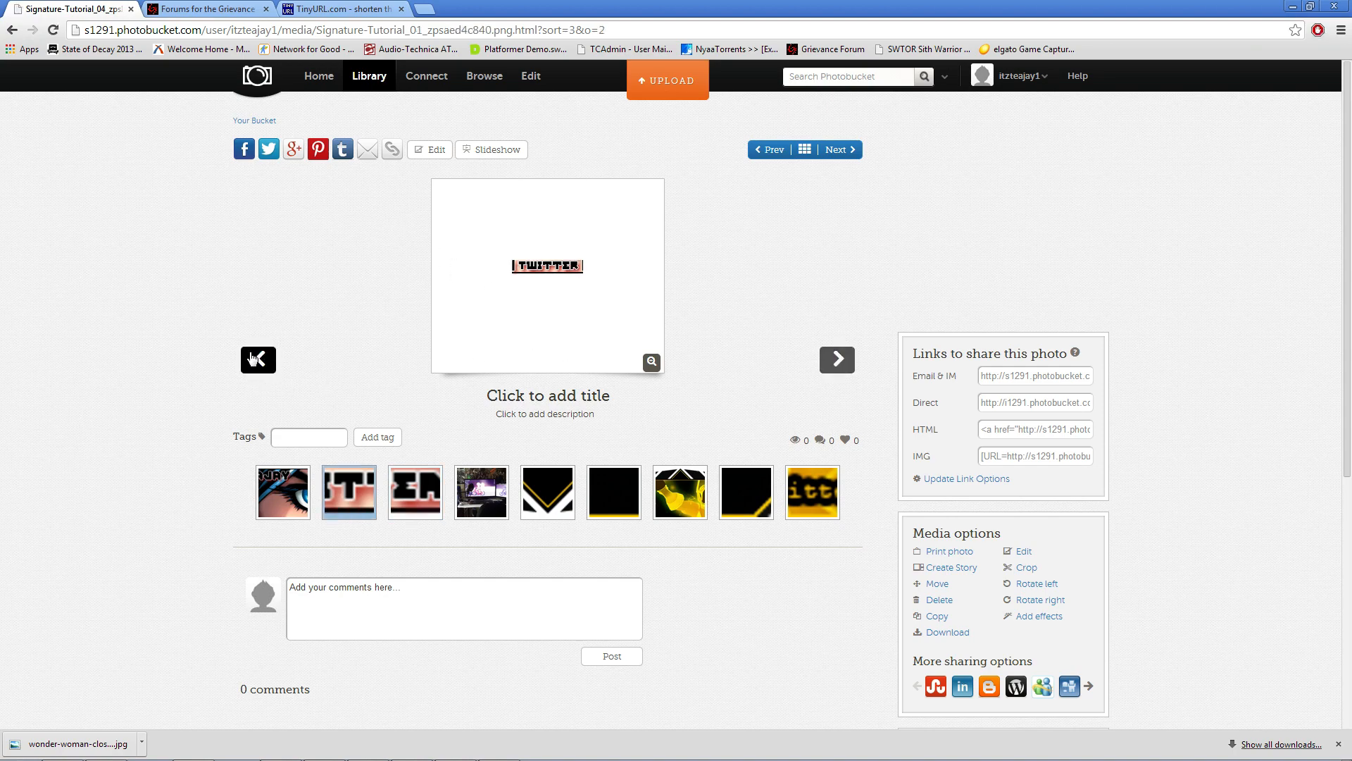
left_click(770, 149)
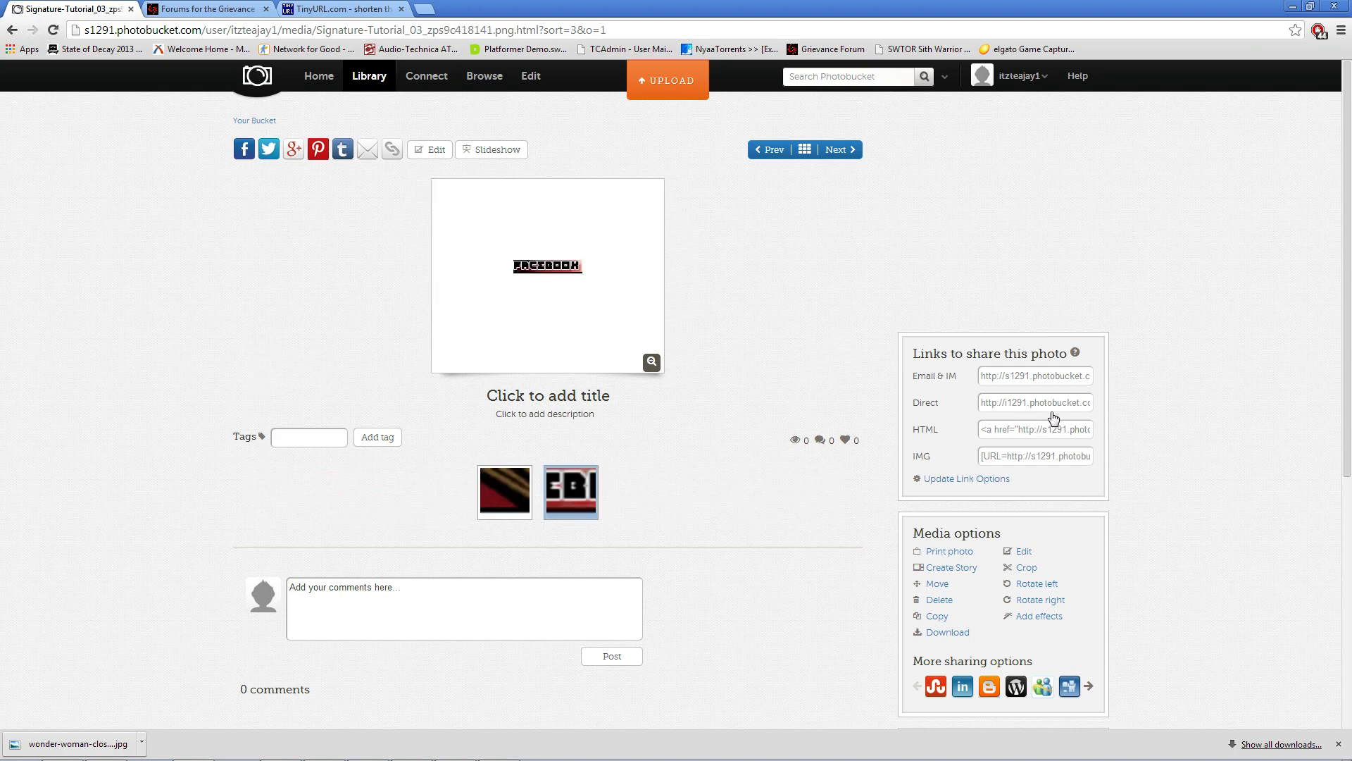
left_click(1035, 402)
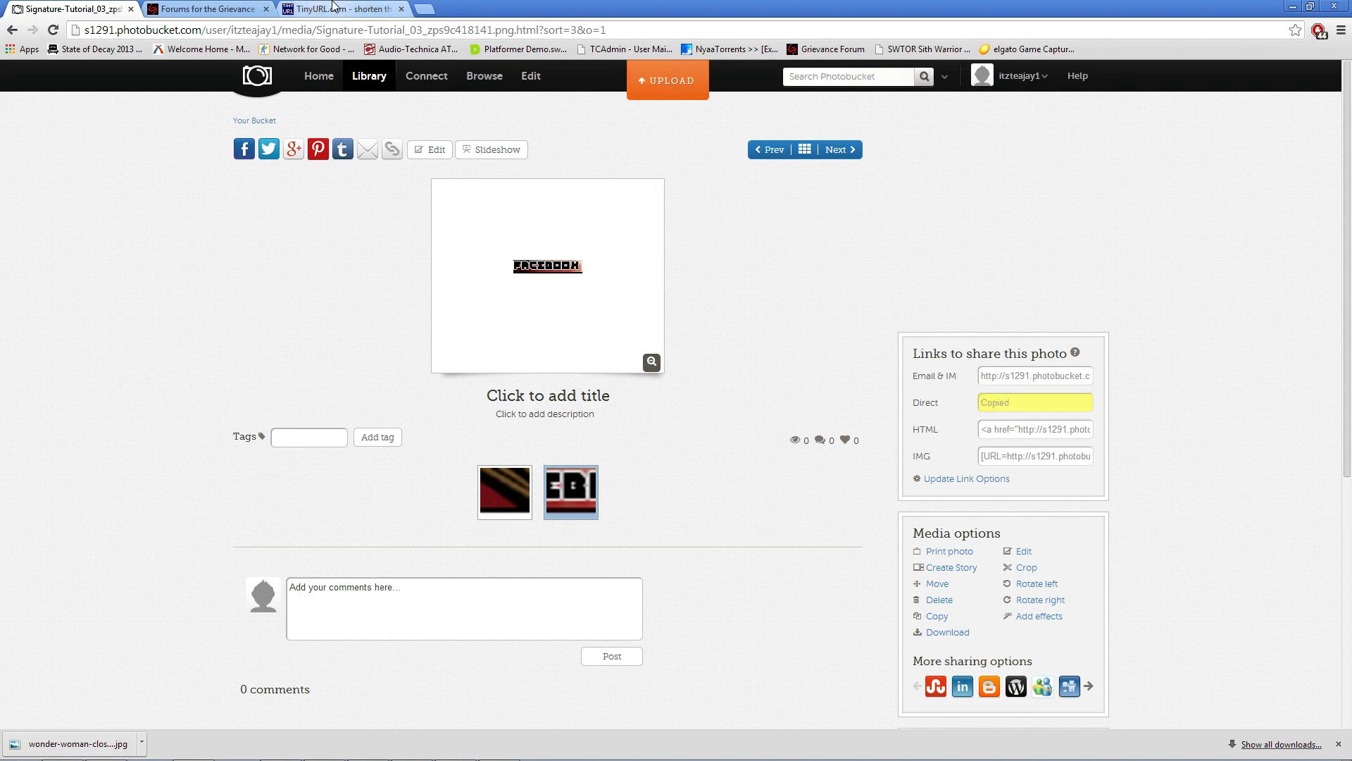
left_click(343, 8)
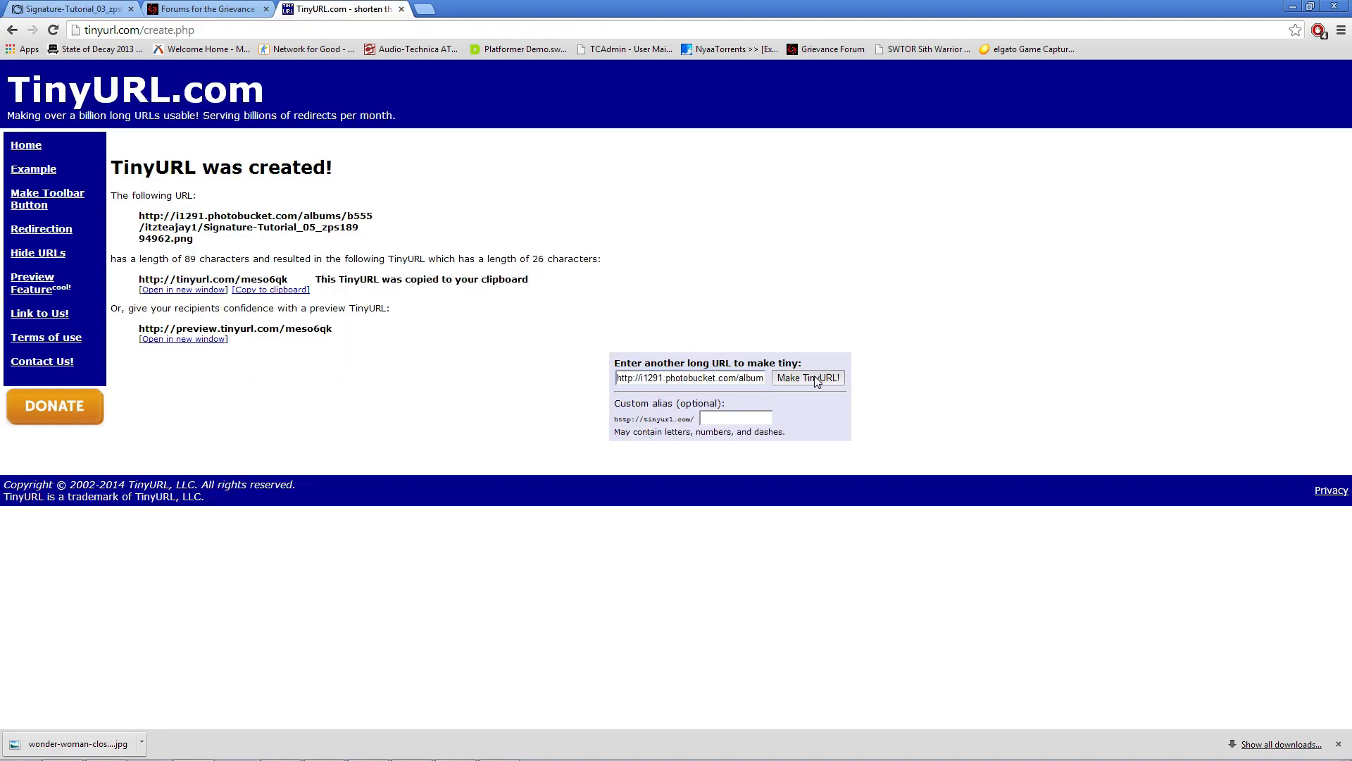
left_click(808, 377)
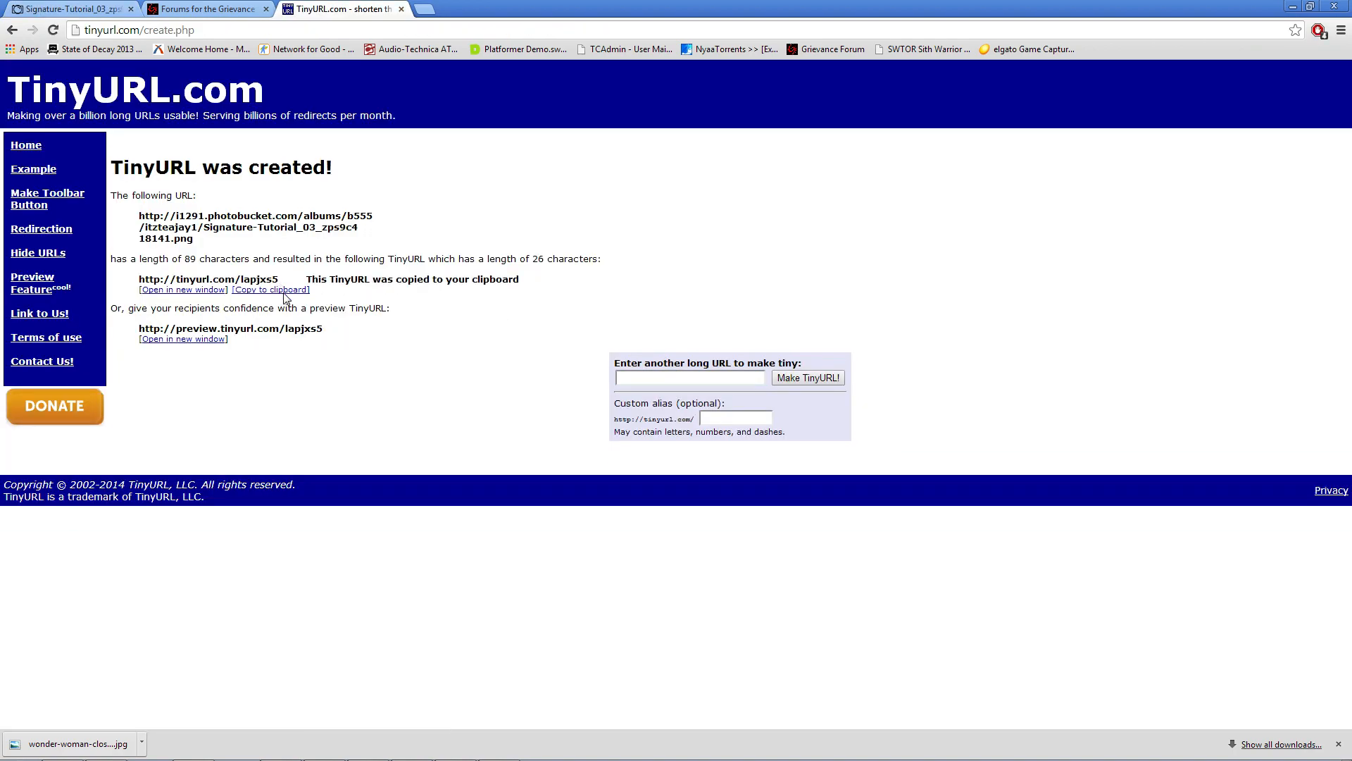
left_click(204, 10)
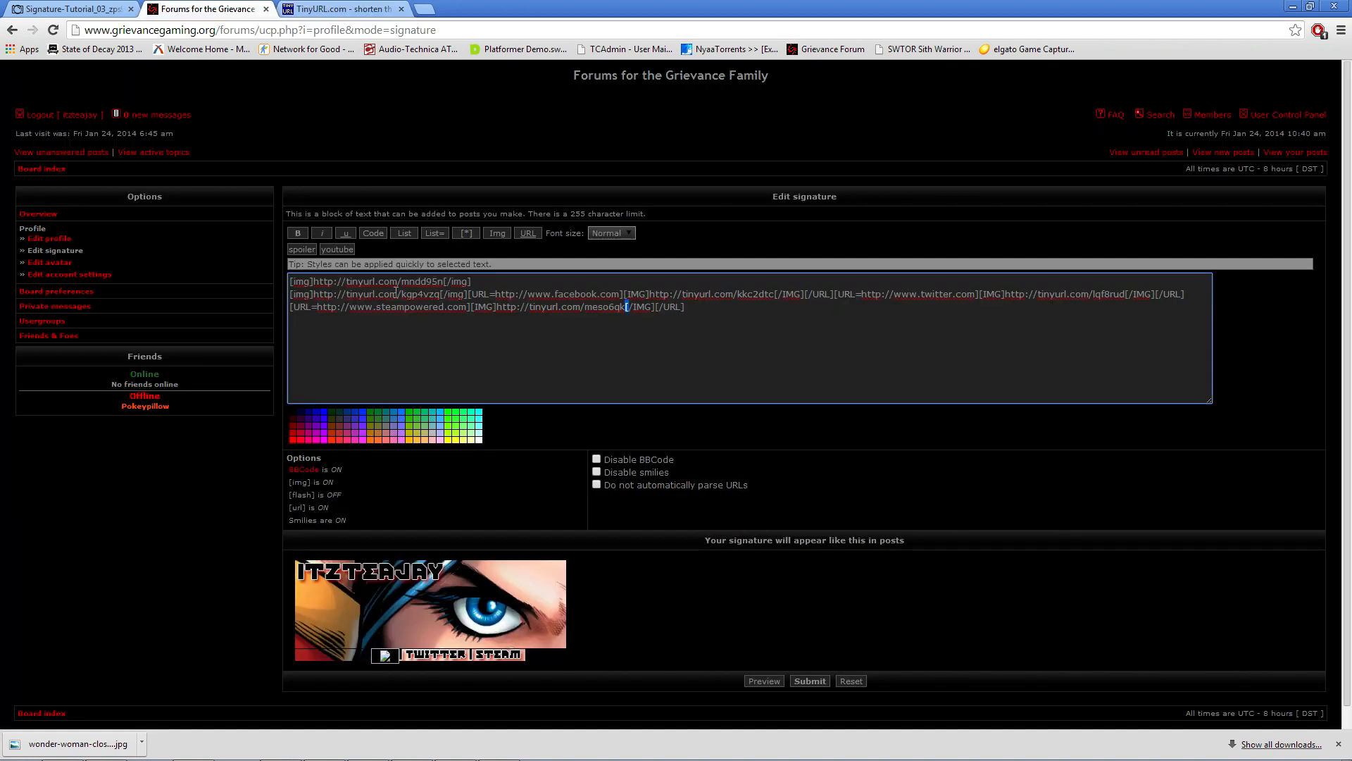
mouse_move(776, 298)
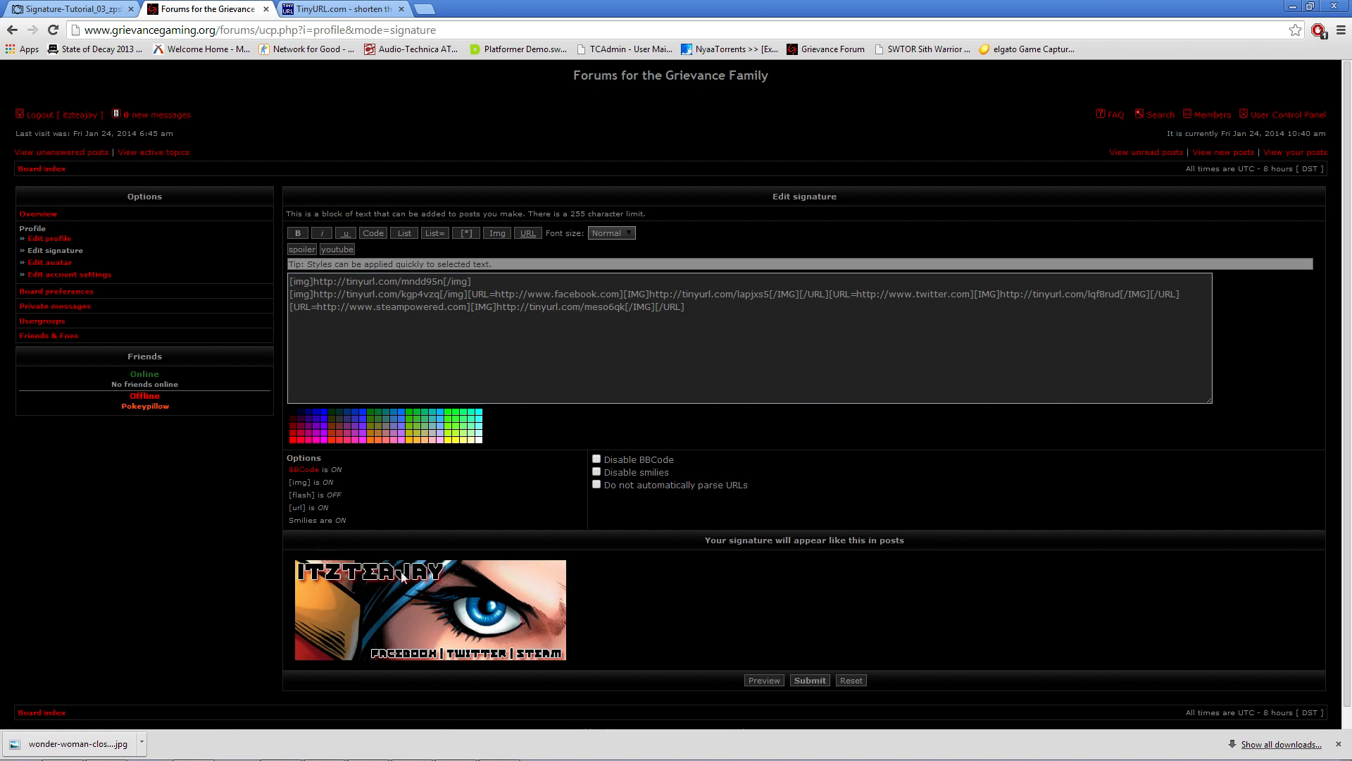
mouse_move(527, 661)
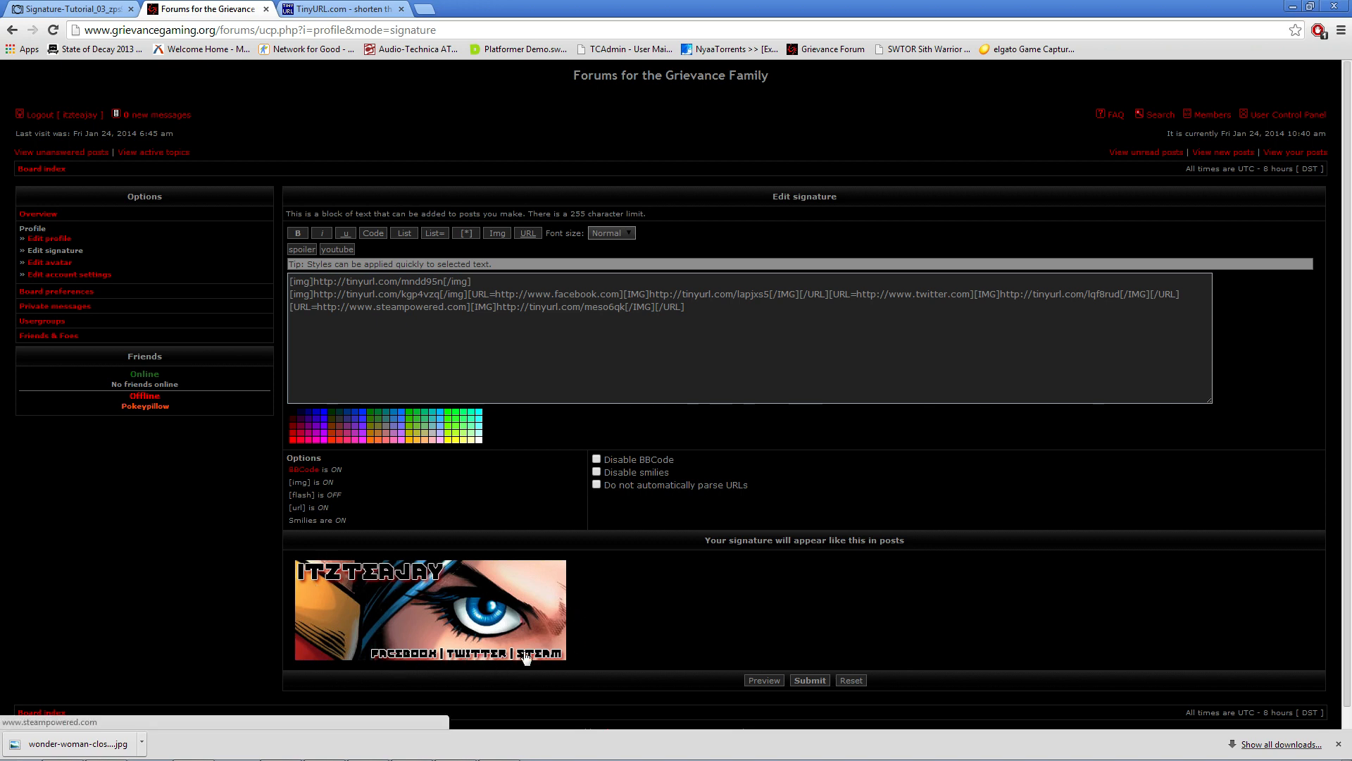
mouse_move(374, 660)
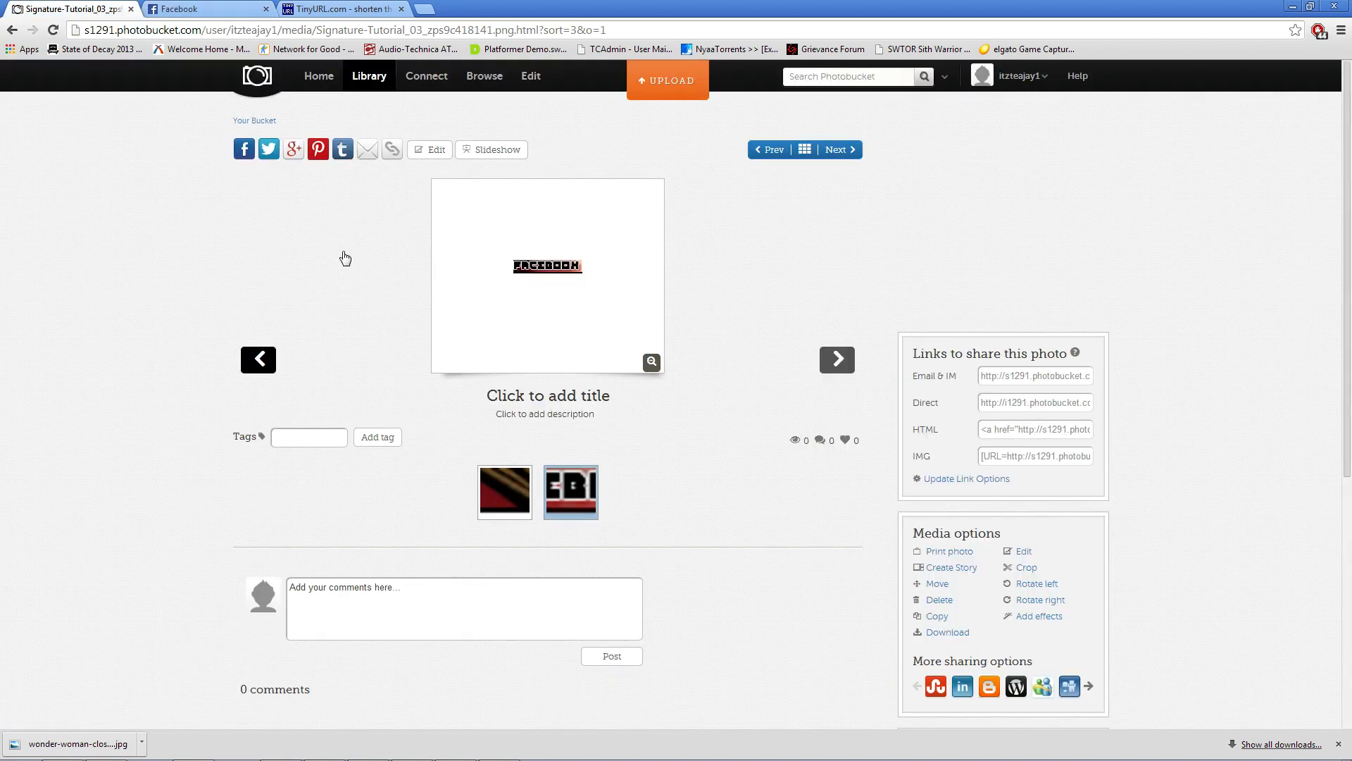
Step: Return to the forum signature page to use the tinyurl.com/lapjxs5 Facebook link
left_click(169, 10)
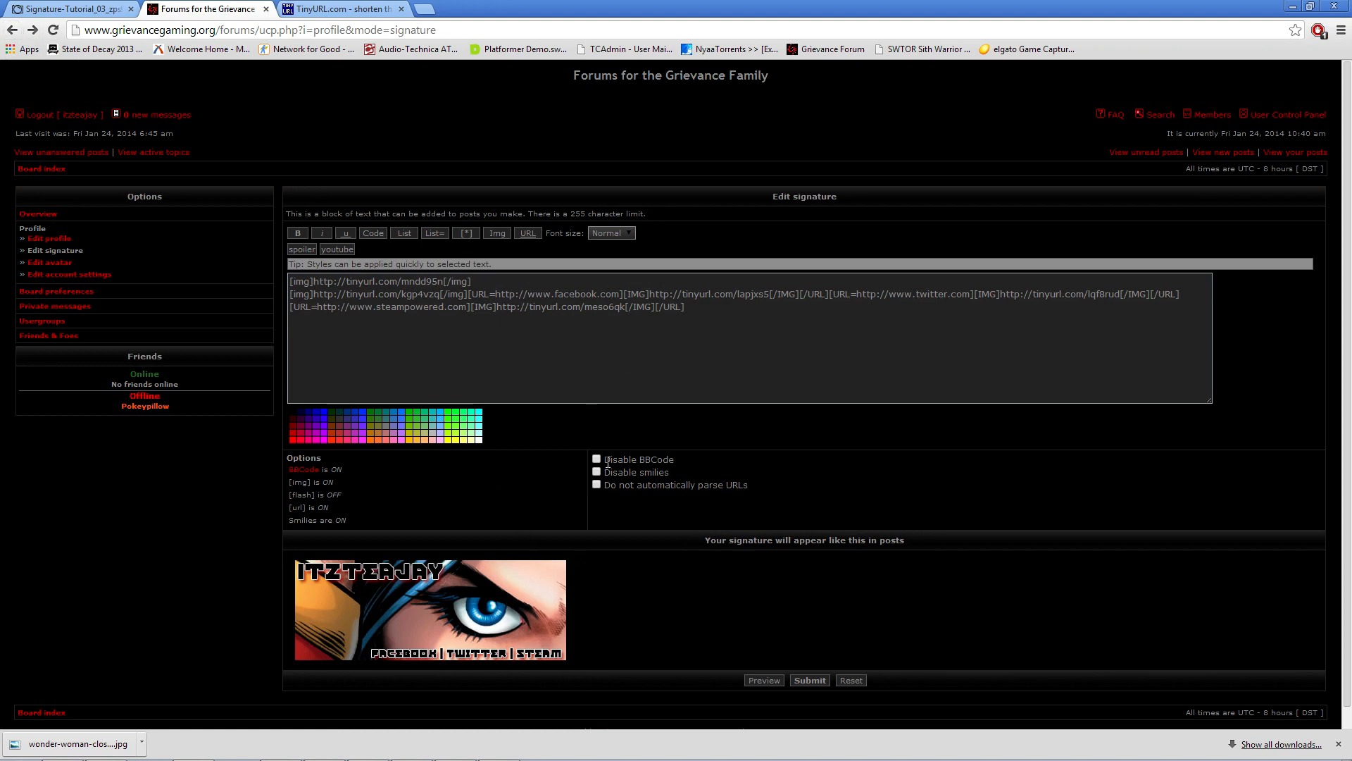
mouse_move(631, 591)
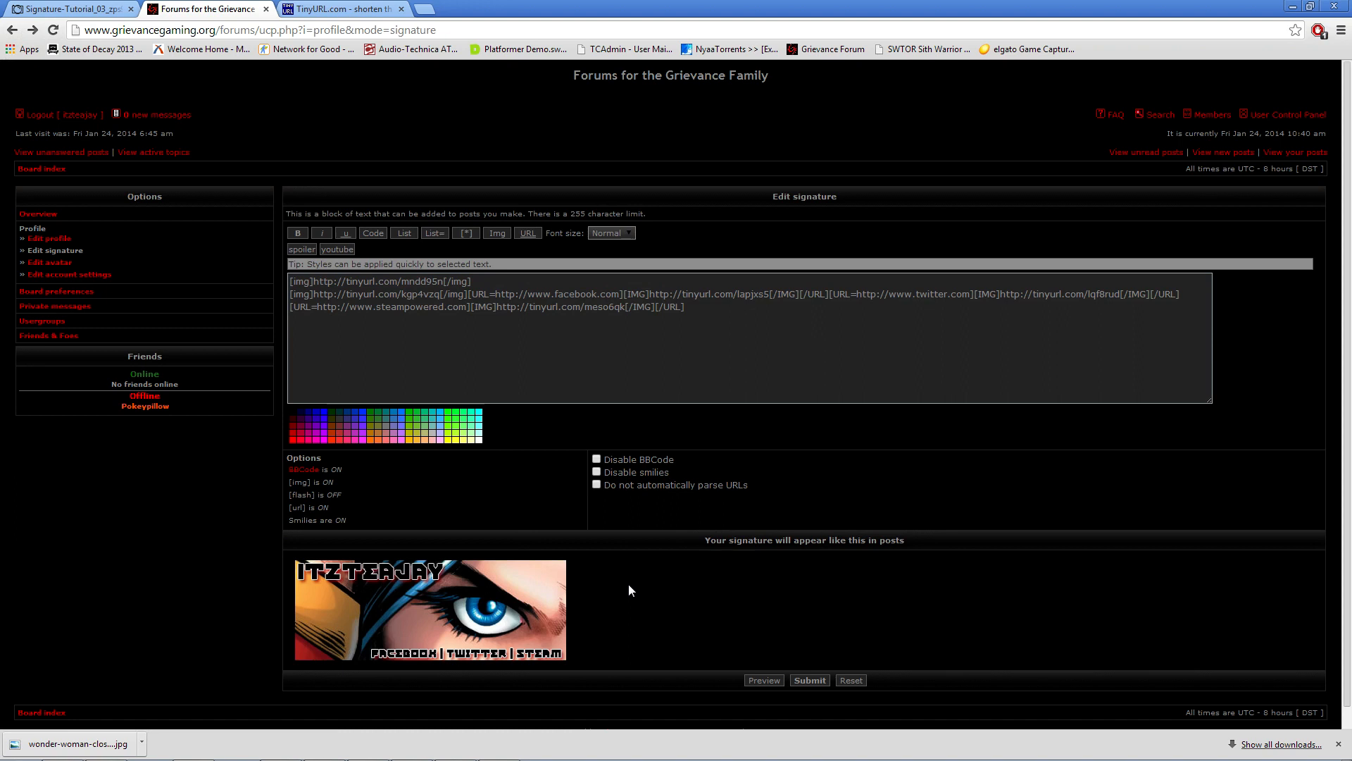
mouse_move(572, 590)
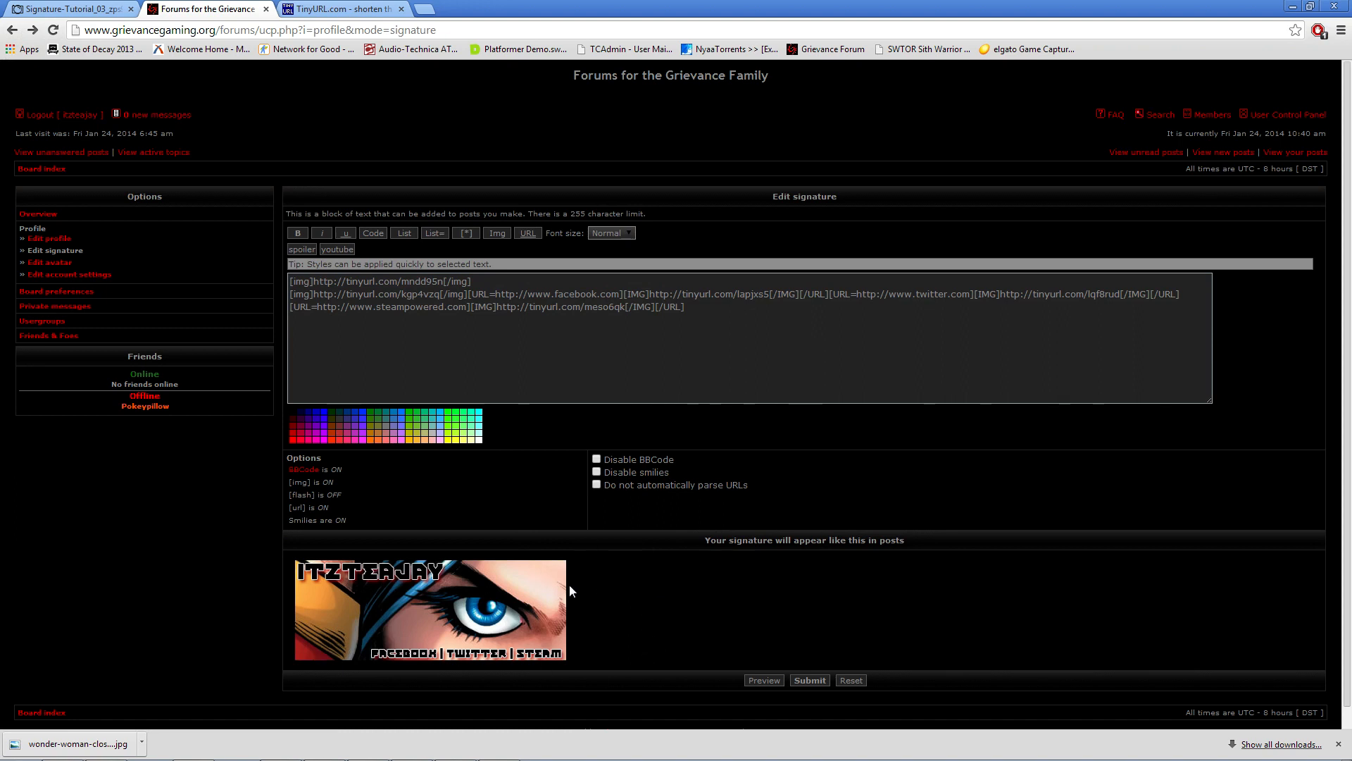
mouse_move(305, 535)
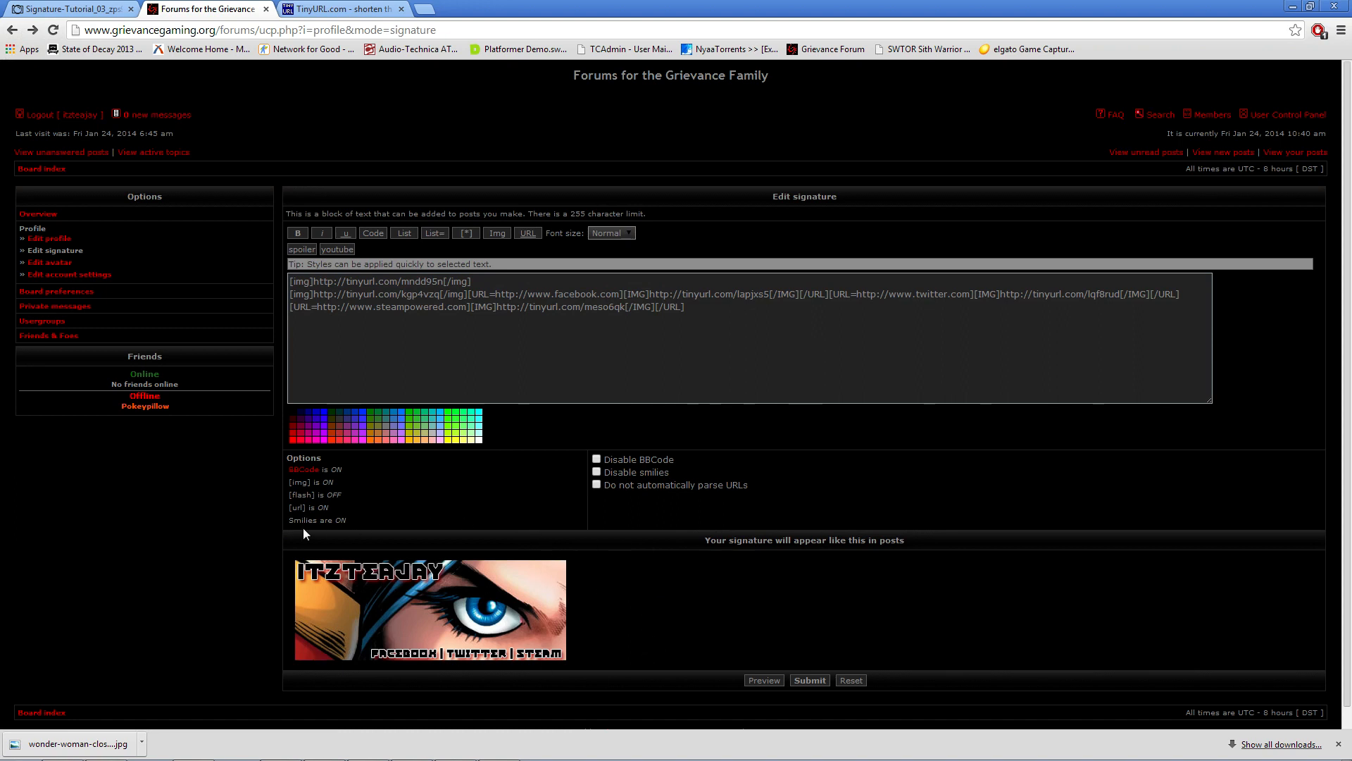
mouse_move(266, 463)
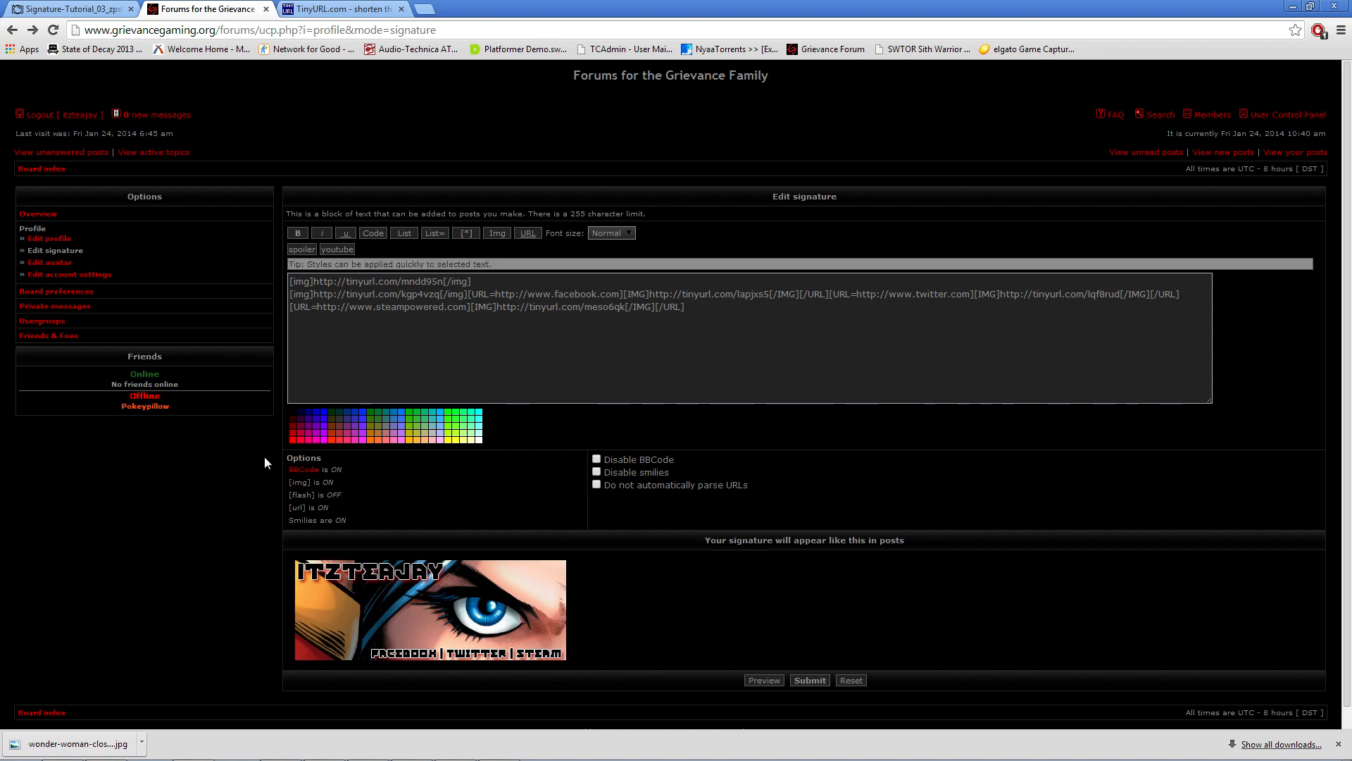
mouse_move(276, 439)
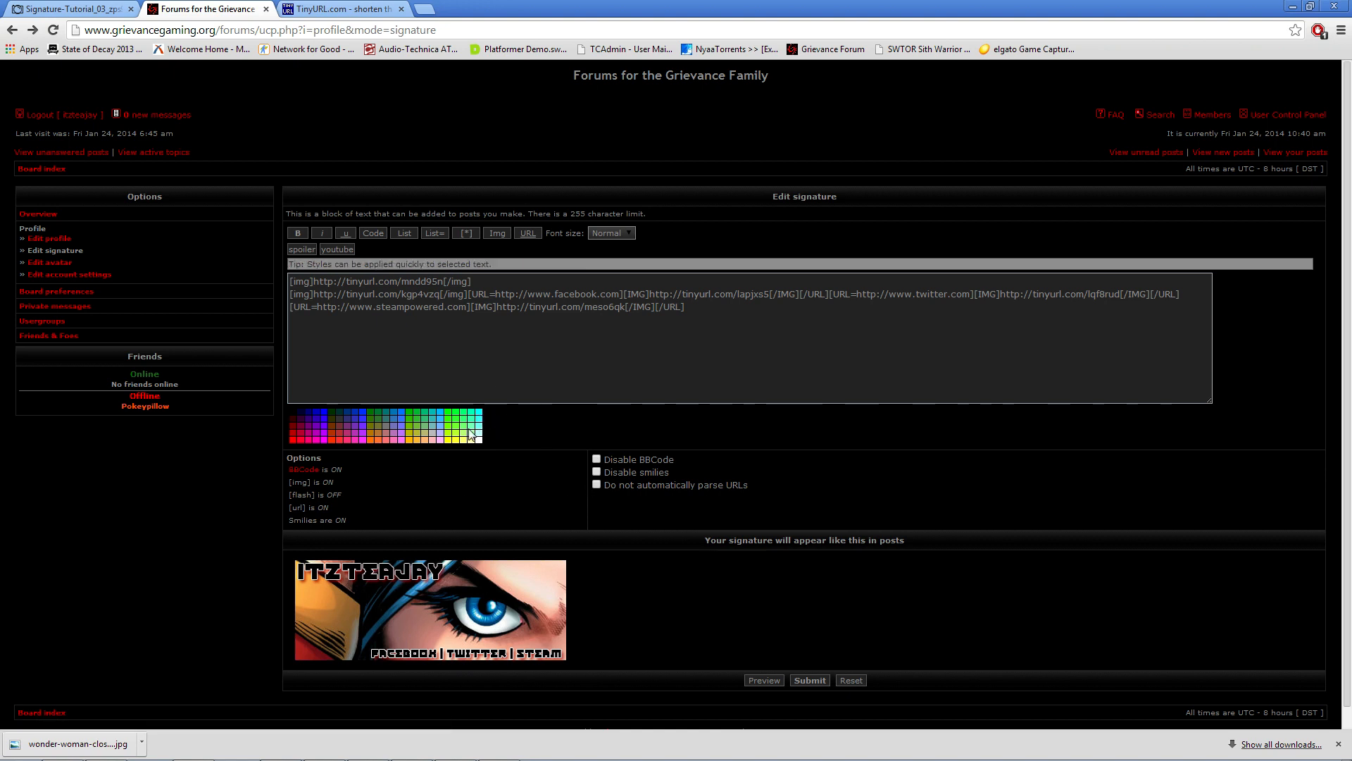
mouse_move(471, 484)
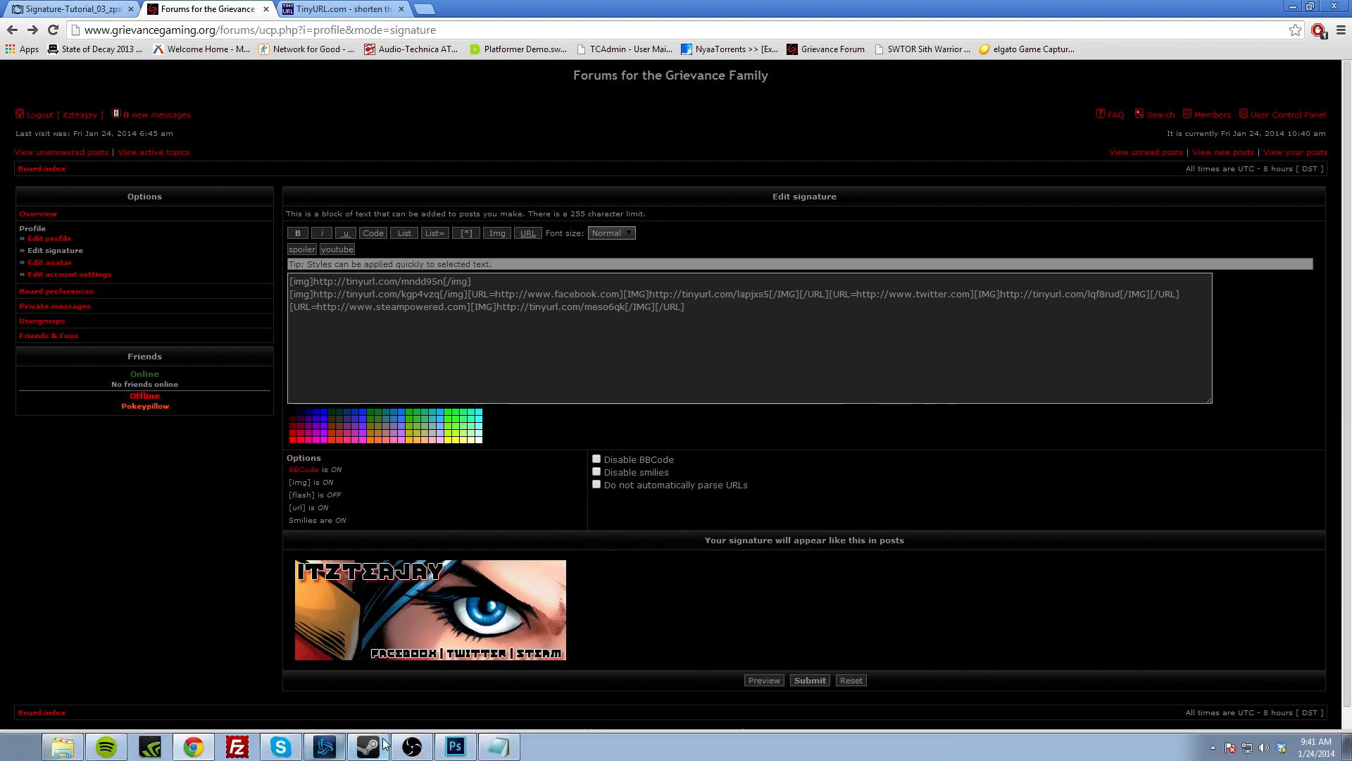
Step: Switch back to Photoshop's sliced Wonder Woman banner via the taskbar
left_click(454, 745)
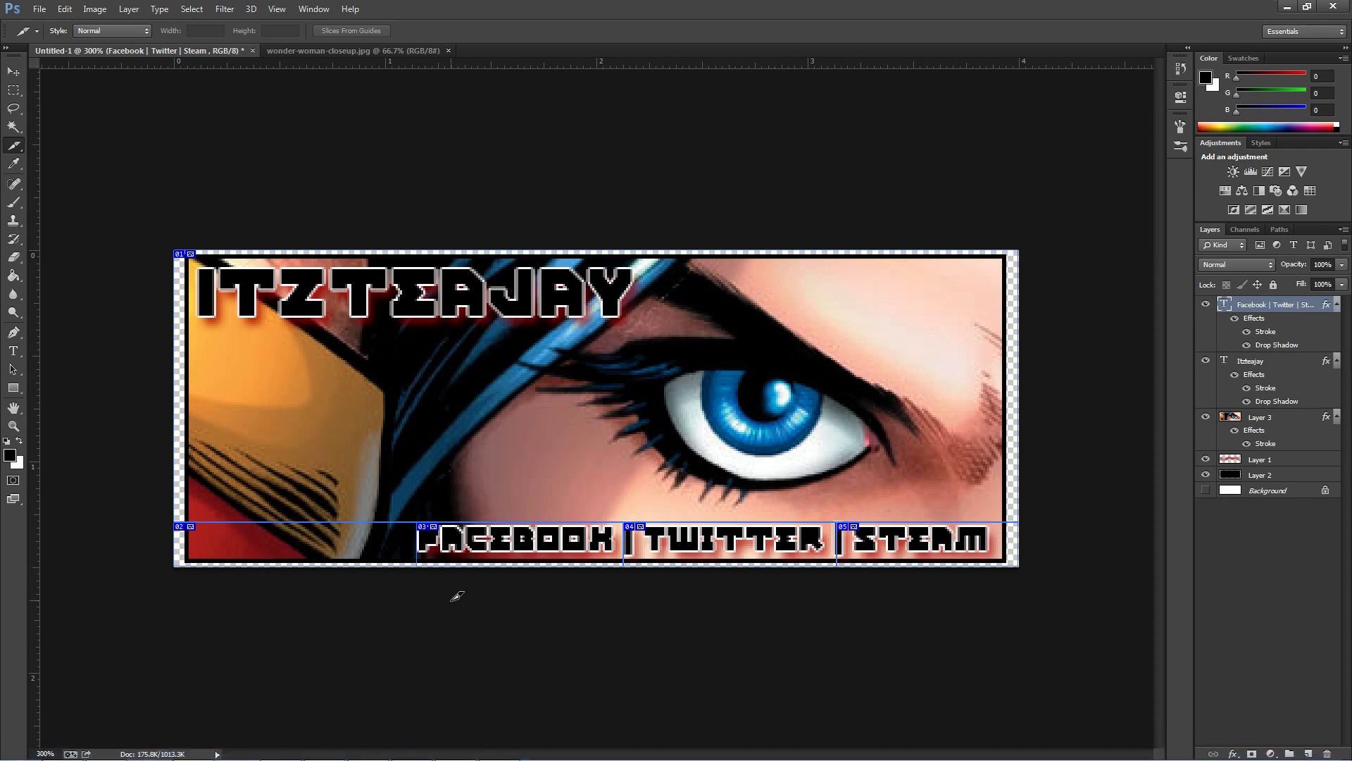
mouse_move(555, 328)
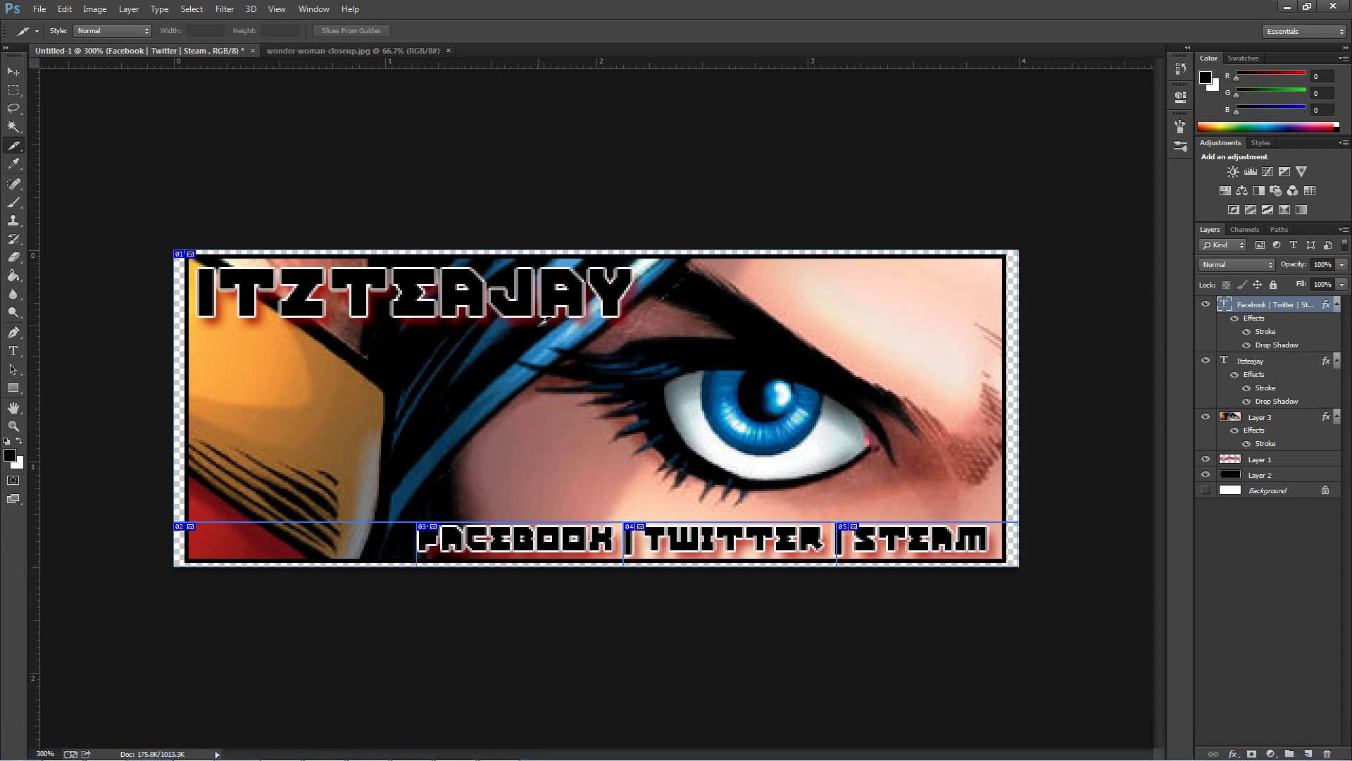